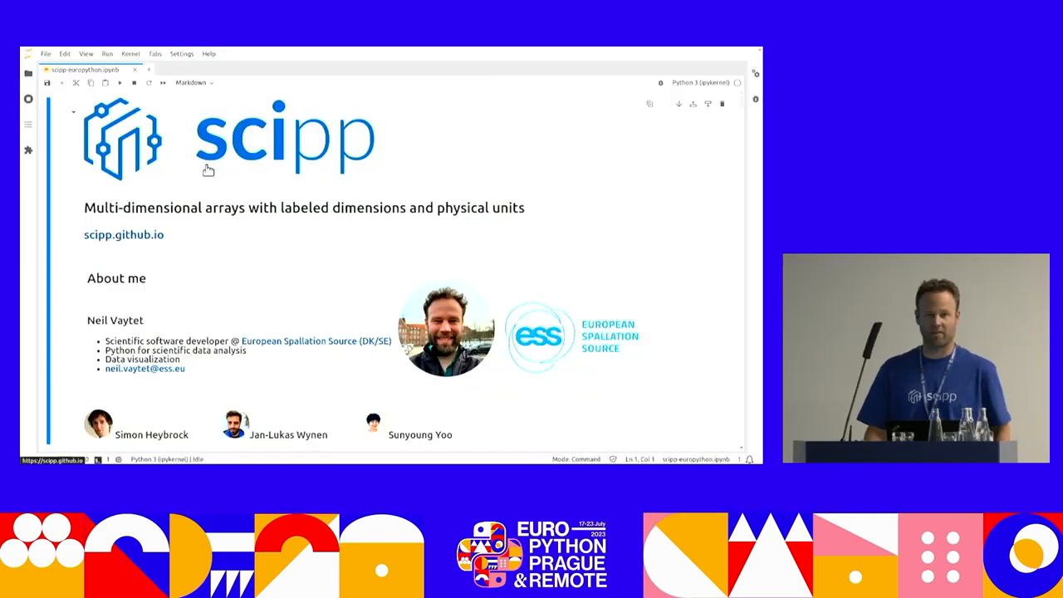
{"action": "mouse_move", "coordinate": [246, 177]}
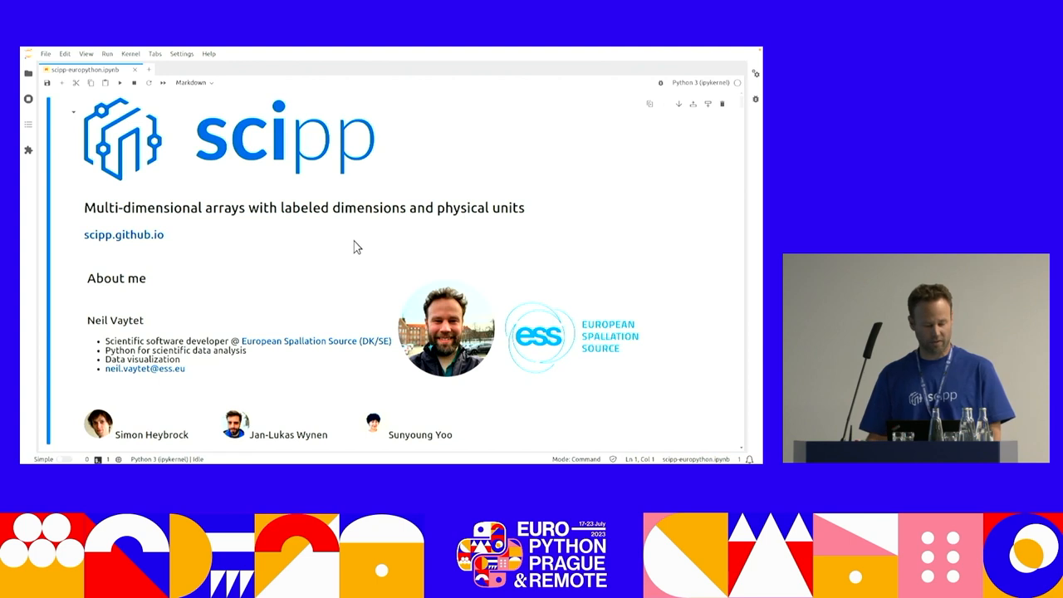
{"action": "mouse_move", "coordinate": [349, 262]}
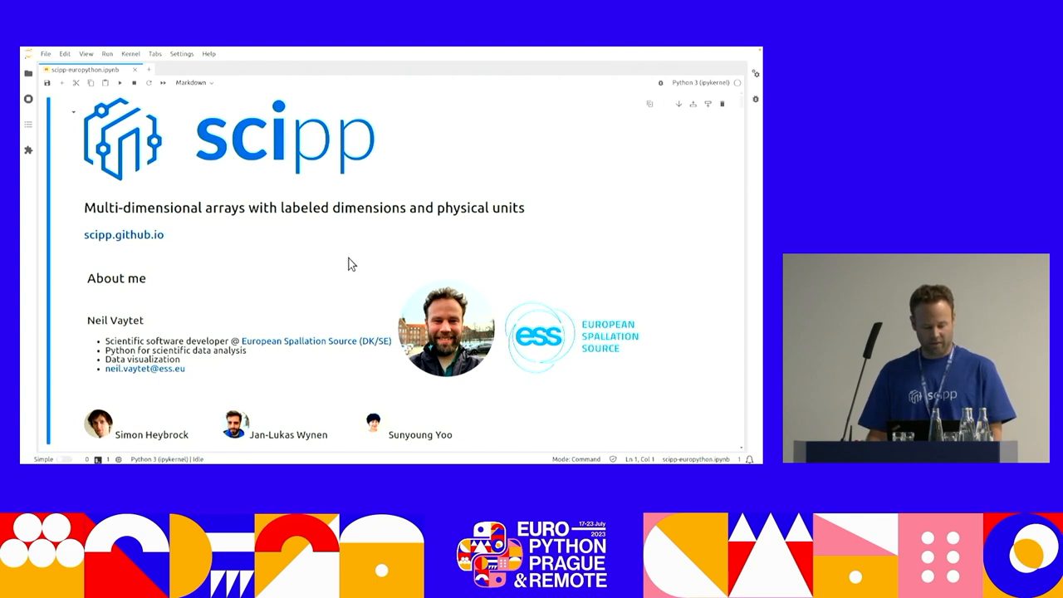
Select the first introduction cell and run the NumPy shape and sine-line slice cells.
{"action": "scroll", "scroll_direction": "down", "scroll_amount": 3}
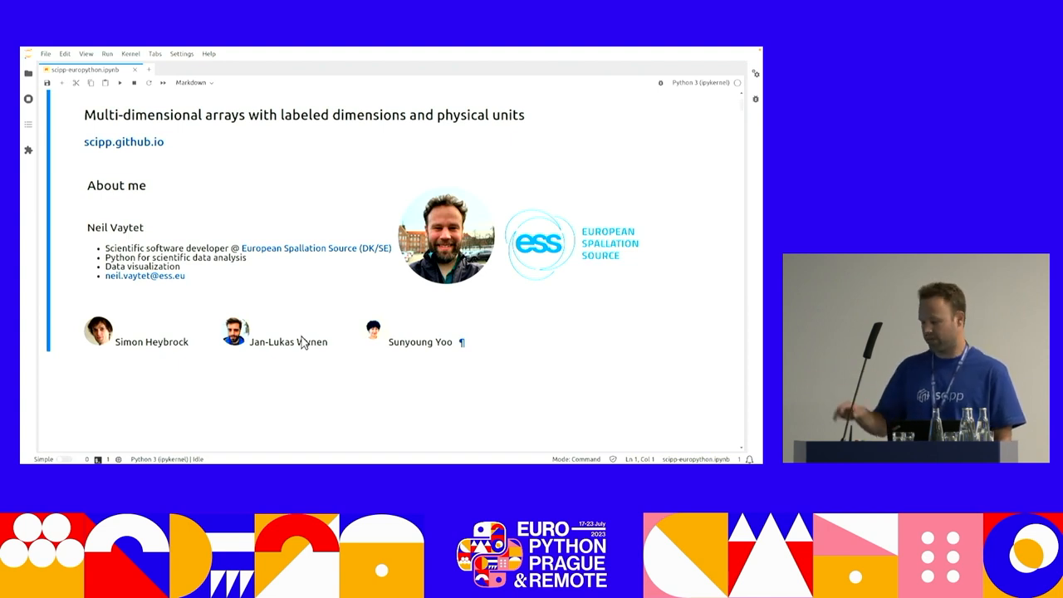
{"action": "mouse_move", "coordinate": [314, 336]}
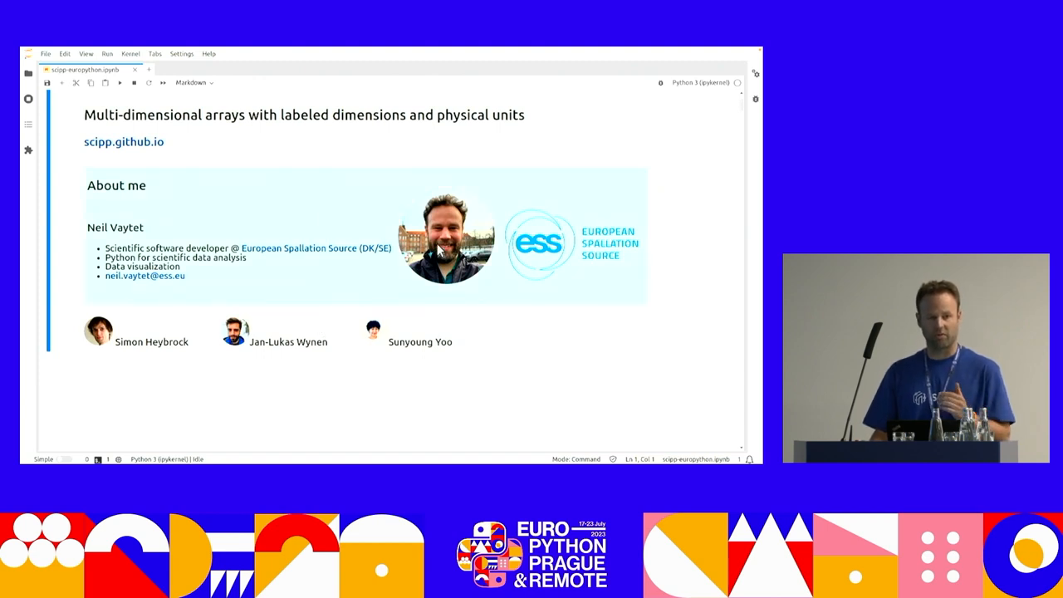
{"action": "scroll", "scroll_direction": "down", "scroll_amount": 3}
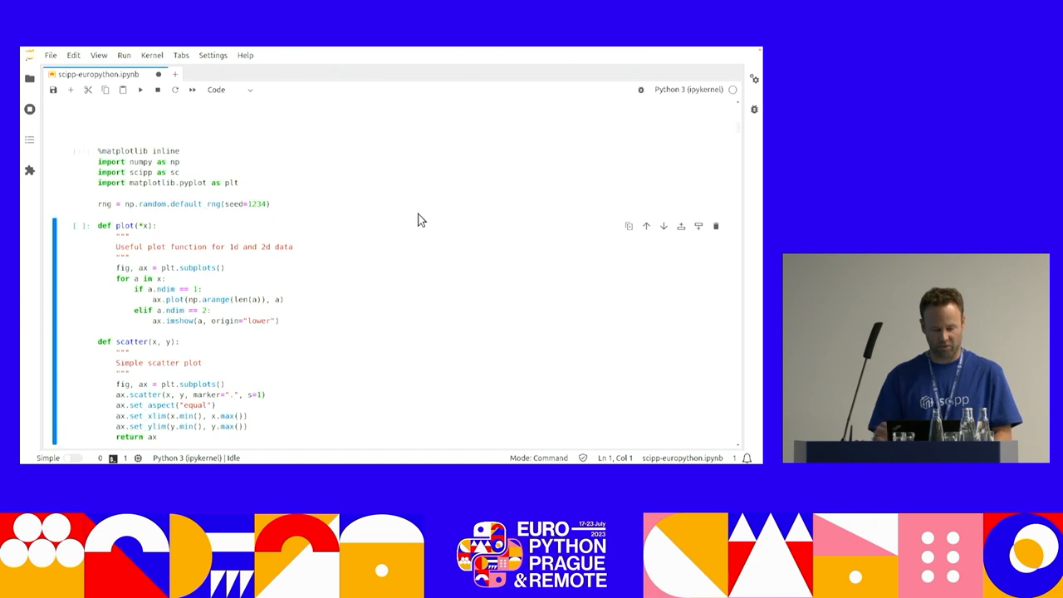
{"action": "mouse_move", "coordinate": [340, 305]}
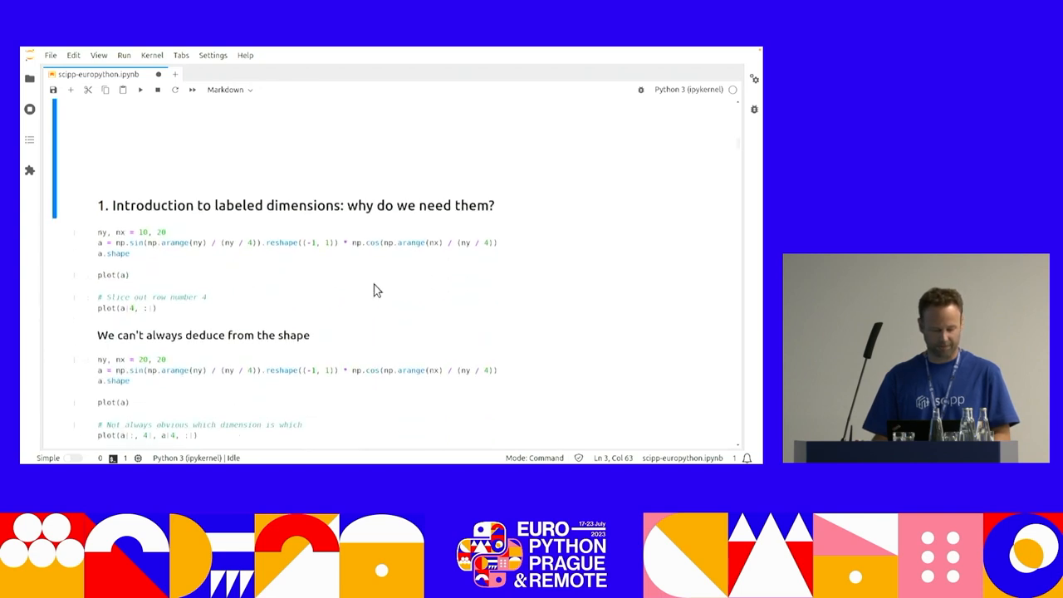
{"action": "scroll", "scroll_direction": "down", "scroll_amount": 3}
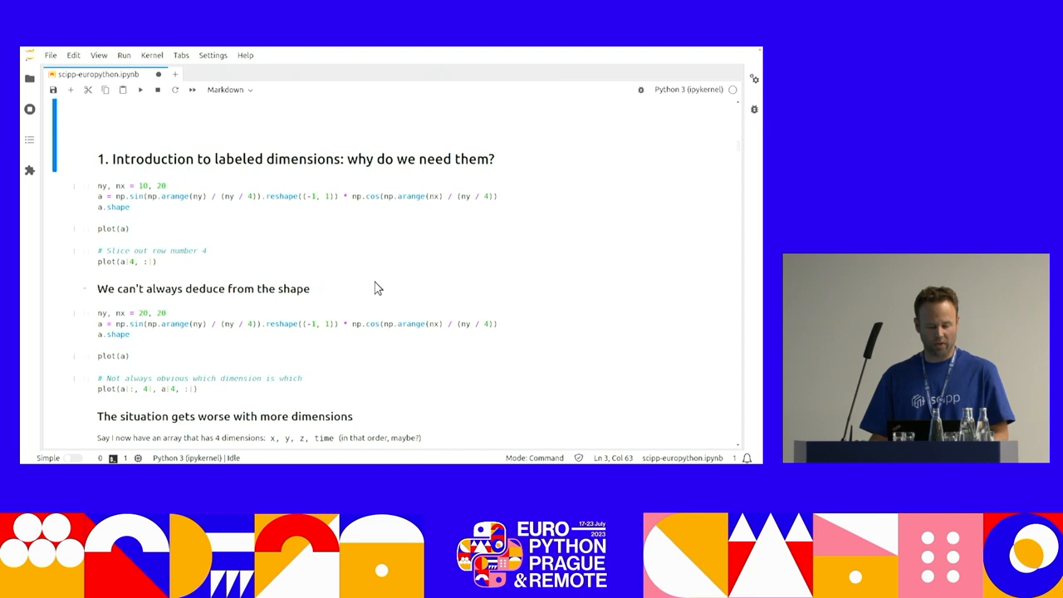
{"action": "mouse_move", "coordinate": [380, 258]}
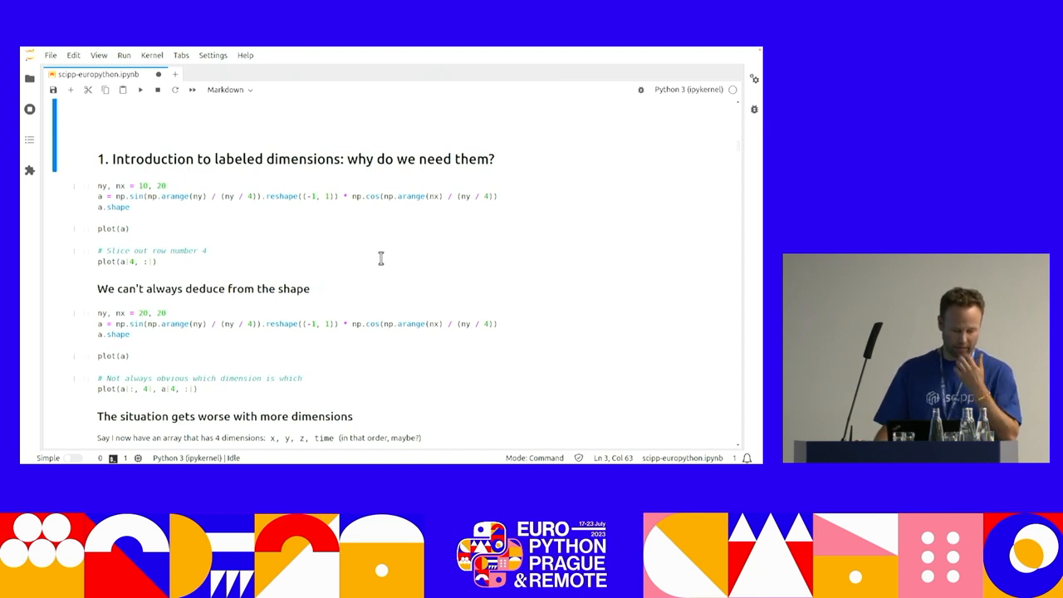
{"action": "left_click", "coordinate": [362, 196]}
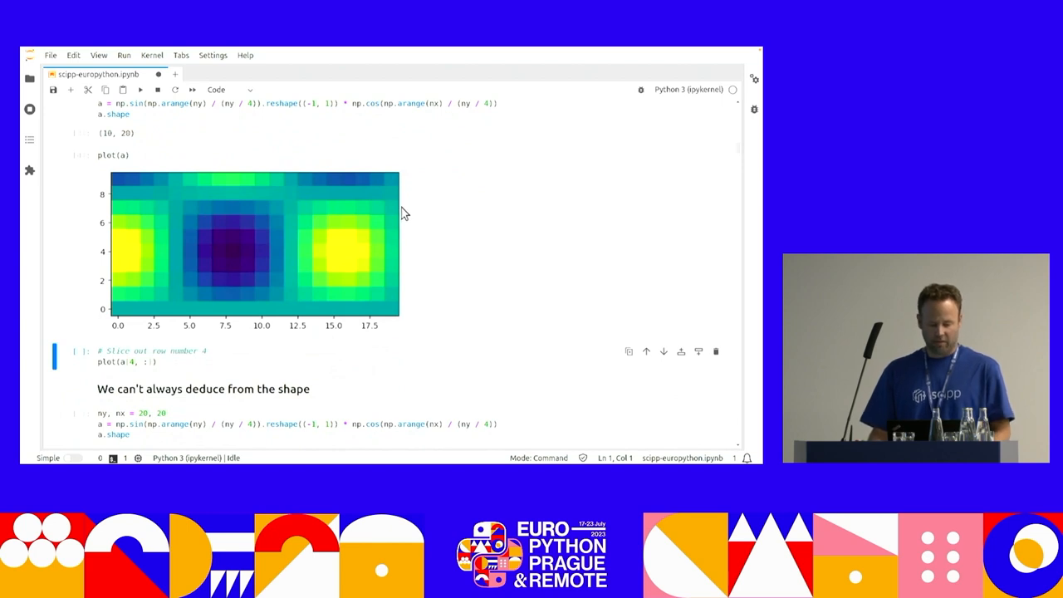
{"action": "mouse_move", "coordinate": [263, 256]}
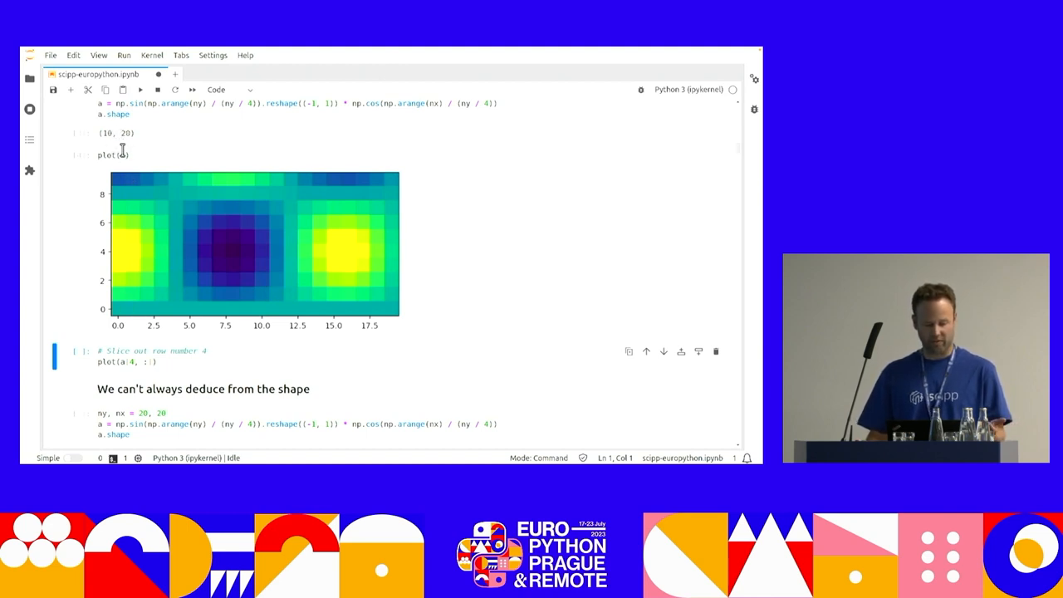
Run the 20×20 heatmap and two-curve slice plot cells down to the 4-dimensions section.
{"action": "scroll", "scroll_direction": "down", "scroll_amount": 3}
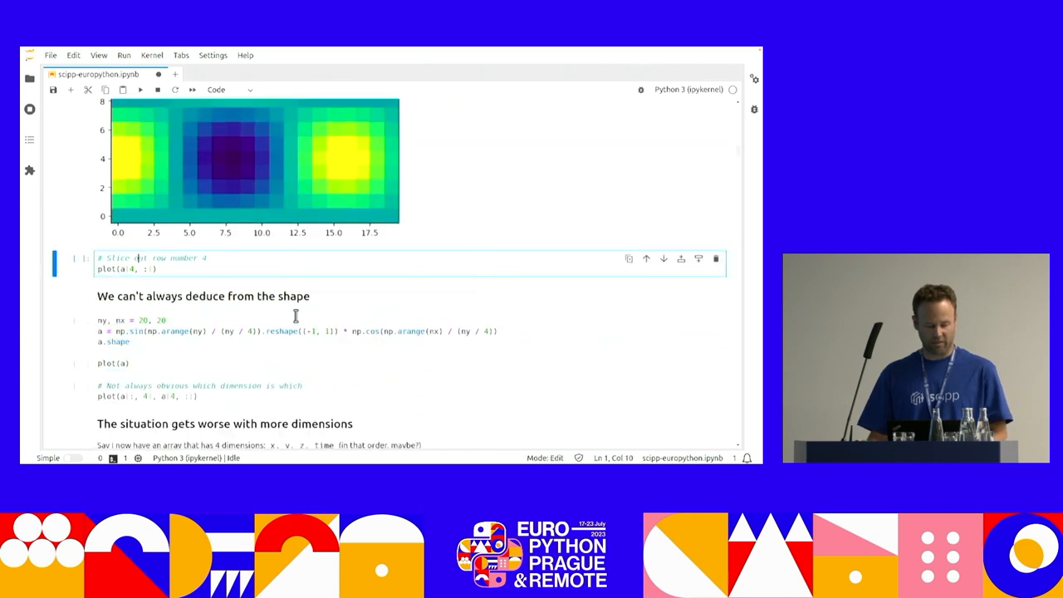
{"action": "scroll", "scroll_direction": "down", "scroll_amount": 3}
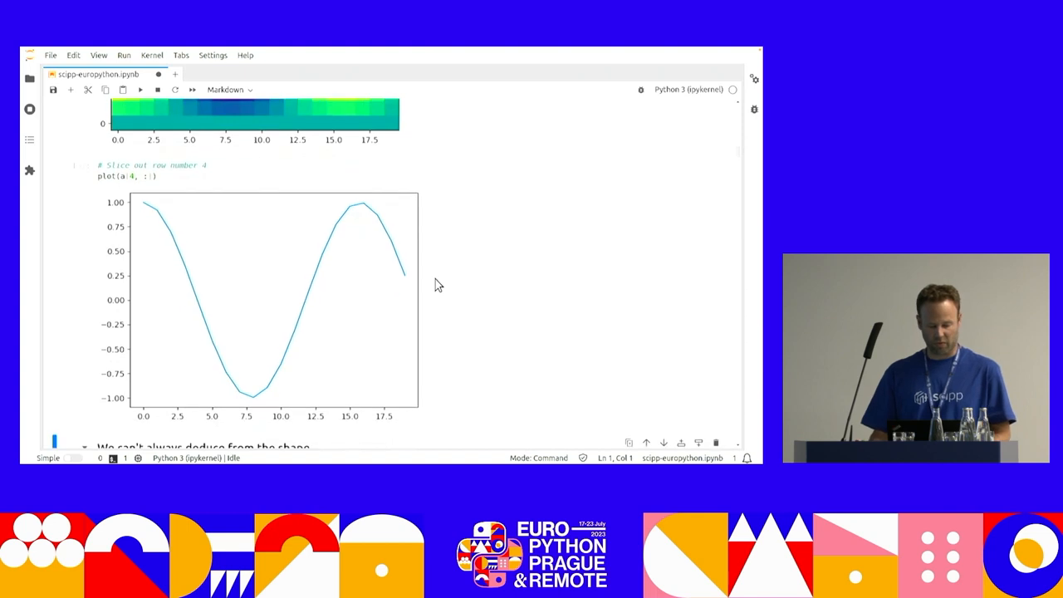
{"action": "scroll", "scroll_direction": "down", "scroll_amount": 3}
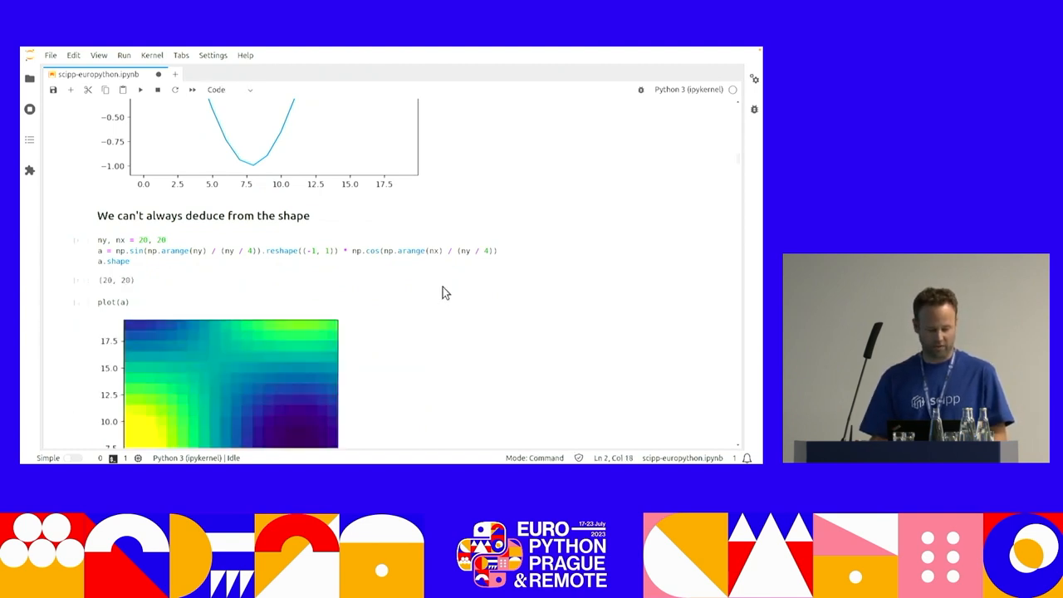
{"action": "scroll", "scroll_direction": "down", "scroll_amount": 3}
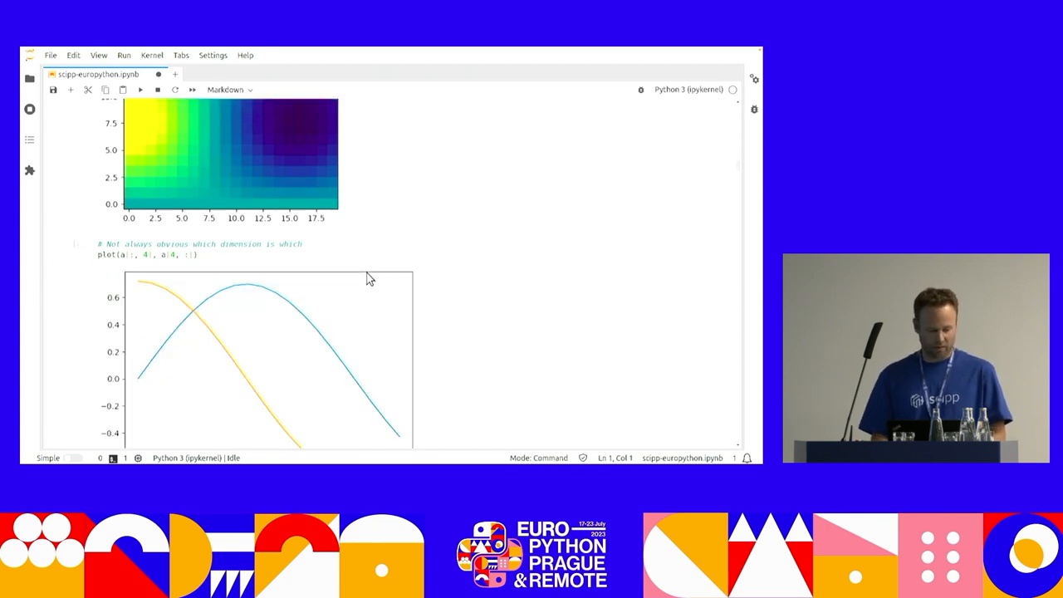
{"action": "scroll", "scroll_direction": "down", "scroll_amount": 3}
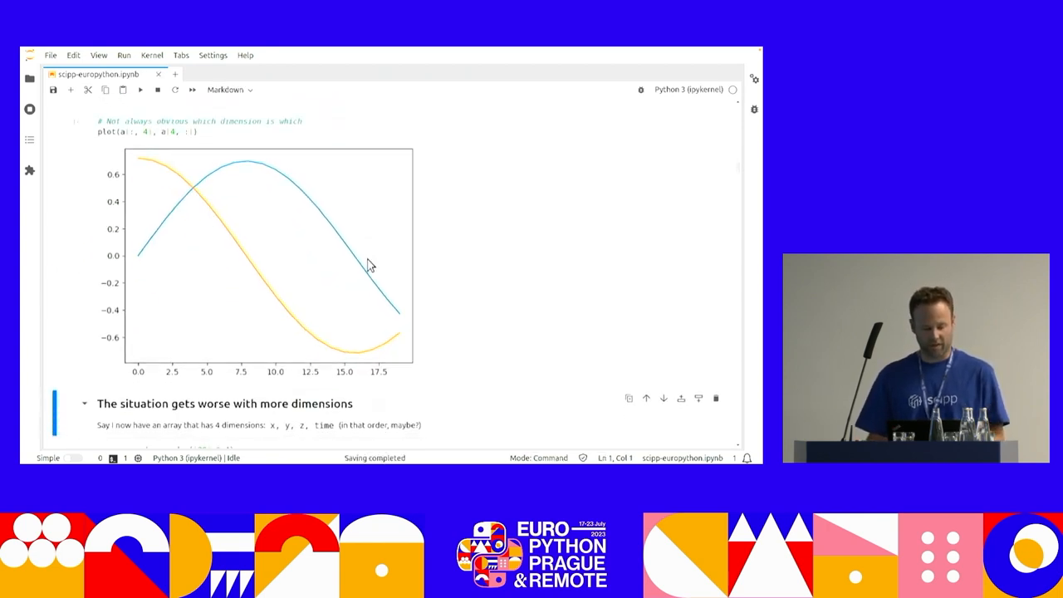
{"action": "scroll", "scroll_direction": "down", "scroll_amount": 3}
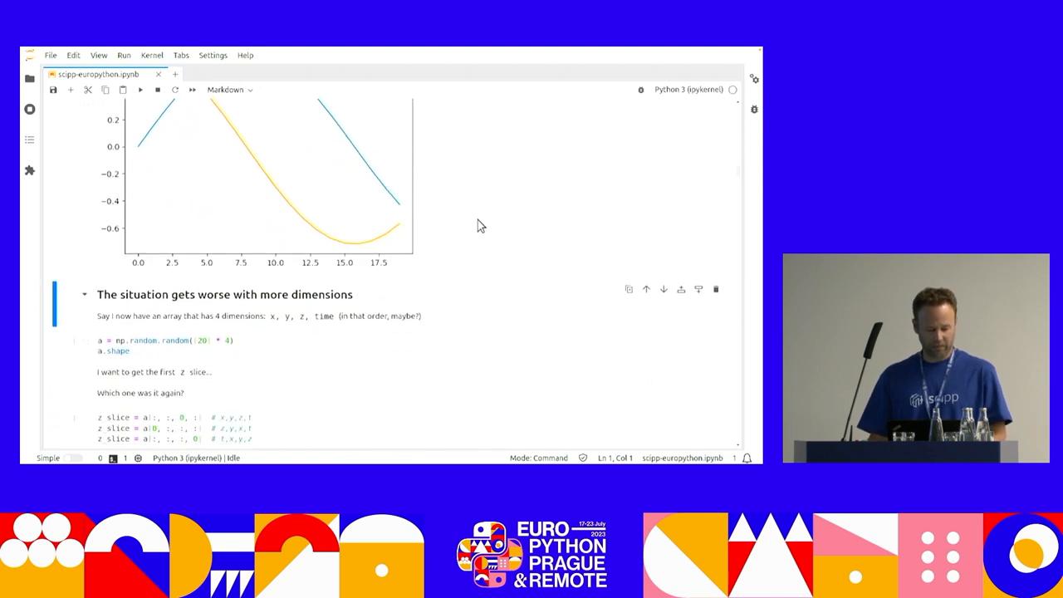
Run the np.random.random cell so a.shape shows (20, 20, 20, 20).
{"action": "scroll", "scroll_direction": "down", "scroll_amount": 3}
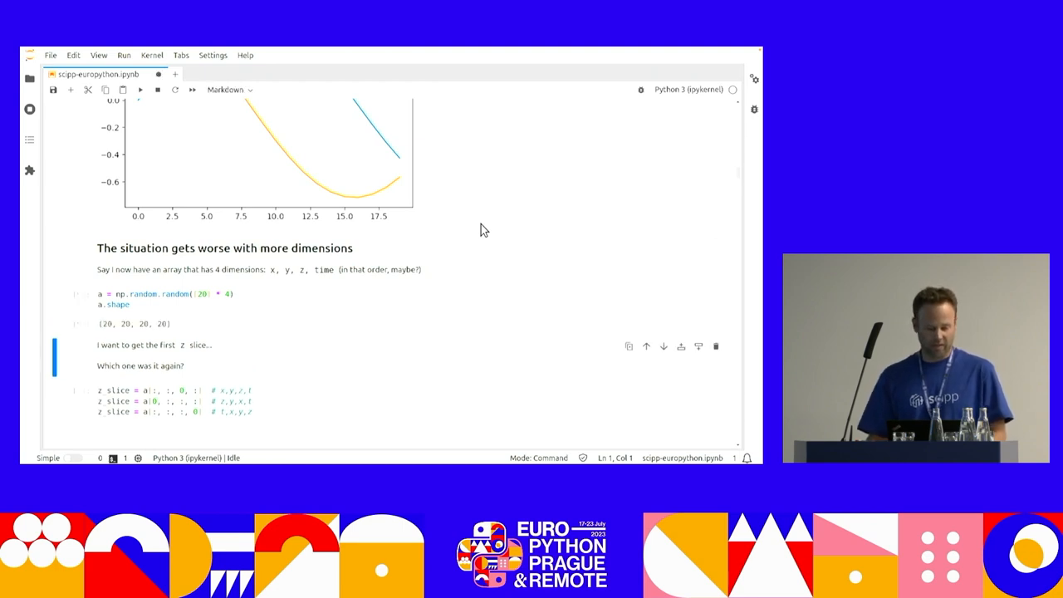
{"action": "scroll", "scroll_direction": "down", "scroll_amount": 3}
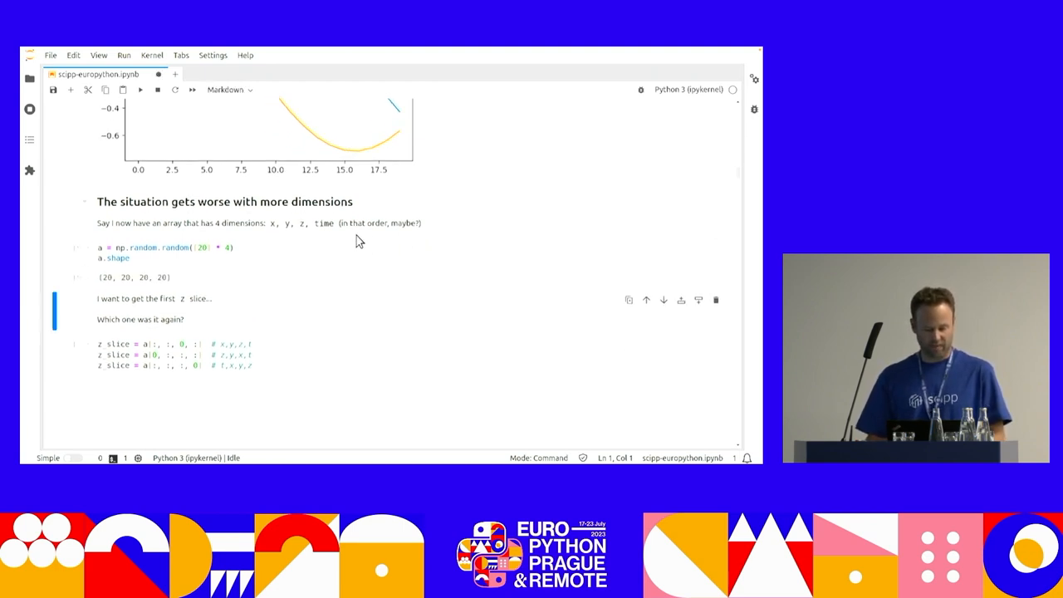
{"action": "scroll", "scroll_direction": "down", "scroll_amount": 3}
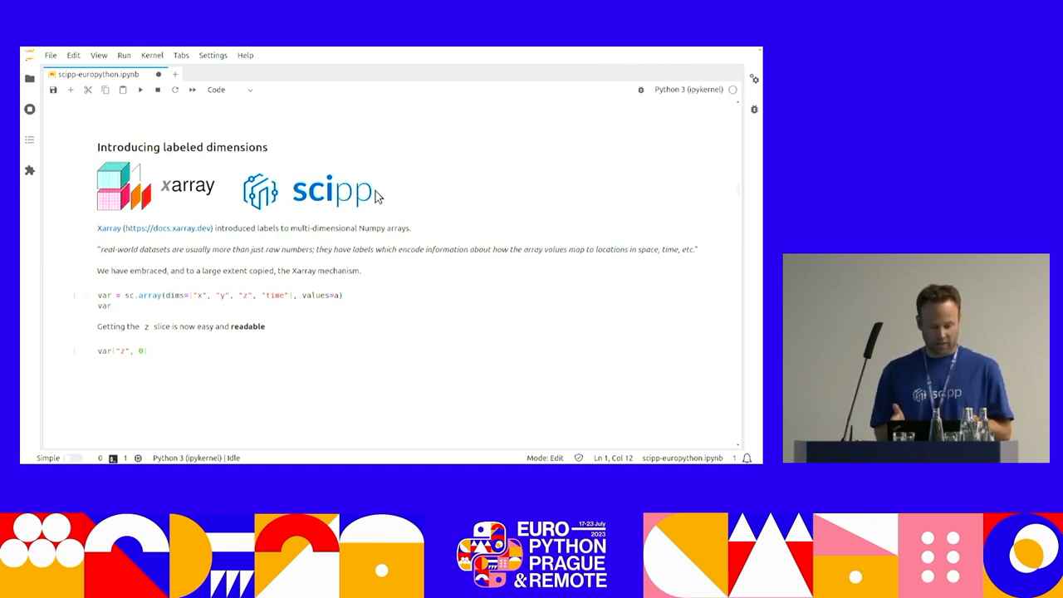
{"action": "mouse_move", "coordinate": [402, 175]}
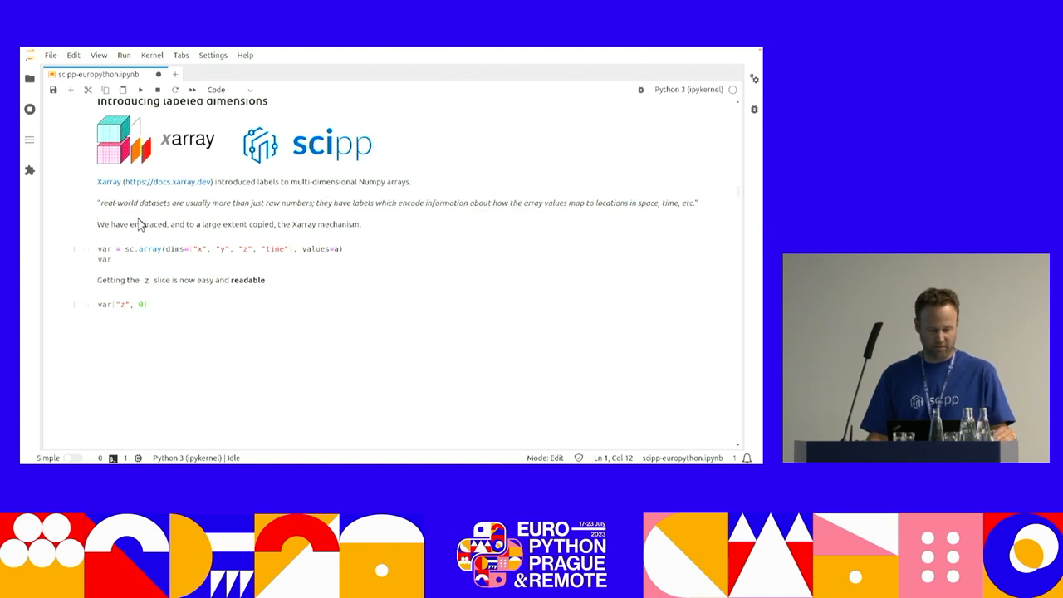
{"action": "mouse_move", "coordinate": [150, 206]}
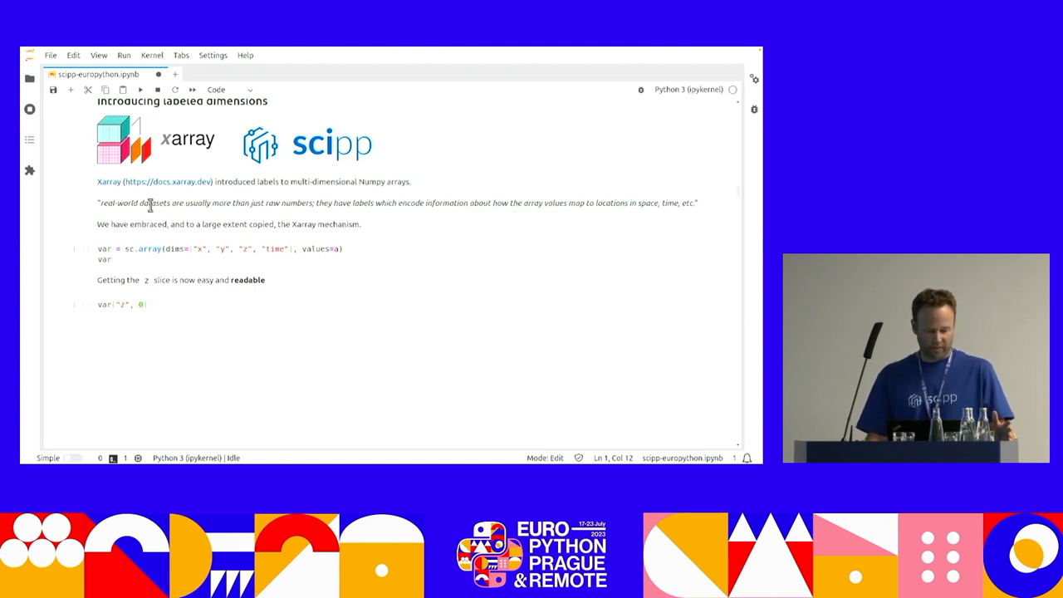
{"action": "mouse_move", "coordinate": [296, 206]}
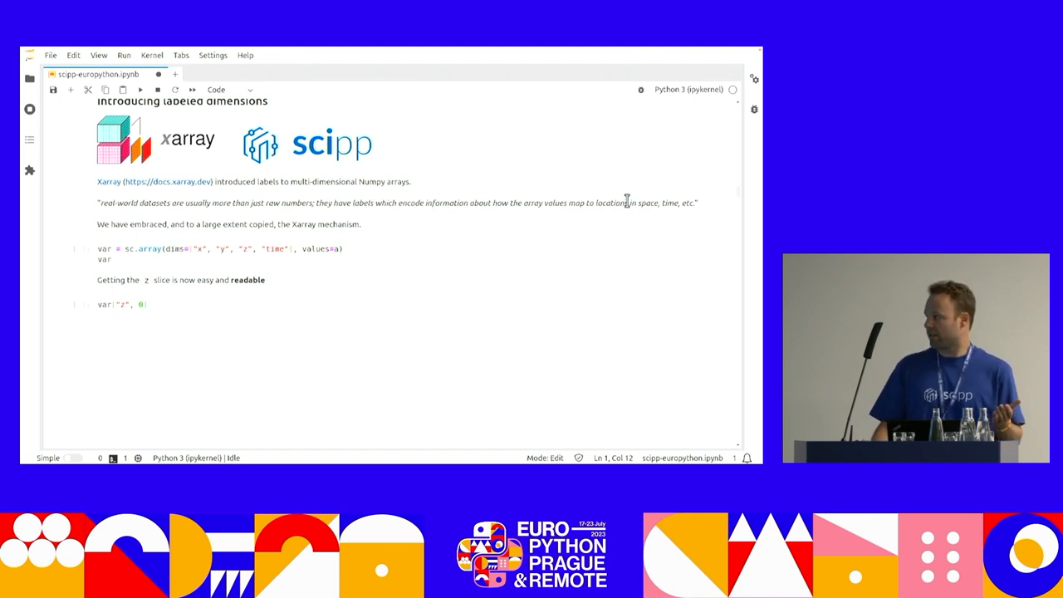
{"action": "mouse_move", "coordinate": [632, 203]}
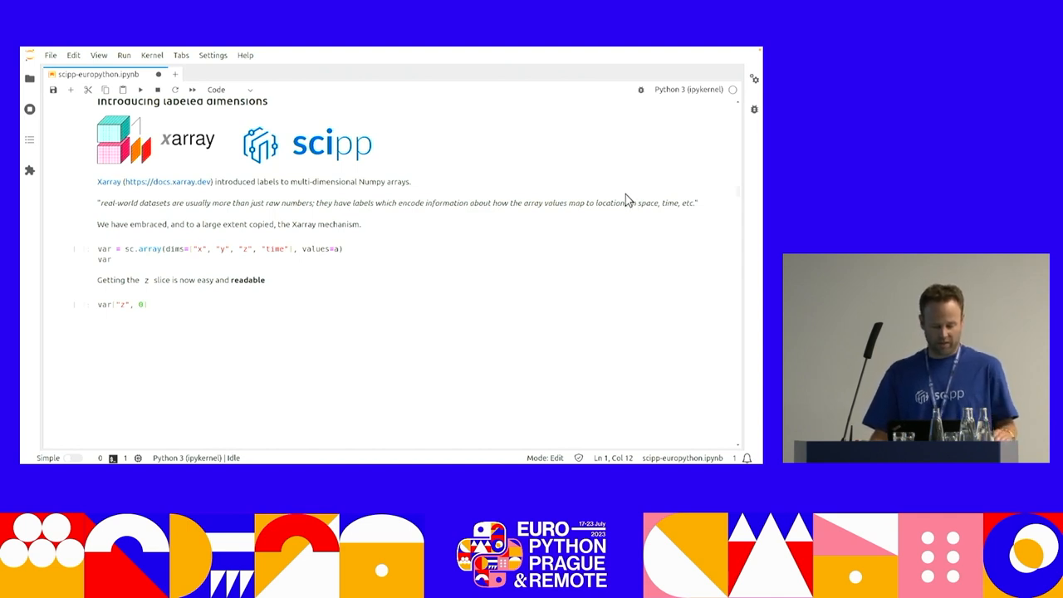
{"action": "scroll", "scroll_direction": "down", "scroll_amount": 3}
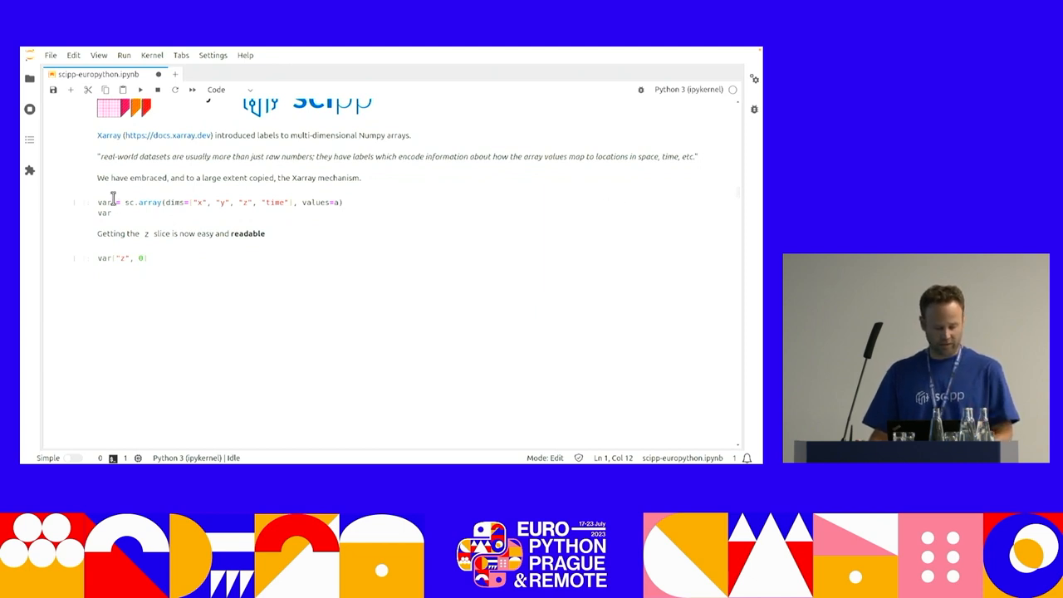
Run var['z', 0] to get the 62.75 KB x, y, time variable and save the notebook.
{"action": "left_click", "coordinate": [125, 202]}
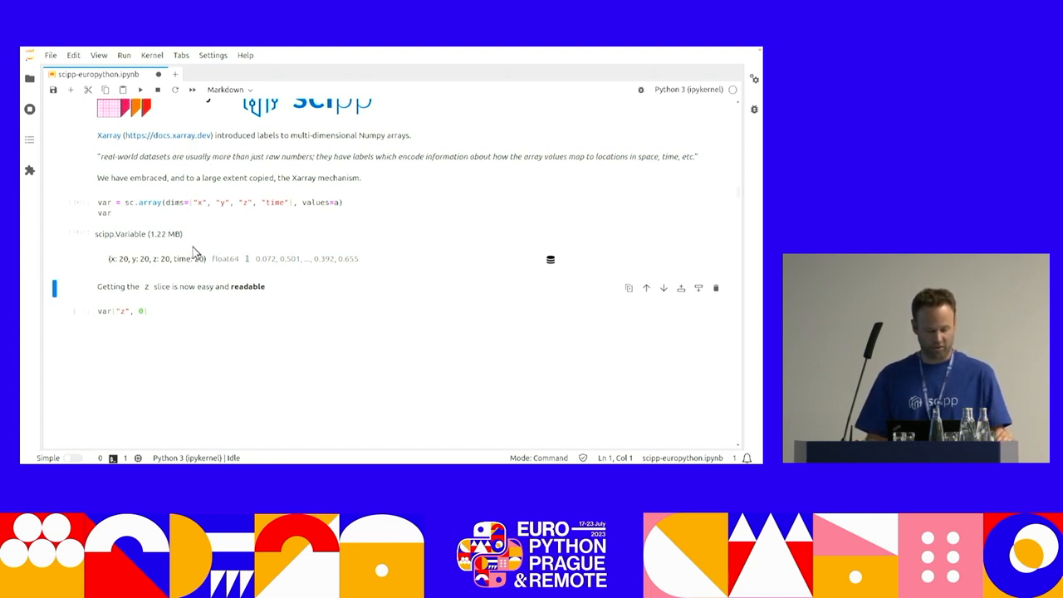
{"action": "mouse_move", "coordinate": [118, 251]}
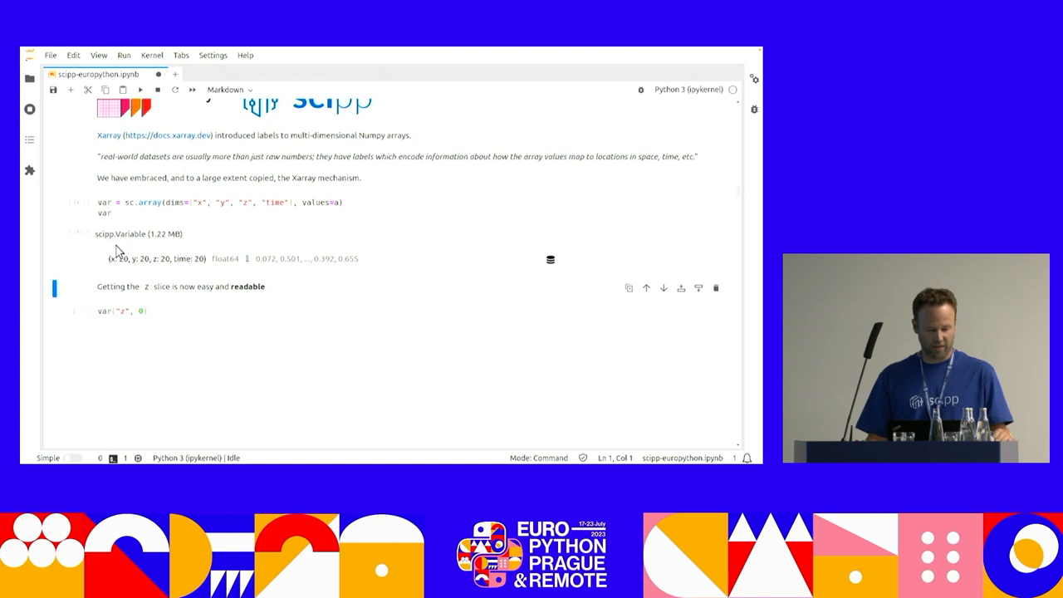
{"action": "mouse_move", "coordinate": [154, 259]}
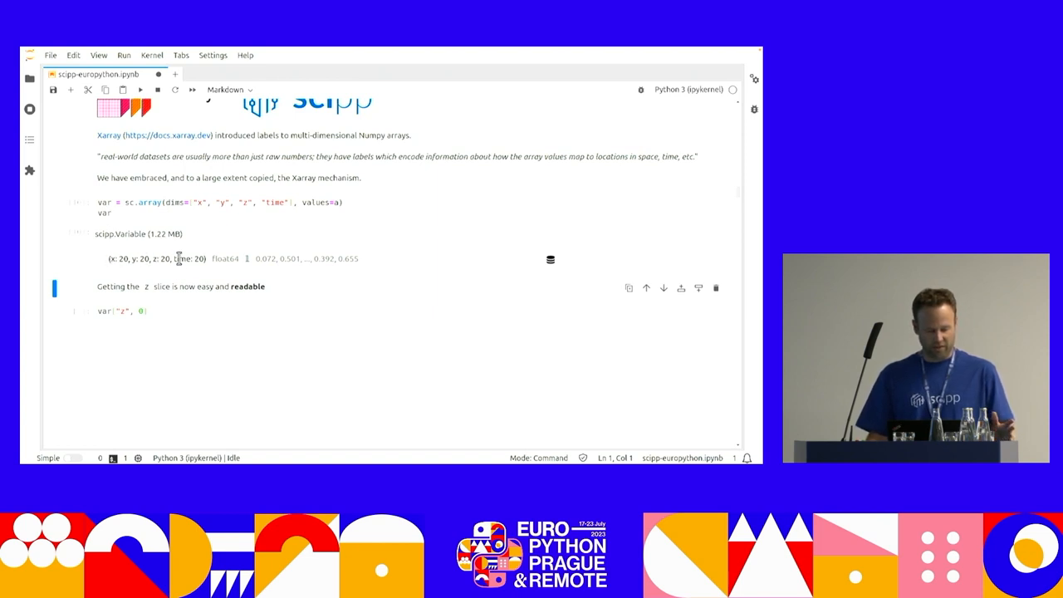
{"action": "mouse_move", "coordinate": [376, 281]}
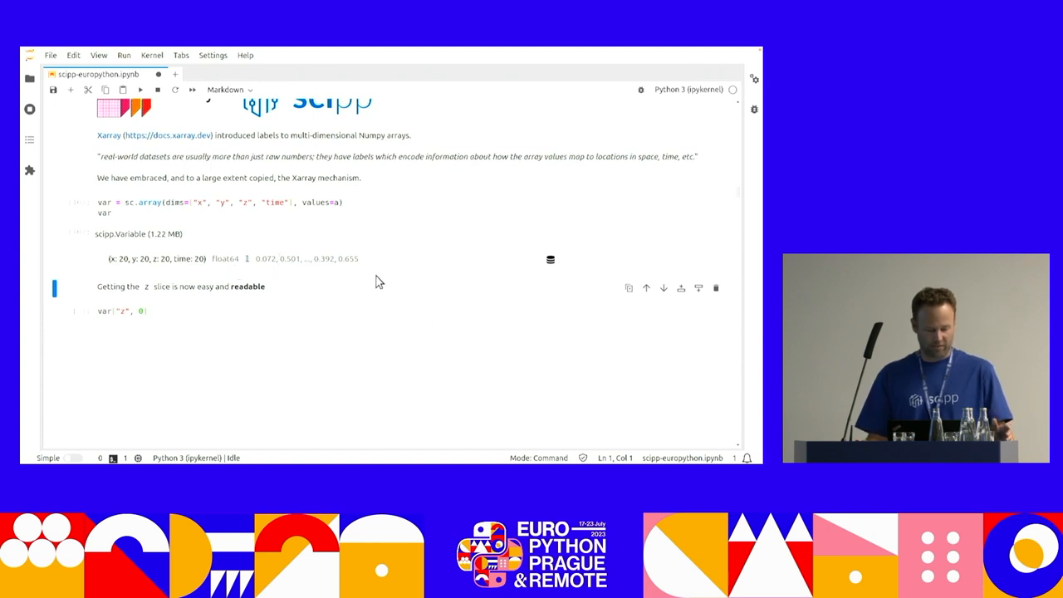
{"action": "mouse_move", "coordinate": [441, 264]}
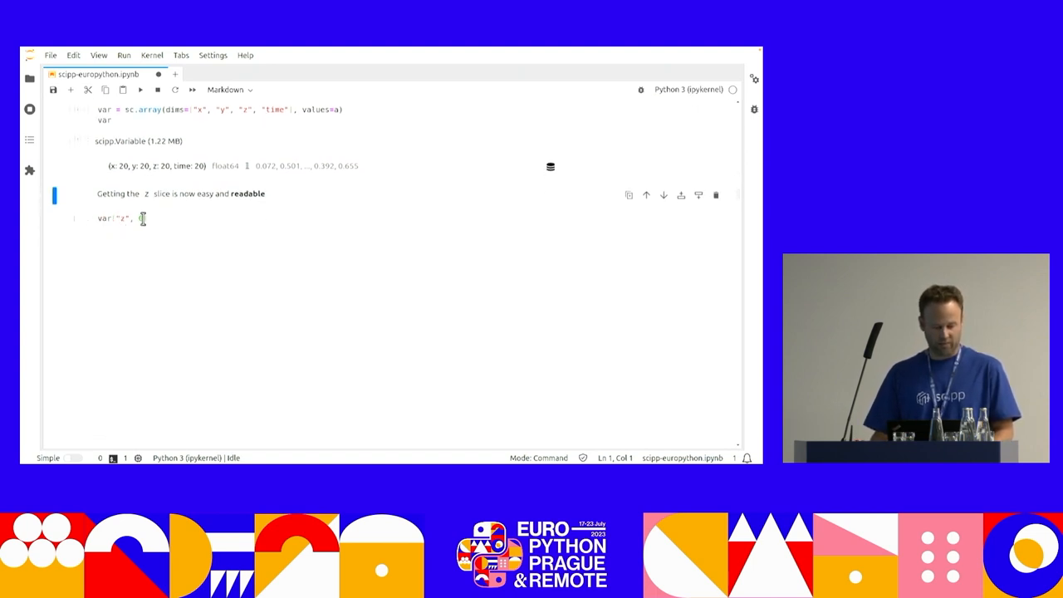
{"action": "type", "text": "0]"}
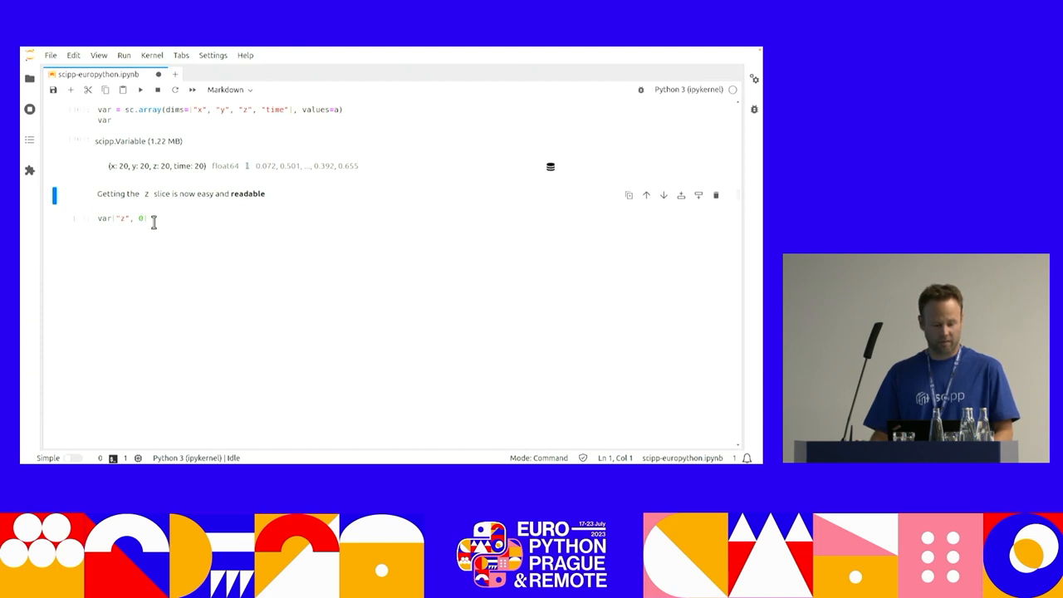
{"action": "key", "text": "shift+Enter"}
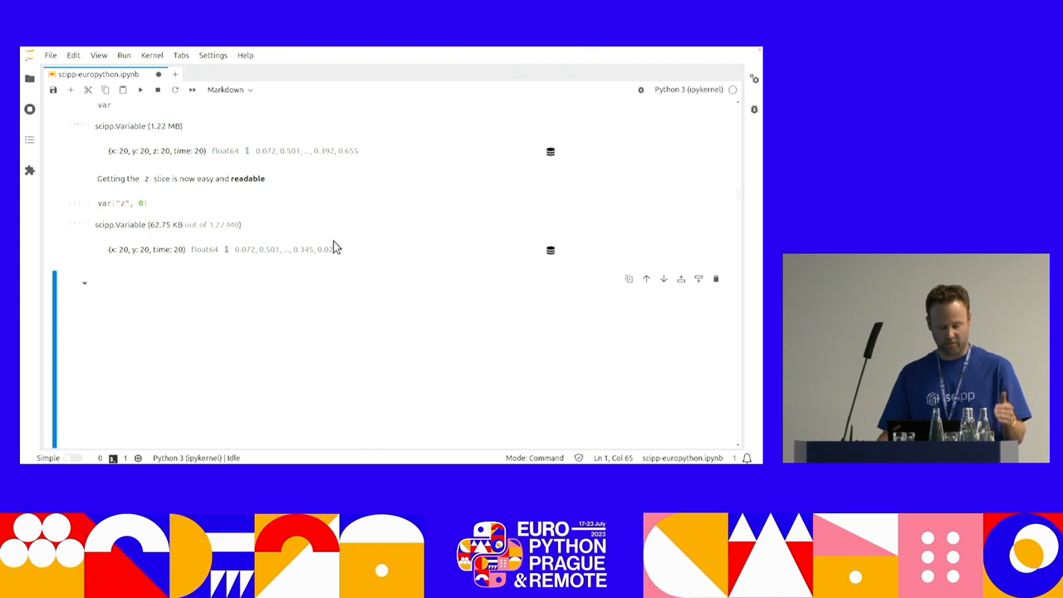
{"action": "key", "text": "ctrl+s"}
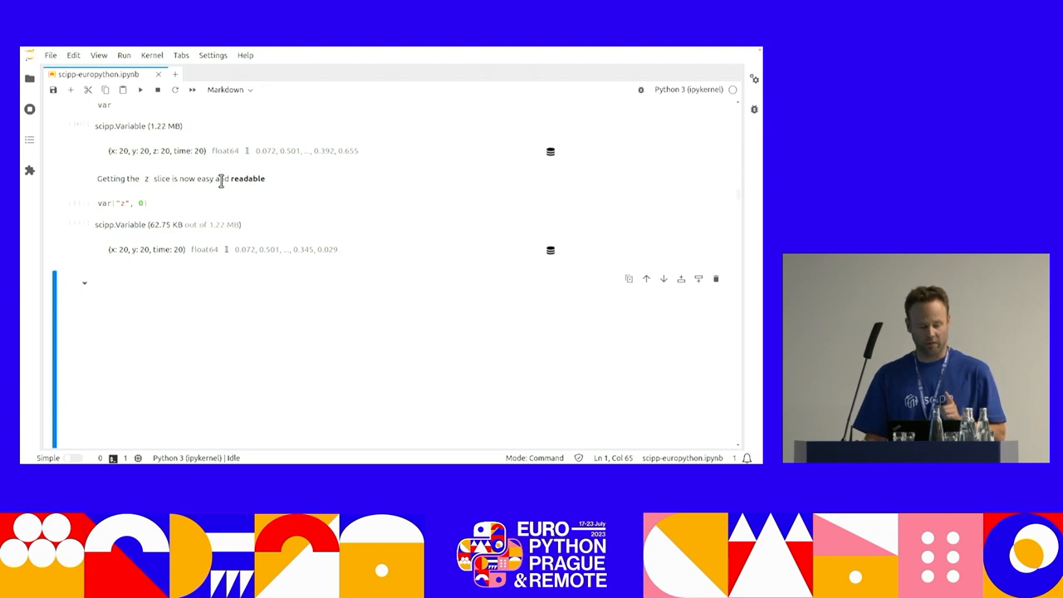
{"action": "mouse_move", "coordinate": [246, 191]}
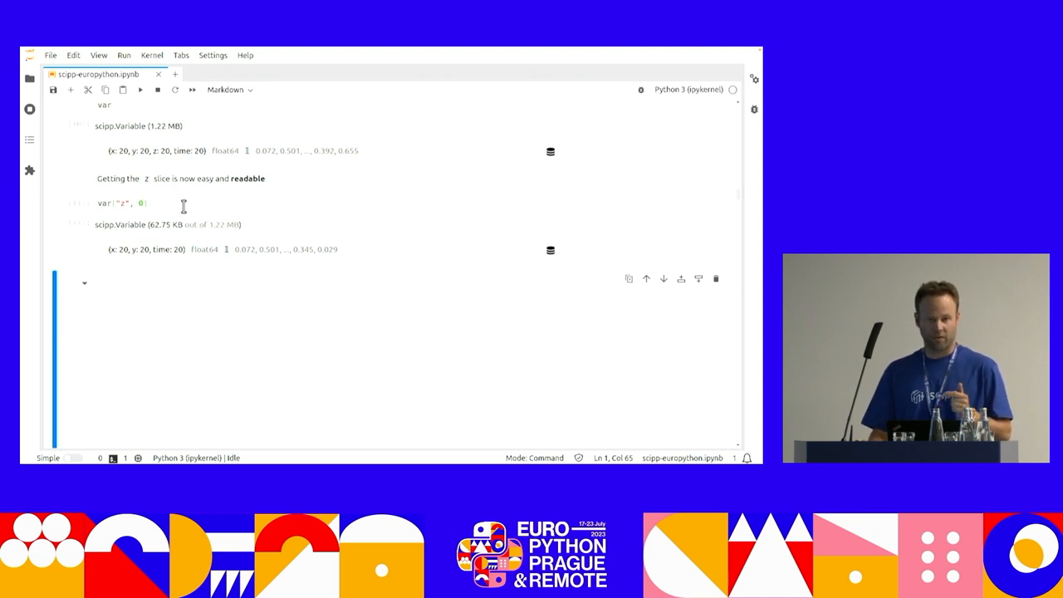
{"action": "mouse_move", "coordinate": [189, 219]}
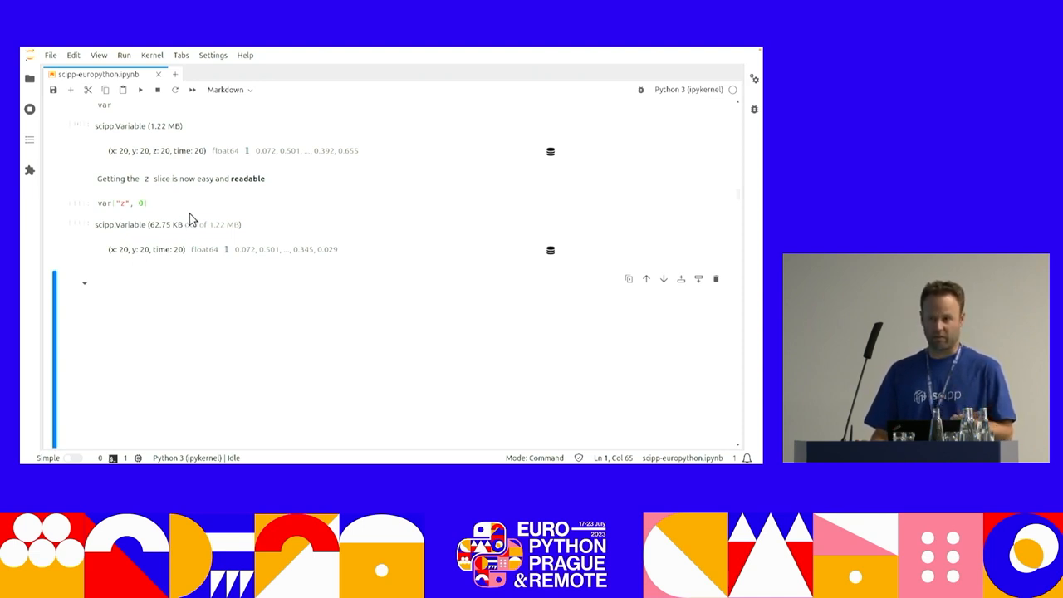
{"action": "scroll", "scroll_direction": "down", "scroll_amount": 3}
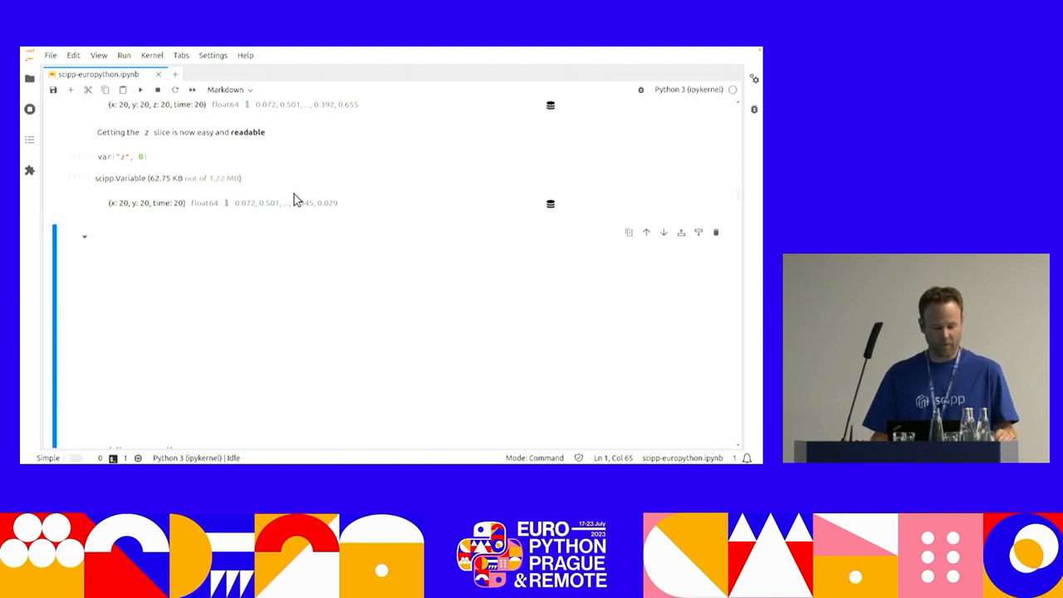
Reach the 'Adding coordinates' section and start on the sc.DataArray cell with sc.show(da).
{"action": "scroll", "scroll_direction": "down", "scroll_amount": 3}
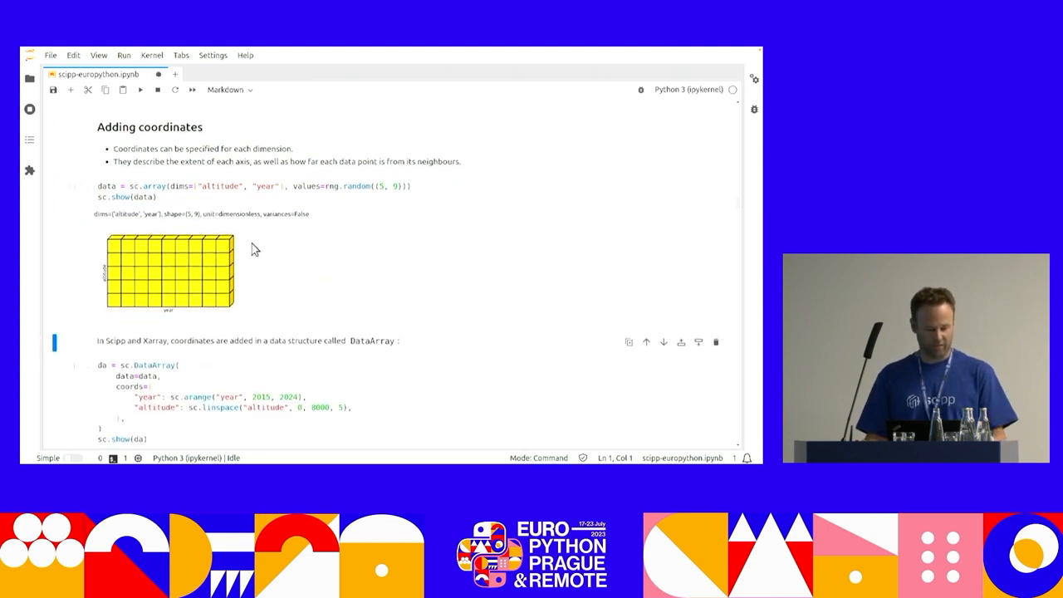
{"action": "mouse_move", "coordinate": [146, 253]}
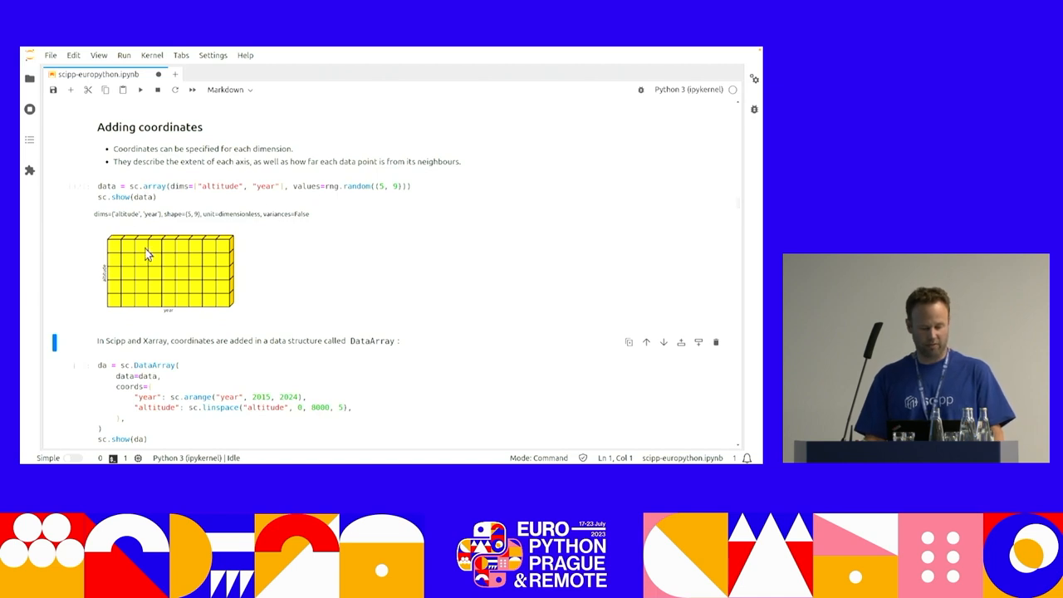
{"action": "mouse_move", "coordinate": [193, 264]}
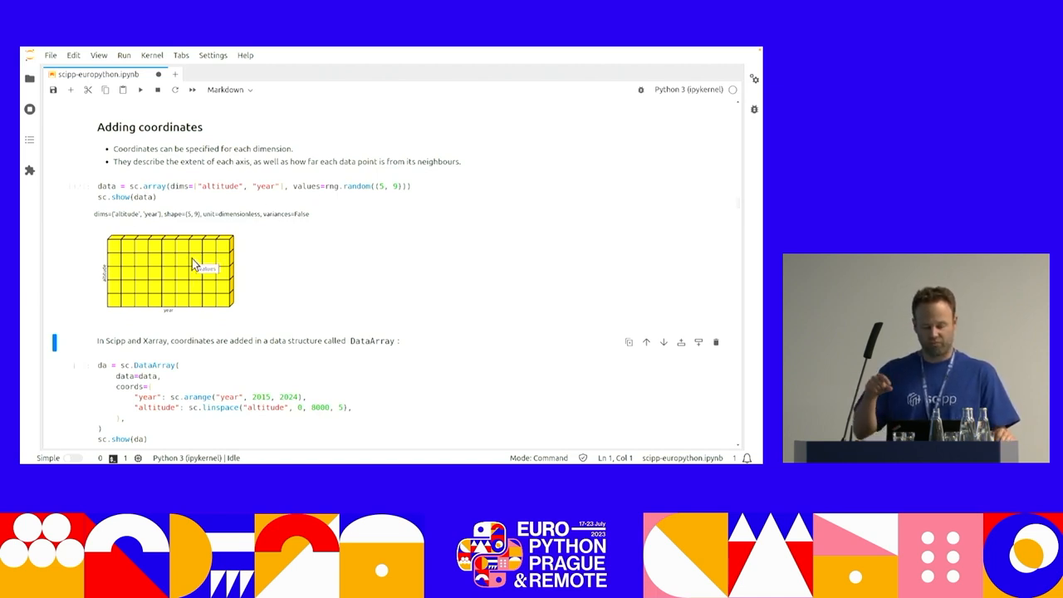
{"action": "mouse_move", "coordinate": [290, 314]}
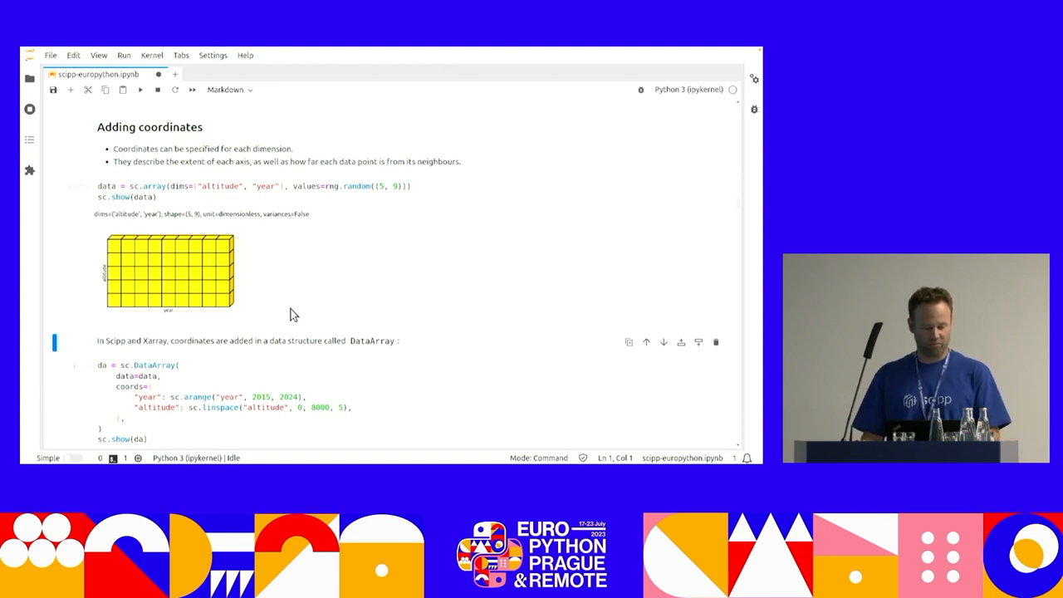
{"action": "mouse_move", "coordinate": [113, 251]}
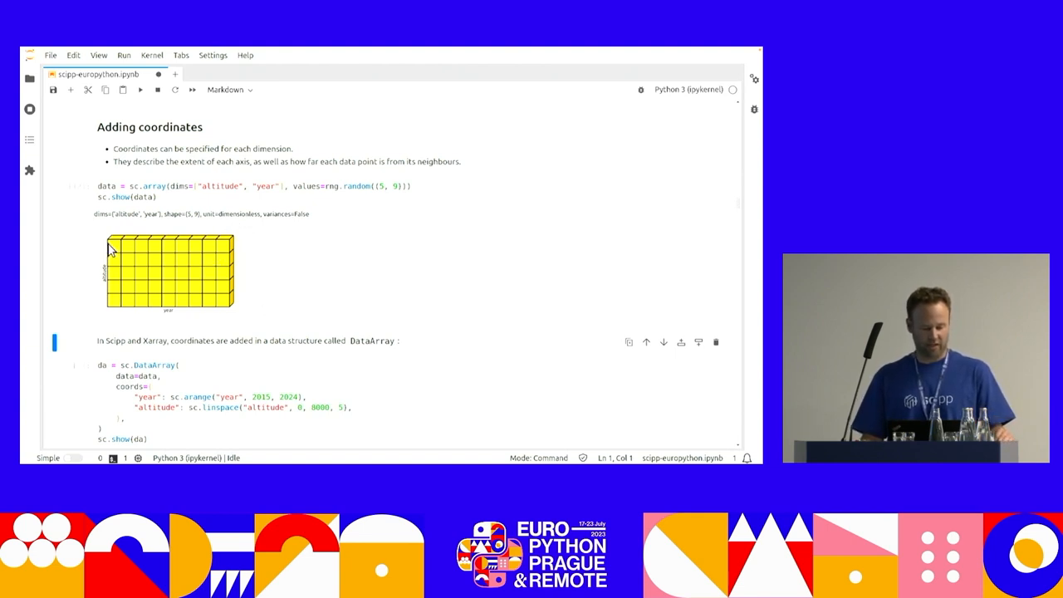
{"action": "mouse_move", "coordinate": [362, 246]}
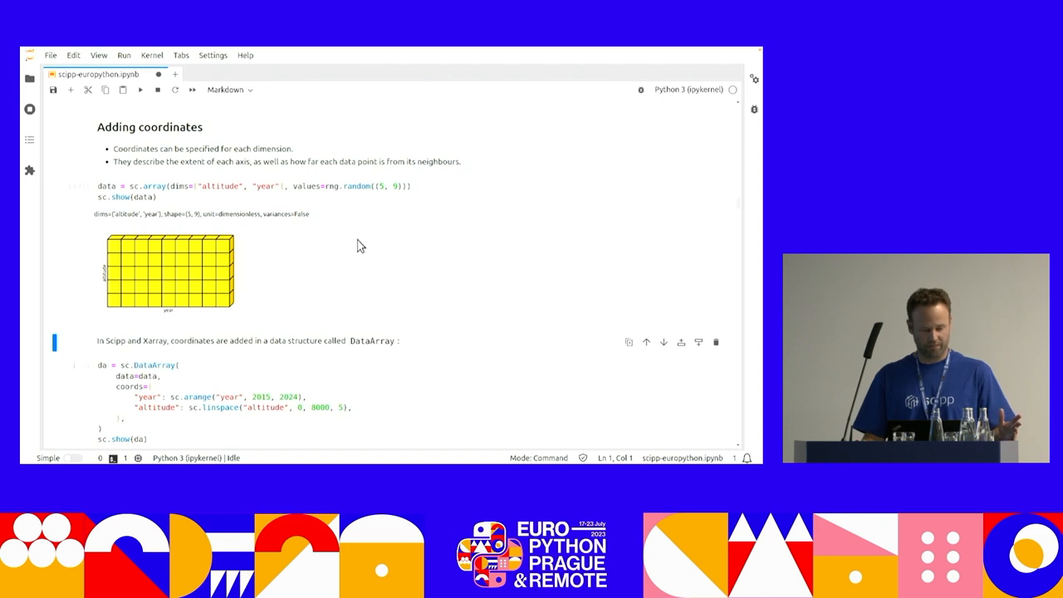
{"action": "mouse_move", "coordinate": [394, 212]}
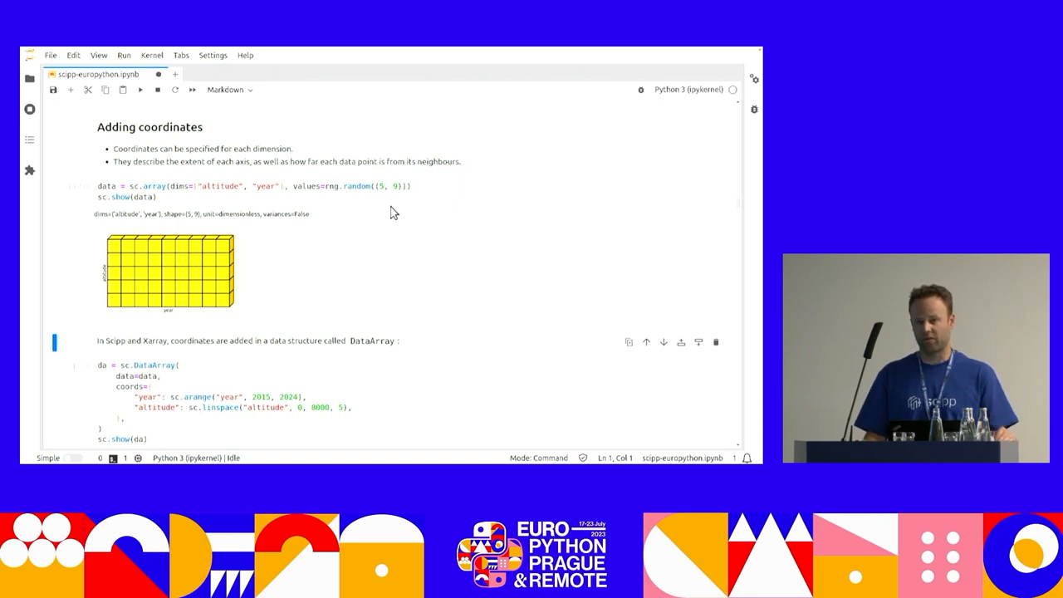
{"action": "scroll", "scroll_direction": "down", "scroll_amount": 3}
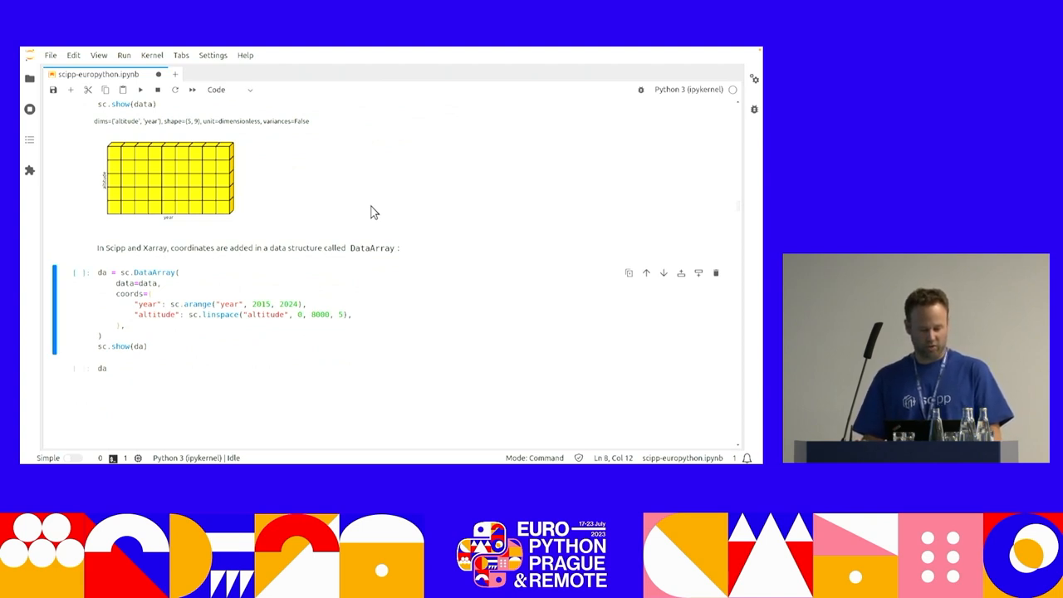
{"action": "left_click", "coordinate": [198, 283]}
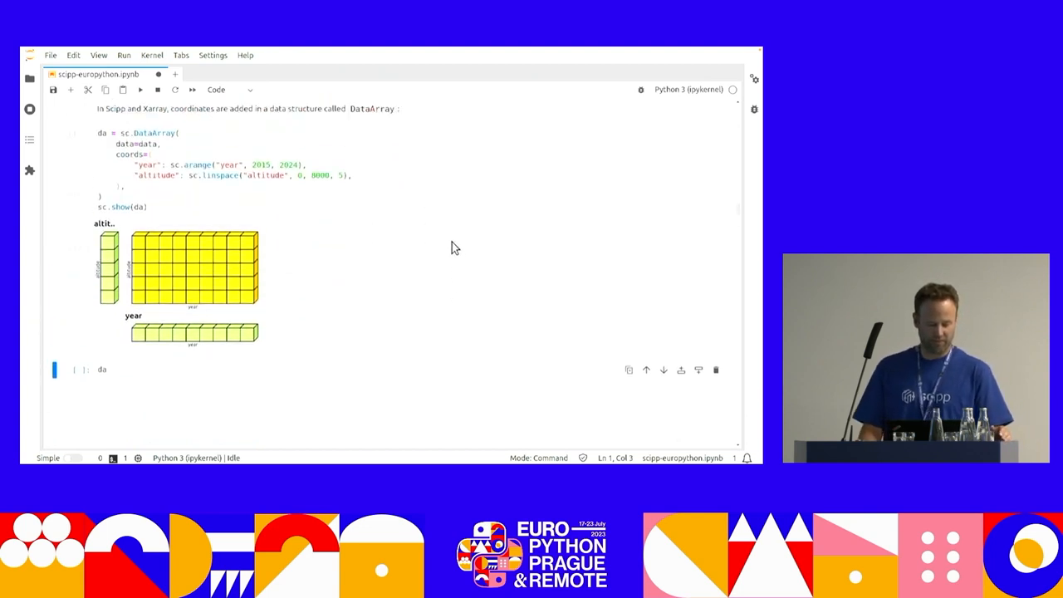
{"action": "mouse_move", "coordinate": [136, 336]}
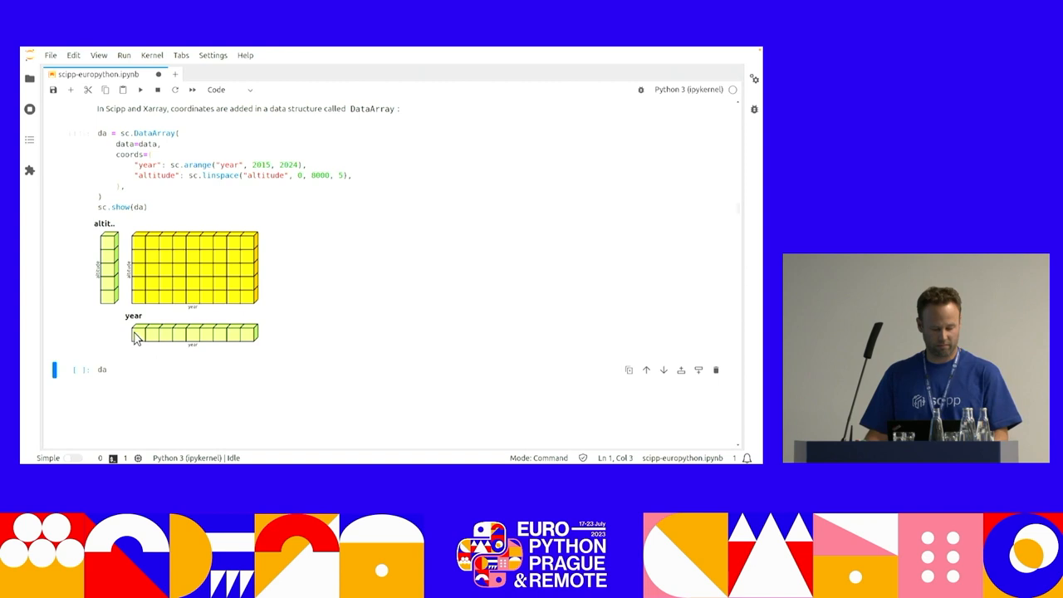
{"action": "mouse_move", "coordinate": [264, 308]}
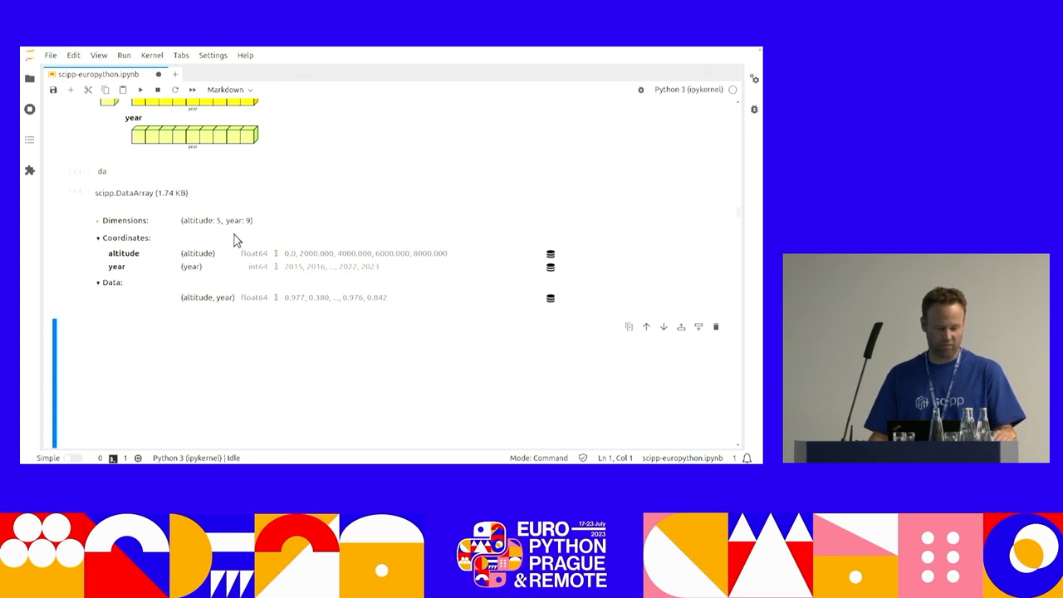
{"action": "mouse_move", "coordinate": [324, 311]}
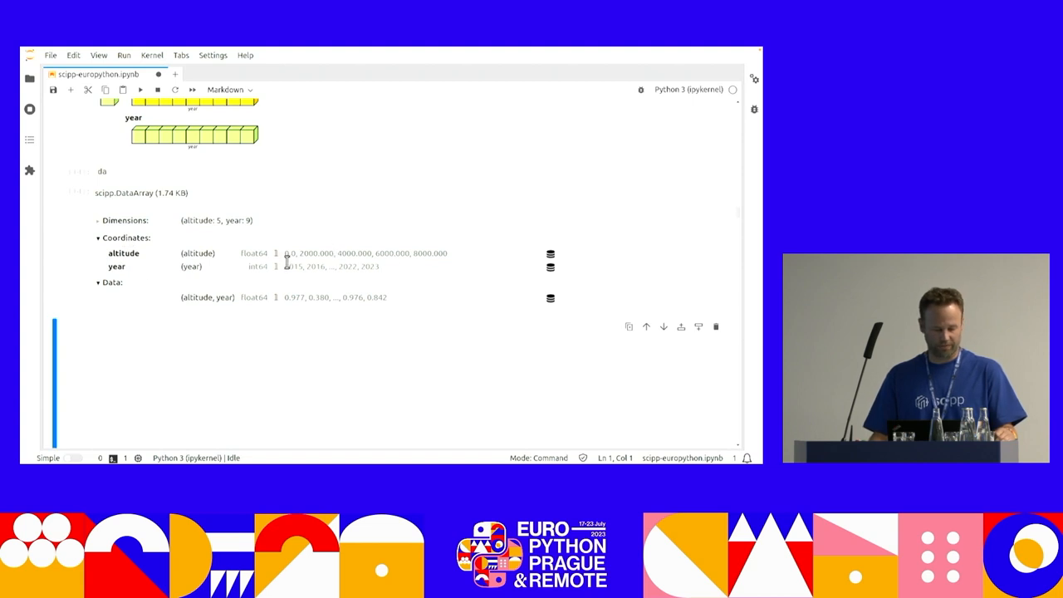
{"action": "mouse_move", "coordinate": [429, 223]}
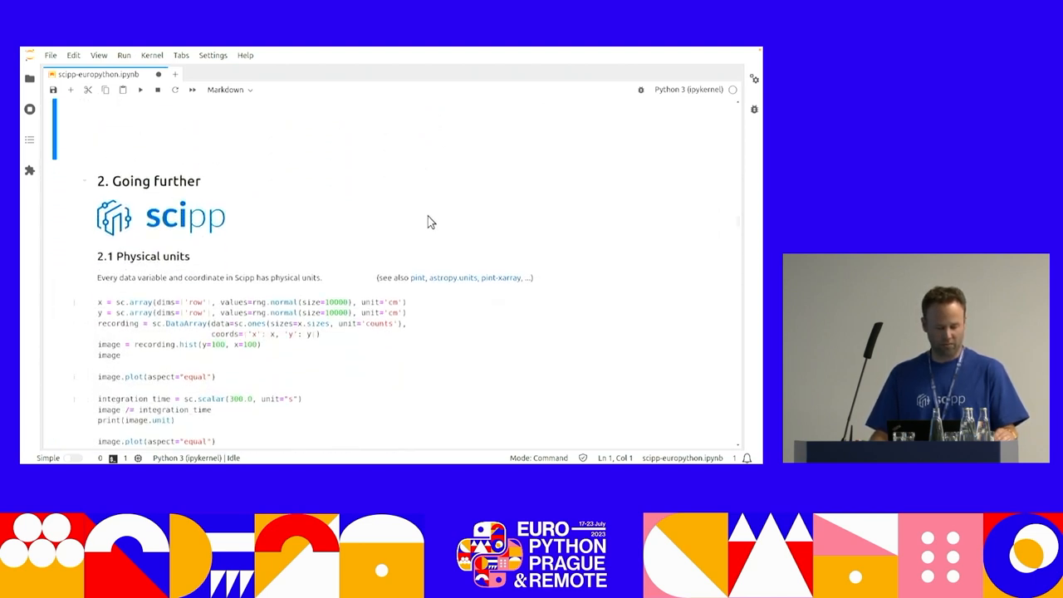
{"action": "mouse_move", "coordinate": [422, 226]}
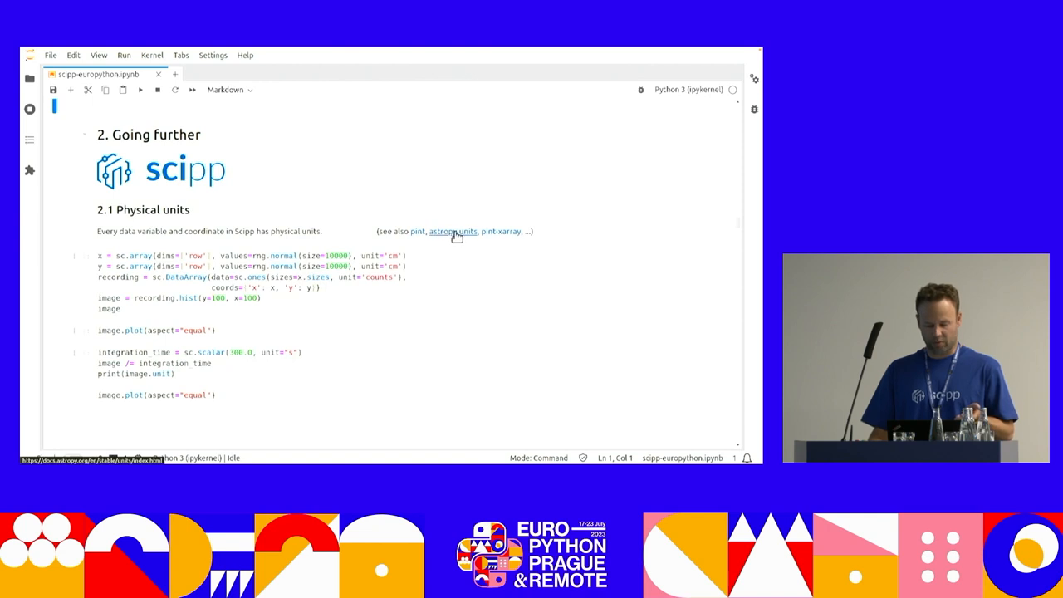
{"action": "mouse_move", "coordinate": [502, 233]}
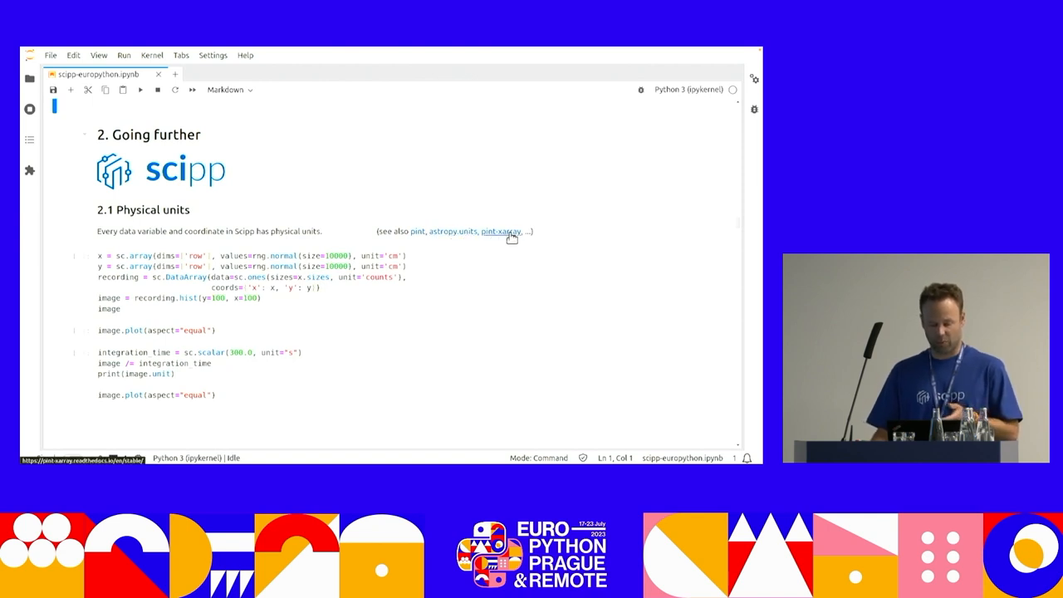
{"action": "mouse_move", "coordinate": [555, 233]}
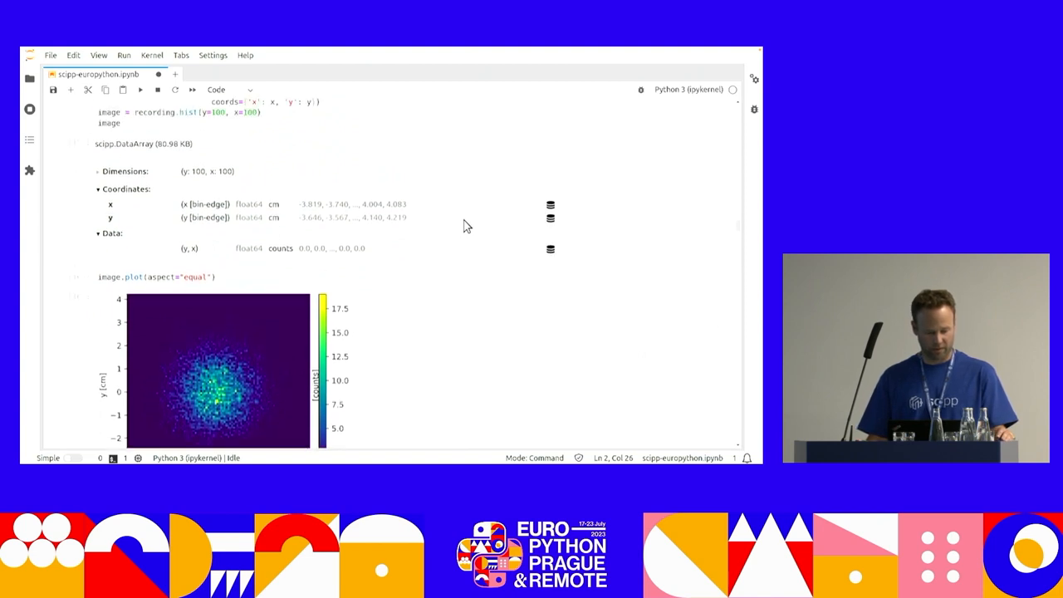
{"action": "mouse_move", "coordinate": [739, 225]}
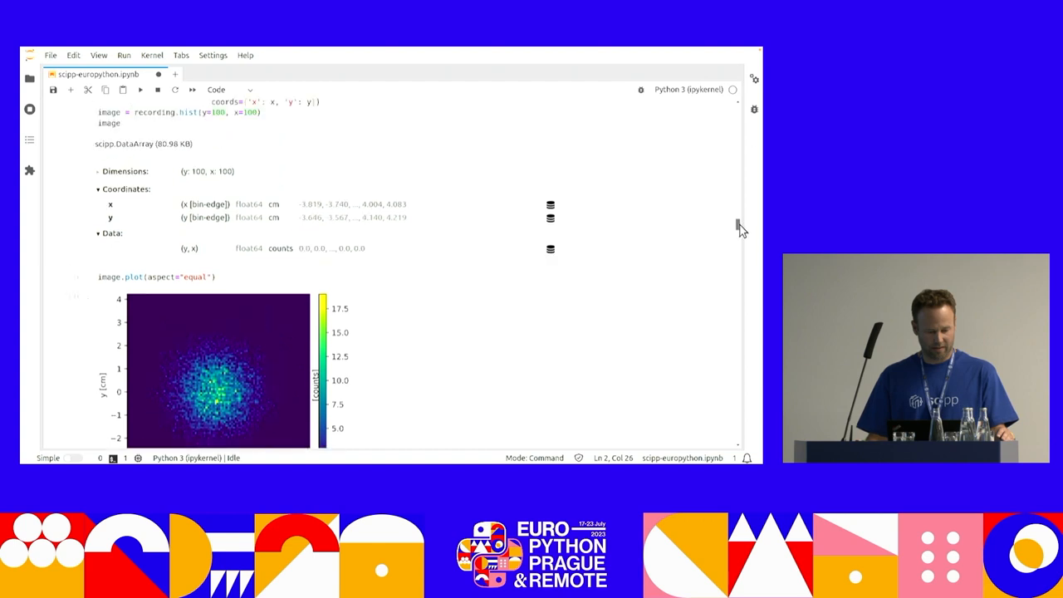
Run integration_time = sc.scalar(300.0, unit='s'), image /= integration_time and the equal-aspect counts/s plot.
{"action": "scroll", "scroll_direction": "down", "scroll_amount": 3}
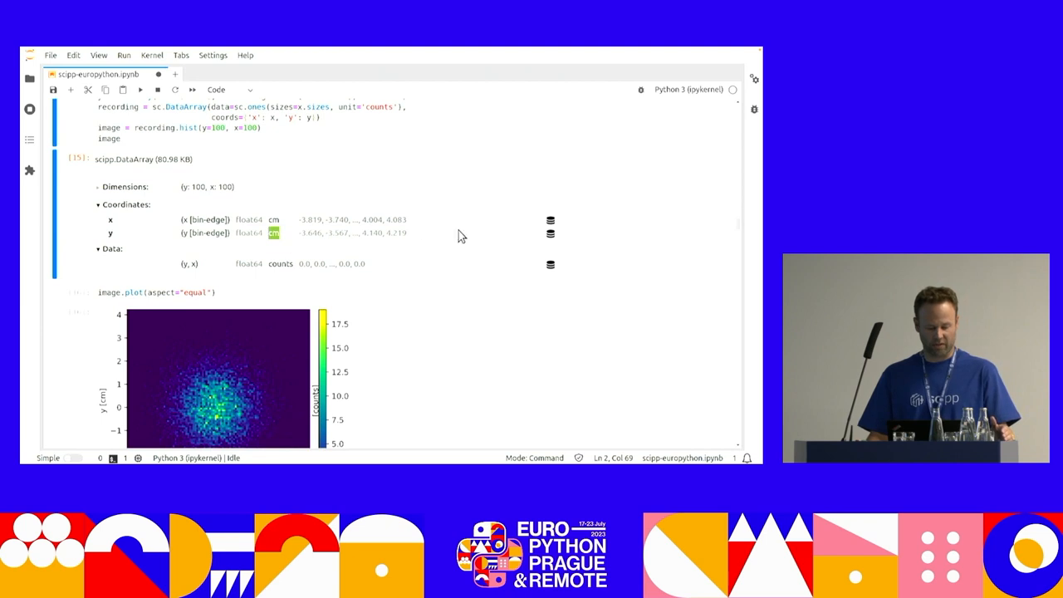
{"action": "scroll", "scroll_direction": "down", "scroll_amount": 3}
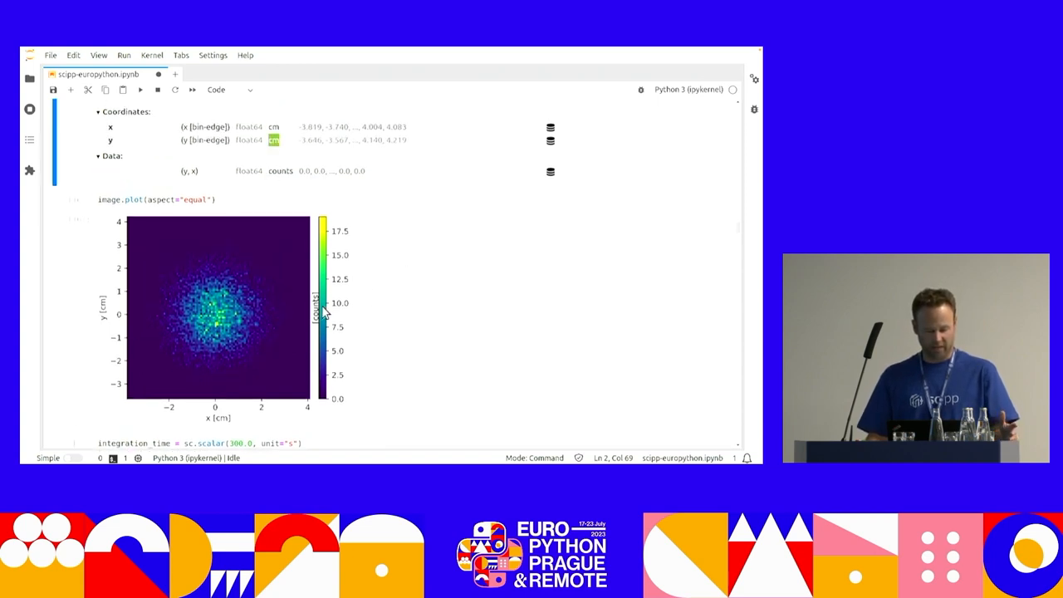
{"action": "scroll", "scroll_direction": "down", "scroll_amount": 3}
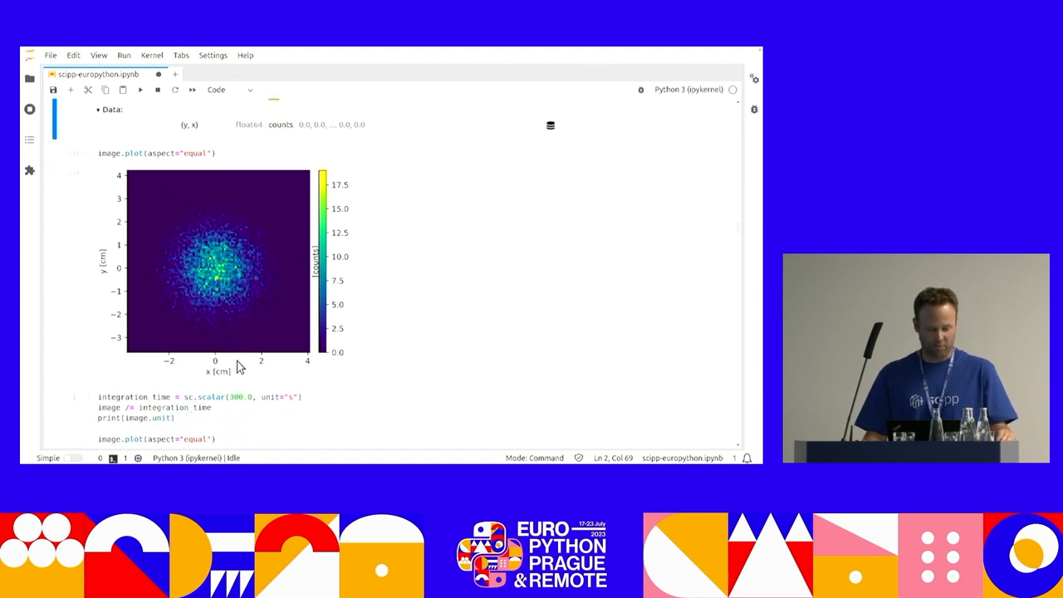
{"action": "mouse_move", "coordinate": [440, 270]}
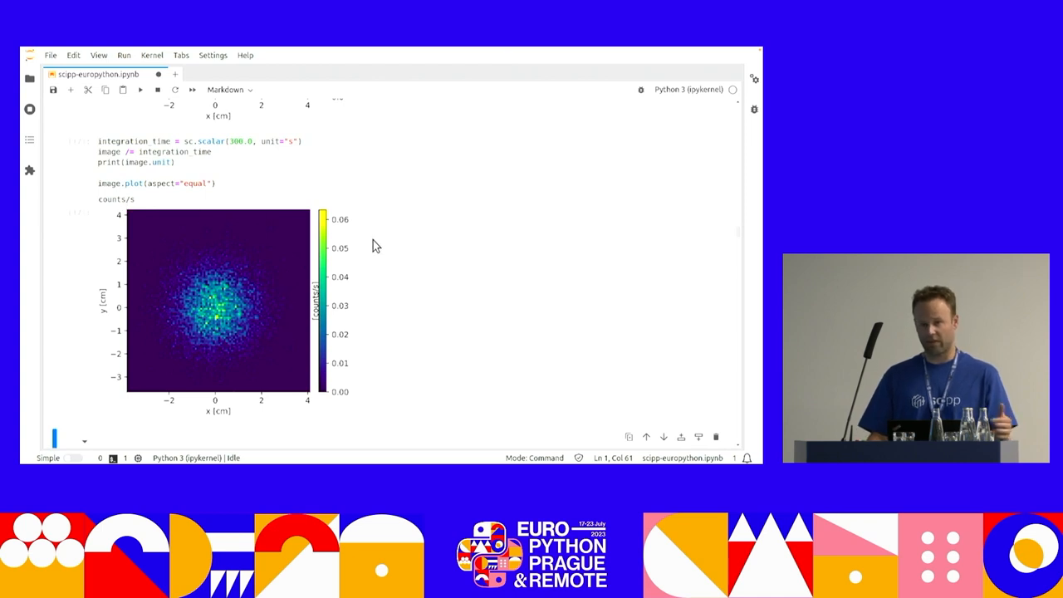
{"action": "mouse_move", "coordinate": [362, 241]}
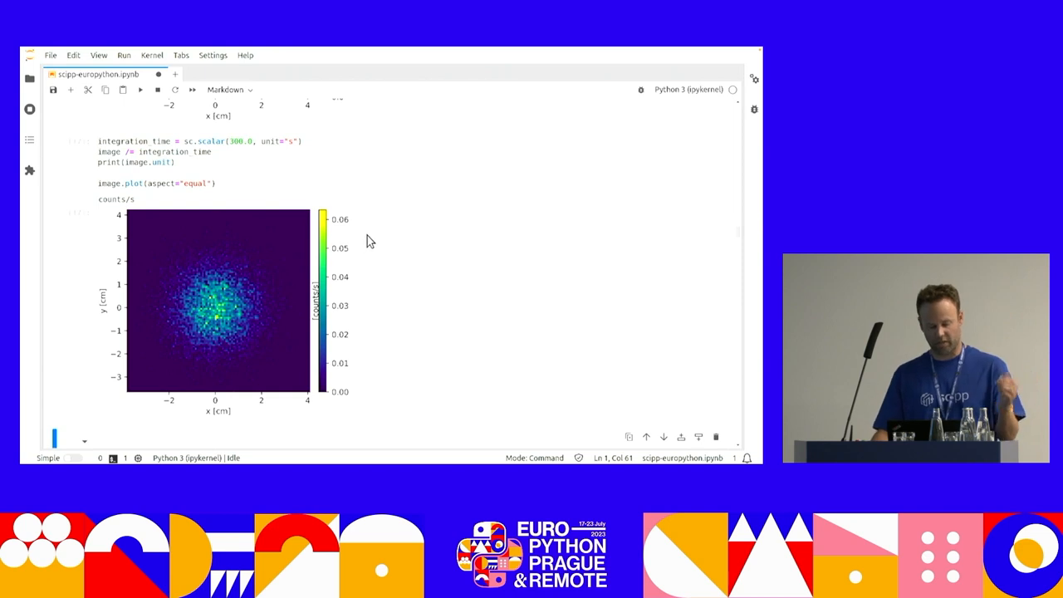
{"action": "mouse_move", "coordinate": [348, 379]}
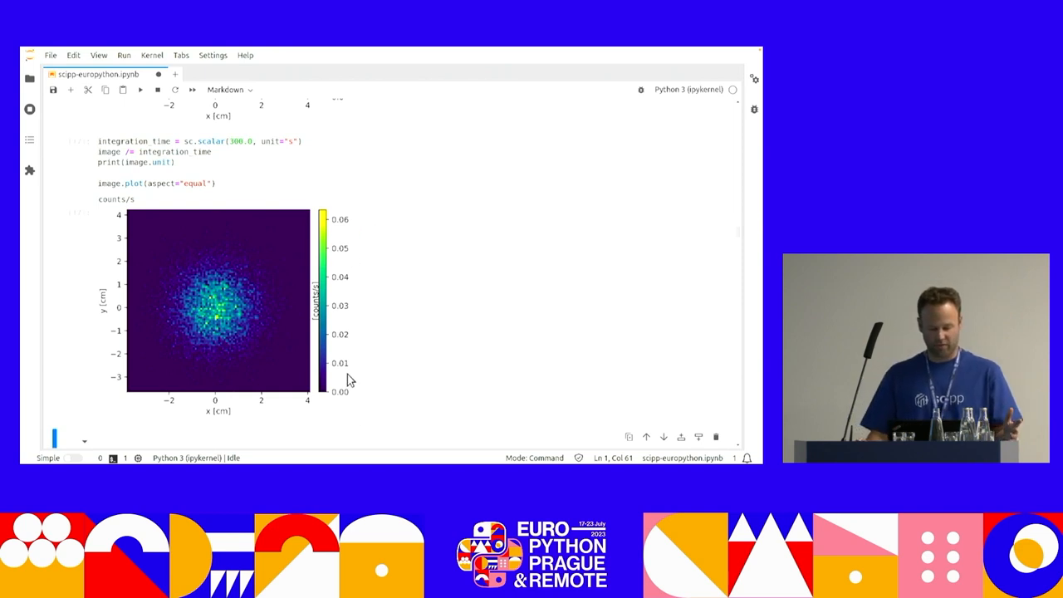
{"action": "mouse_move", "coordinate": [362, 273]}
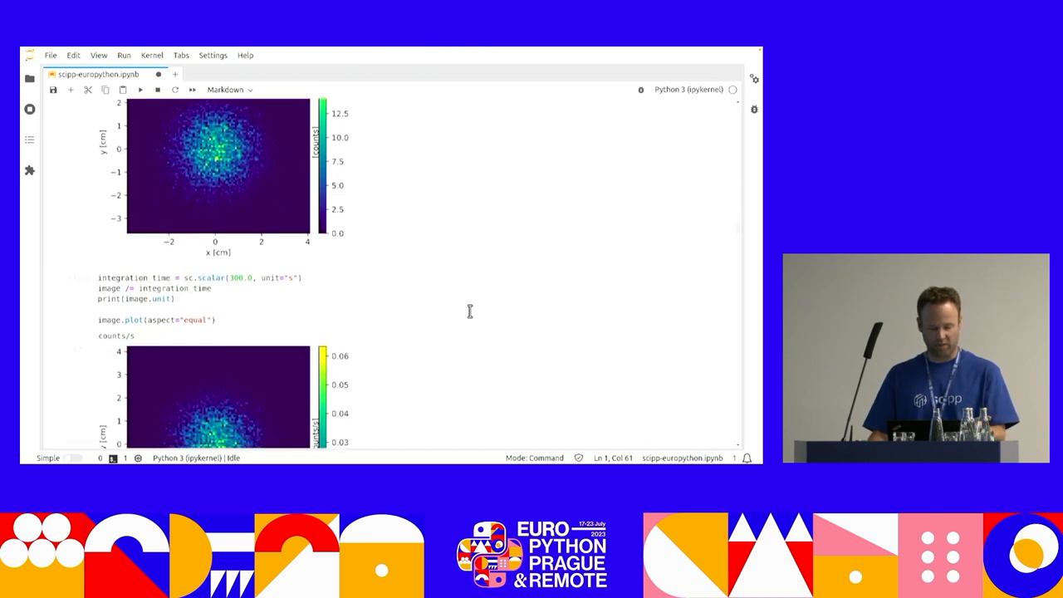
{"action": "scroll", "scroll_direction": "down", "scroll_amount": 3}
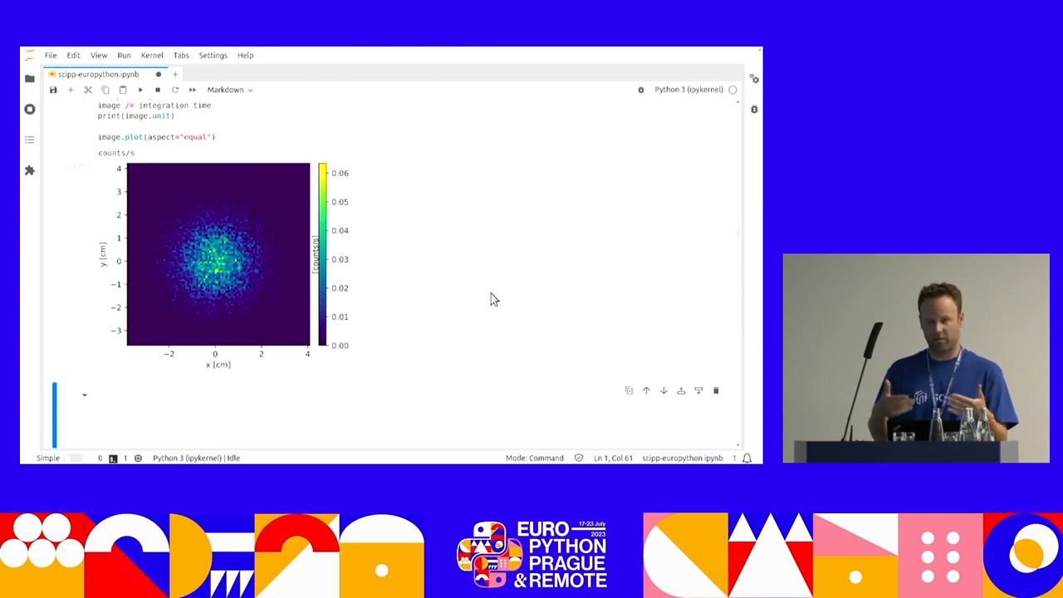
{"action": "mouse_move", "coordinate": [508, 259]}
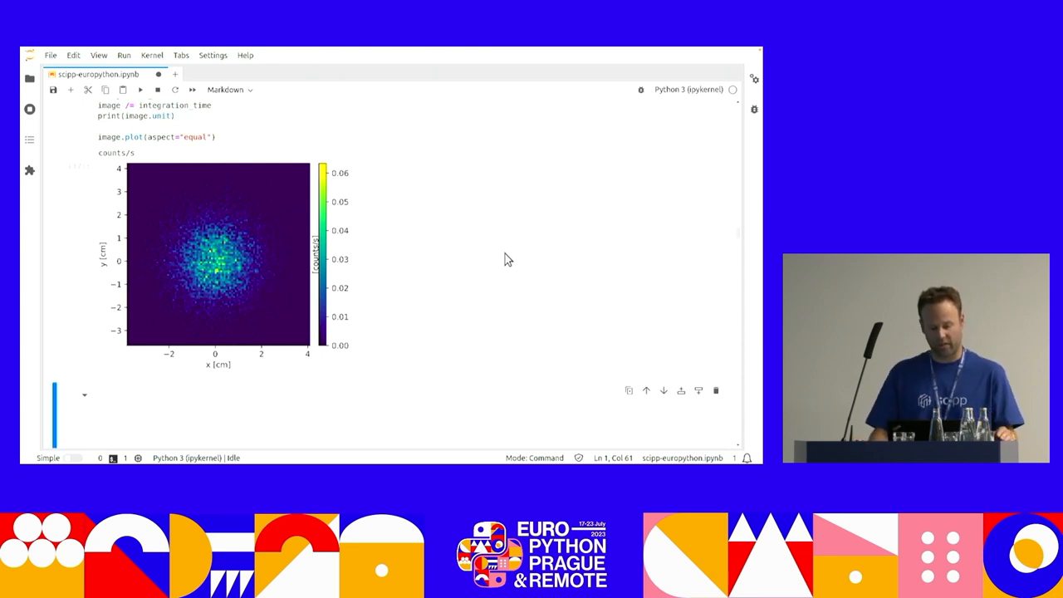
{"action": "scroll", "scroll_direction": "down", "scroll_amount": 3}
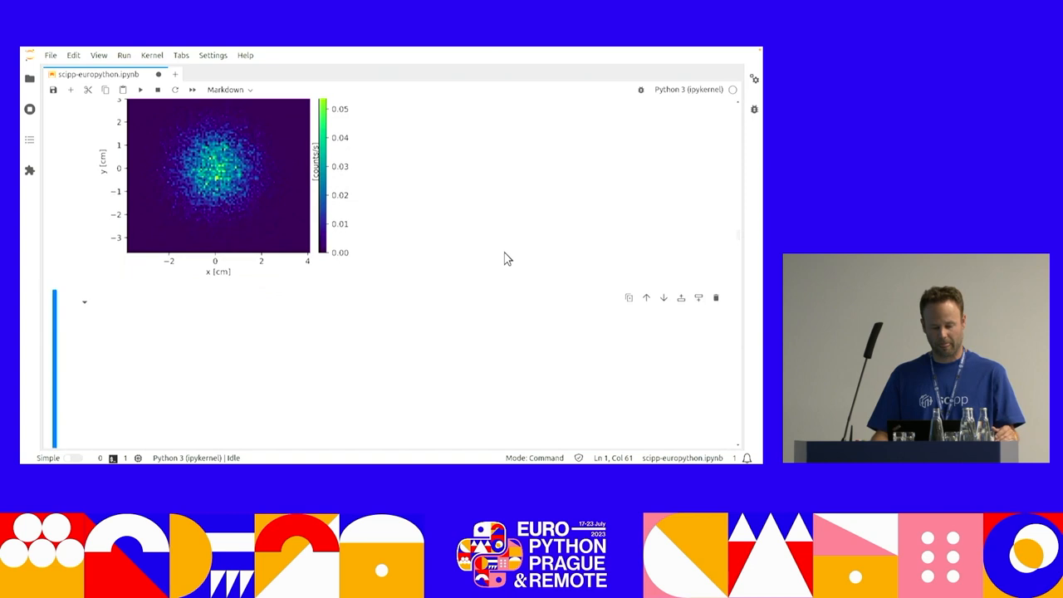
Run image - background to raise the 'Cannot subtract counts/s and counts' UnitError, then normalize background first.
{"action": "scroll", "scroll_direction": "down", "scroll_amount": 3}
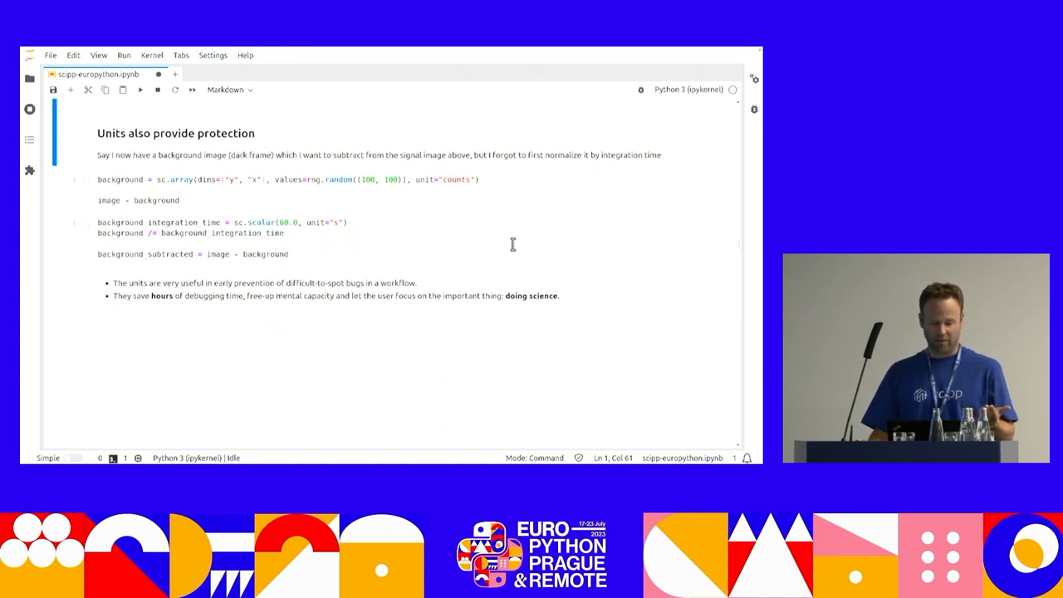
{"action": "mouse_move", "coordinate": [396, 203]}
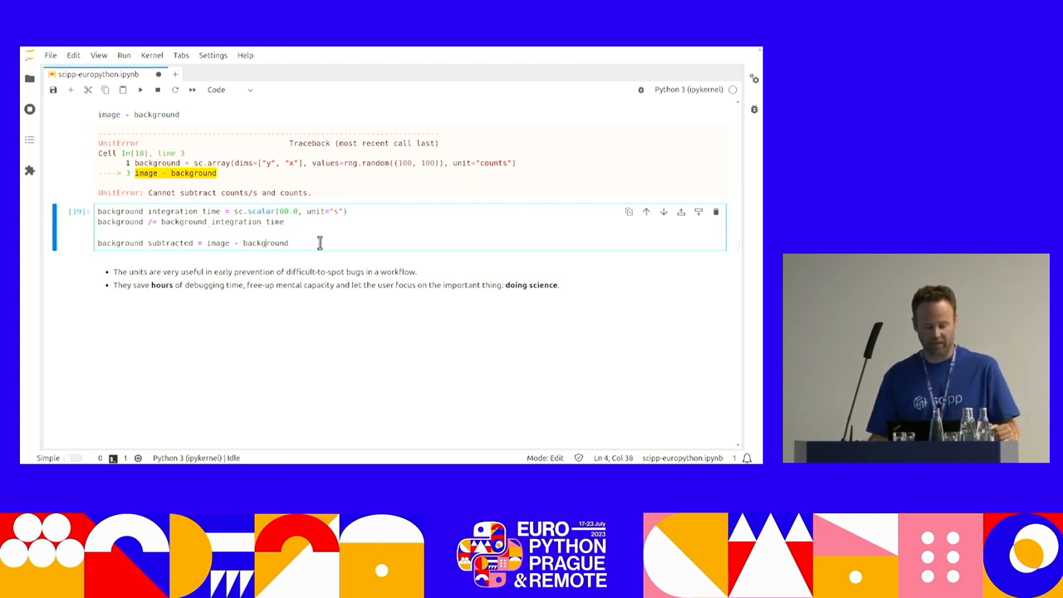
{"action": "mouse_move", "coordinate": [286, 298]}
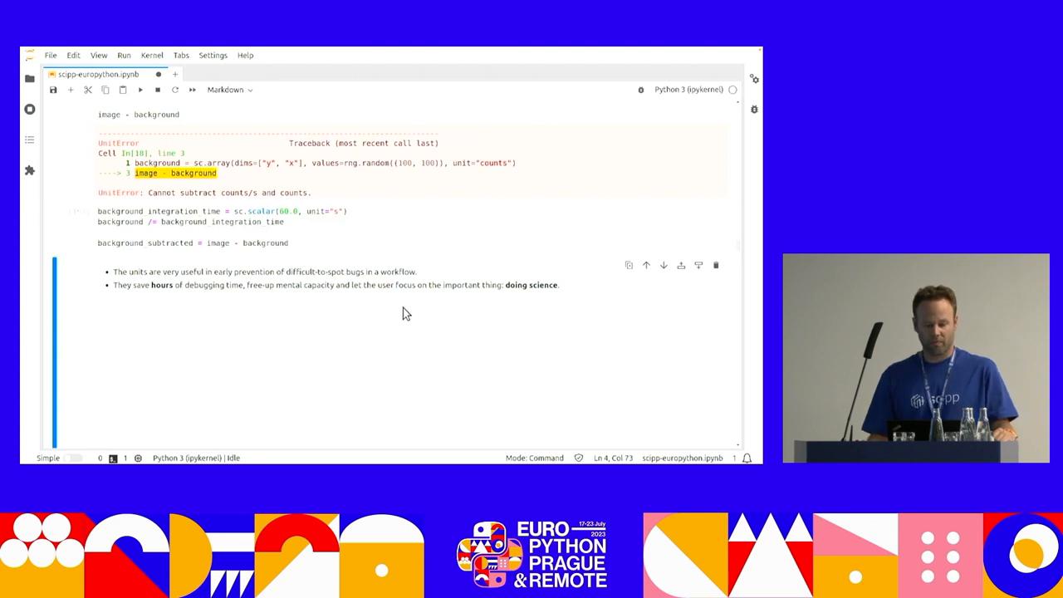
{"action": "scroll", "scroll_direction": "down", "scroll_amount": 3}
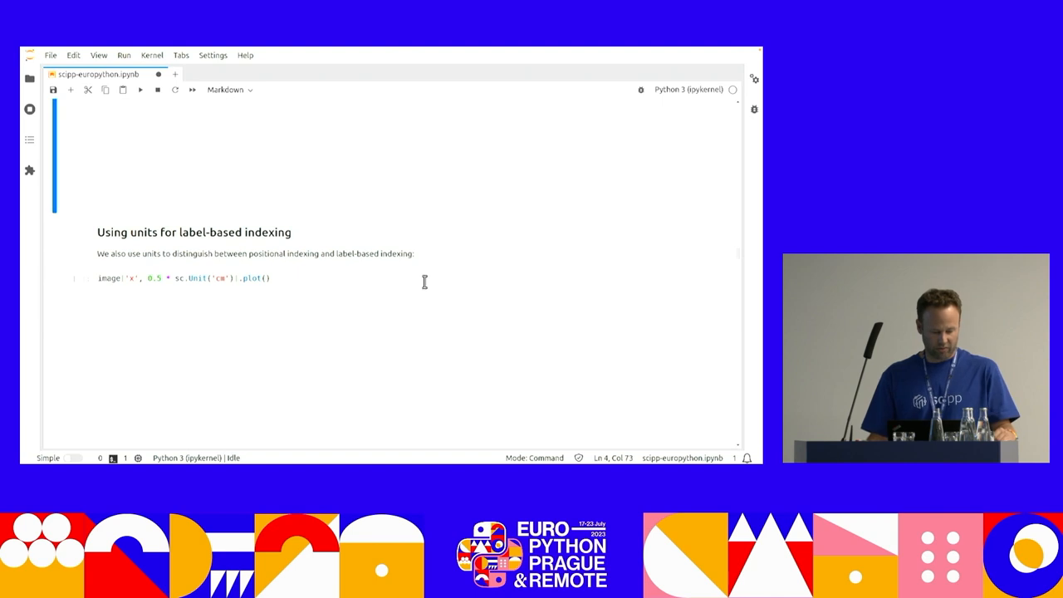
Run image['x', 0.5 * sc.Unit('cm')].plot() to show the counts/s profile versus y in cm.
{"action": "left_click", "coordinate": [249, 278]}
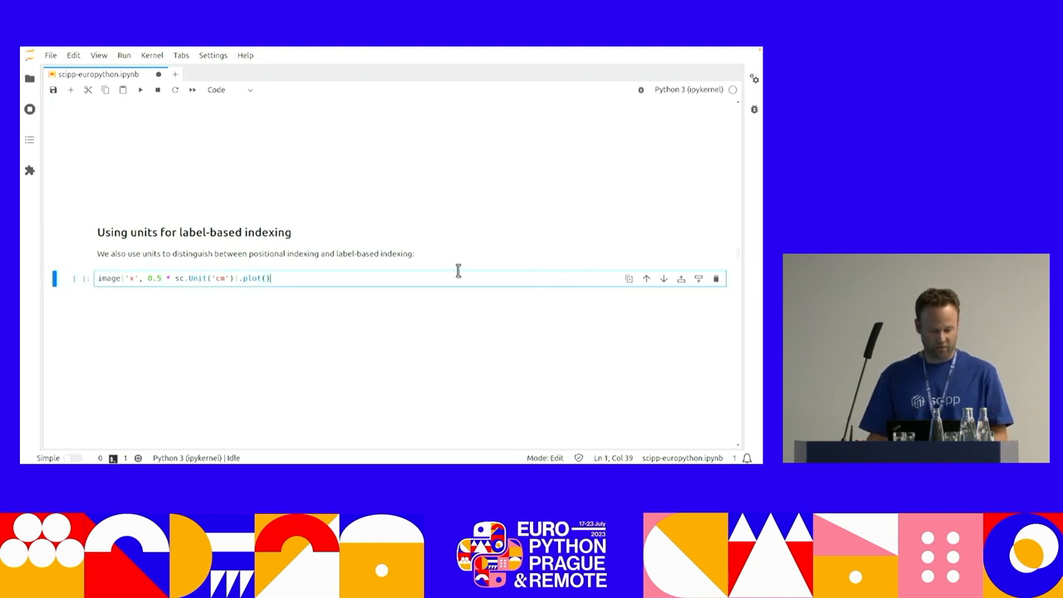
{"action": "mouse_move", "coordinate": [368, 306]}
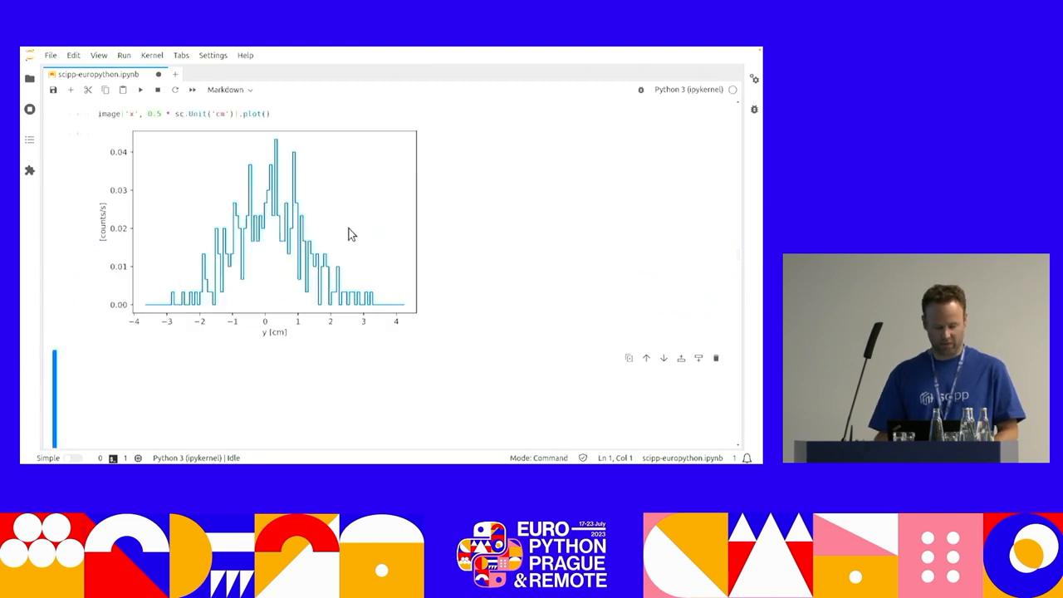
{"action": "mouse_move", "coordinate": [519, 252]}
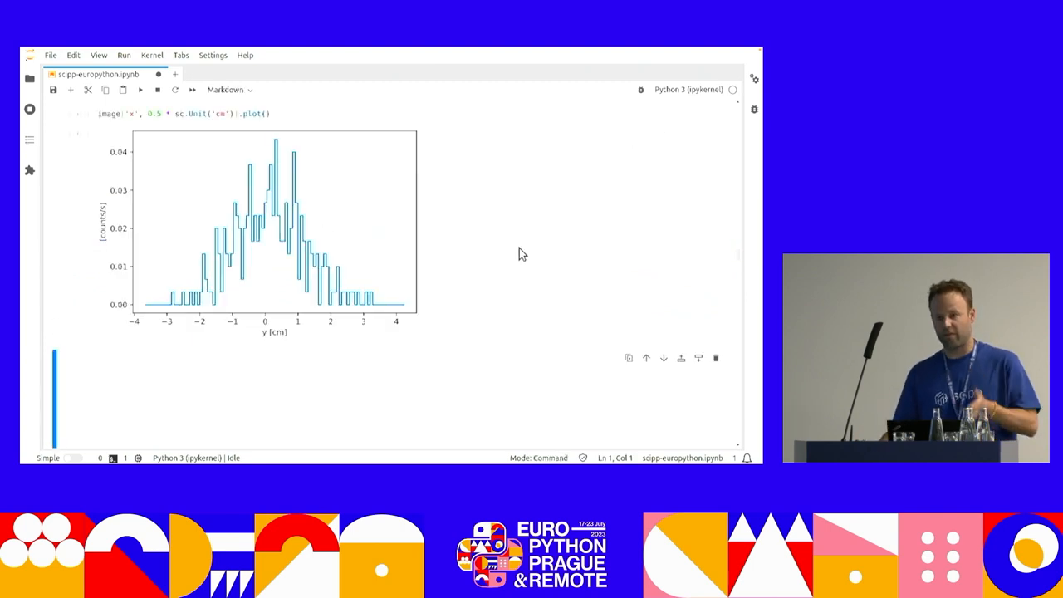
{"action": "mouse_move", "coordinate": [578, 251]}
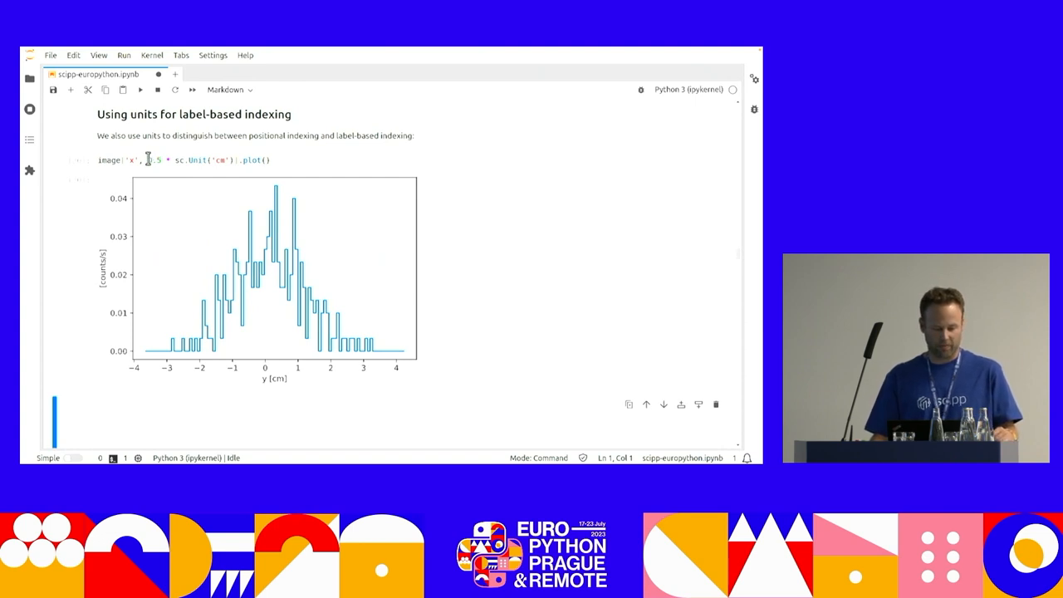
{"action": "left_click", "coordinate": [166, 159]}
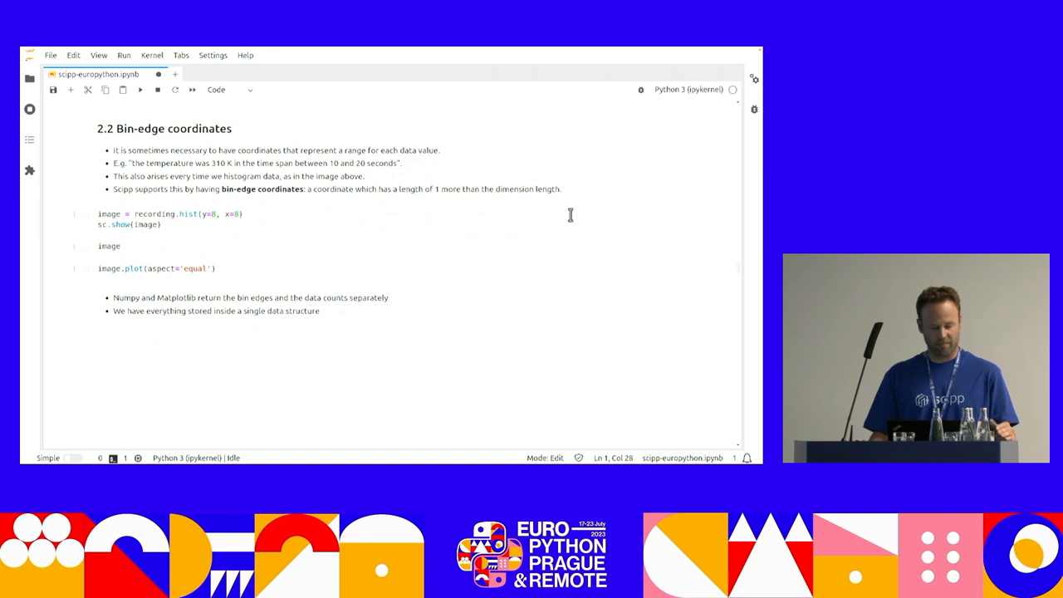
{"action": "mouse_move", "coordinate": [233, 176]}
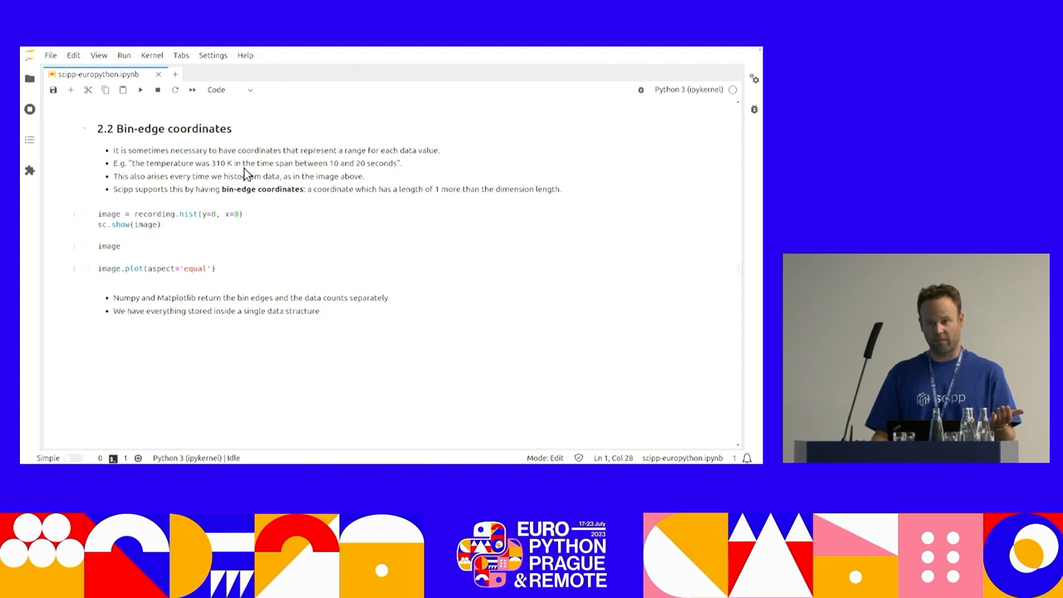
{"action": "mouse_move", "coordinate": [336, 171]}
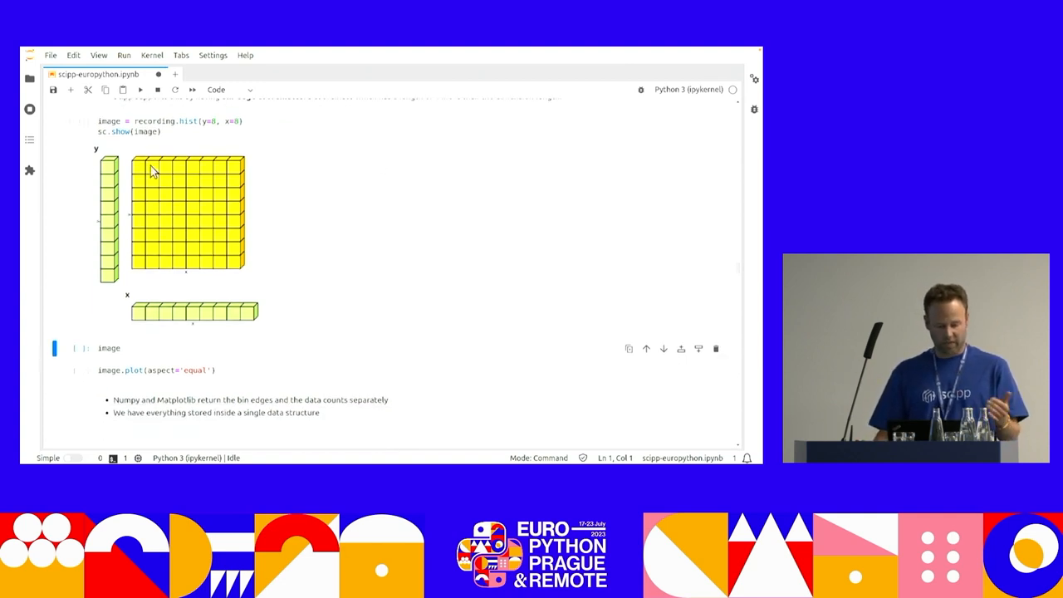
{"action": "mouse_move", "coordinate": [114, 185]}
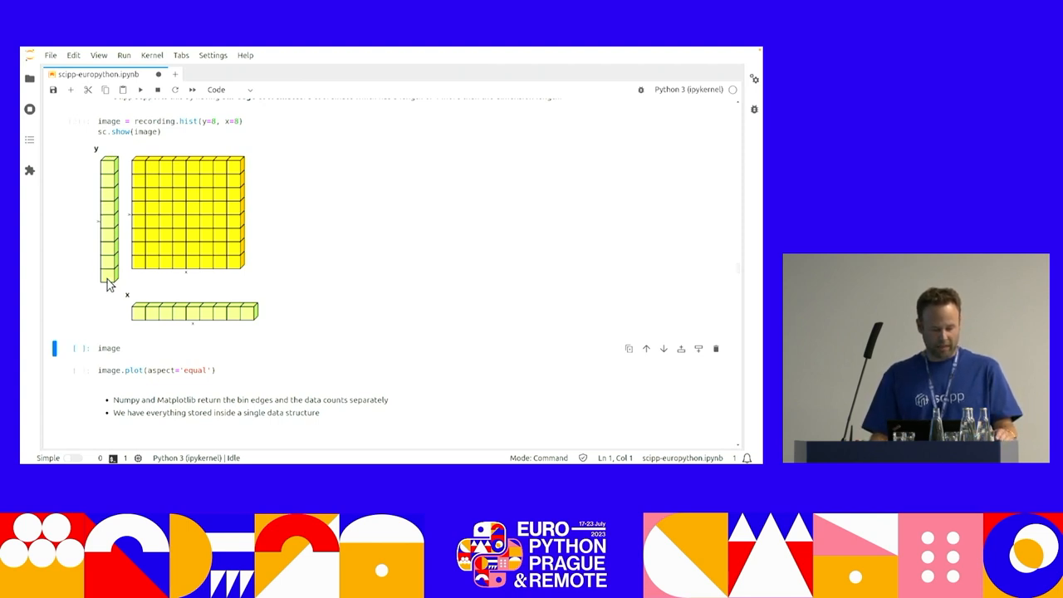
{"action": "mouse_move", "coordinate": [260, 289]}
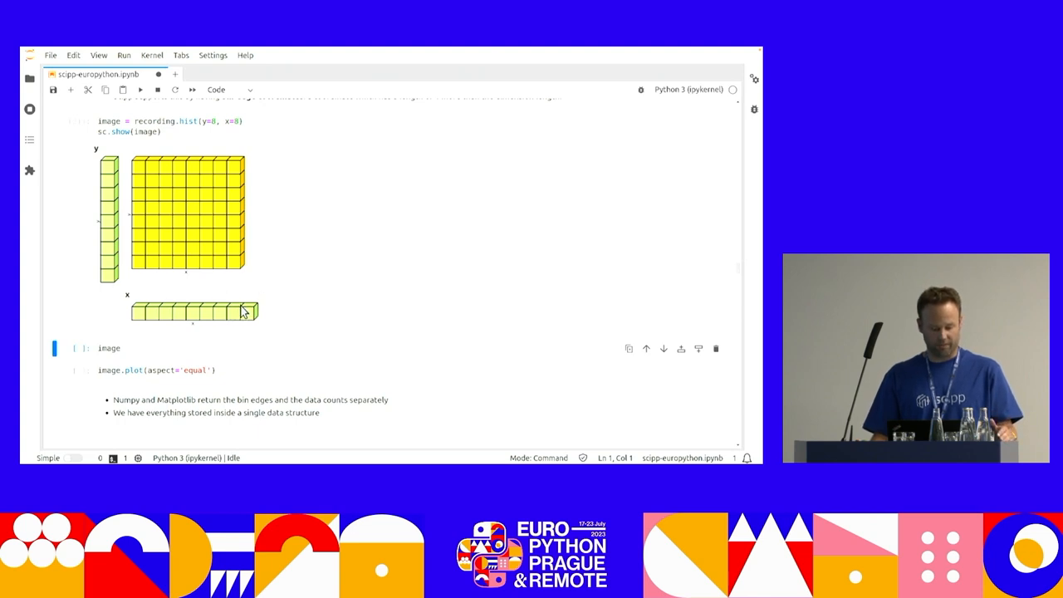
{"action": "mouse_move", "coordinate": [326, 195]}
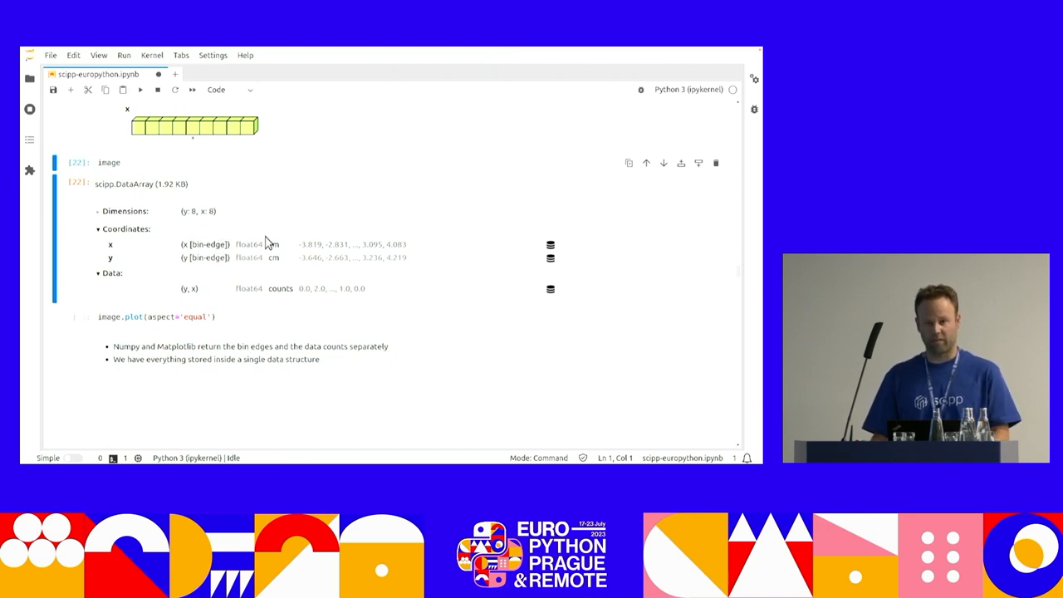
{"action": "mouse_move", "coordinate": [274, 243]}
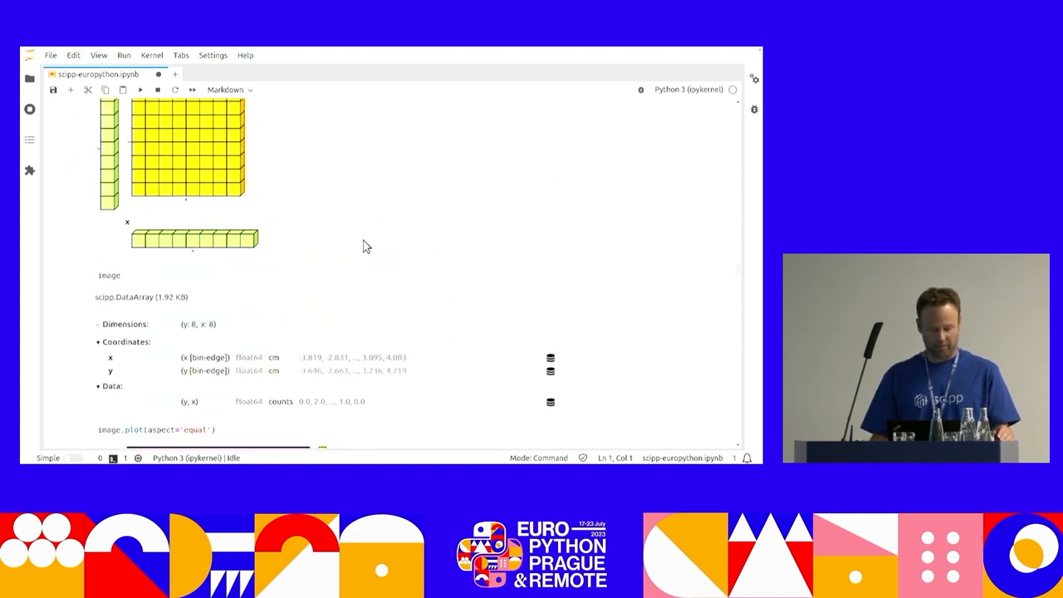
Run image.plot(aspect='equal') for the 8×8 histogram and move past the heatmap to the bin-edges note.
{"action": "scroll", "scroll_direction": "down", "scroll_amount": 3}
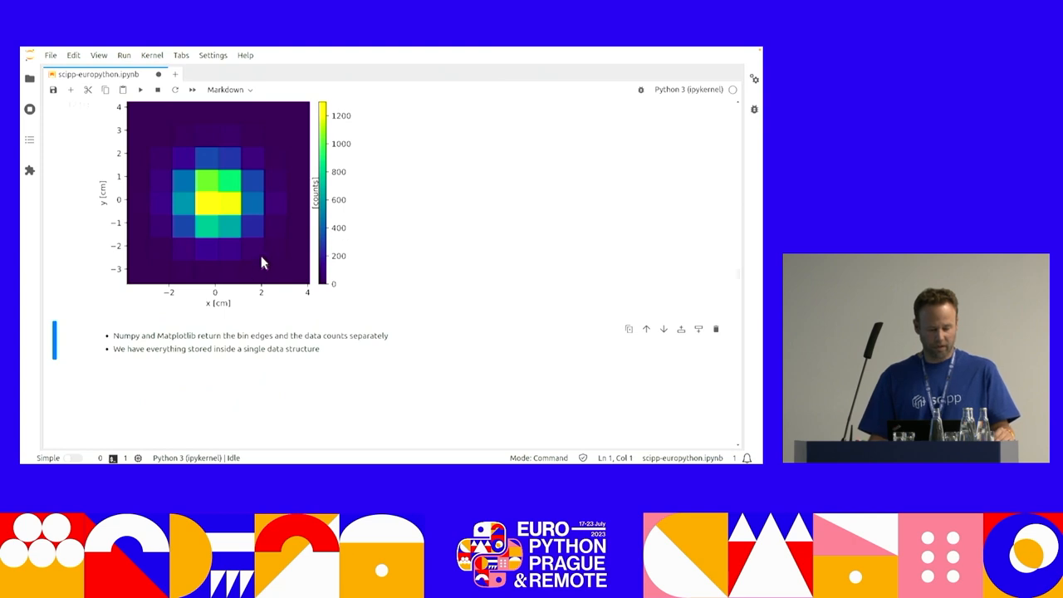
{"action": "mouse_move", "coordinate": [442, 191]}
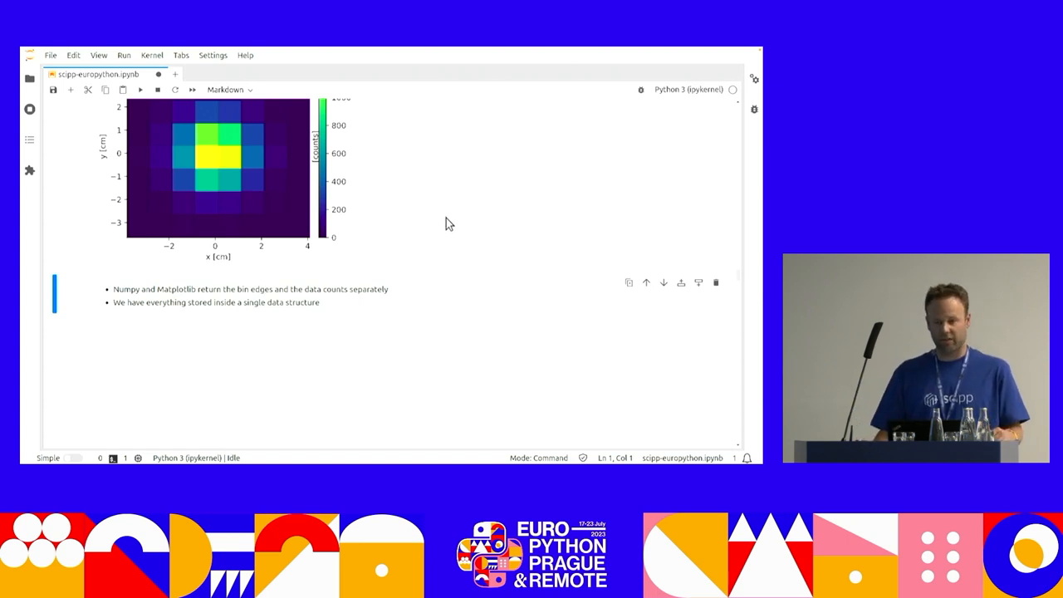
{"action": "mouse_move", "coordinate": [442, 204]}
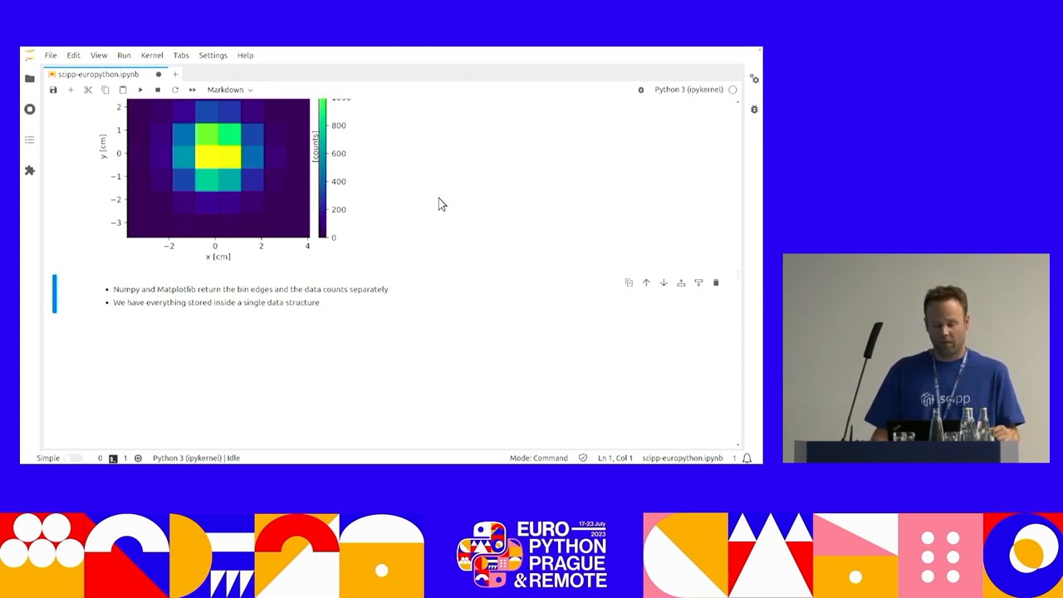
{"action": "scroll", "scroll_direction": "down", "scroll_amount": 3}
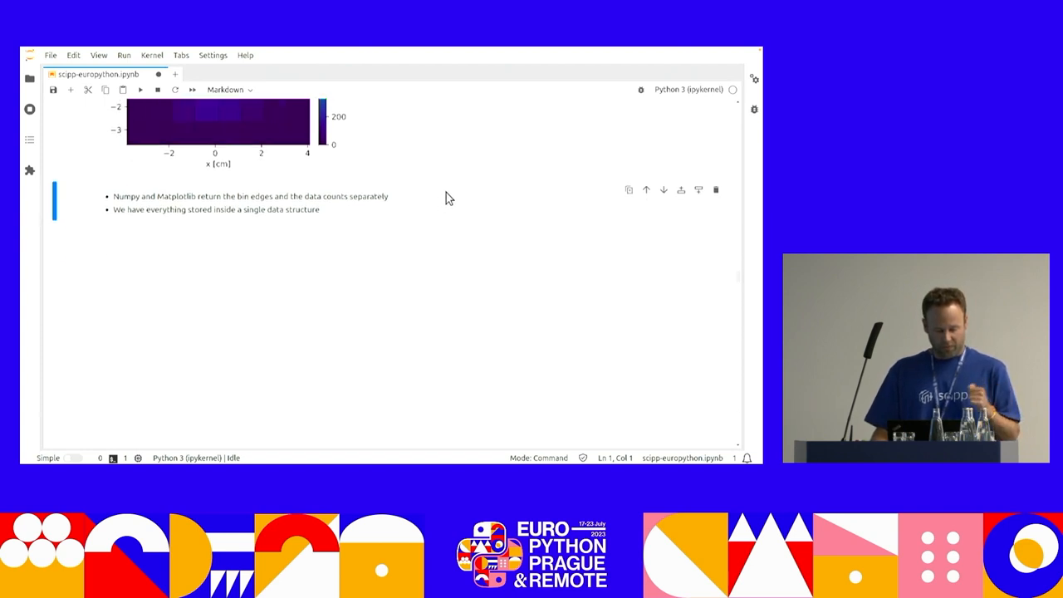
{"action": "scroll", "scroll_direction": "down", "scroll_amount": 3}
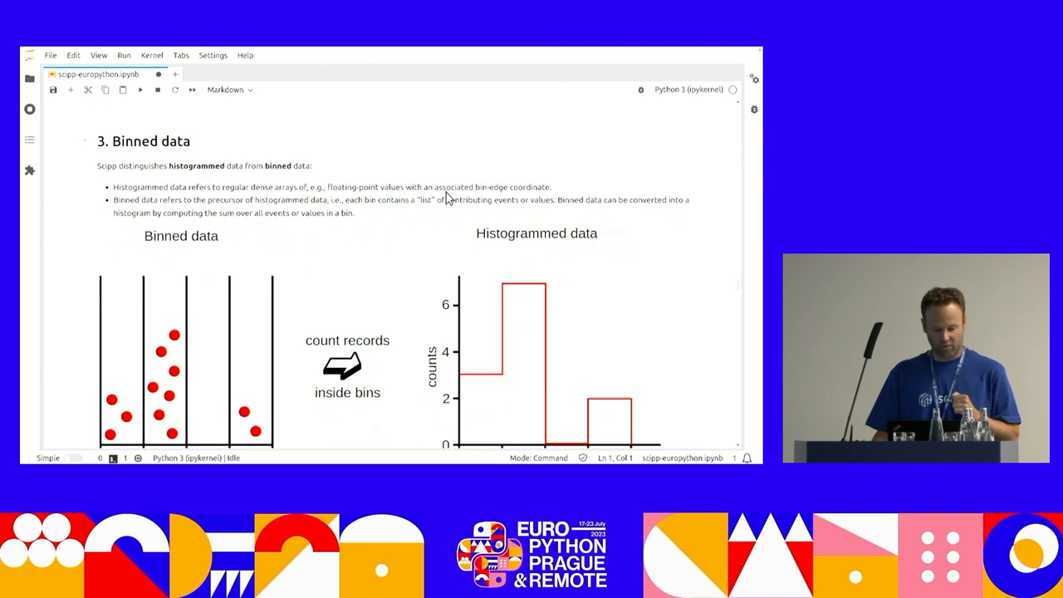
{"action": "mouse_move", "coordinate": [455, 189]}
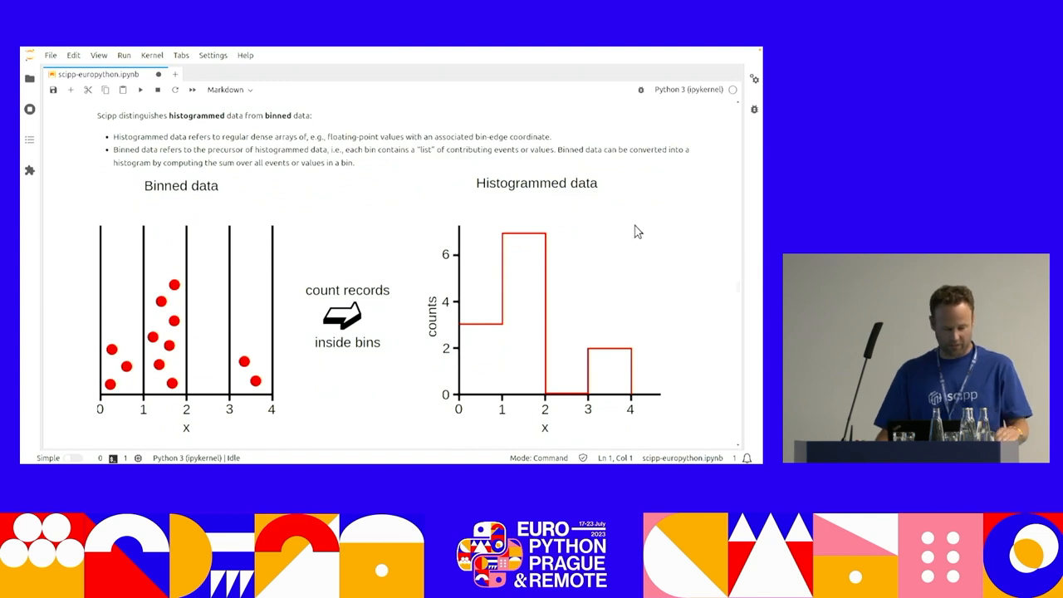
{"action": "mouse_move", "coordinate": [628, 226]}
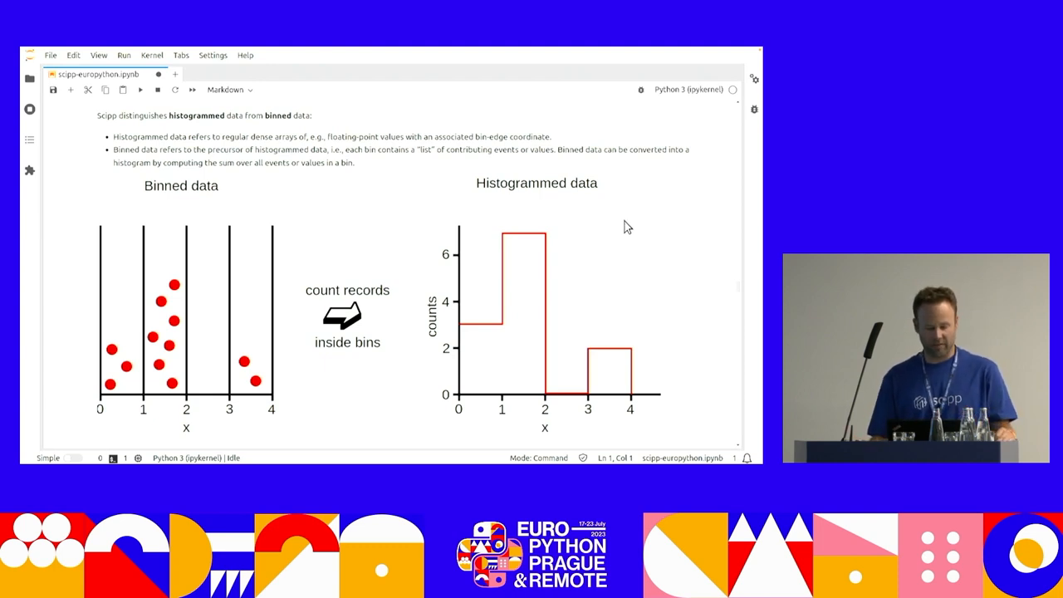
{"action": "mouse_move", "coordinate": [415, 264]}
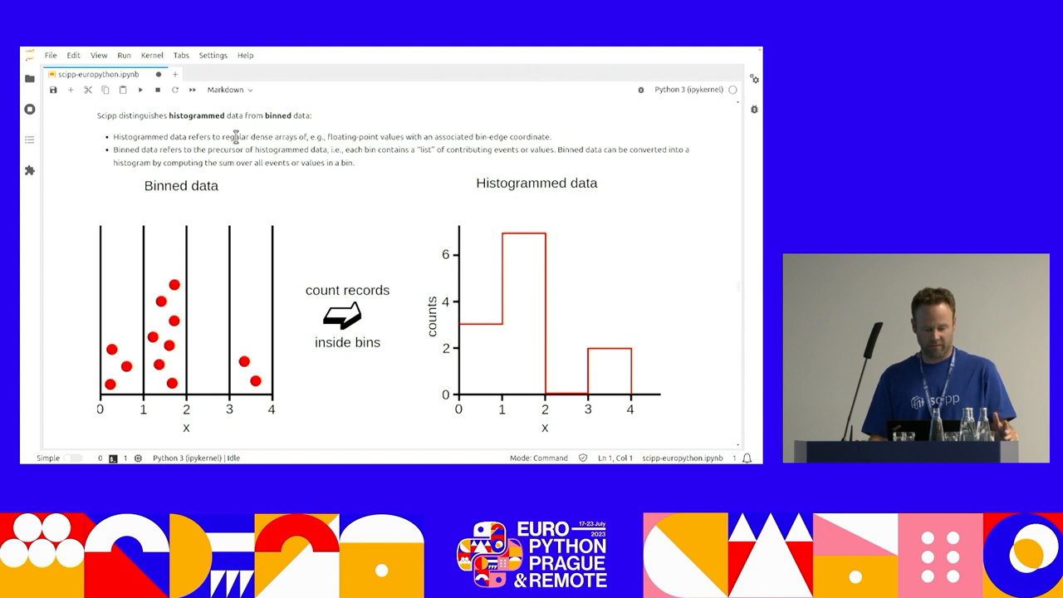
{"action": "mouse_move", "coordinate": [397, 176]}
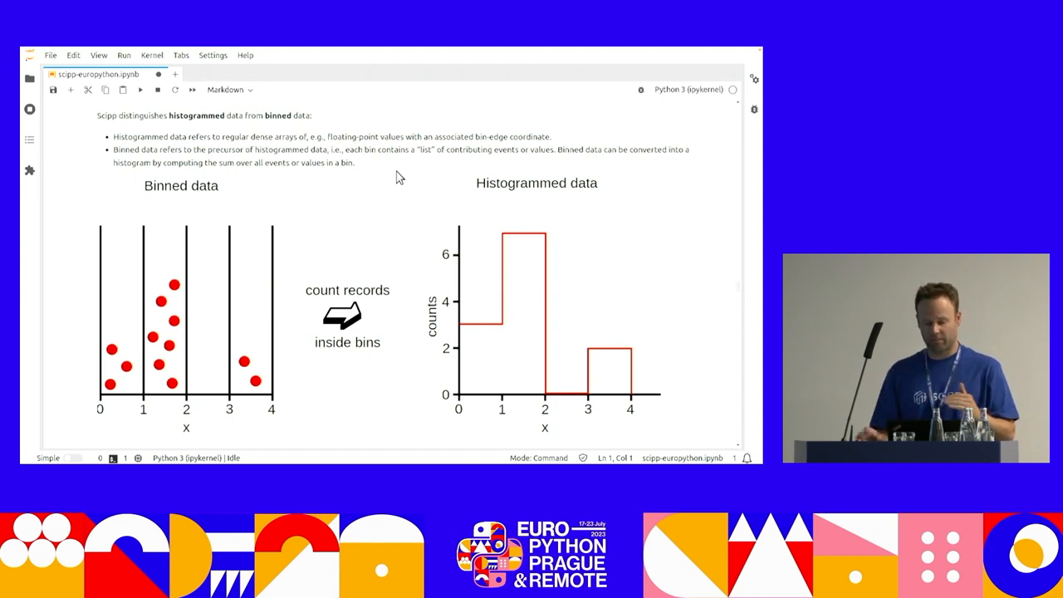
{"action": "mouse_move", "coordinate": [462, 332]}
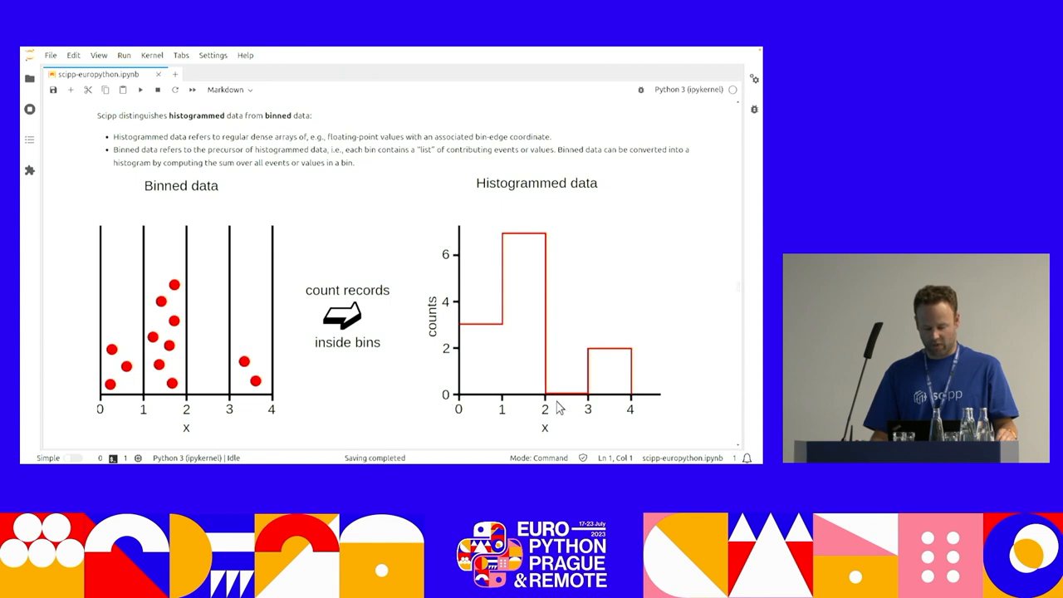
{"action": "mouse_move", "coordinate": [519, 242]}
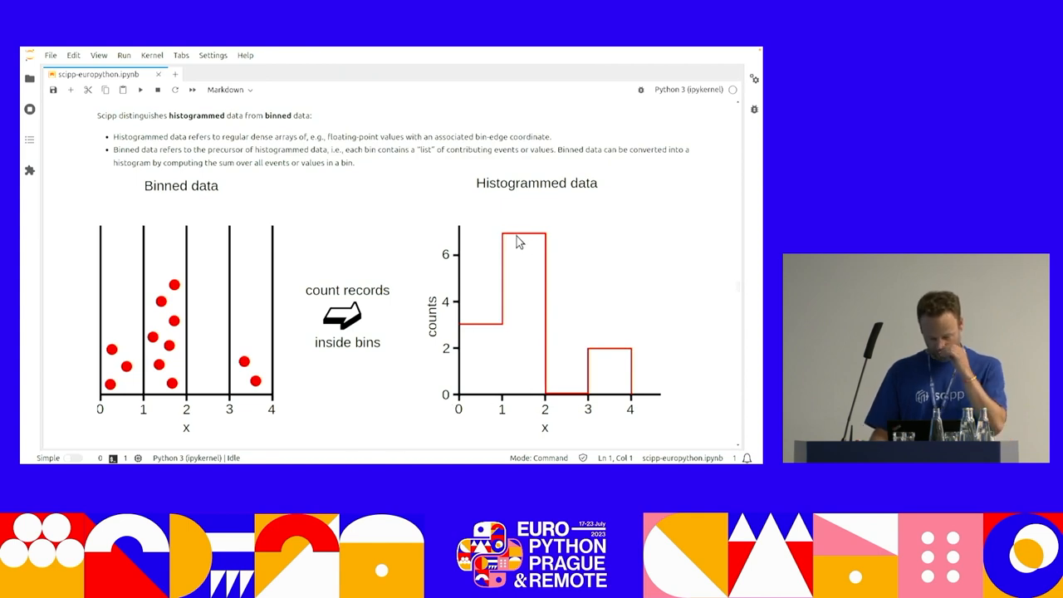
{"action": "mouse_move", "coordinate": [571, 329]}
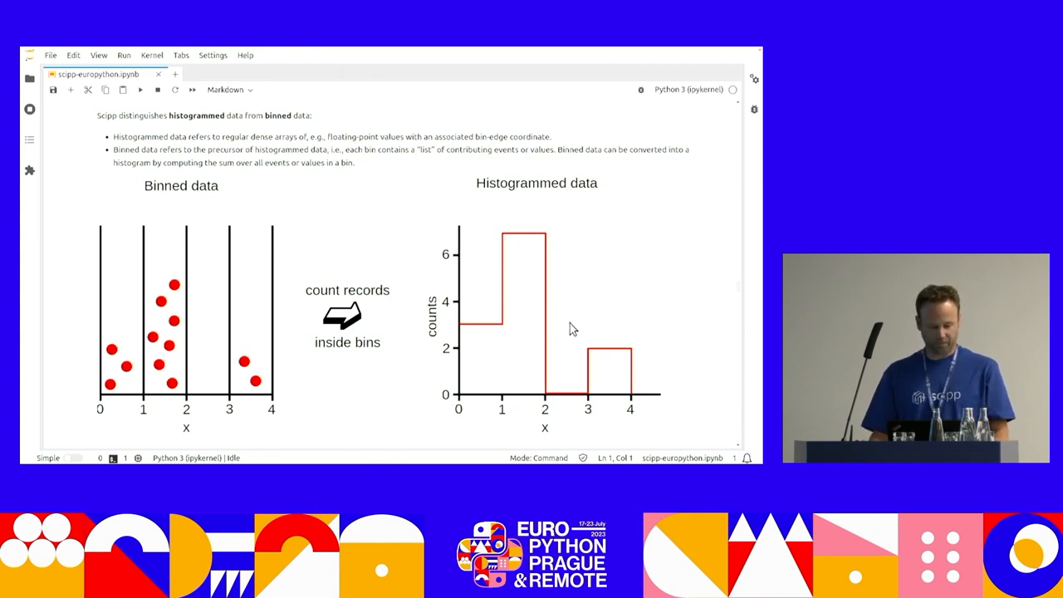
{"action": "mouse_move", "coordinate": [357, 230]}
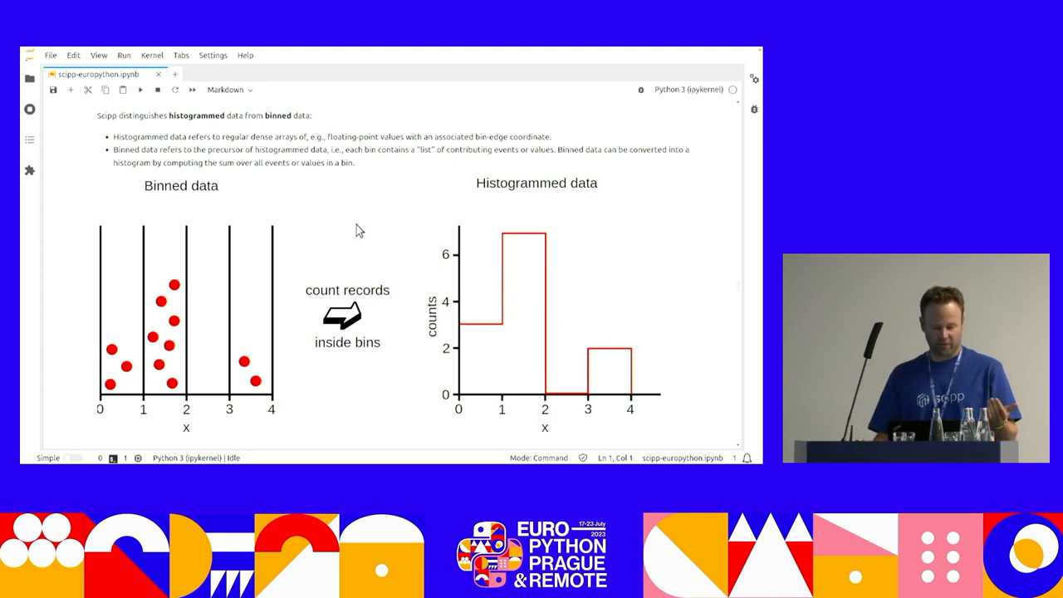
{"action": "mouse_move", "coordinate": [385, 169]}
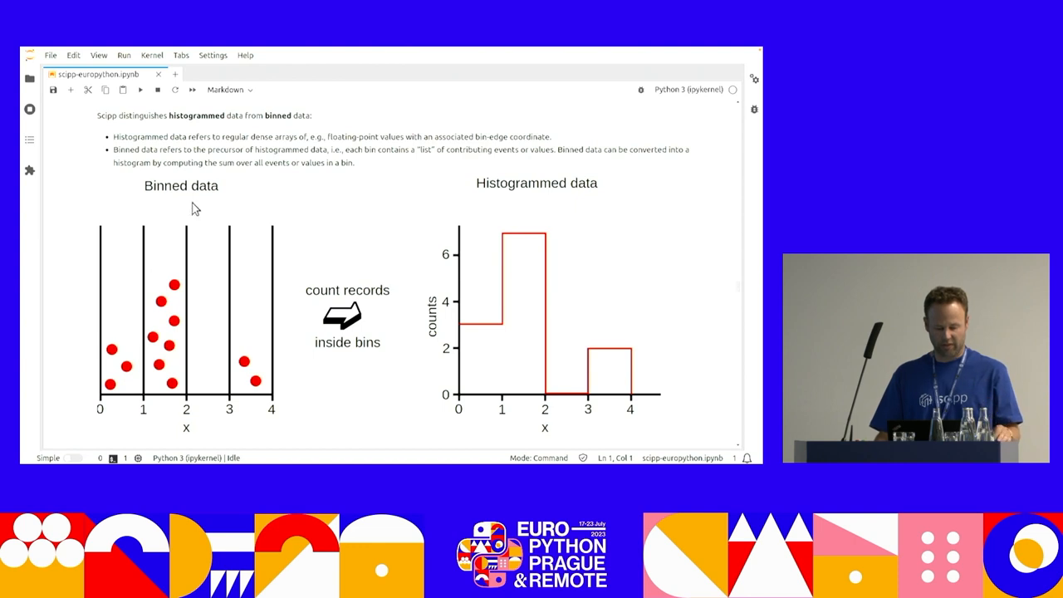
{"action": "mouse_move", "coordinate": [336, 282]}
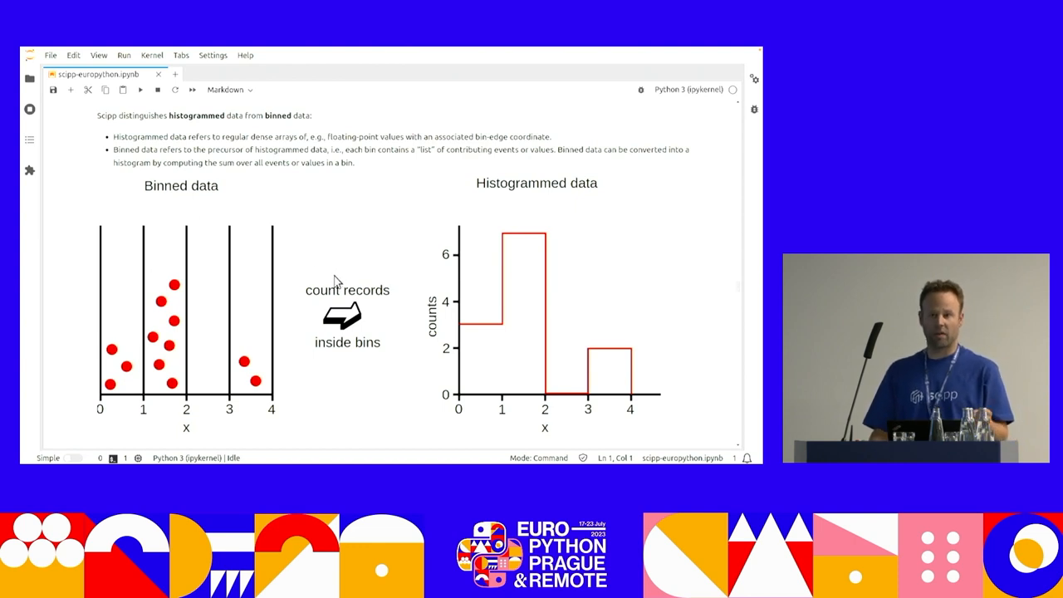
{"action": "mouse_move", "coordinate": [314, 291]}
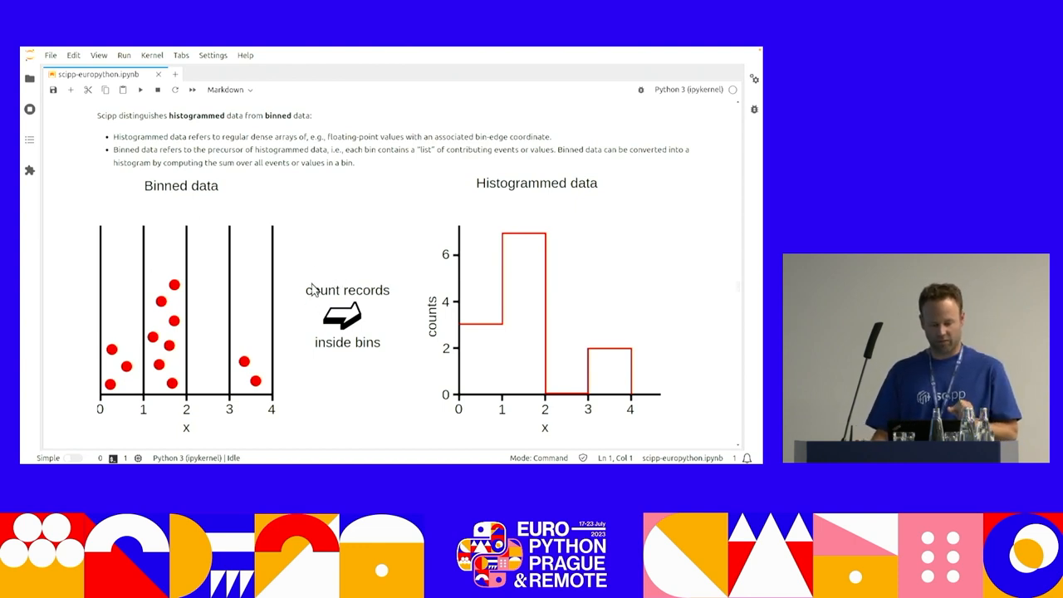
{"action": "mouse_move", "coordinate": [159, 339]}
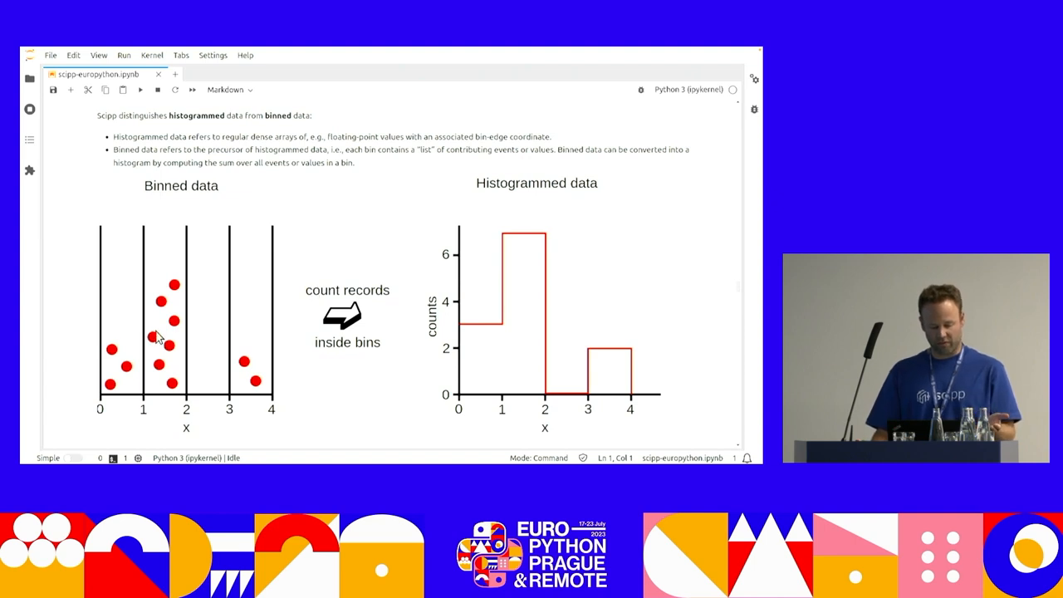
{"action": "mouse_move", "coordinate": [474, 292]}
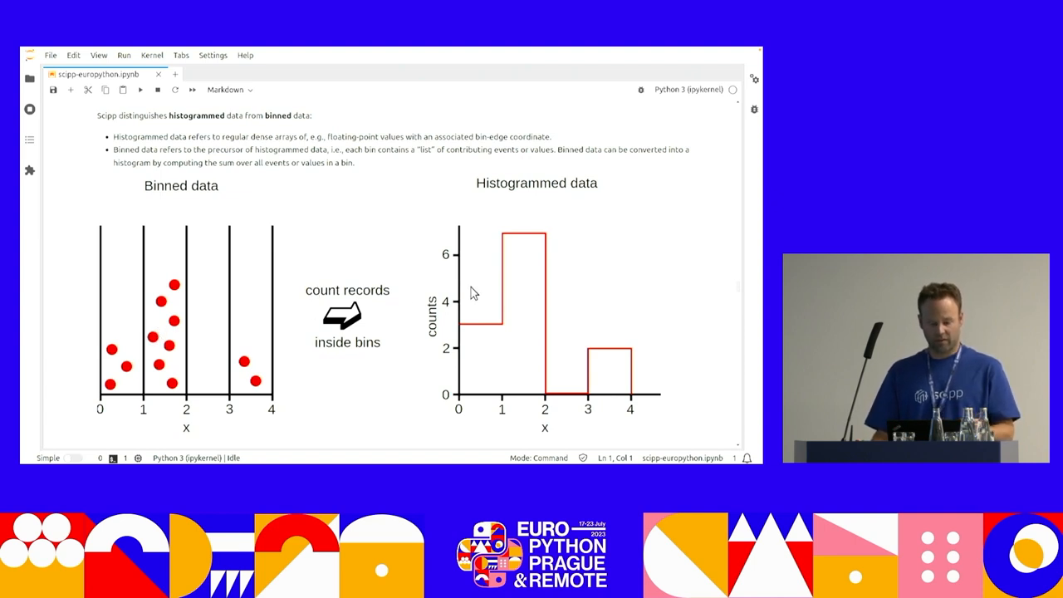
{"action": "mouse_move", "coordinate": [485, 311]}
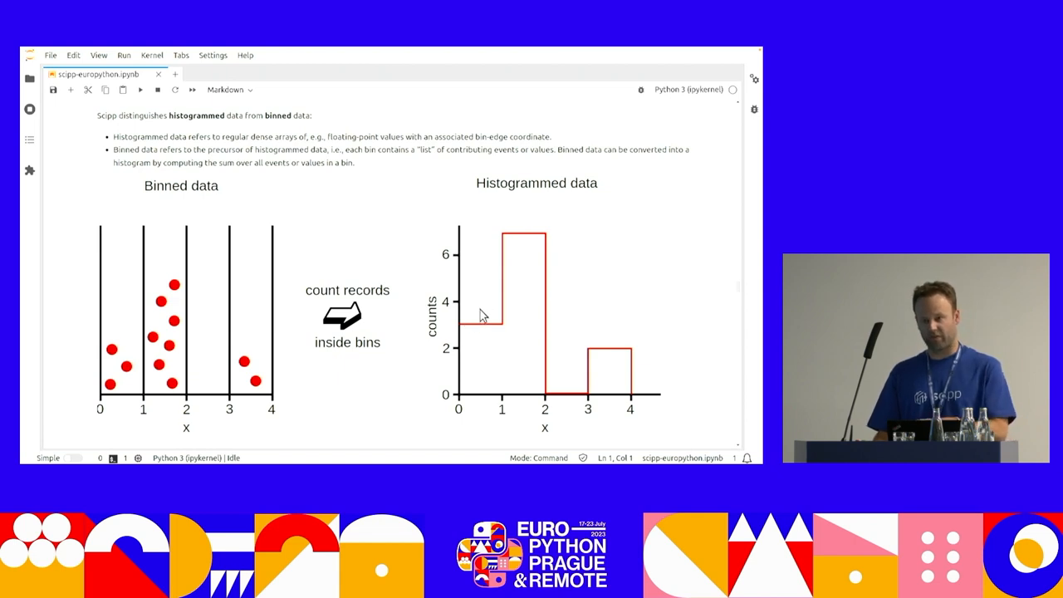
{"action": "mouse_move", "coordinate": [442, 289]}
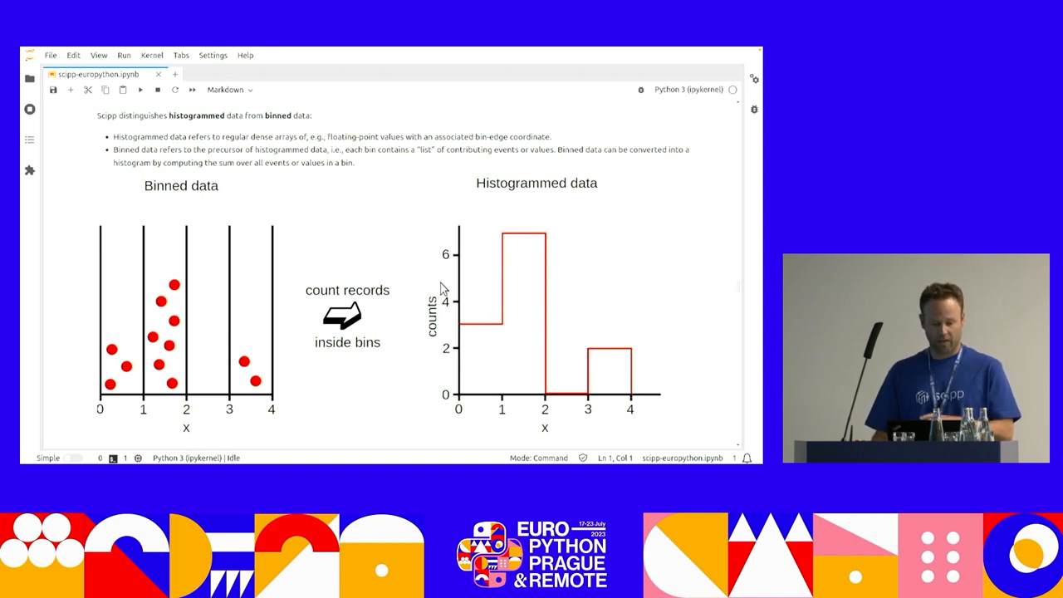
{"action": "mouse_move", "coordinate": [199, 269]}
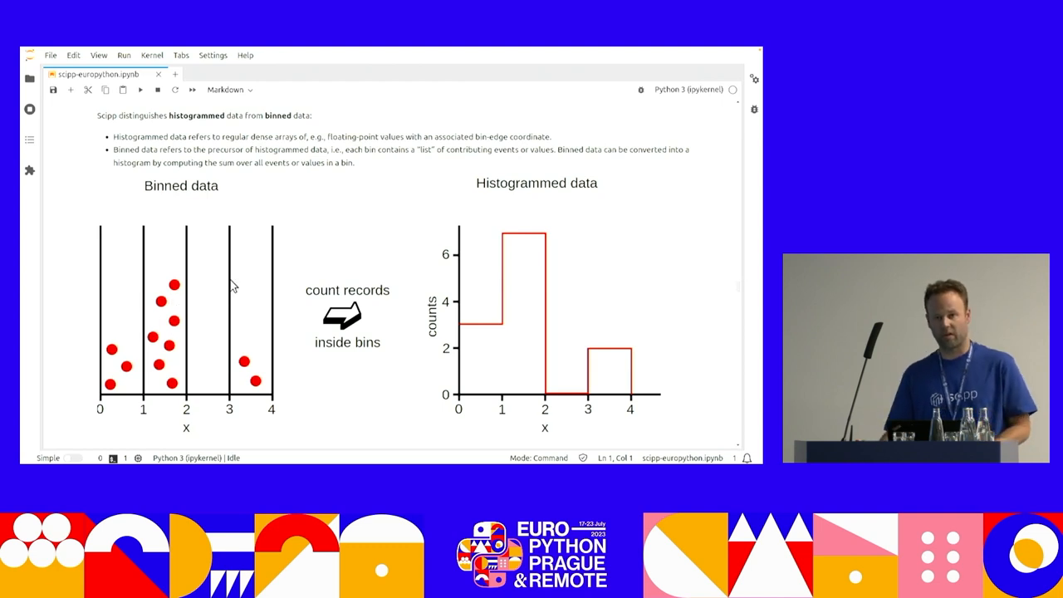
Scroll past the binned-versus-histogrammed diagram to the NYC taxi dataset introduction.
{"action": "scroll", "scroll_direction": "down", "scroll_amount": 3}
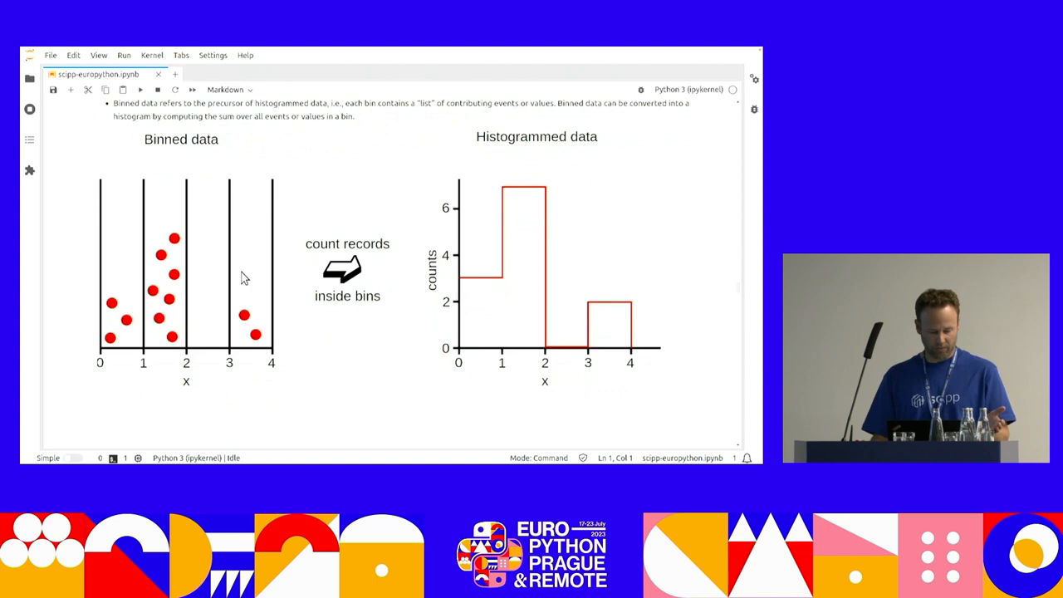
{"action": "scroll", "scroll_direction": "down", "scroll_amount": 3}
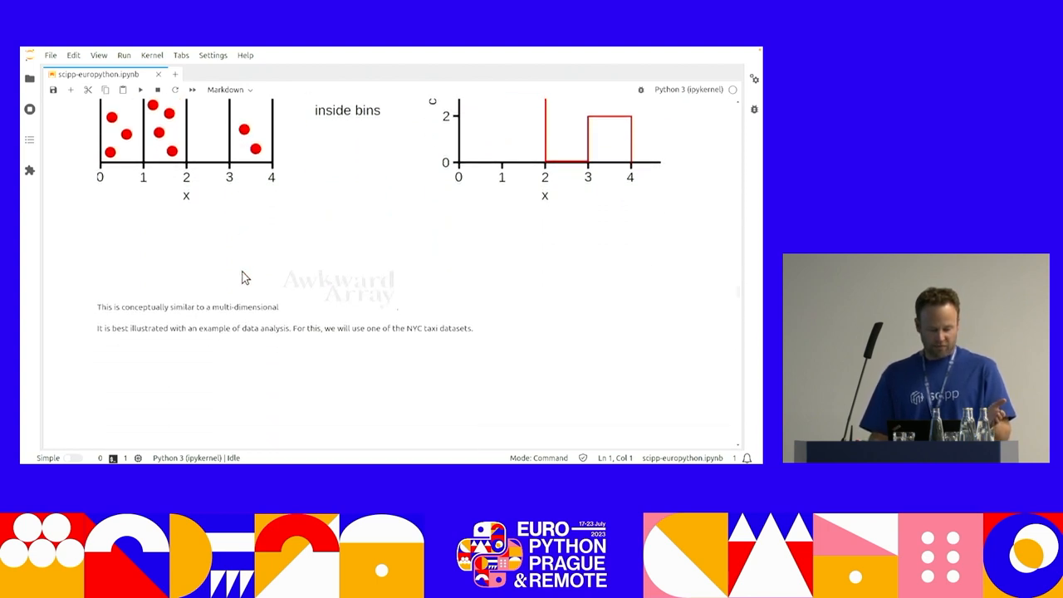
{"action": "mouse_move", "coordinate": [415, 283]}
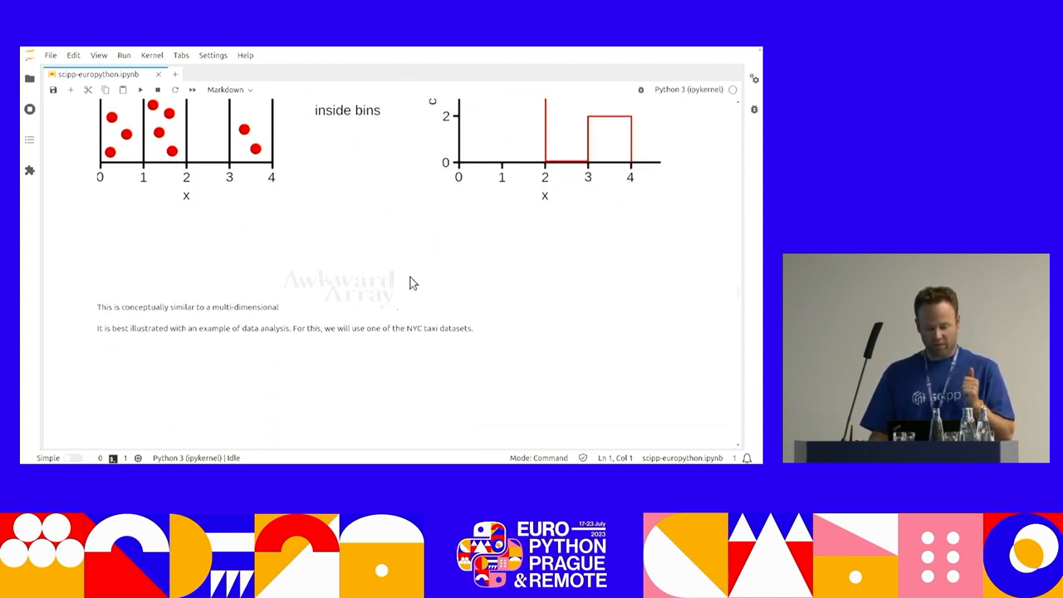
{"action": "mouse_move", "coordinate": [479, 269]}
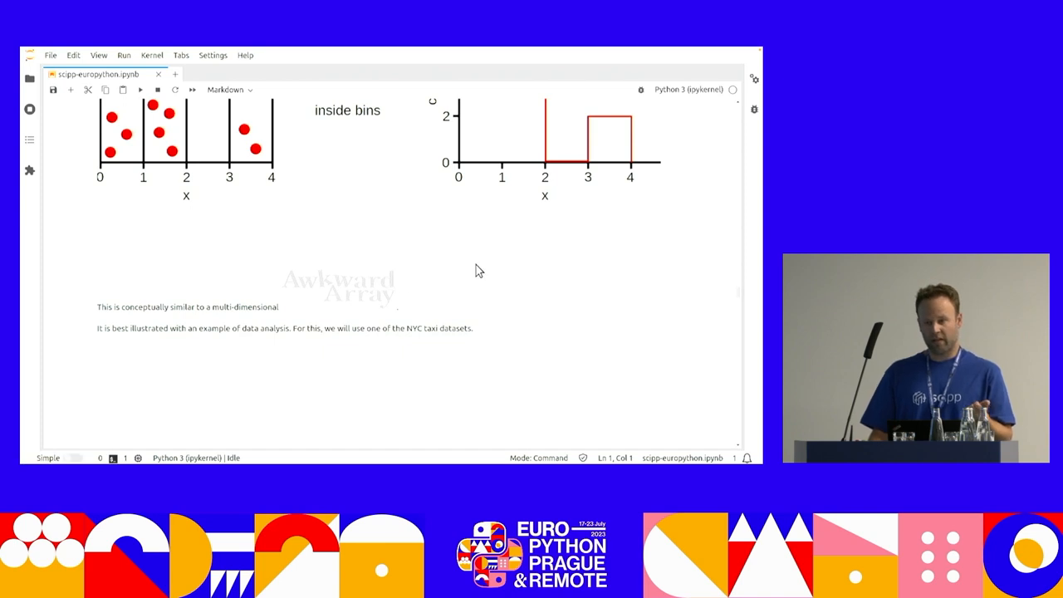
{"action": "mouse_move", "coordinate": [177, 332]}
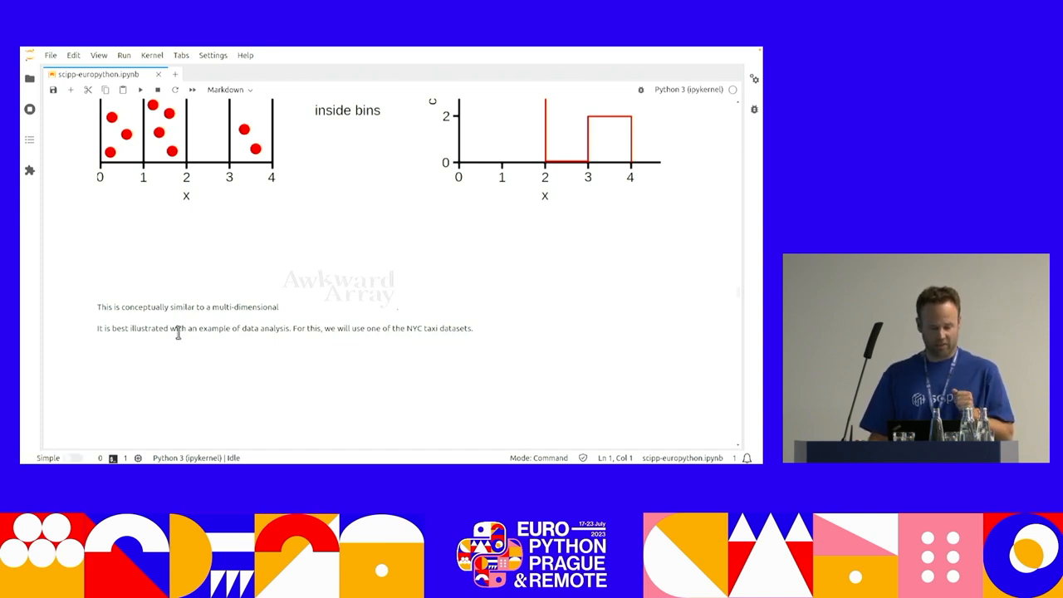
{"action": "mouse_move", "coordinate": [229, 323]}
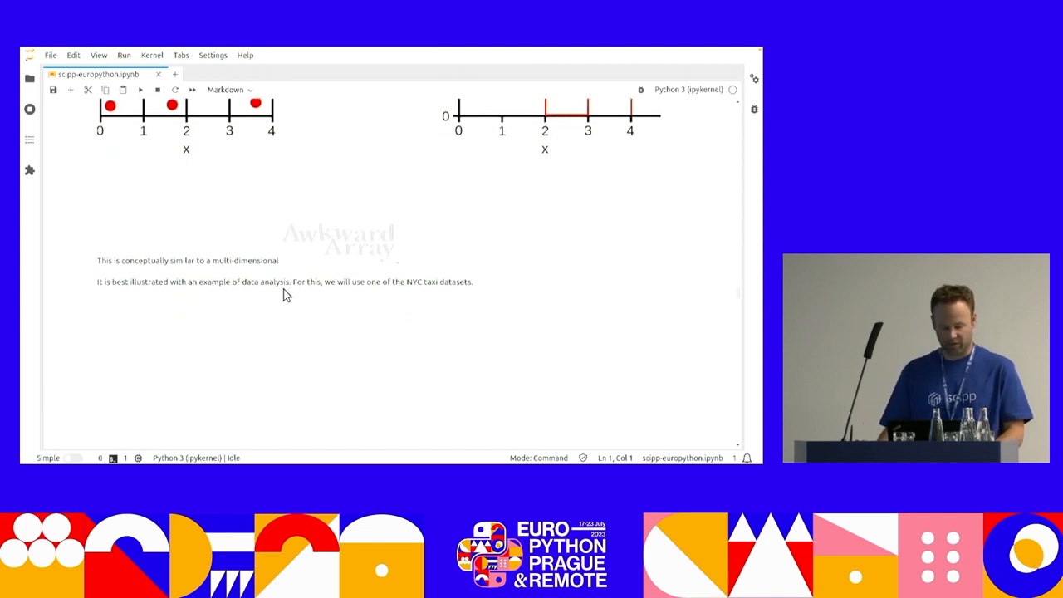
{"action": "mouse_move", "coordinate": [609, 253]}
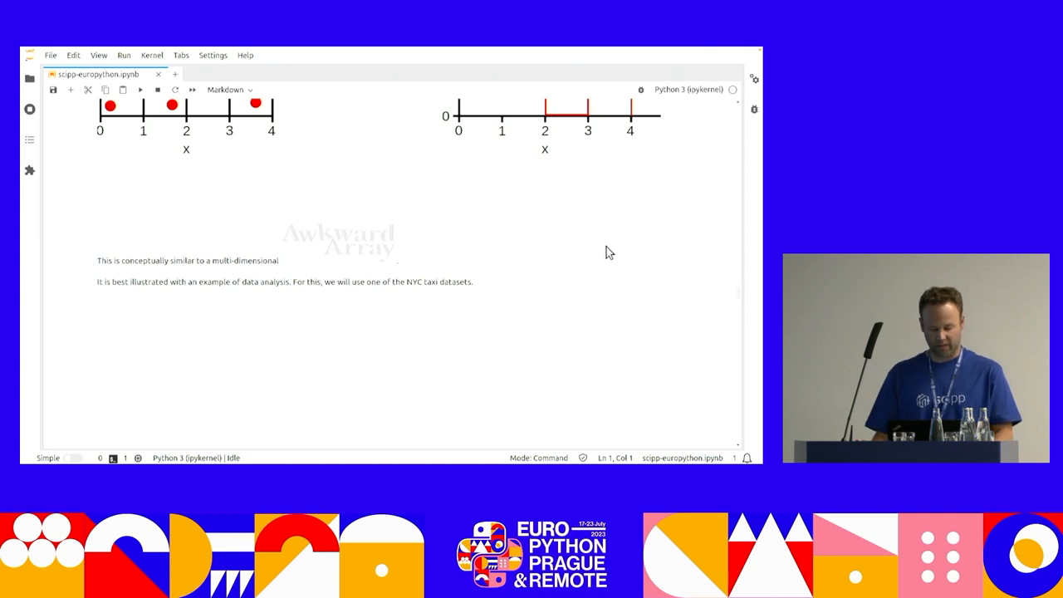
{"action": "scroll", "scroll_direction": "down", "scroll_amount": 3}
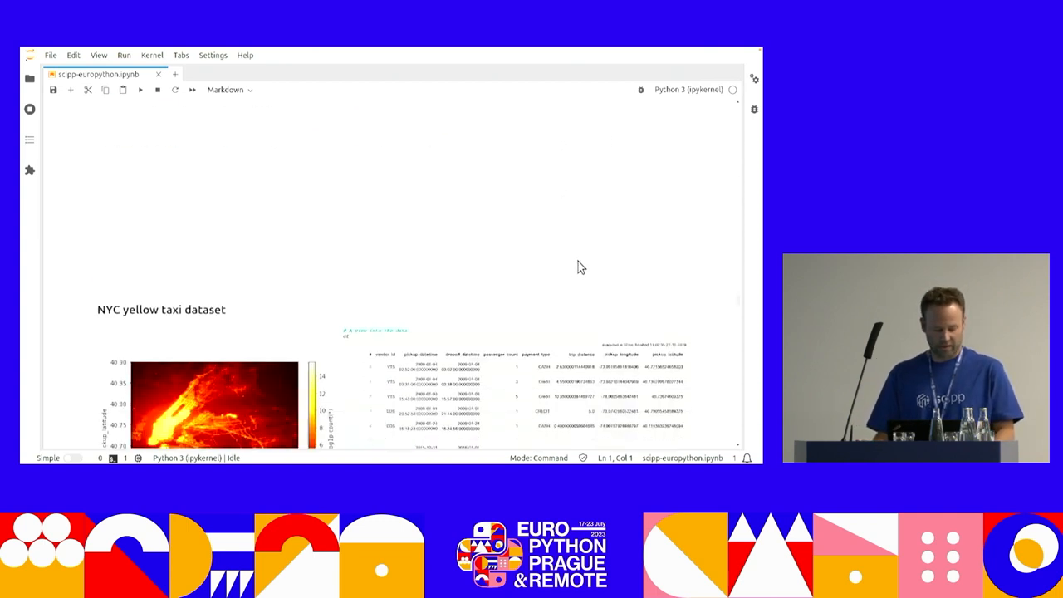
{"action": "scroll", "scroll_direction": "down", "scroll_amount": 3}
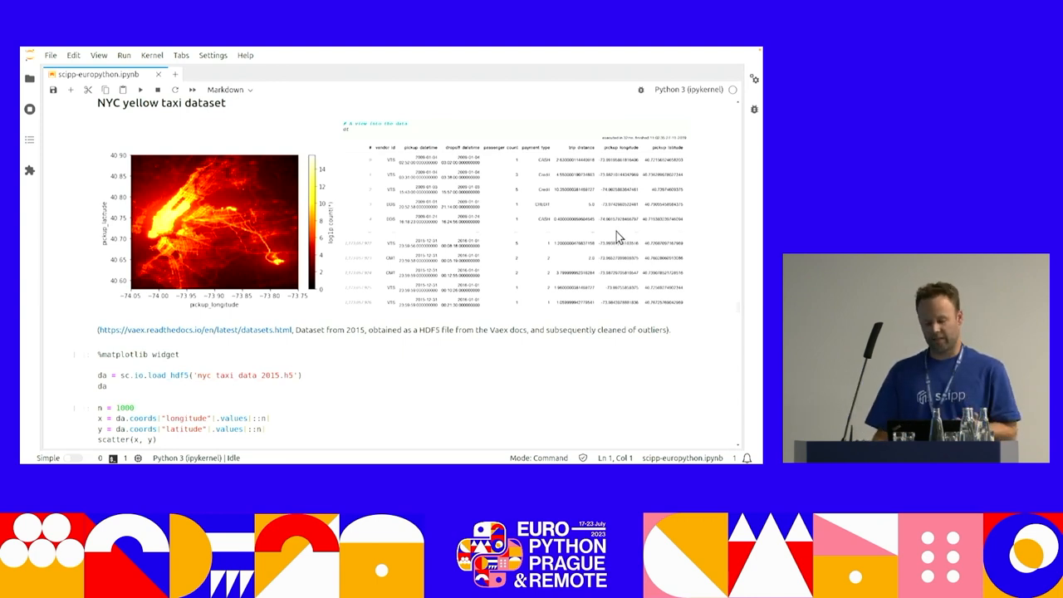
{"action": "mouse_move", "coordinate": [511, 224]}
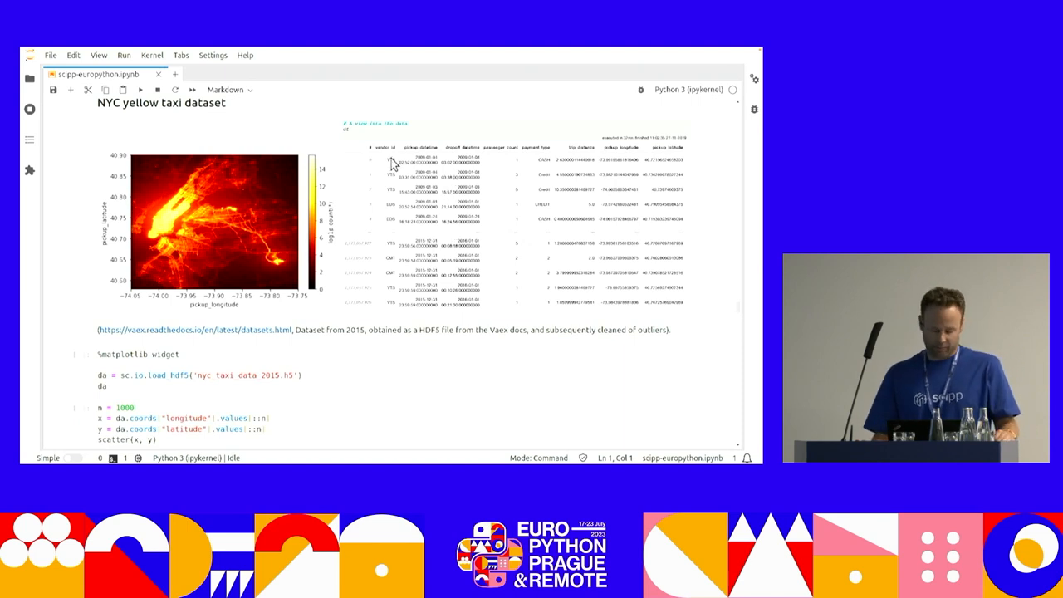
{"action": "mouse_move", "coordinate": [407, 175]}
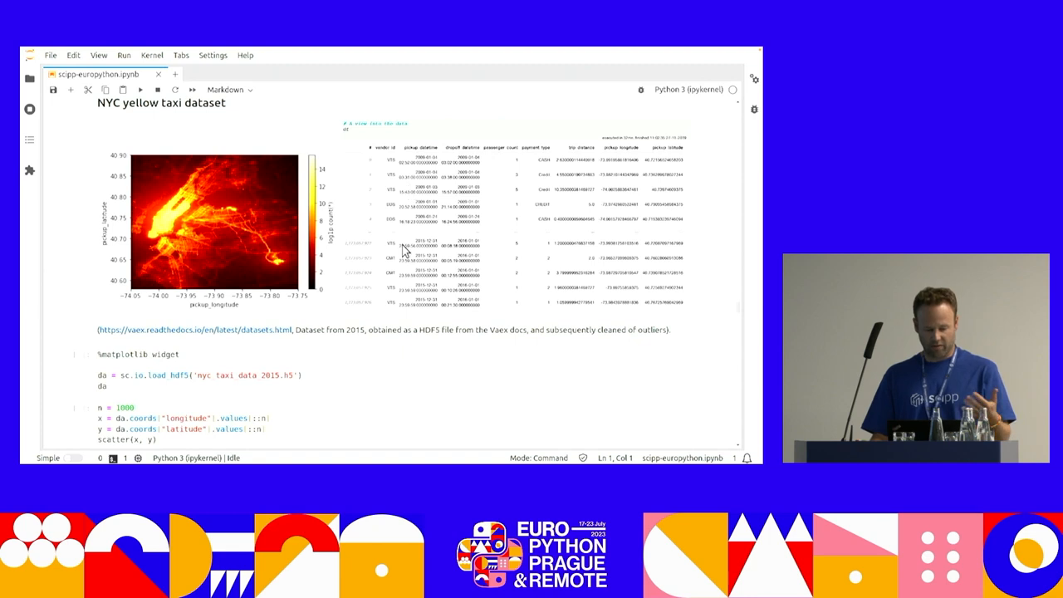
{"action": "mouse_move", "coordinate": [432, 204]}
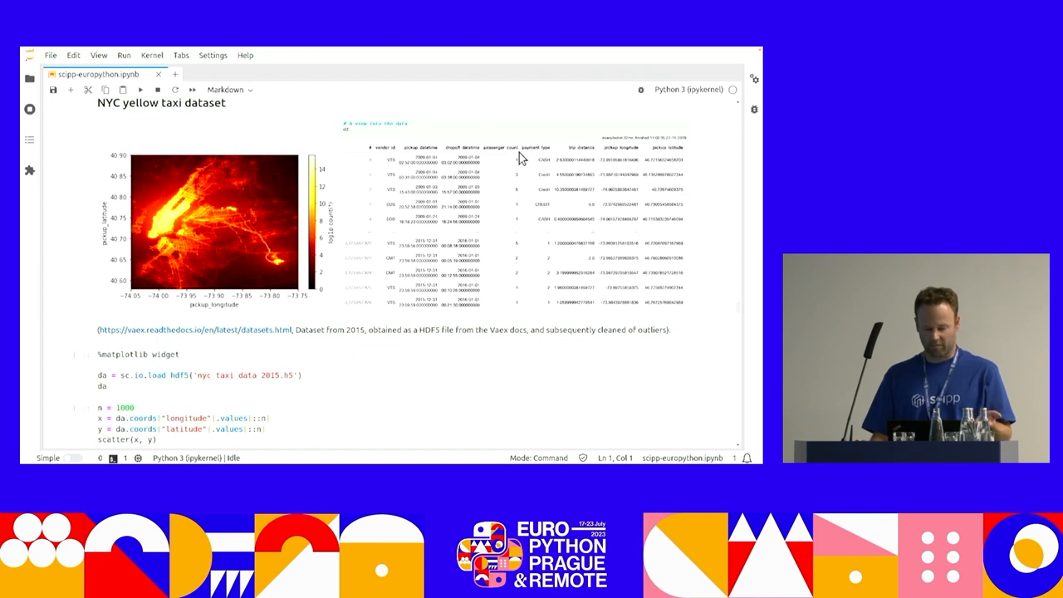
{"action": "mouse_move", "coordinate": [585, 166]}
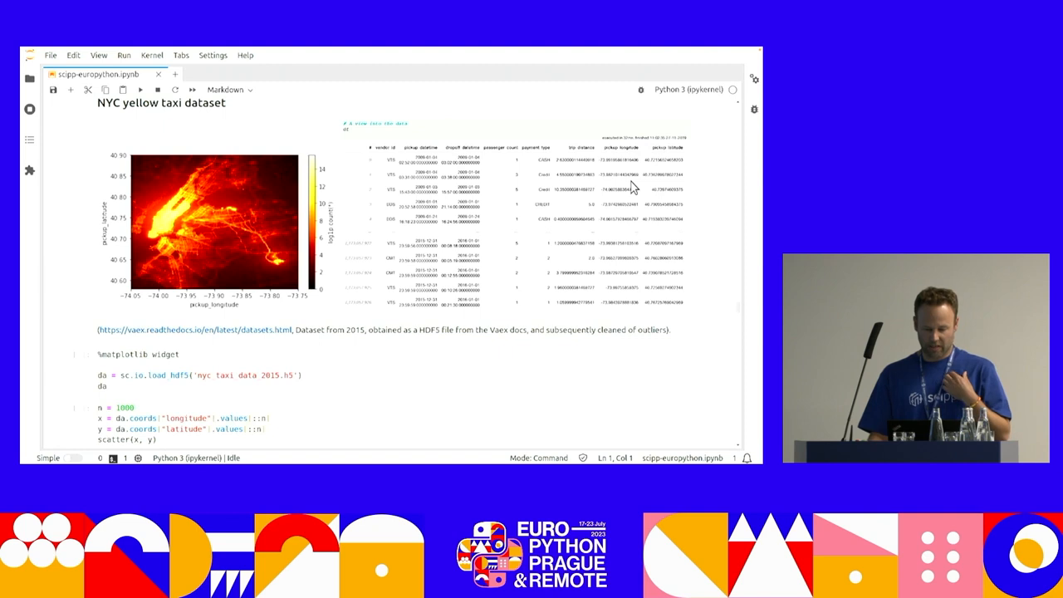
{"action": "mouse_move", "coordinate": [181, 262]}
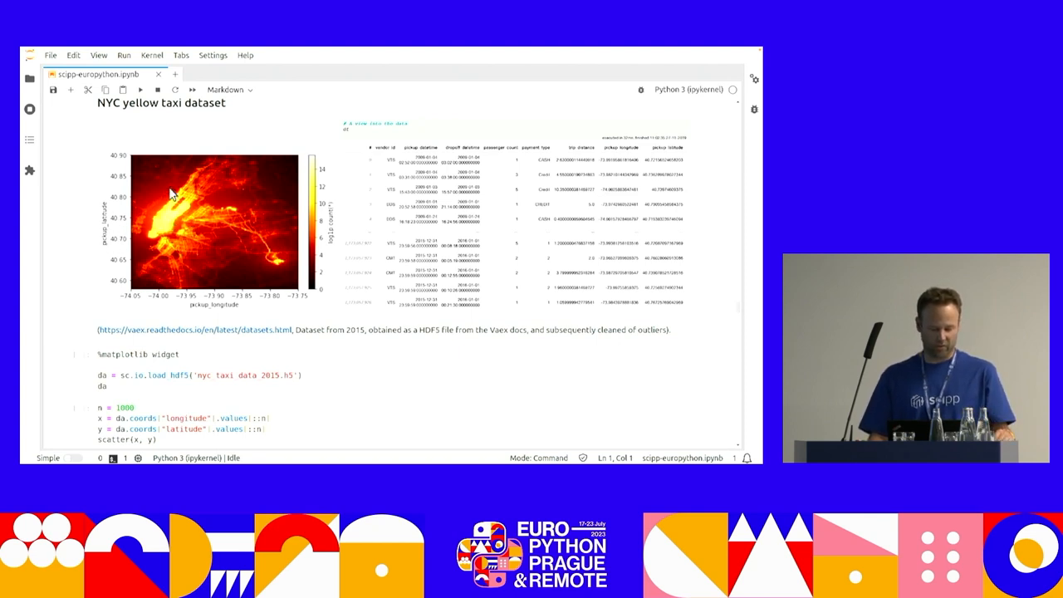
{"action": "mouse_move", "coordinate": [264, 269]}
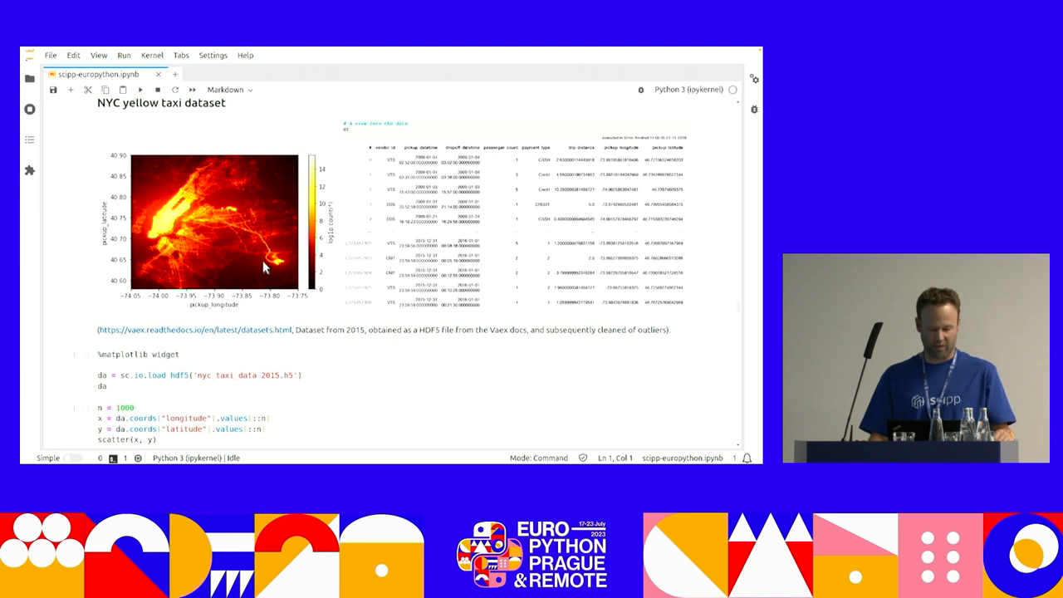
{"action": "mouse_move", "coordinate": [263, 231]}
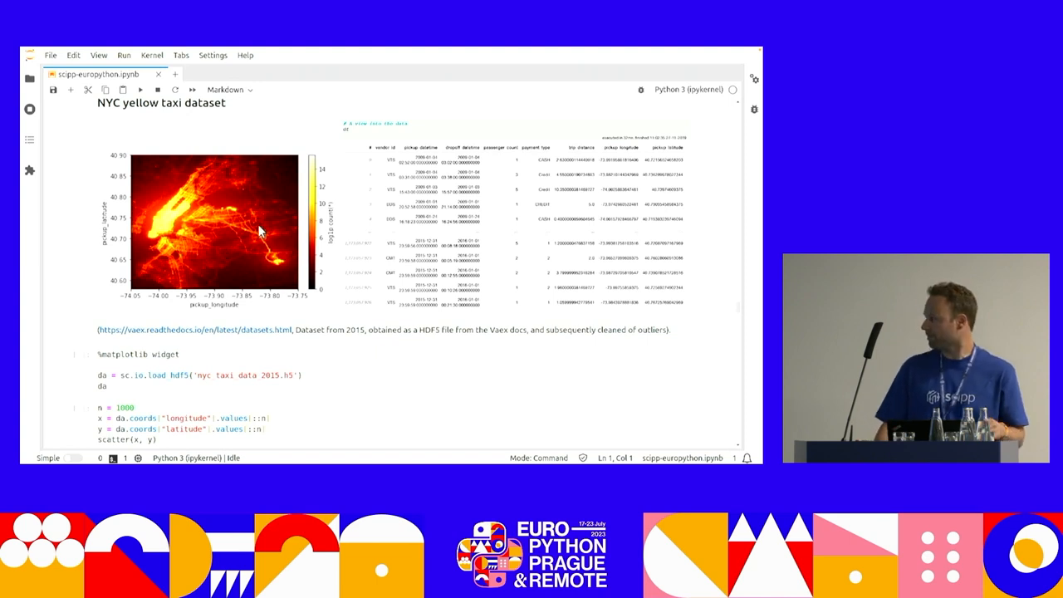
{"action": "scroll", "scroll_direction": "down", "scroll_amount": 3}
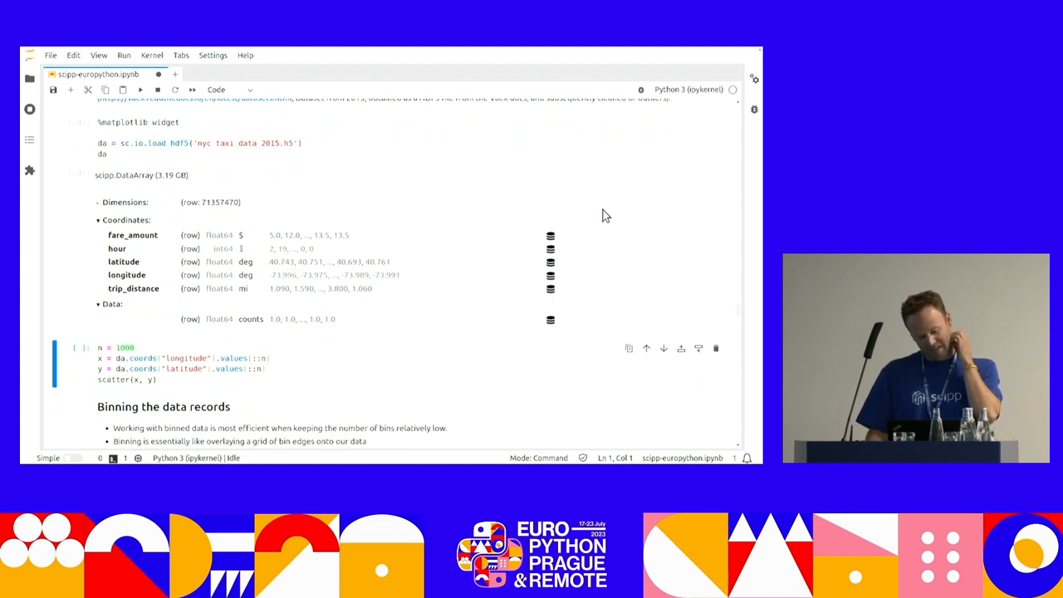
{"action": "mouse_move", "coordinate": [233, 216]}
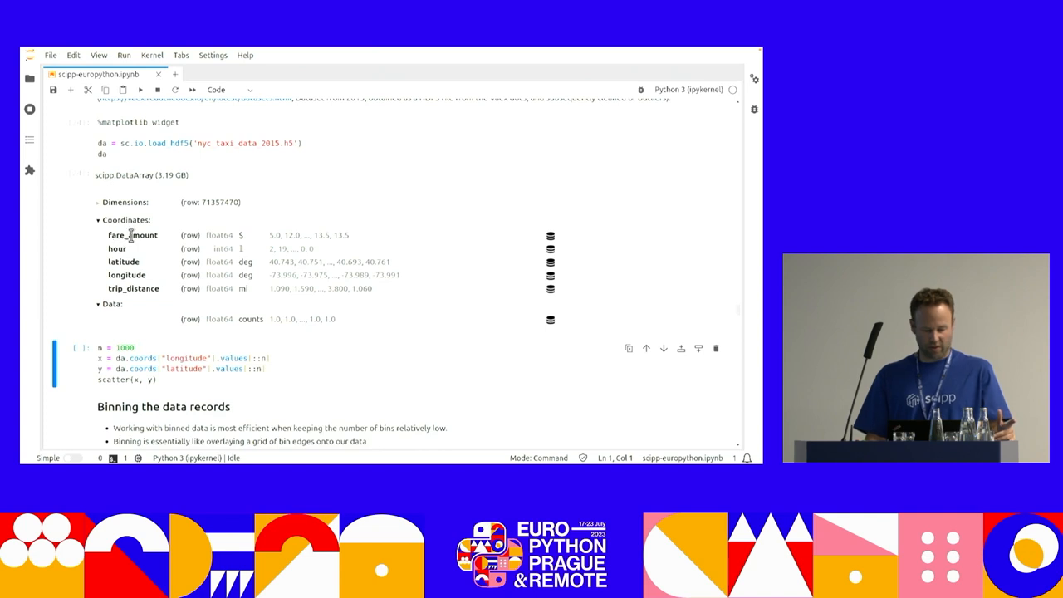
{"action": "mouse_move", "coordinate": [206, 214]}
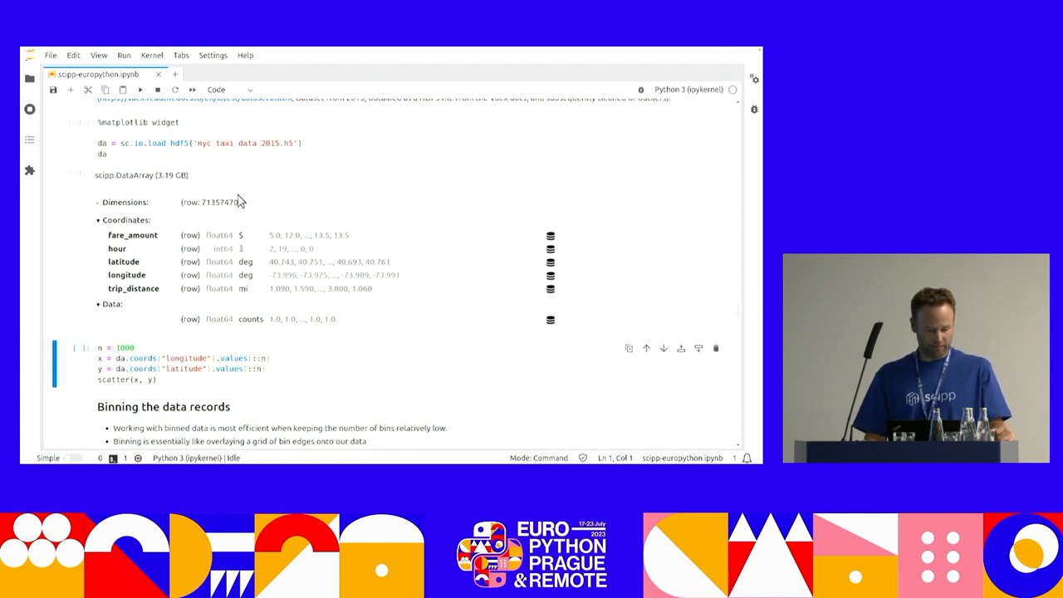
{"action": "mouse_move", "coordinate": [444, 181]}
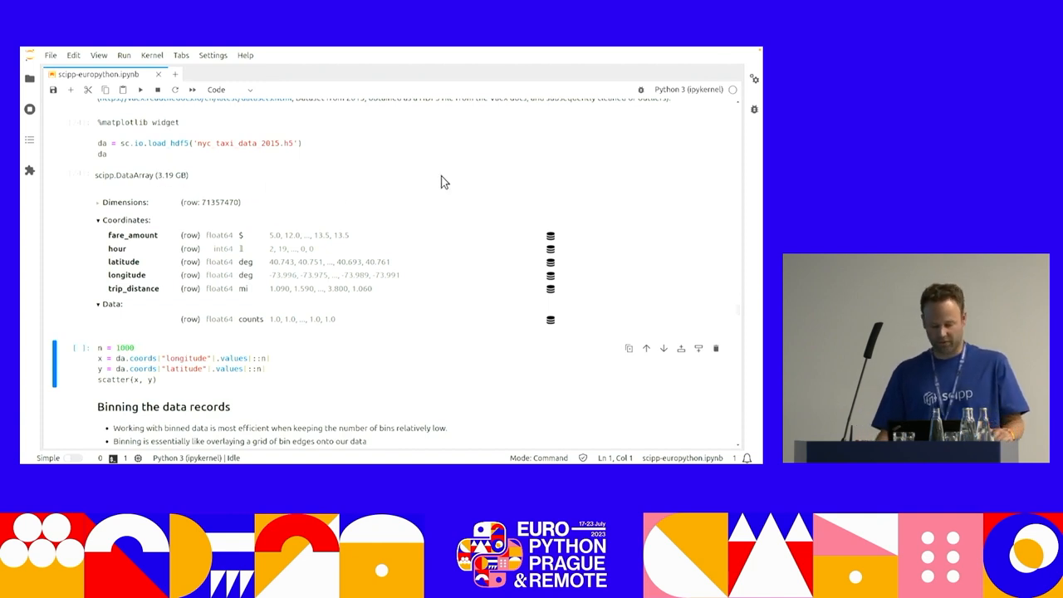
Run the scatter(x, y) cell to plot the longitude-latitude taxi pickup map as Figure 1.
{"action": "scroll", "scroll_direction": "down", "scroll_amount": 3}
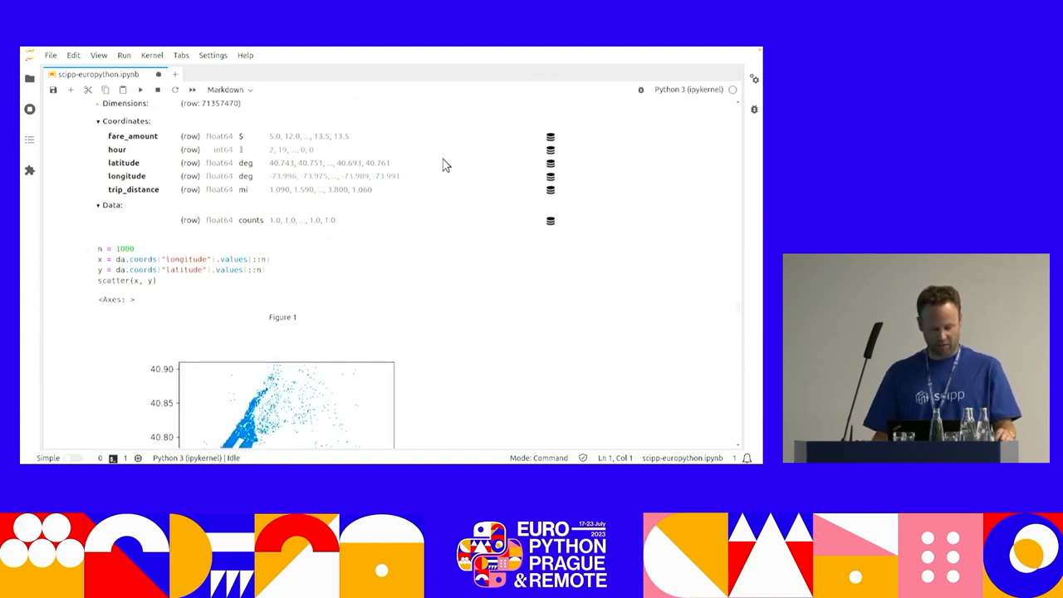
{"action": "scroll", "scroll_direction": "down", "scroll_amount": 3}
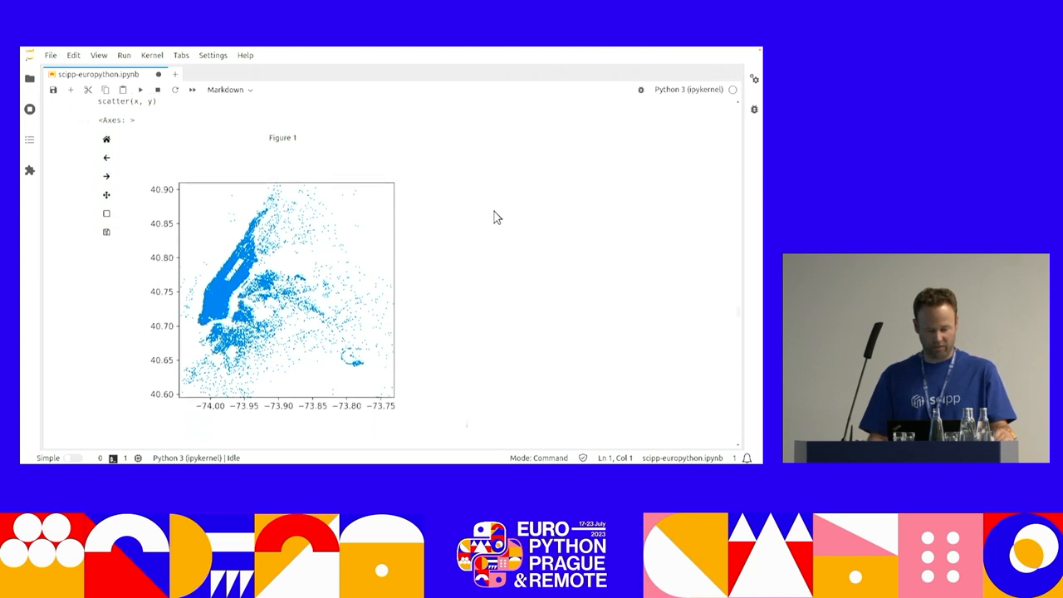
{"action": "scroll", "scroll_direction": "down", "scroll_amount": 3}
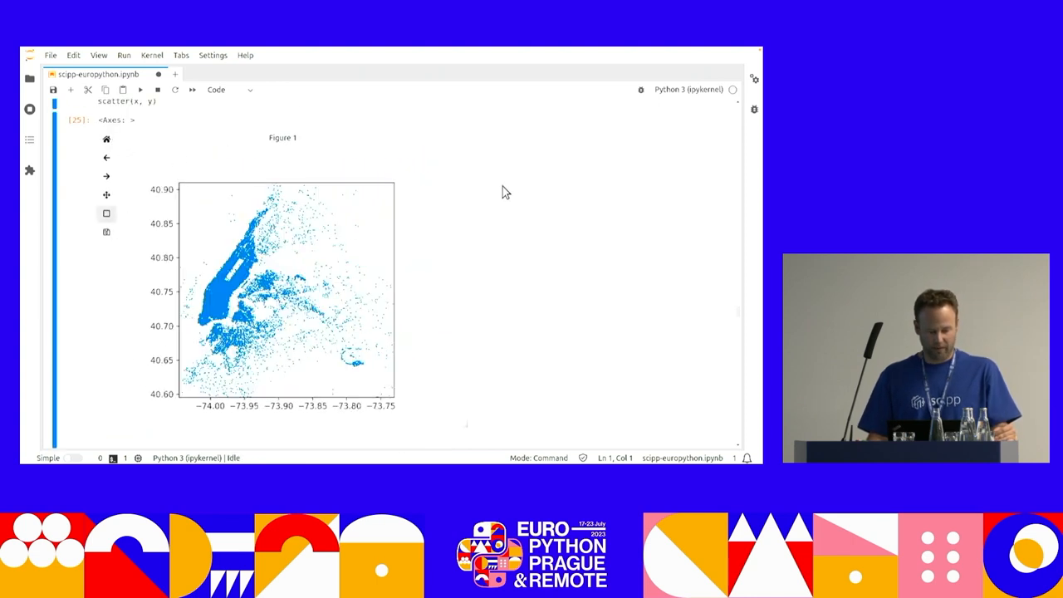
Scroll through the redrawn taxi scatter map with gray bin-edge grid lines over it.
{"action": "scroll", "scroll_direction": "down", "scroll_amount": 3}
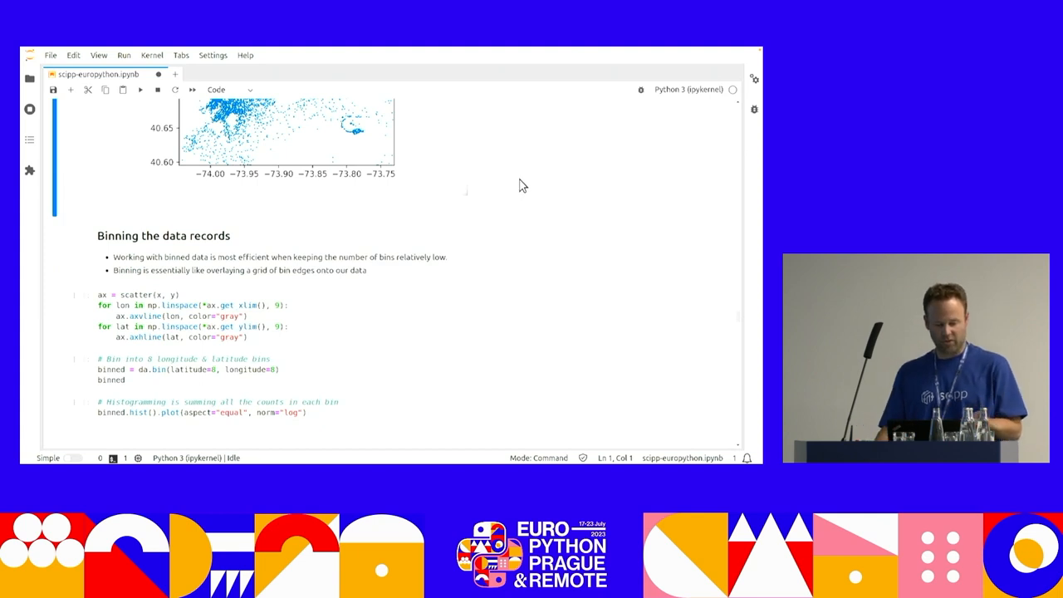
{"action": "mouse_move", "coordinate": [535, 160]}
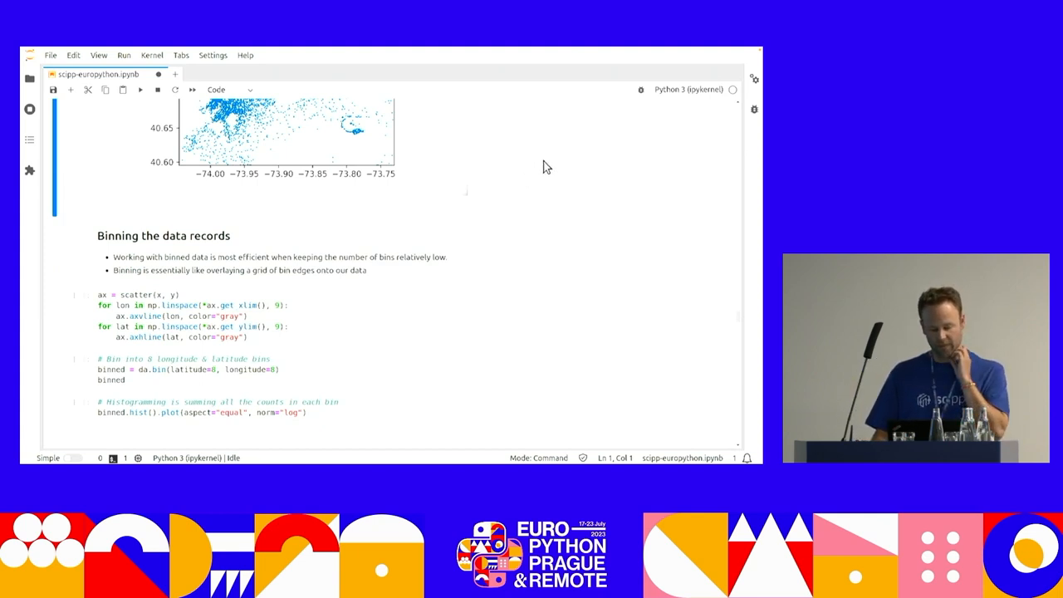
{"action": "mouse_move", "coordinate": [604, 181]}
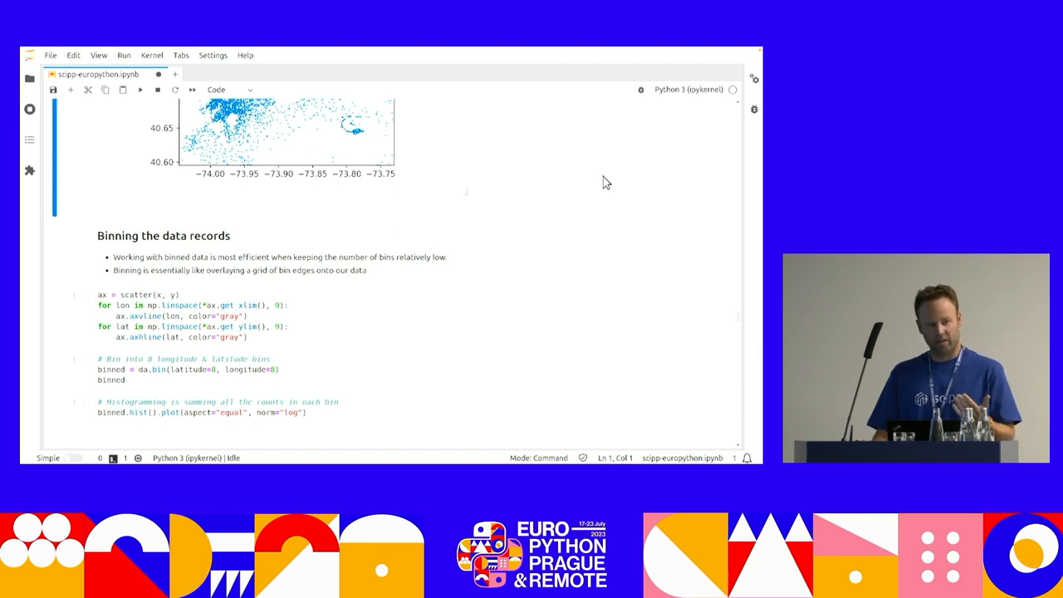
{"action": "mouse_move", "coordinate": [618, 186]}
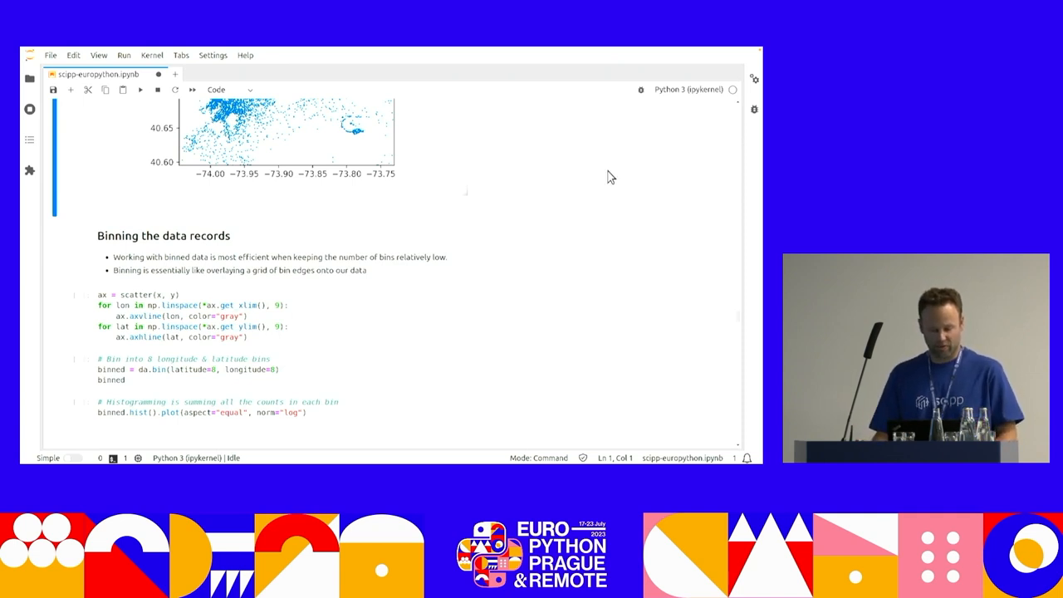
{"action": "mouse_move", "coordinate": [592, 196]}
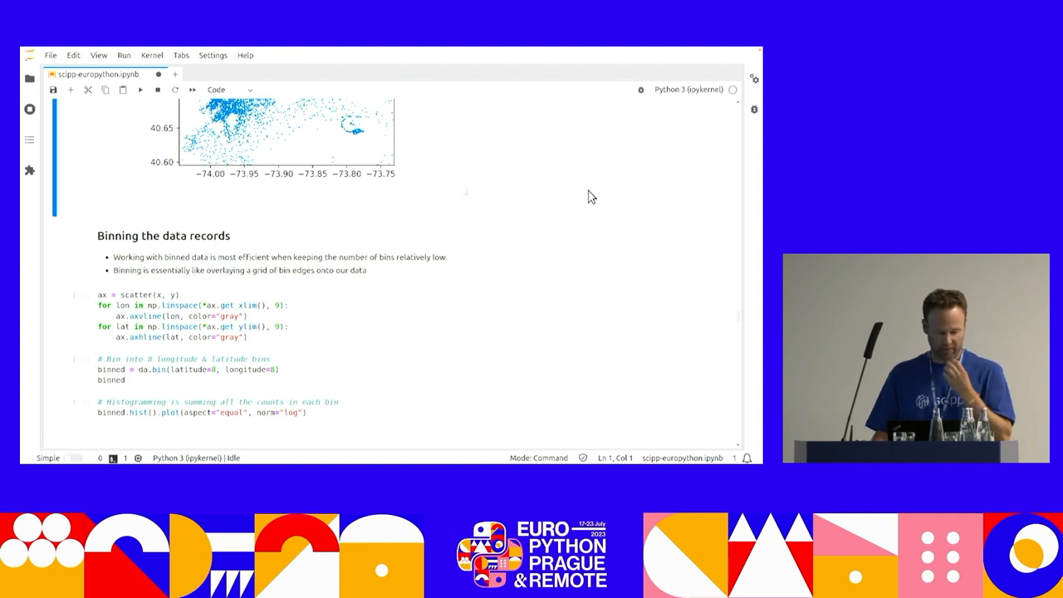
{"action": "scroll", "scroll_direction": "down", "scroll_amount": 3}
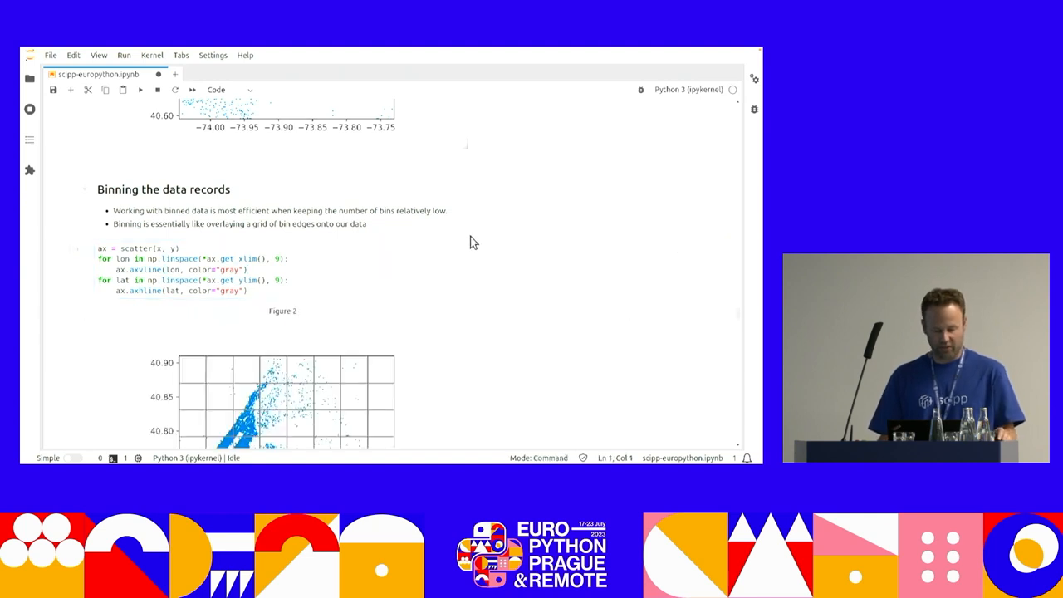
{"action": "scroll", "scroll_direction": "down", "scroll_amount": 3}
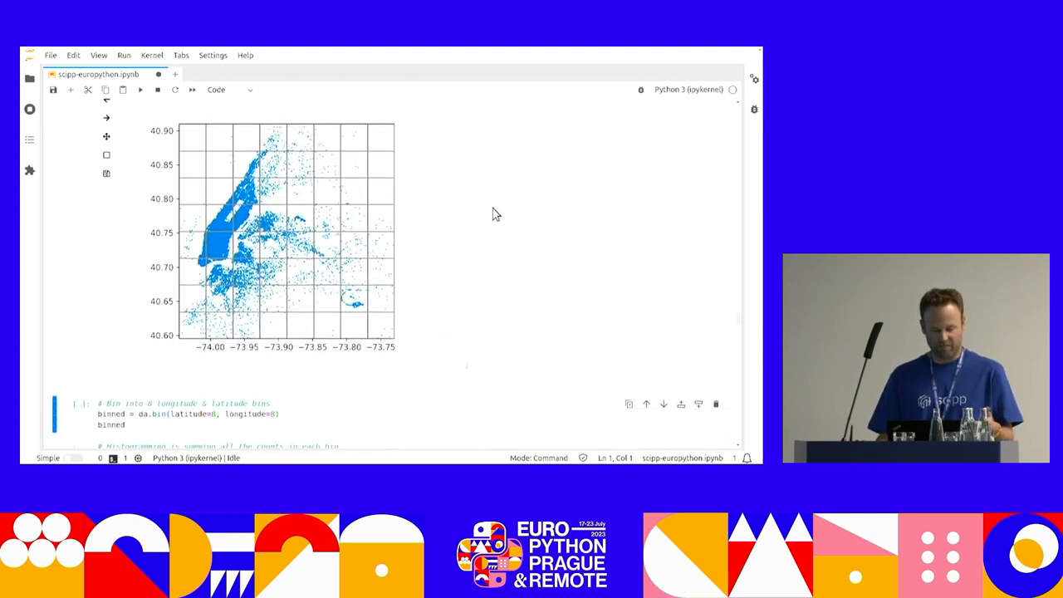
{"action": "mouse_move", "coordinate": [302, 216]}
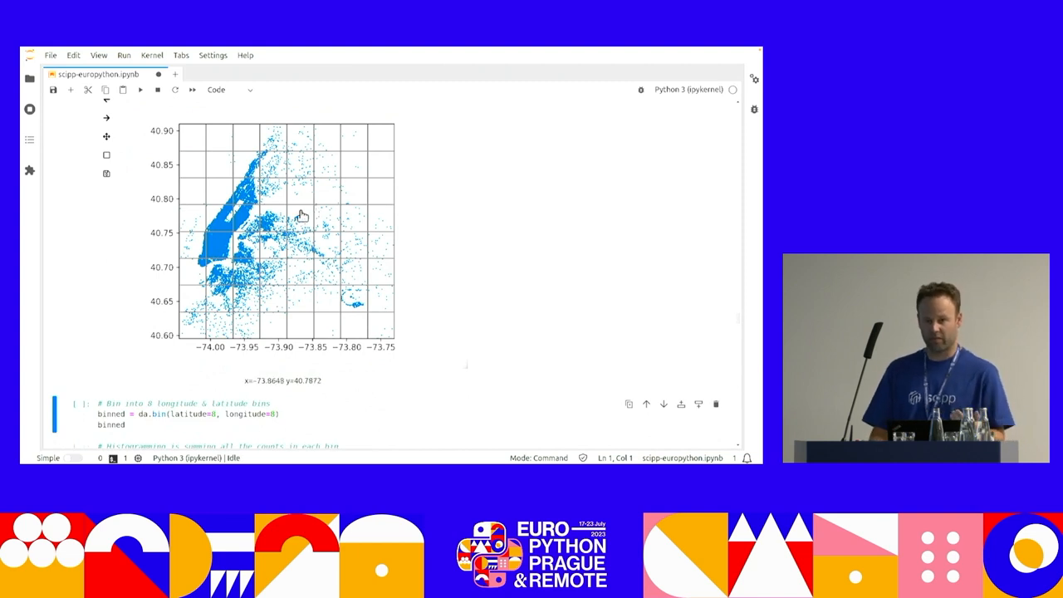
{"action": "mouse_move", "coordinate": [246, 147]}
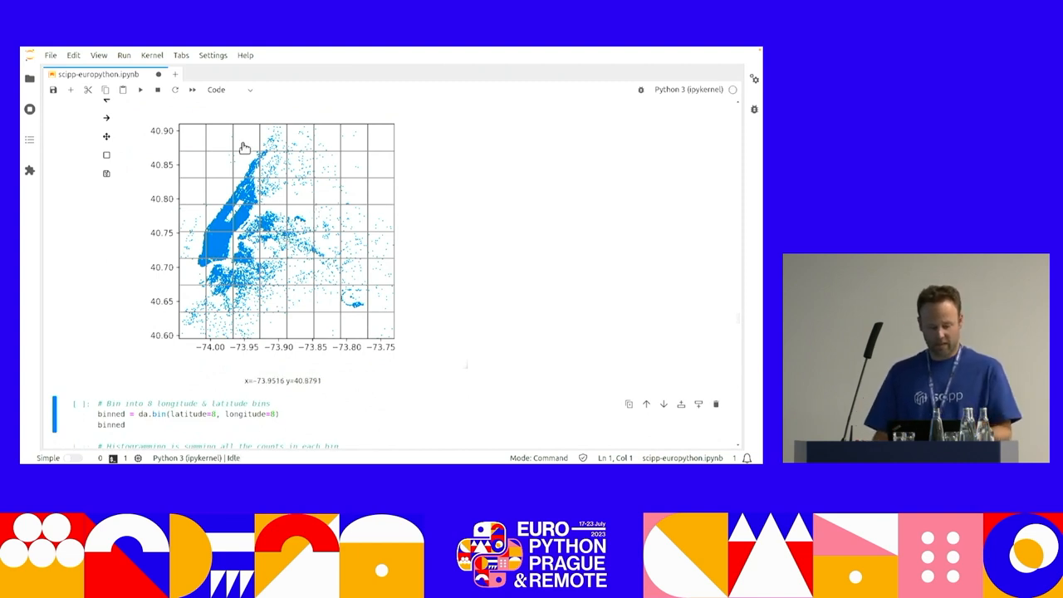
{"action": "mouse_move", "coordinate": [291, 217]}
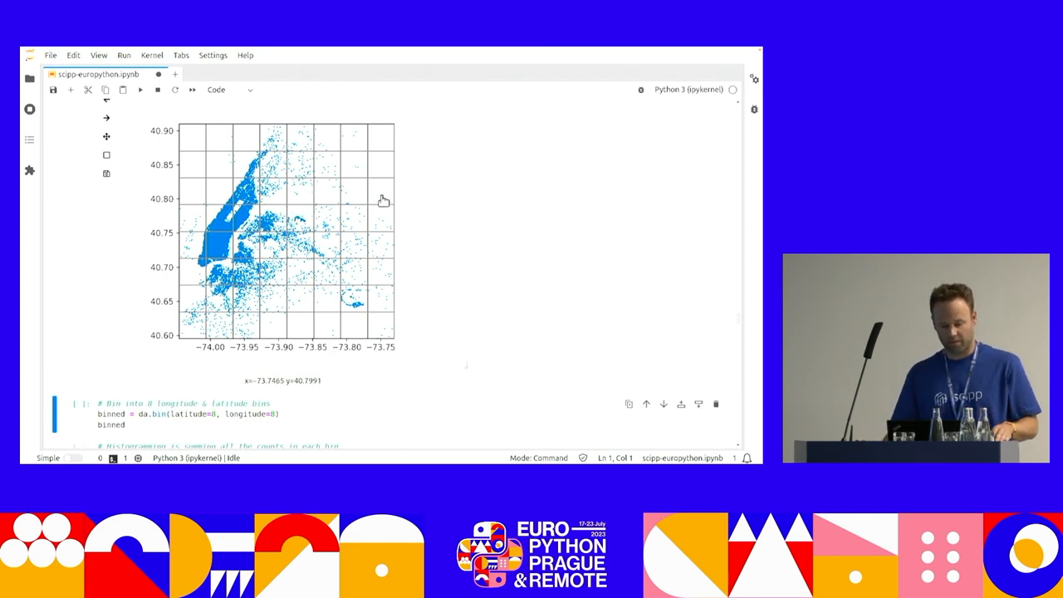
{"action": "mouse_move", "coordinate": [352, 286]}
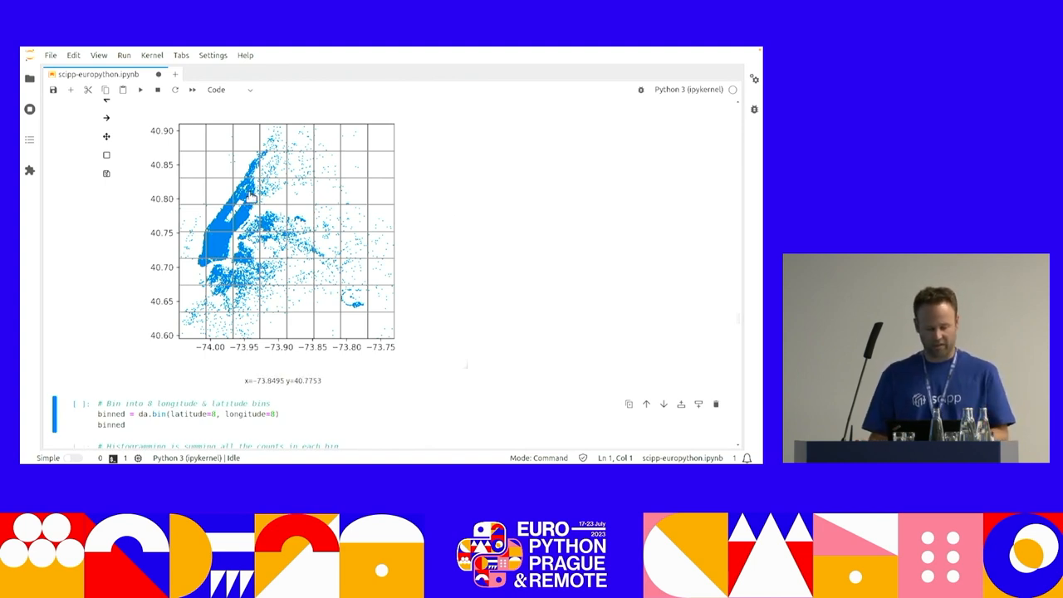
{"action": "mouse_move", "coordinate": [329, 275]}
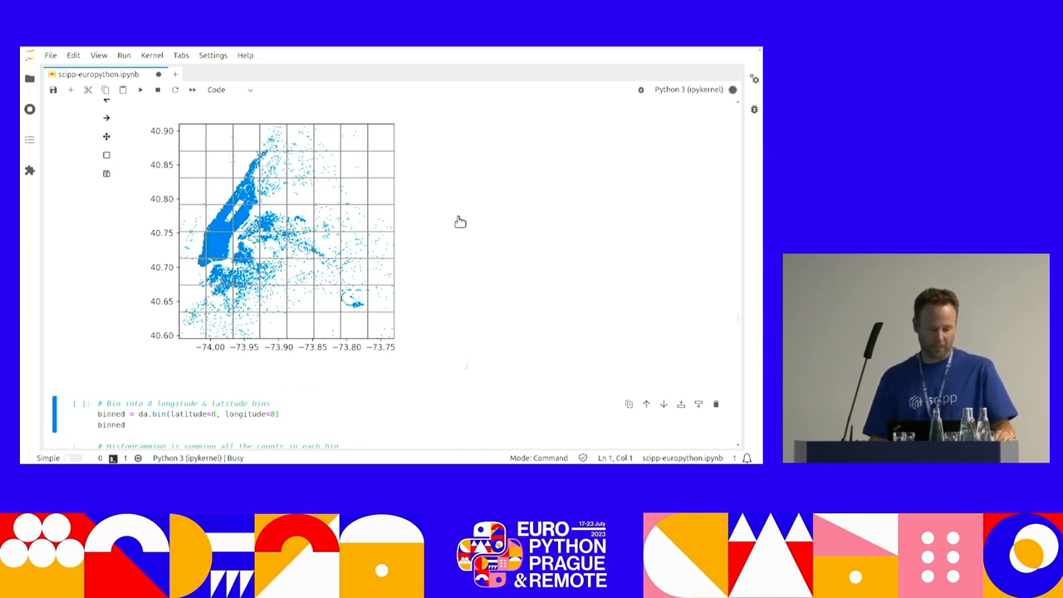
Select the da.bin(latitude=8, longitude=8) cell to produce the 8×8 binned DataArray.
{"action": "scroll", "scroll_direction": "down", "scroll_amount": 3}
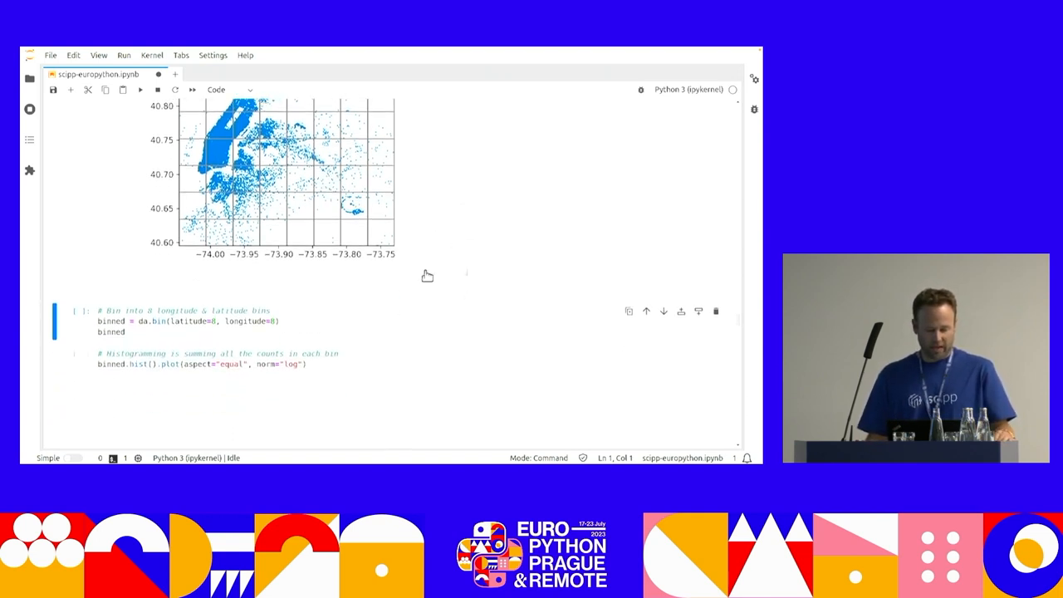
{"action": "left_click", "coordinate": [125, 378]}
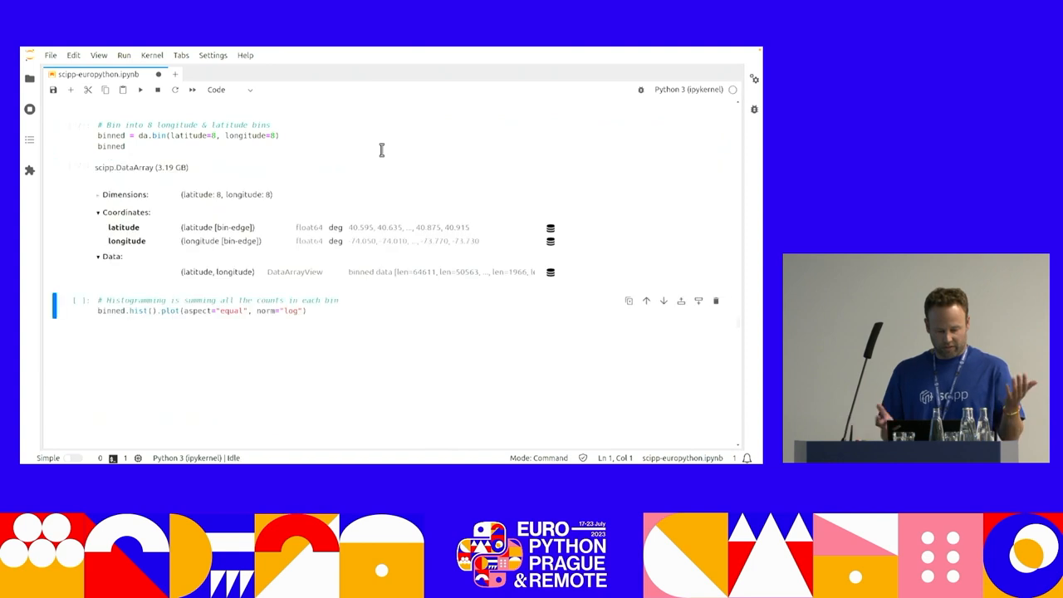
{"action": "mouse_move", "coordinate": [180, 223]}
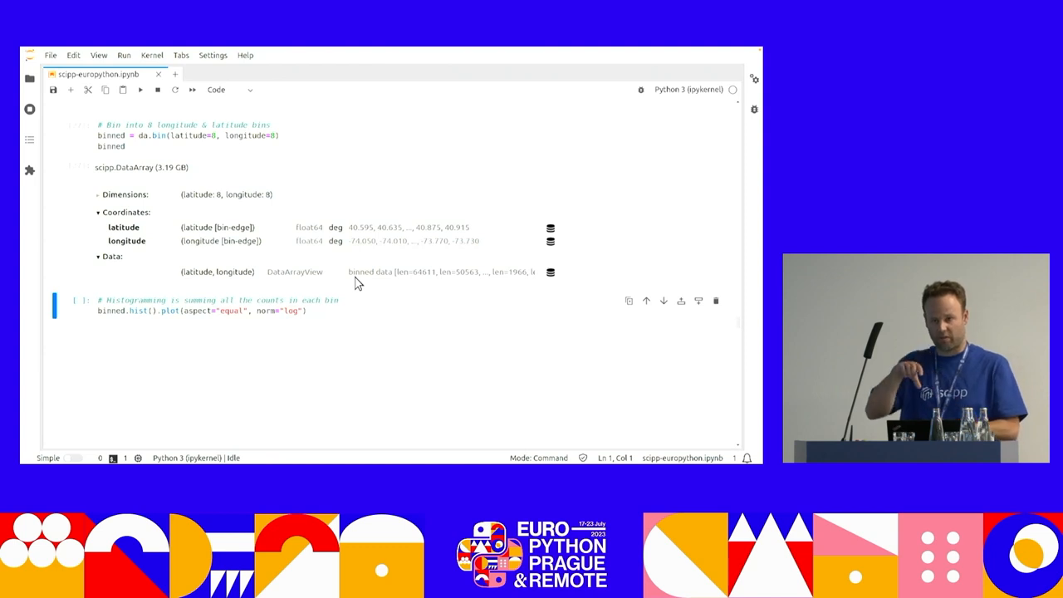
{"action": "mouse_move", "coordinate": [523, 289]}
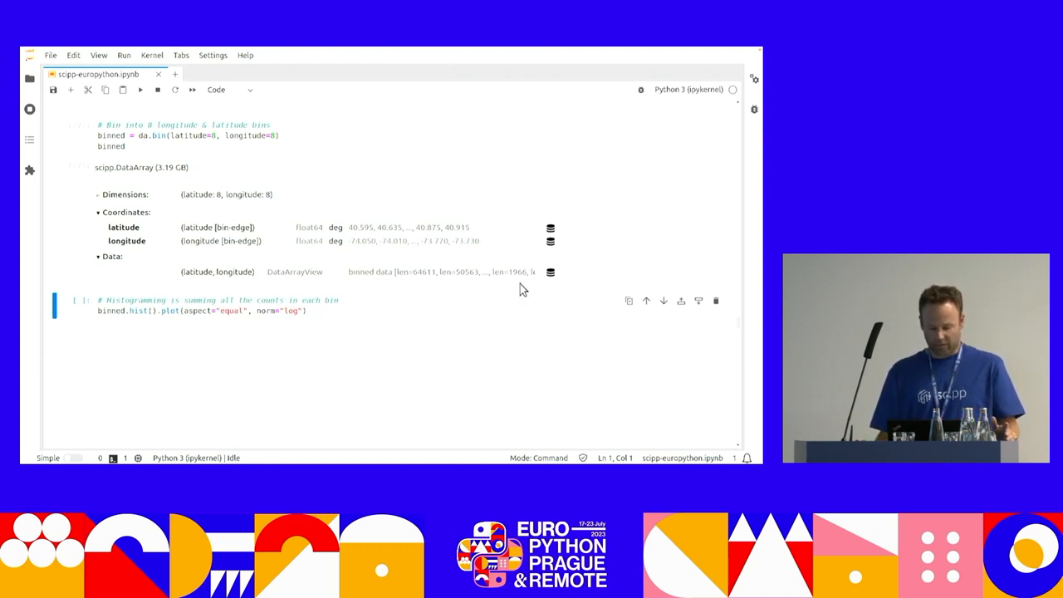
{"action": "mouse_move", "coordinate": [419, 283]}
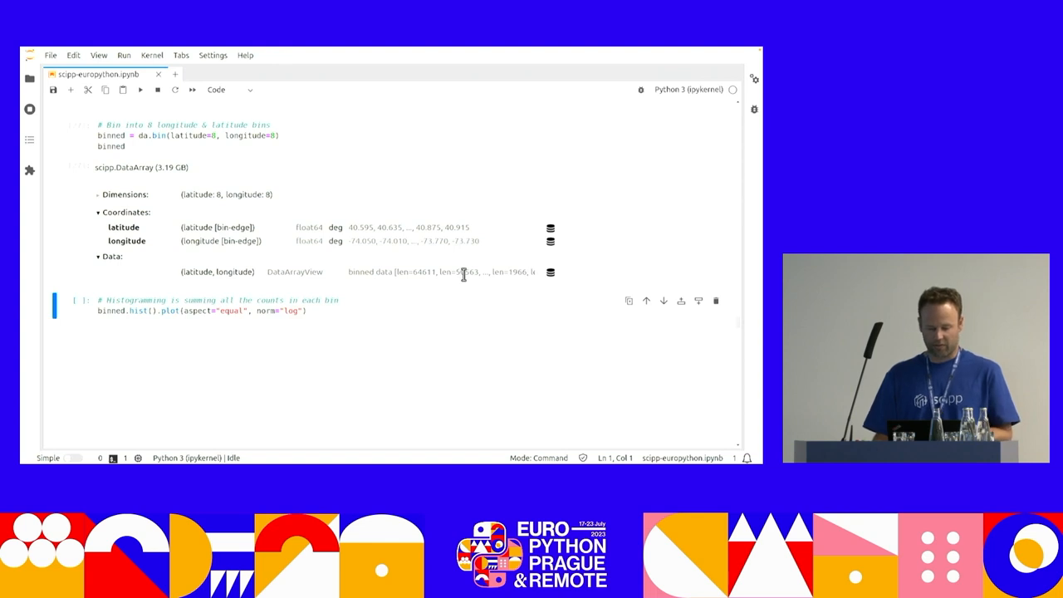
{"action": "mouse_move", "coordinate": [535, 280]}
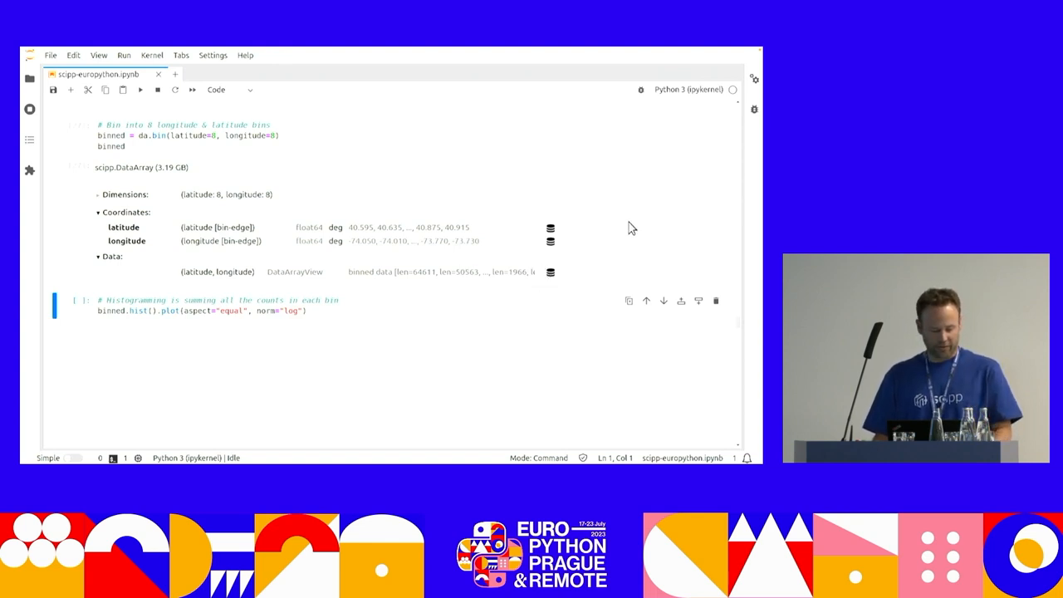
Scroll over the 8×8 log-scale latitude–longitude heatmap of summed taxi counts.
{"action": "scroll", "scroll_direction": "down", "scroll_amount": 3}
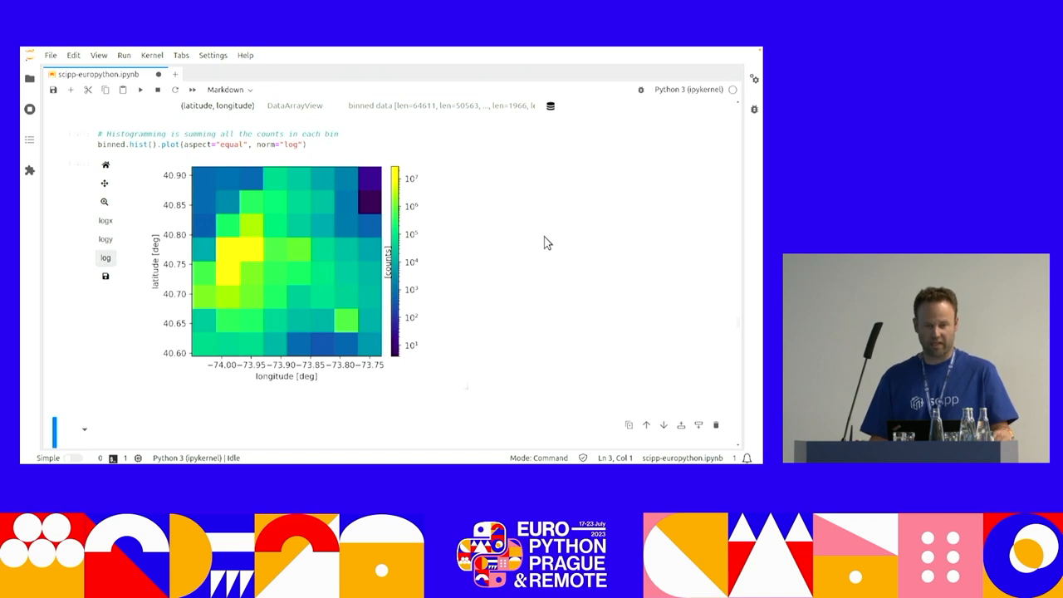
{"action": "mouse_move", "coordinate": [555, 236]}
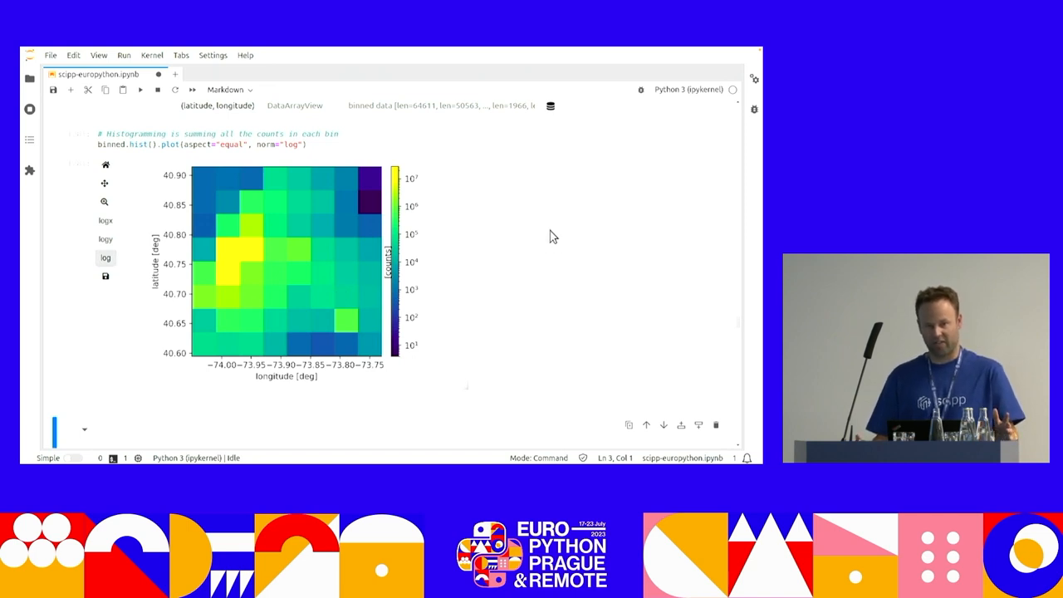
{"action": "mouse_move", "coordinate": [231, 289]}
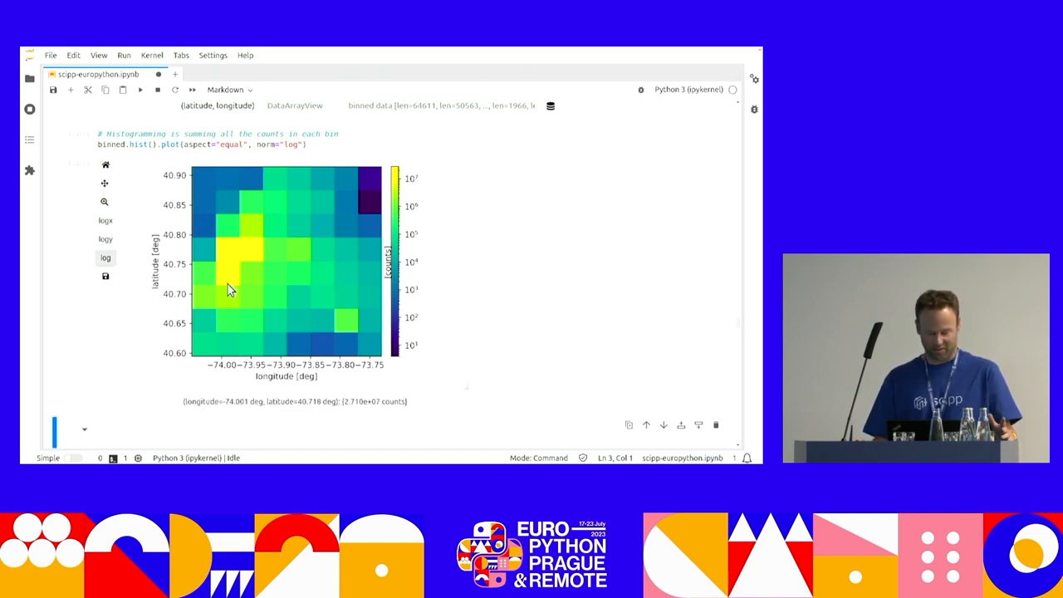
{"action": "mouse_move", "coordinate": [302, 292]}
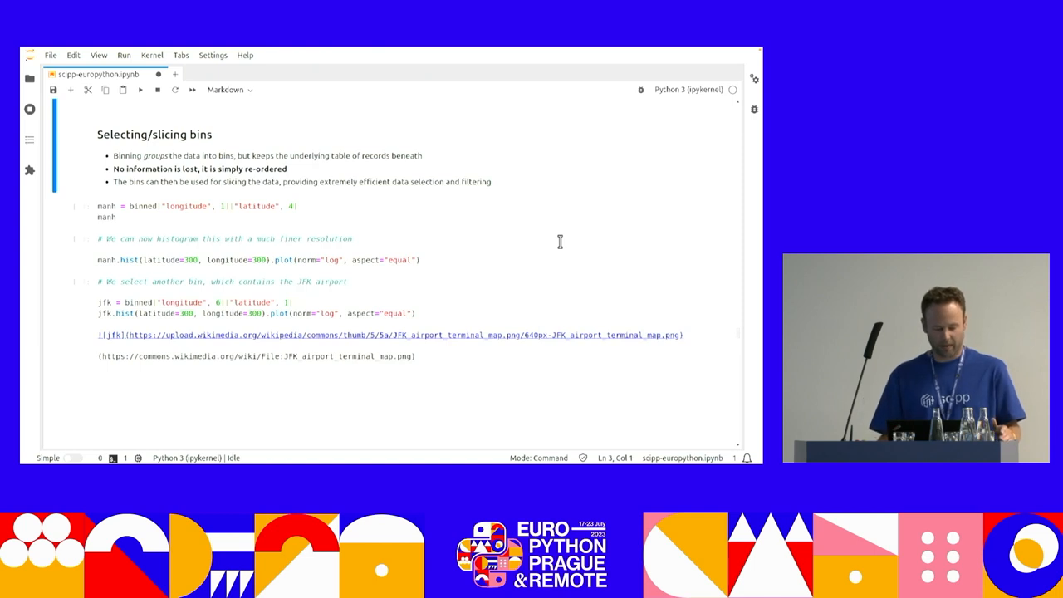
{"action": "mouse_move", "coordinate": [199, 212]}
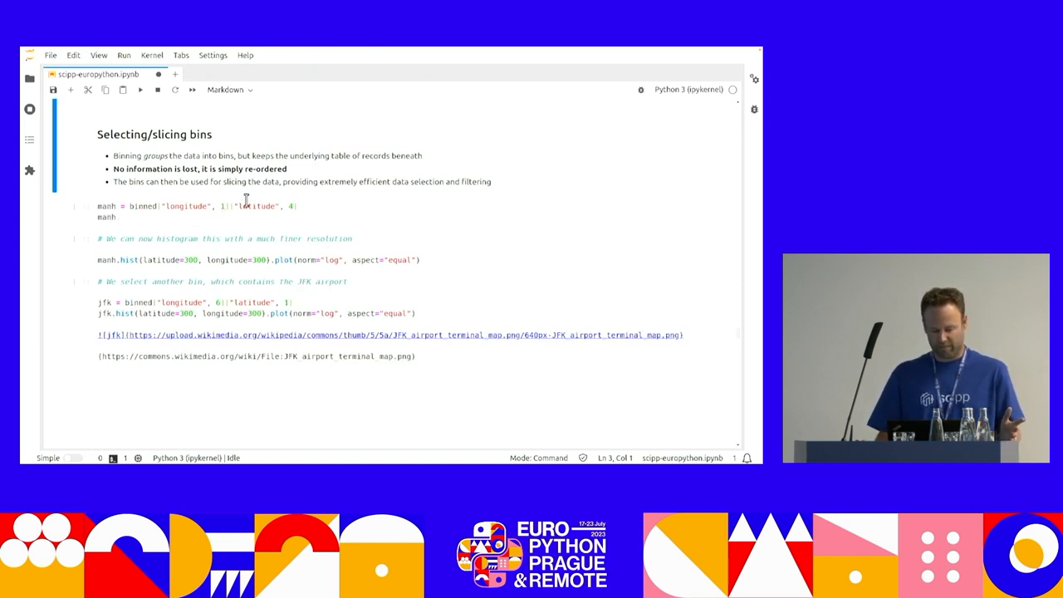
{"action": "mouse_move", "coordinate": [306, 213]}
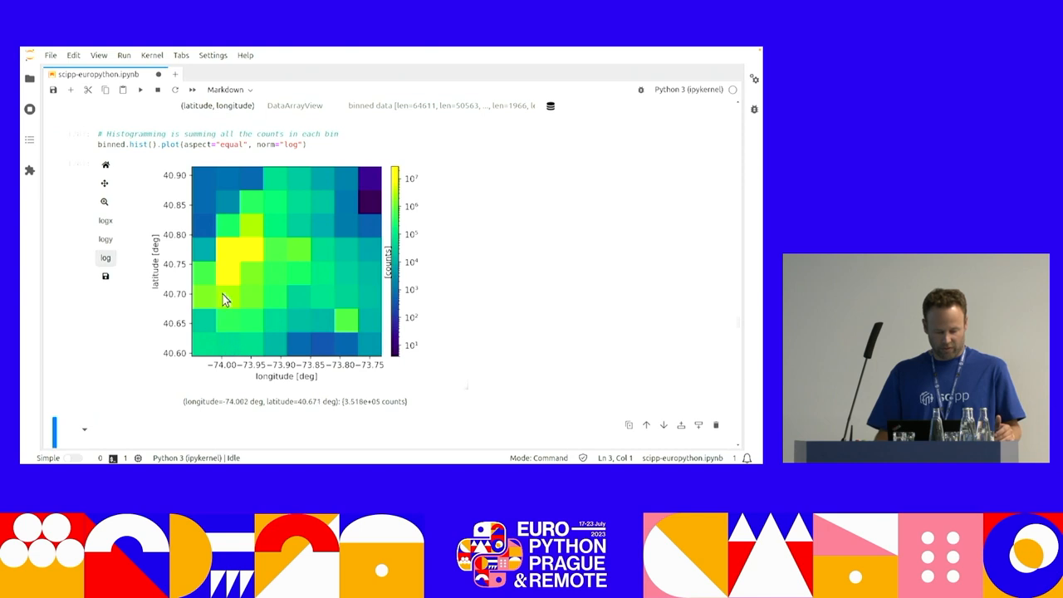
{"action": "mouse_move", "coordinate": [229, 253]}
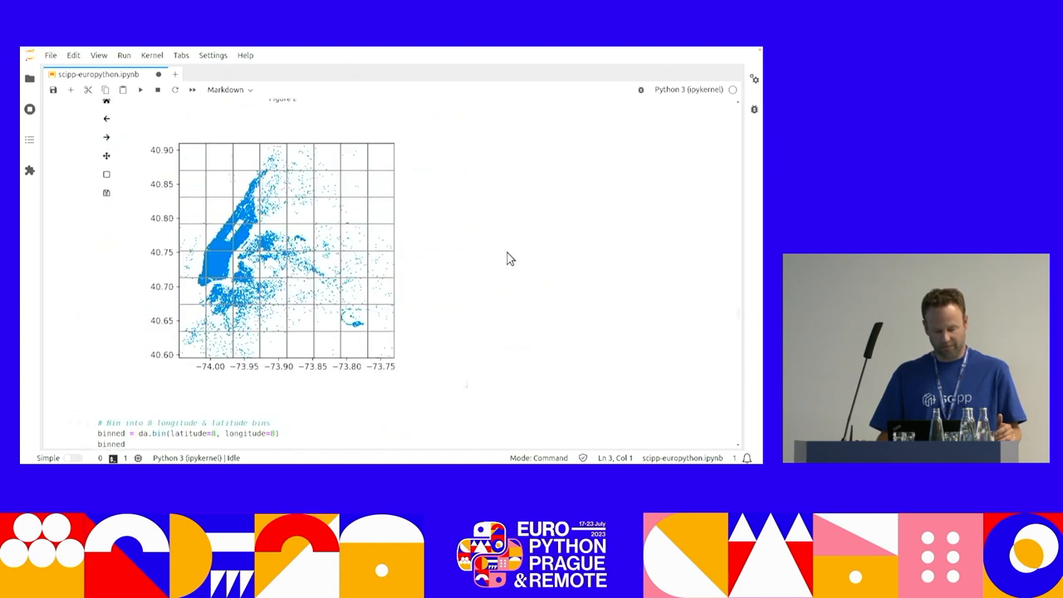
Scroll to the Manhattan bin's 300×300 log-scale street-grid heatmap.
{"action": "scroll", "scroll_direction": "down", "scroll_amount": 3}
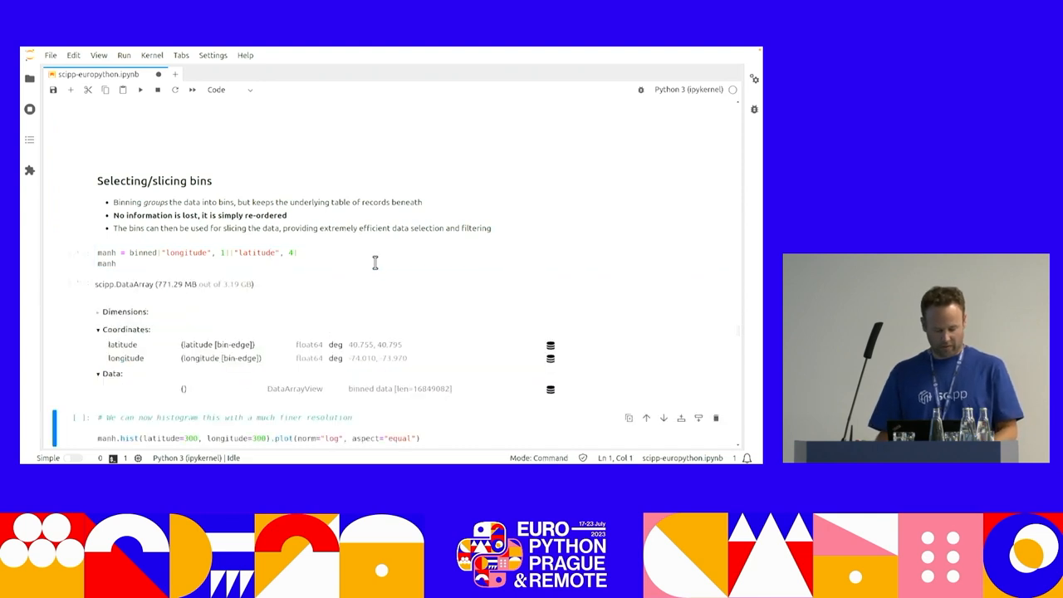
{"action": "scroll", "scroll_direction": "down", "scroll_amount": 3}
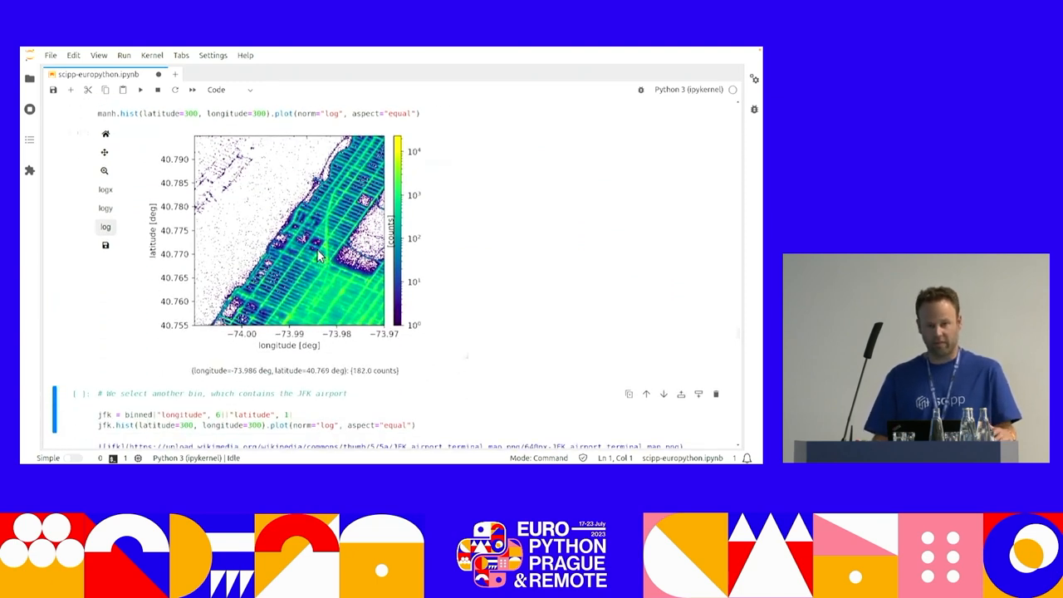
{"action": "mouse_move", "coordinate": [490, 216]}
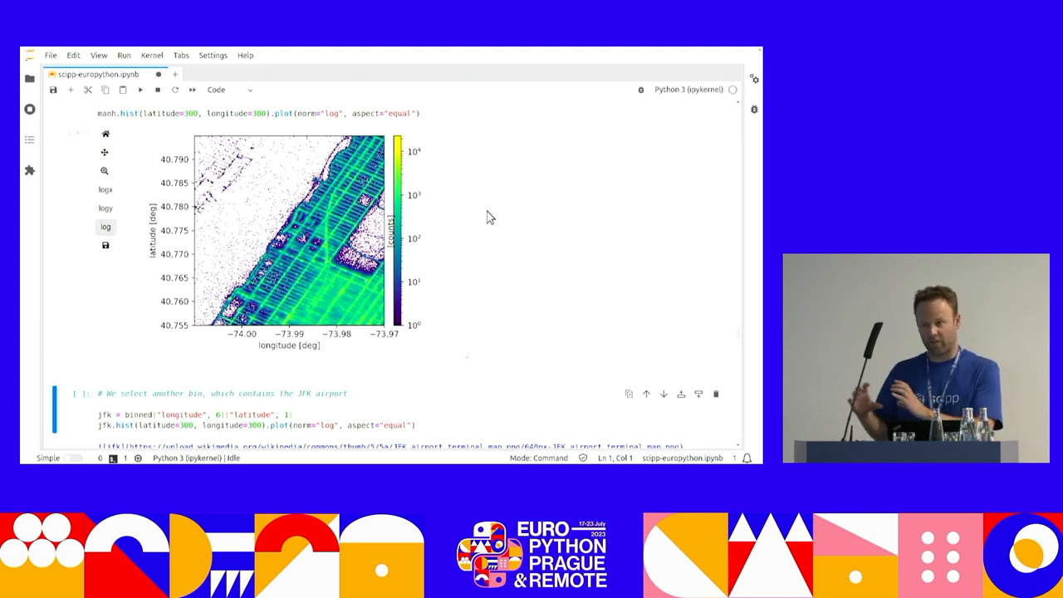
Scroll between the JFK bin's 300×300 log-scale heatmap and the airport terminal map image.
{"action": "scroll", "scroll_direction": "down", "scroll_amount": 3}
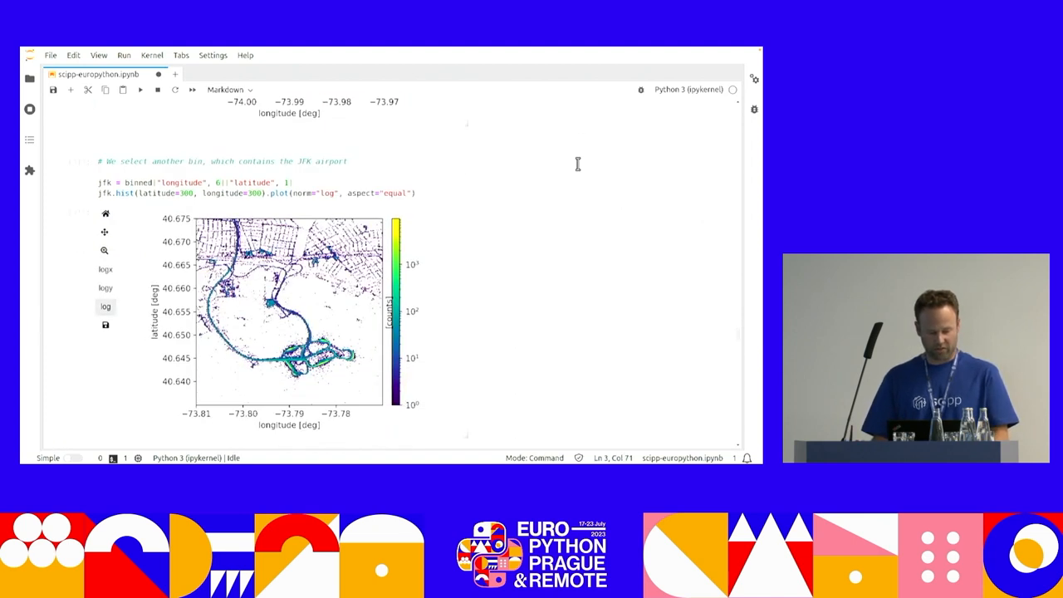
{"action": "scroll", "scroll_direction": "down", "scroll_amount": 3}
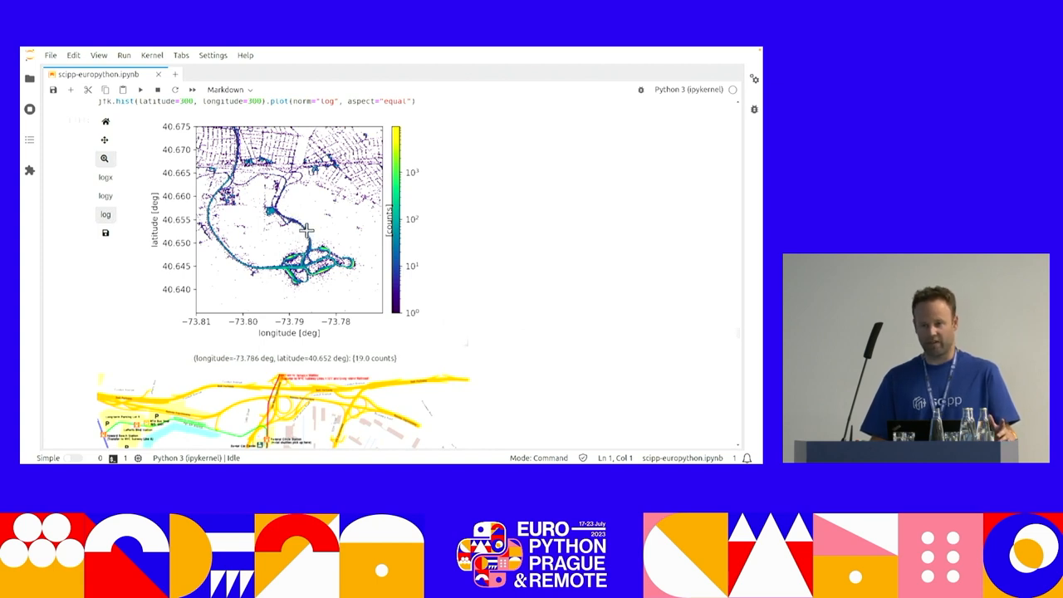
{"action": "mouse_move", "coordinate": [571, 239]}
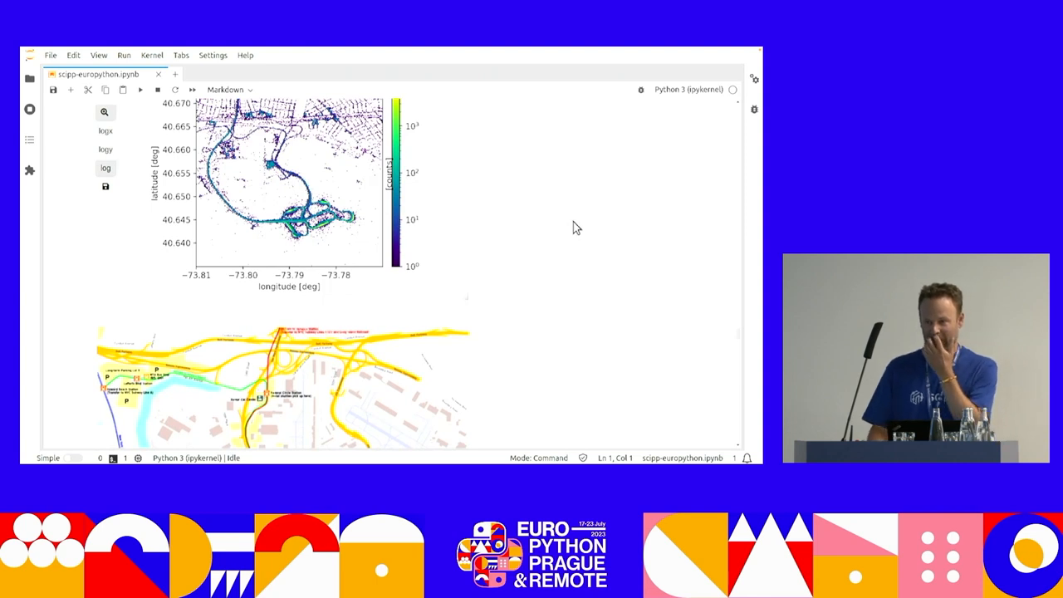
{"action": "mouse_move", "coordinate": [608, 212]}
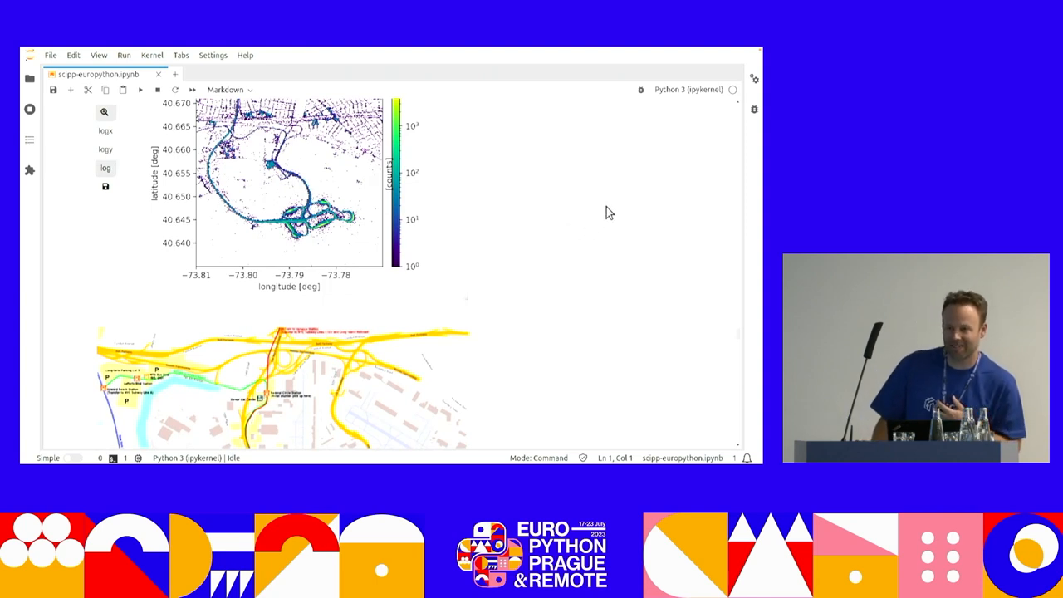
{"action": "mouse_move", "coordinate": [615, 203]}
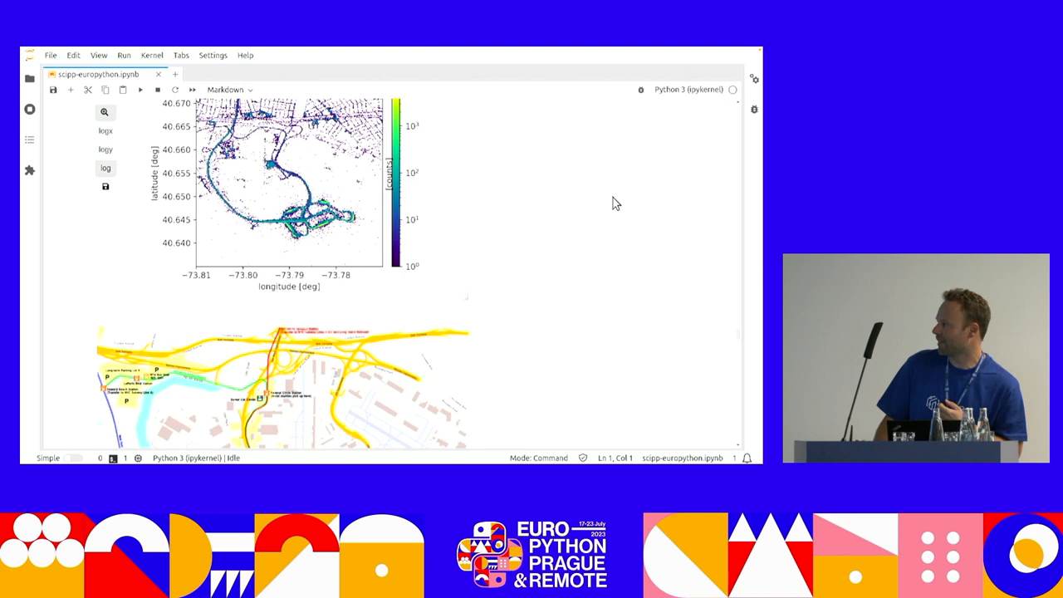
{"action": "scroll", "scroll_direction": "down", "scroll_amount": 3}
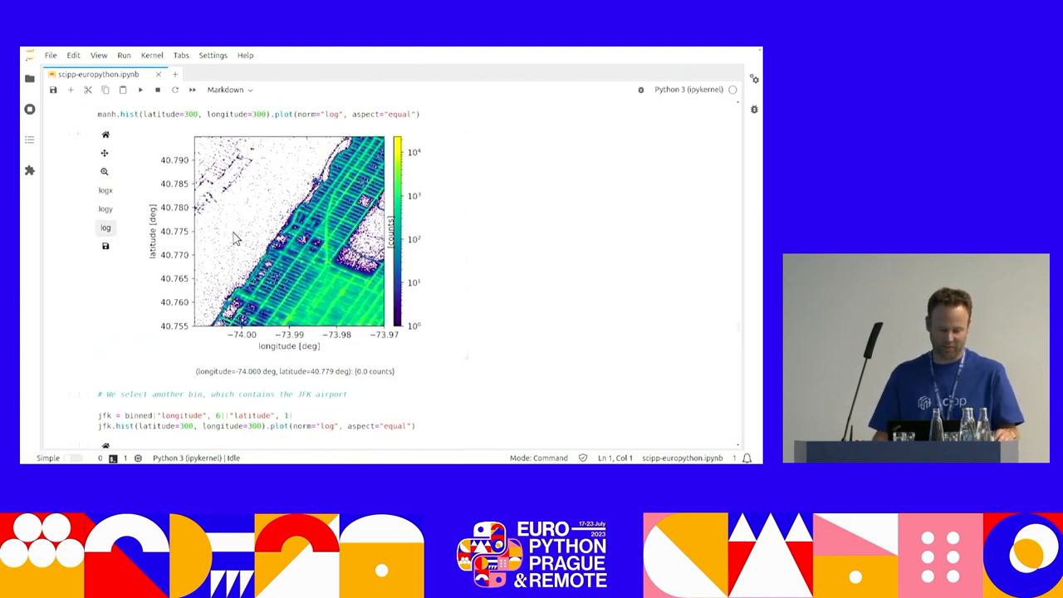
{"action": "mouse_move", "coordinate": [262, 242]}
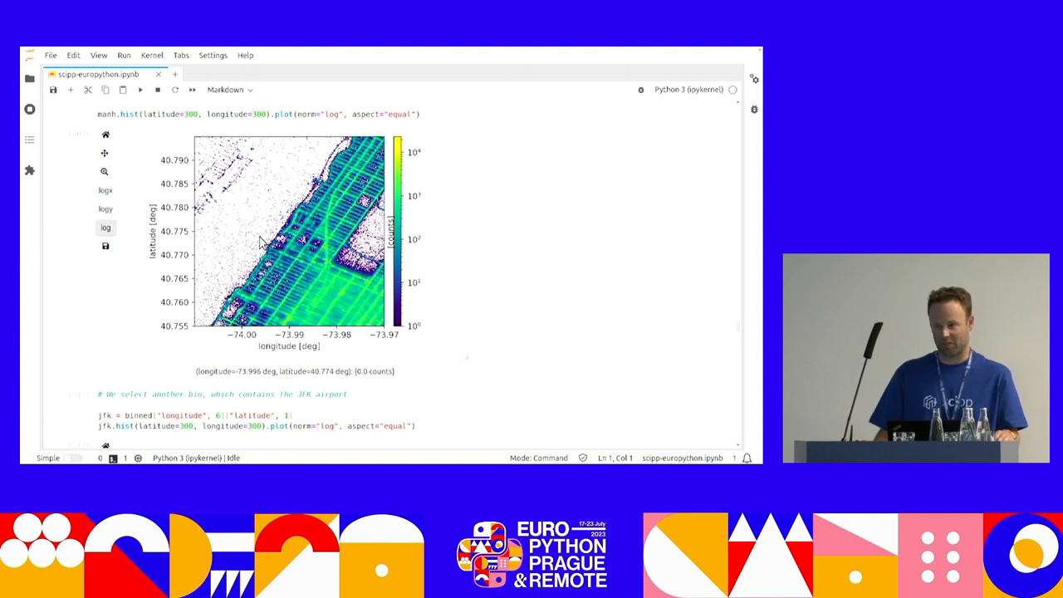
{"action": "mouse_move", "coordinate": [246, 246]}
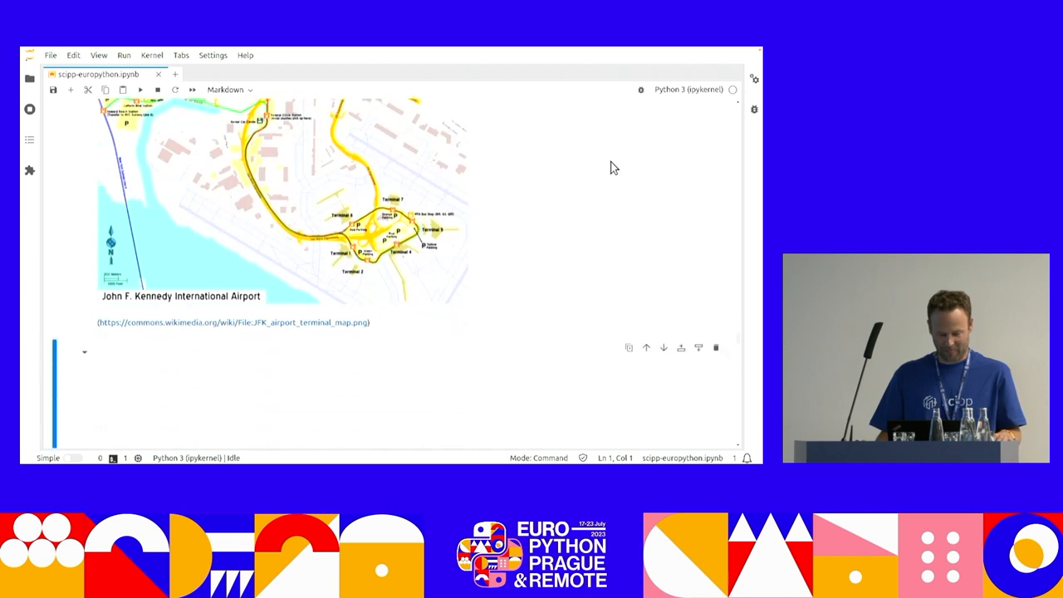
{"action": "scroll", "scroll_direction": "down", "scroll_amount": 3}
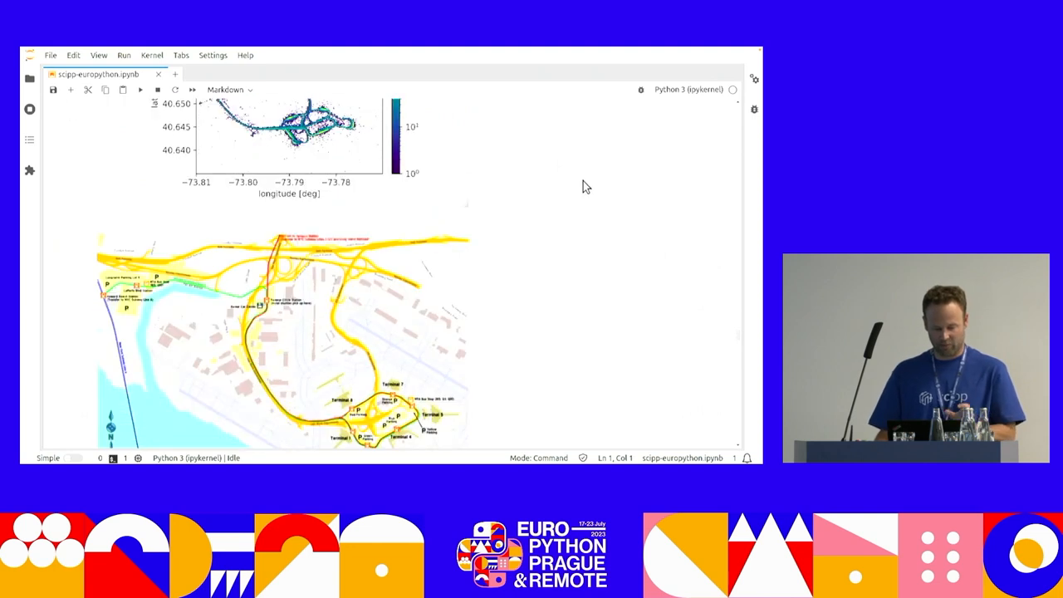
Scroll to the manh.bin(trip_distance=100) result with its trip_distance bin-edge coordinate.
{"action": "scroll", "scroll_direction": "down", "scroll_amount": 3}
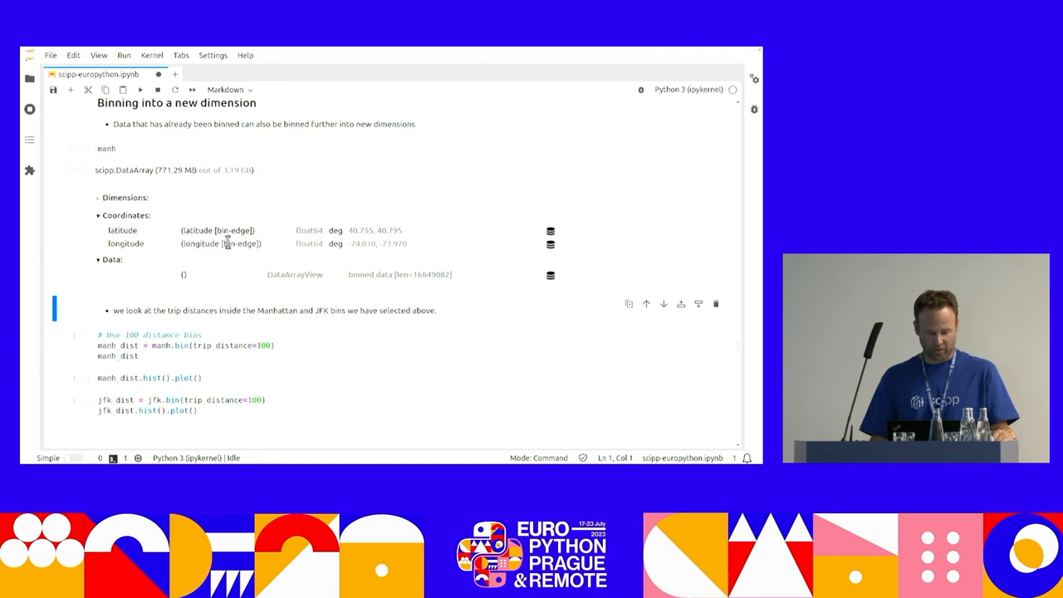
{"action": "mouse_move", "coordinate": [608, 256]}
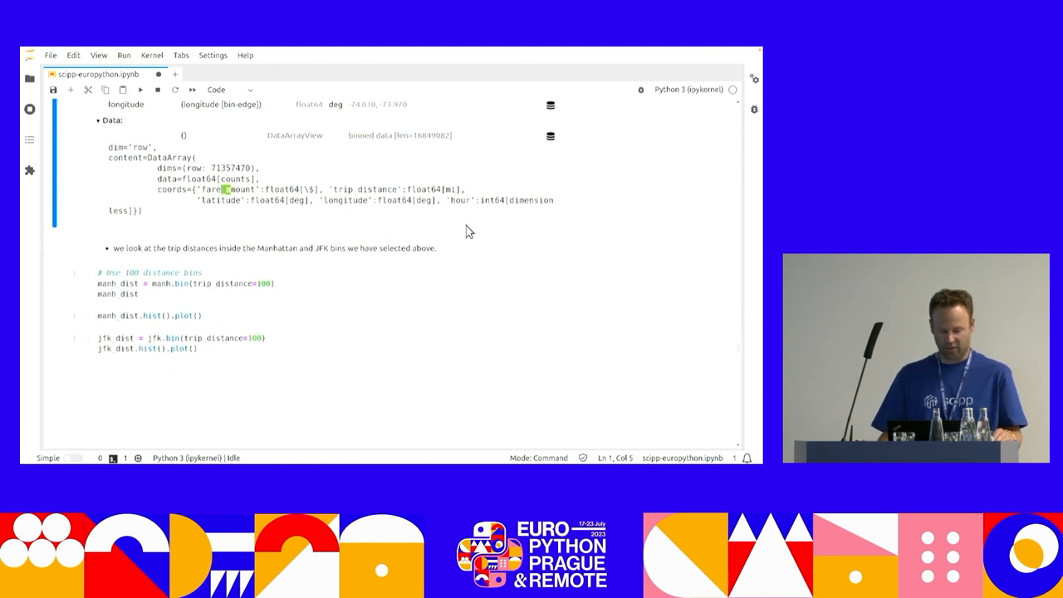
{"action": "scroll", "scroll_direction": "down", "scroll_amount": 3}
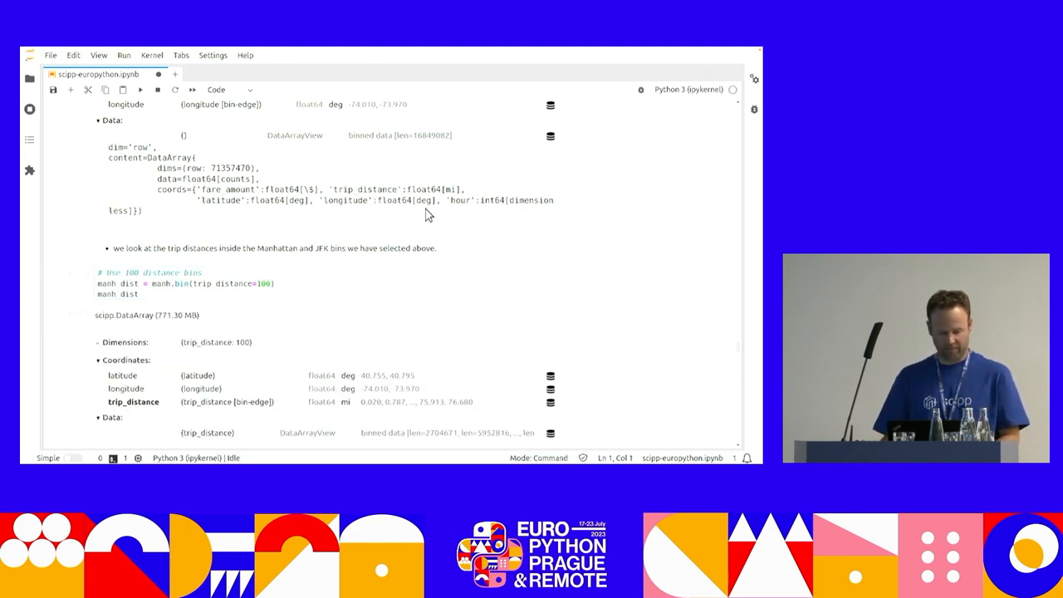
Scroll to the Manhattan trip-distance histogram peaking at short distances.
{"action": "scroll", "scroll_direction": "down", "scroll_amount": 3}
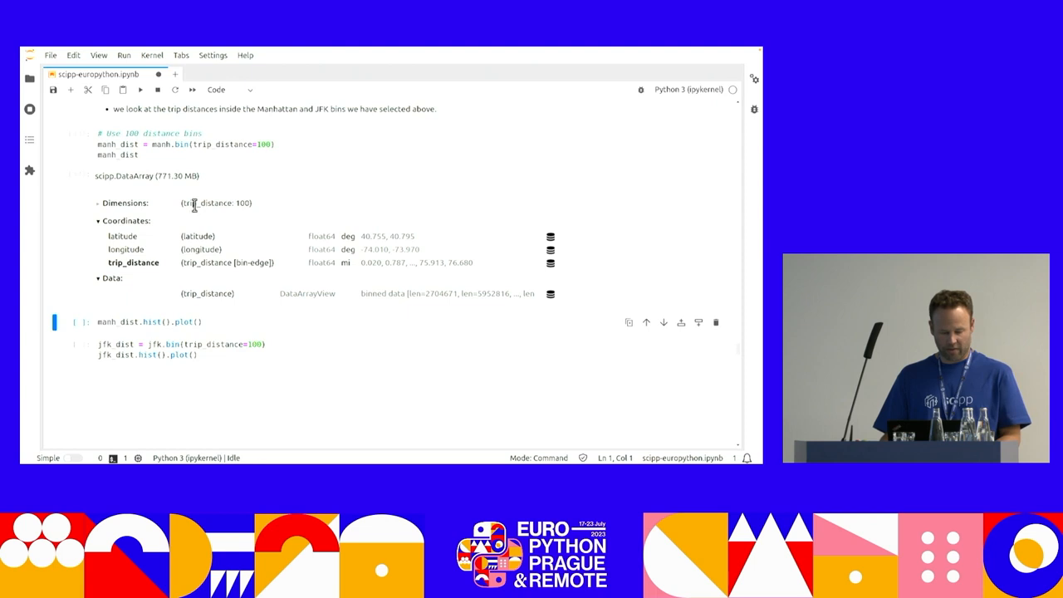
{"action": "mouse_move", "coordinate": [324, 189]}
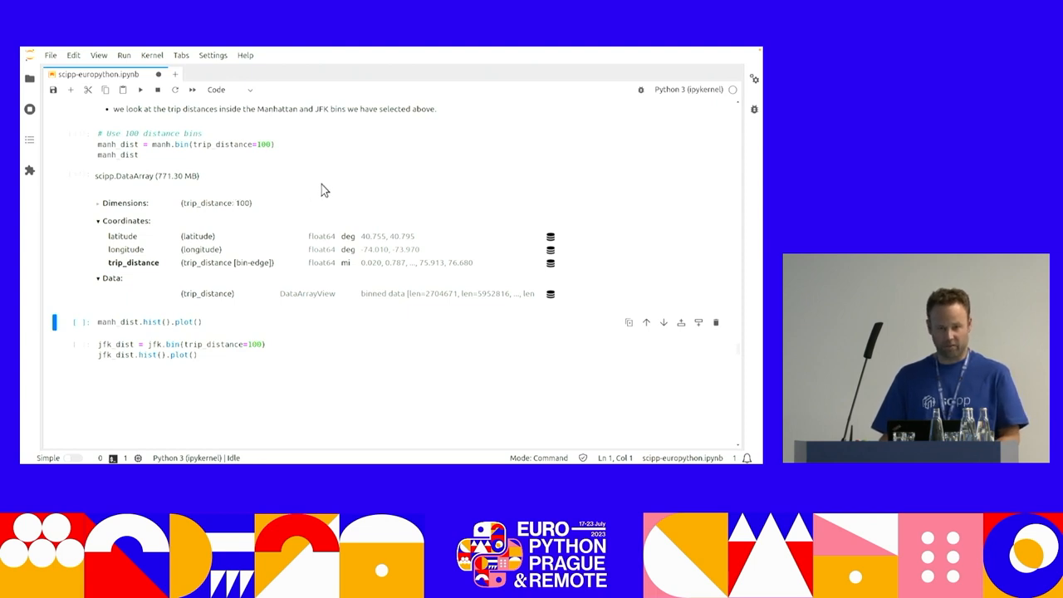
{"action": "scroll", "scroll_direction": "down", "scroll_amount": 3}
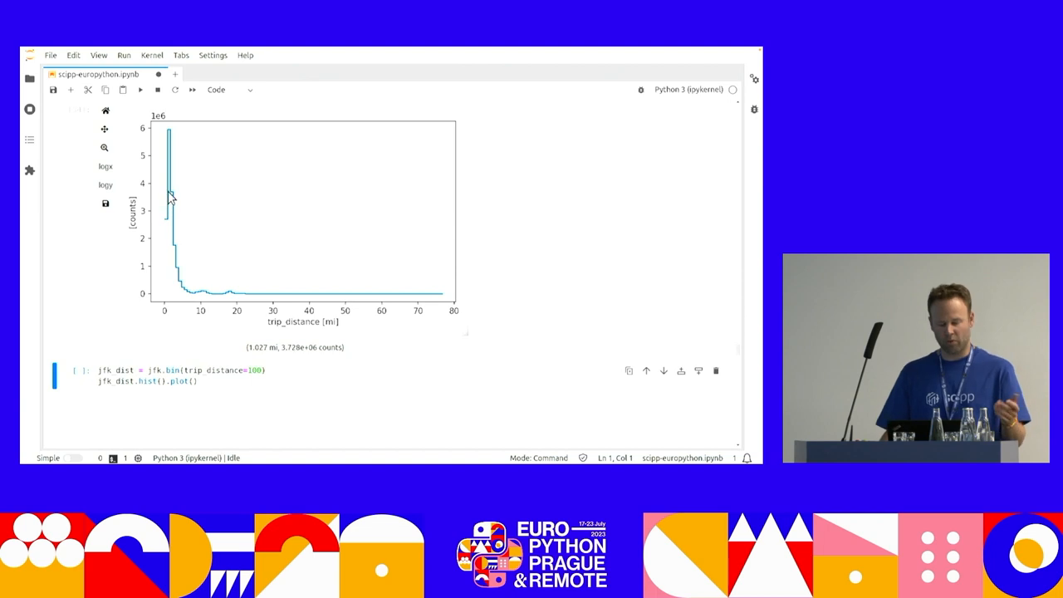
{"action": "mouse_move", "coordinate": [206, 289]}
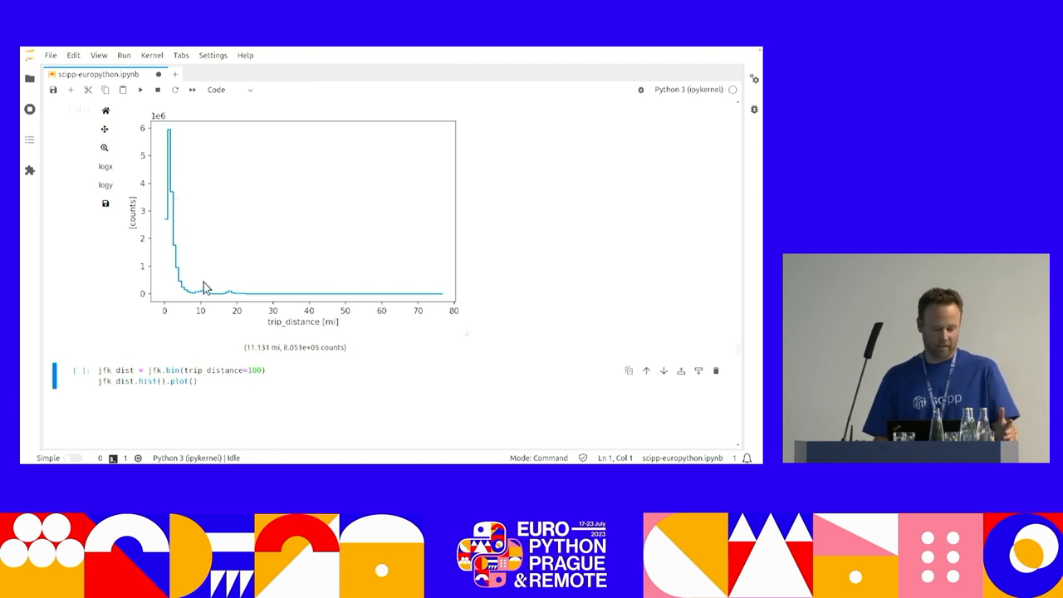
{"action": "mouse_move", "coordinate": [187, 224]}
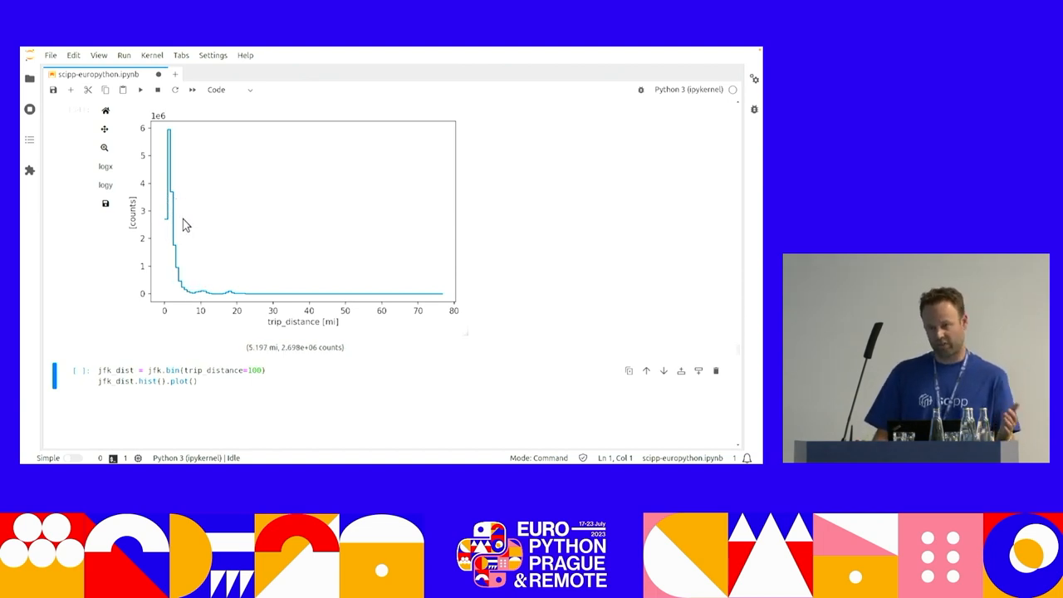
{"action": "mouse_move", "coordinate": [200, 291]}
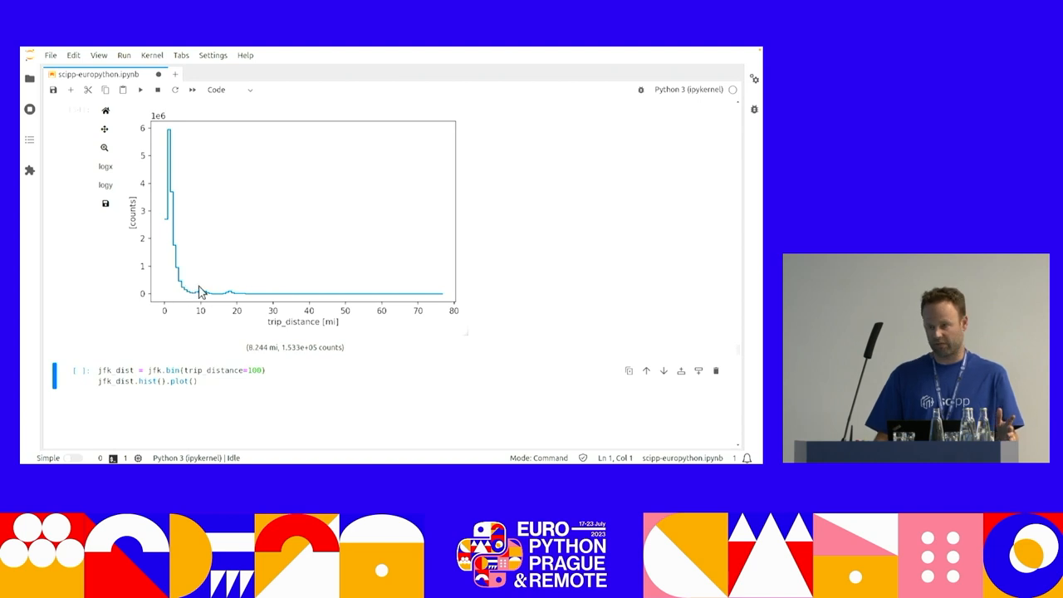
Scroll to the JFK bin's trip-distance histogram peaking around 17–18 miles.
{"action": "scroll", "scroll_direction": "down", "scroll_amount": 3}
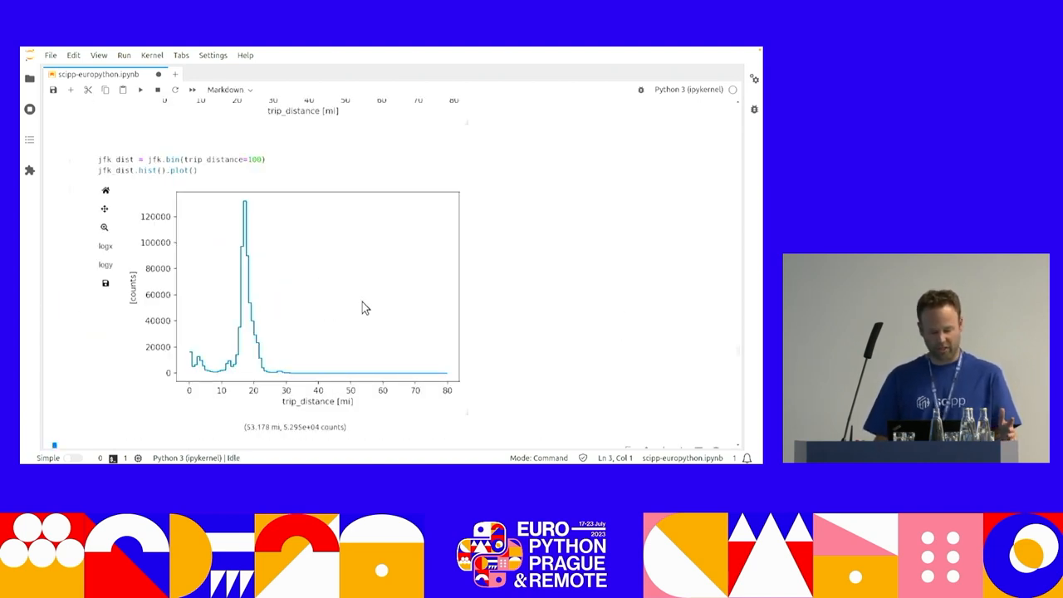
{"action": "mouse_move", "coordinate": [263, 291]}
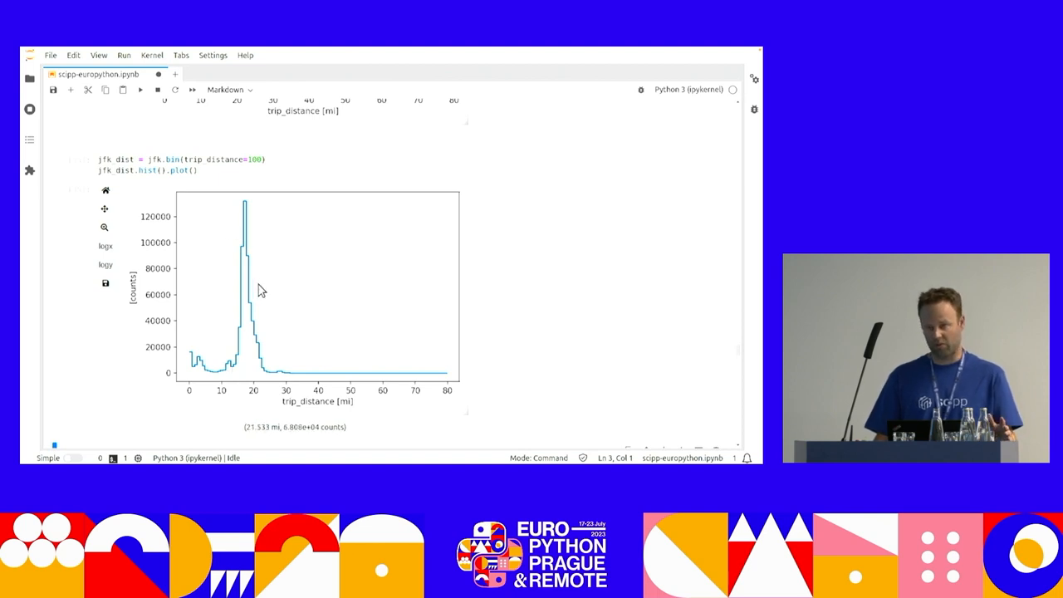
{"action": "mouse_move", "coordinate": [265, 308]}
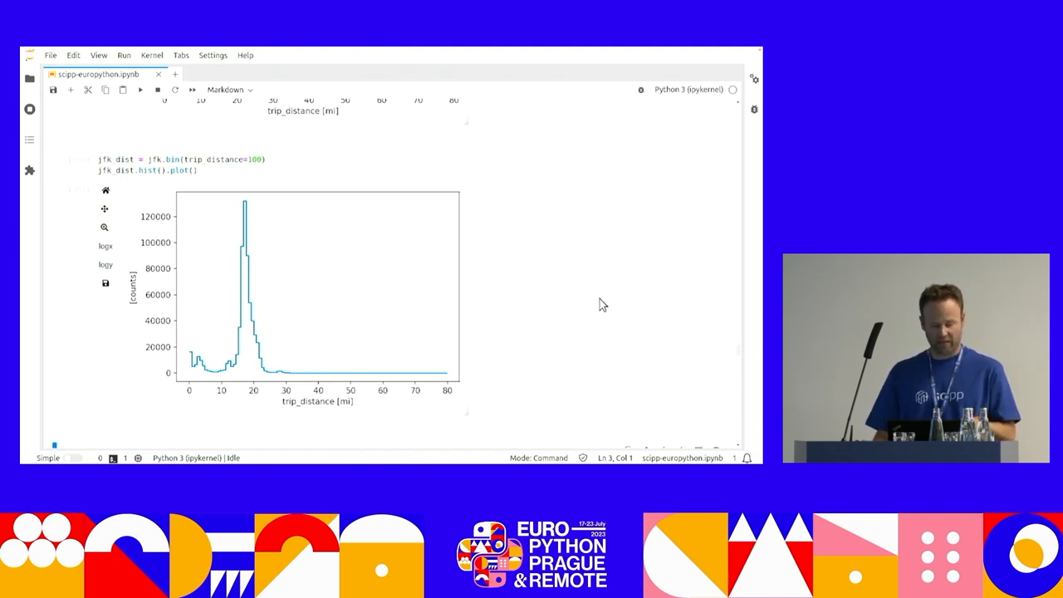
{"action": "mouse_move", "coordinate": [611, 302]}
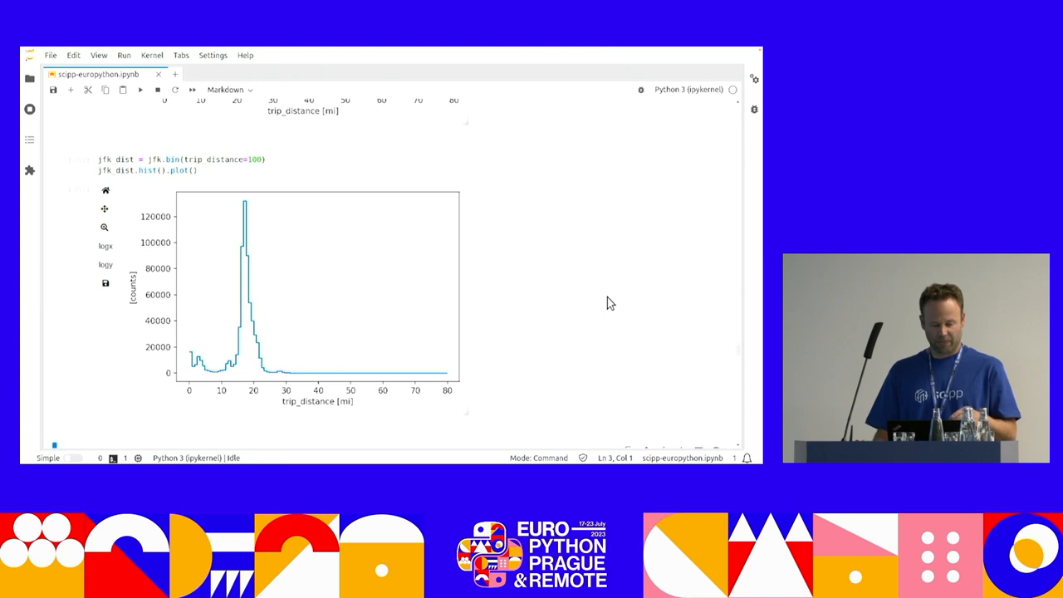
{"action": "mouse_move", "coordinate": [193, 159]}
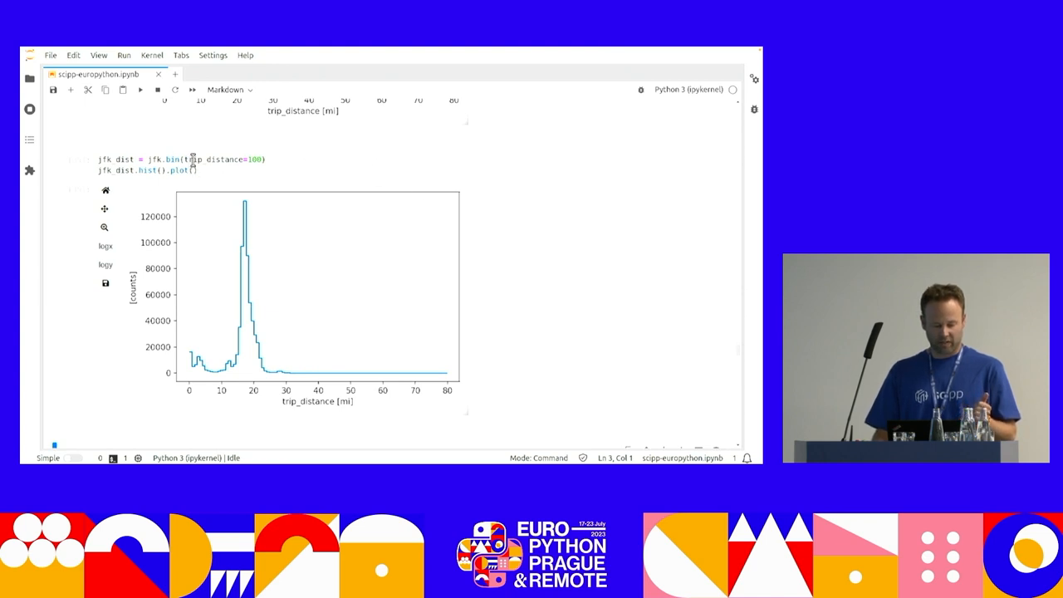
{"action": "mouse_move", "coordinate": [584, 286]}
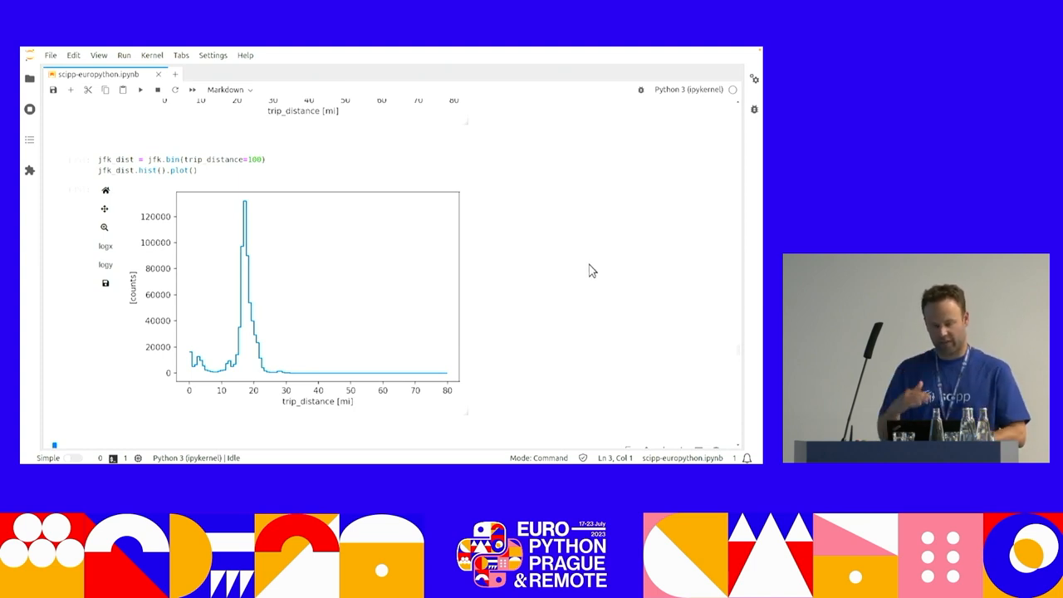
{"action": "mouse_move", "coordinate": [595, 295]}
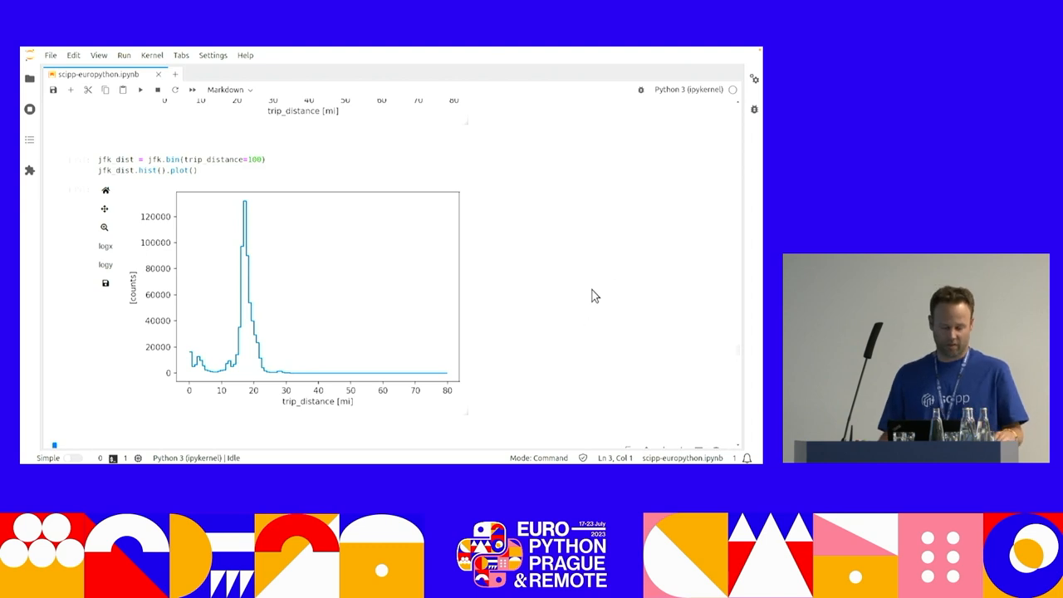
Run the cell showing mean_dist as a 771.30 MB DataArray with a trip_distance dimension.
{"action": "scroll", "scroll_direction": "down", "scroll_amount": 3}
{"action": "type", "text": "manh_dist"}
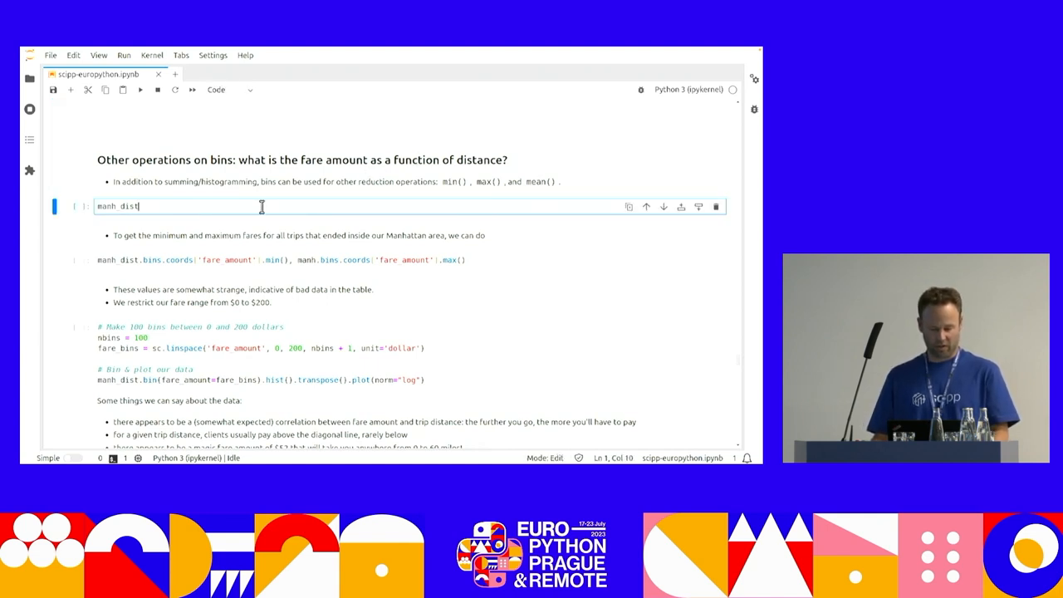
{"action": "key", "text": "shift+enter"}
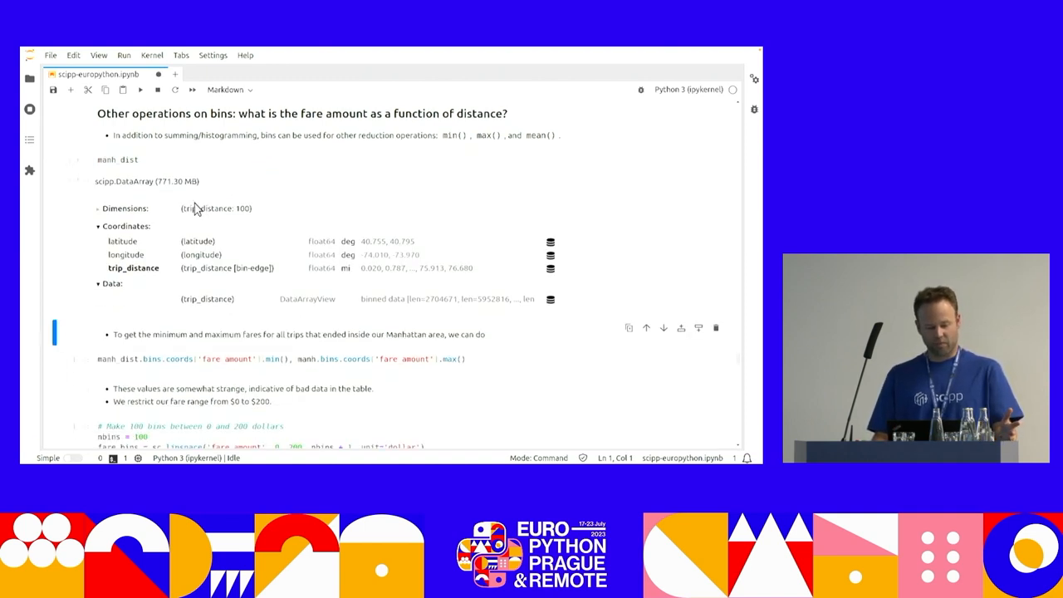
{"action": "mouse_move", "coordinate": [362, 186]}
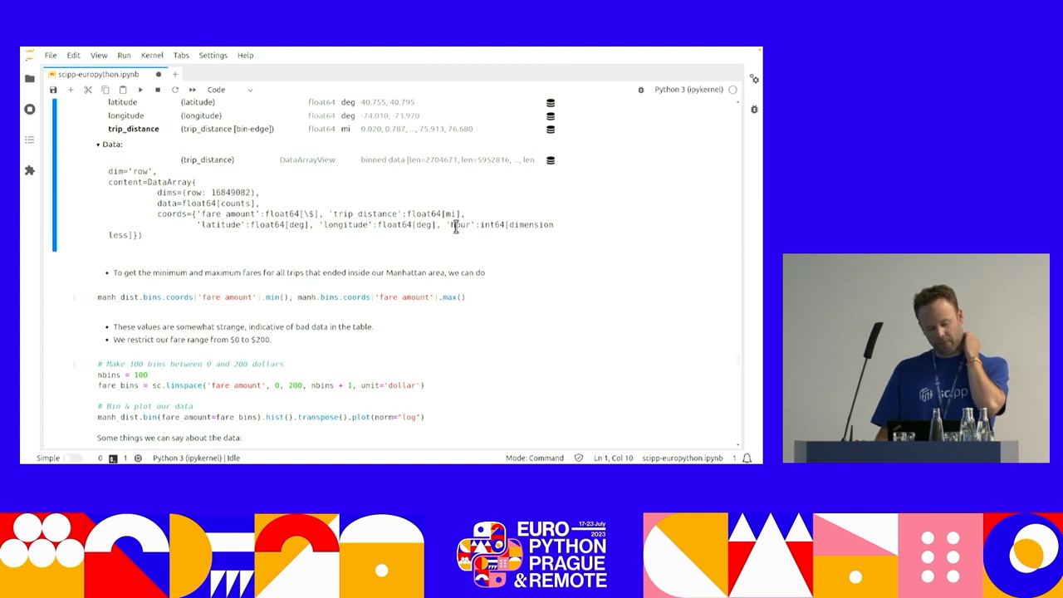
{"action": "scroll", "scroll_direction": "down", "scroll_amount": 3}
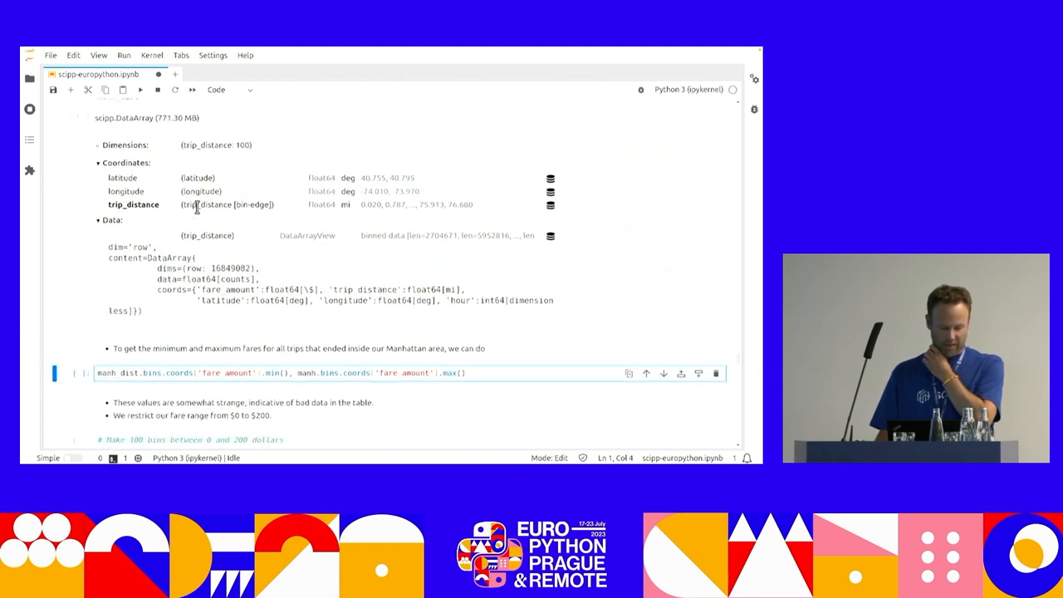
Select the cell computing the fare_amount min and max (-292.25 and 7092 dollars).
{"action": "scroll", "scroll_direction": "down", "scroll_amount": 3}
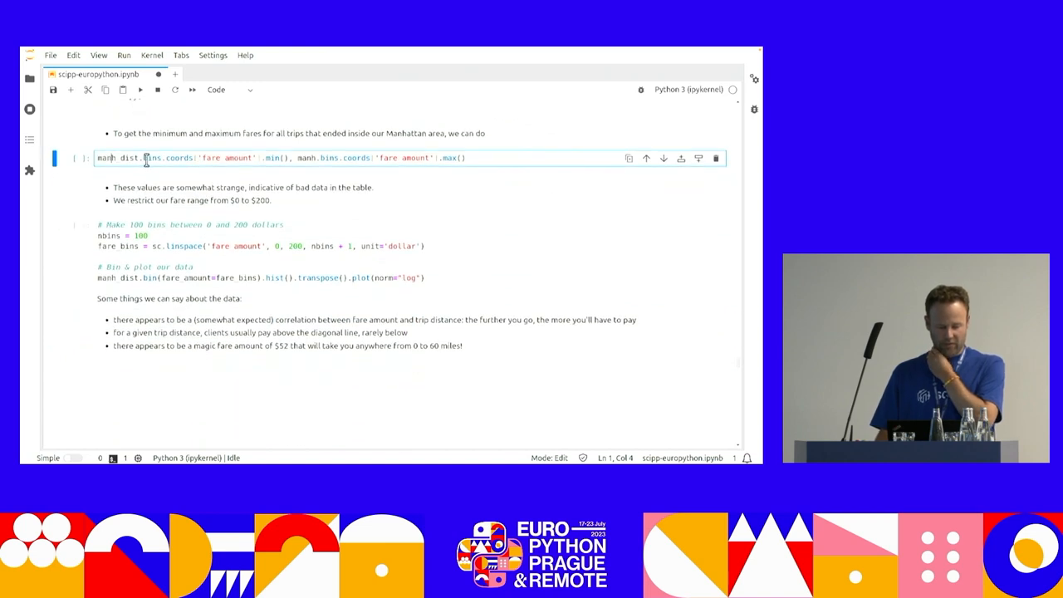
{"action": "left_click", "coordinate": [276, 158]}
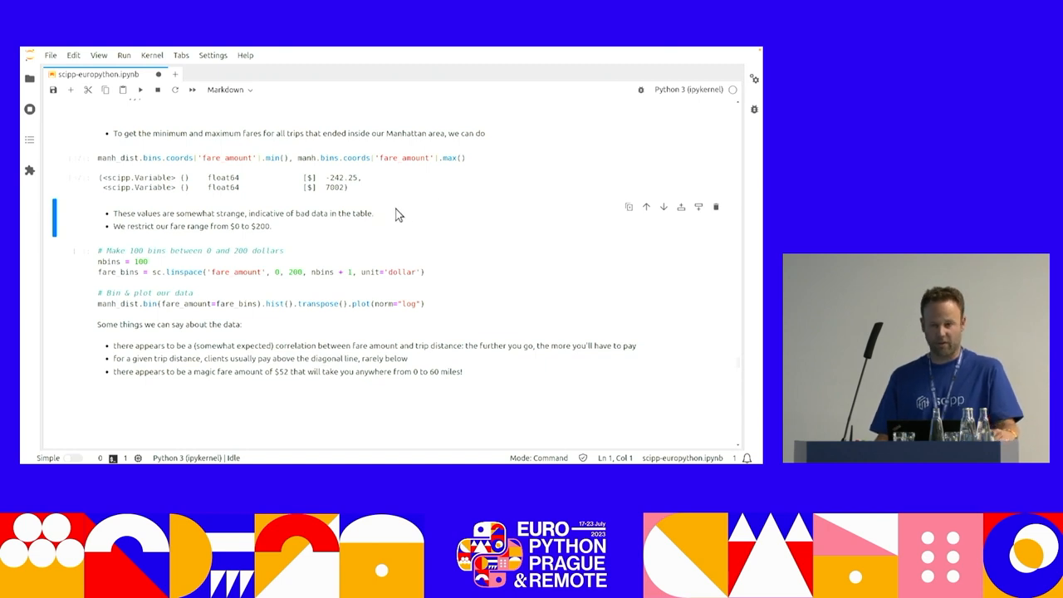
{"action": "mouse_move", "coordinate": [406, 206]}
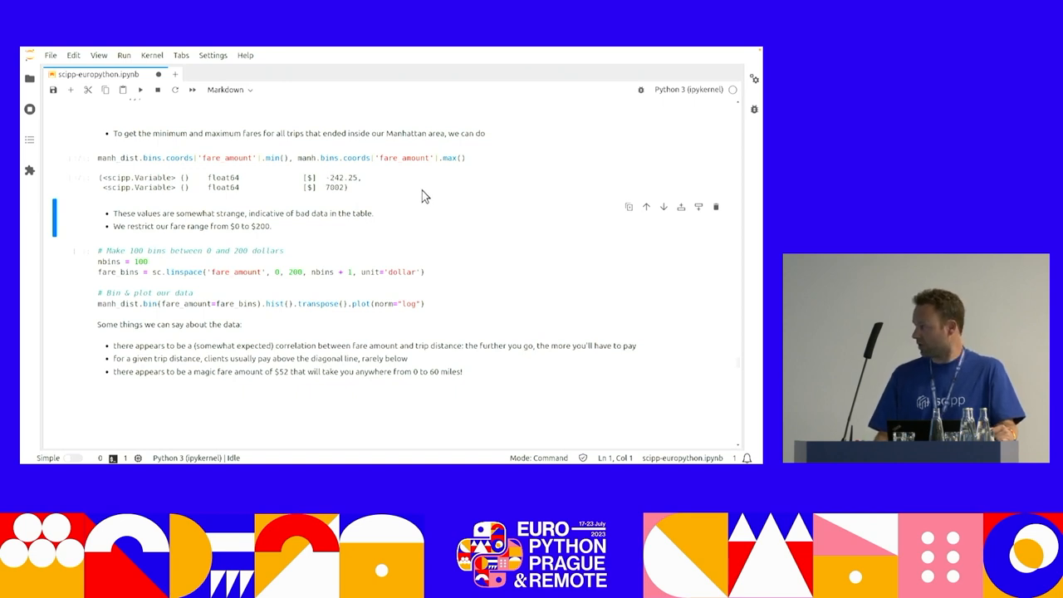
{"action": "mouse_move", "coordinate": [419, 208]}
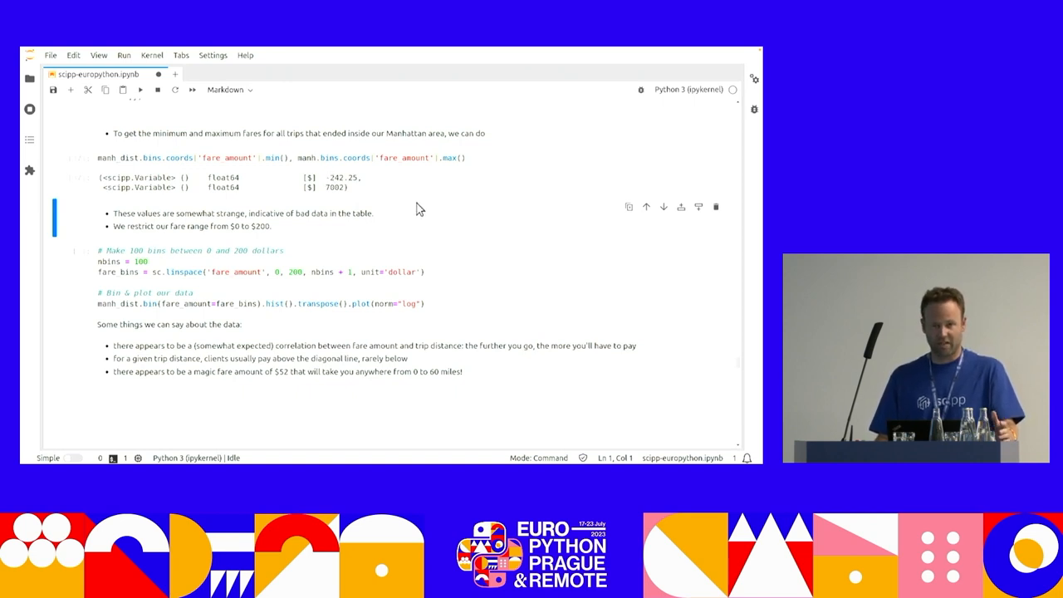
{"action": "mouse_move", "coordinate": [435, 196]}
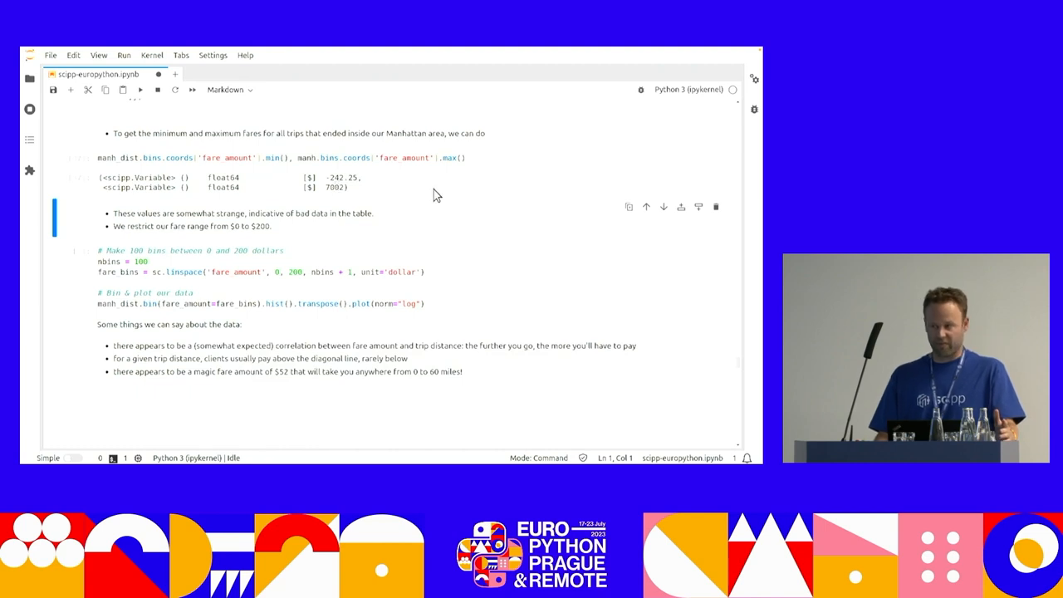
{"action": "mouse_move", "coordinate": [473, 203]}
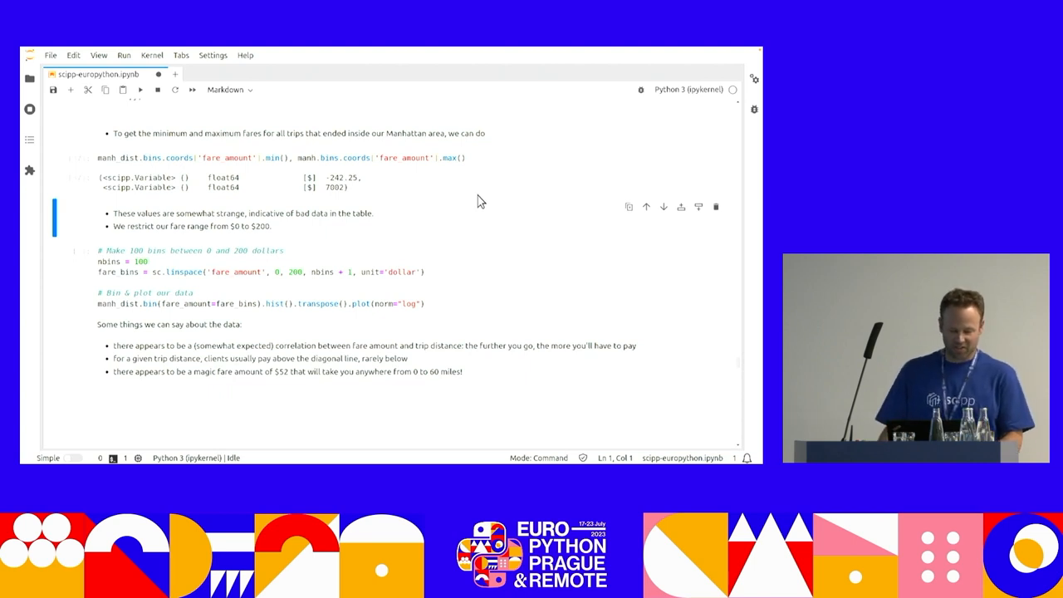
{"action": "mouse_move", "coordinate": [489, 188]}
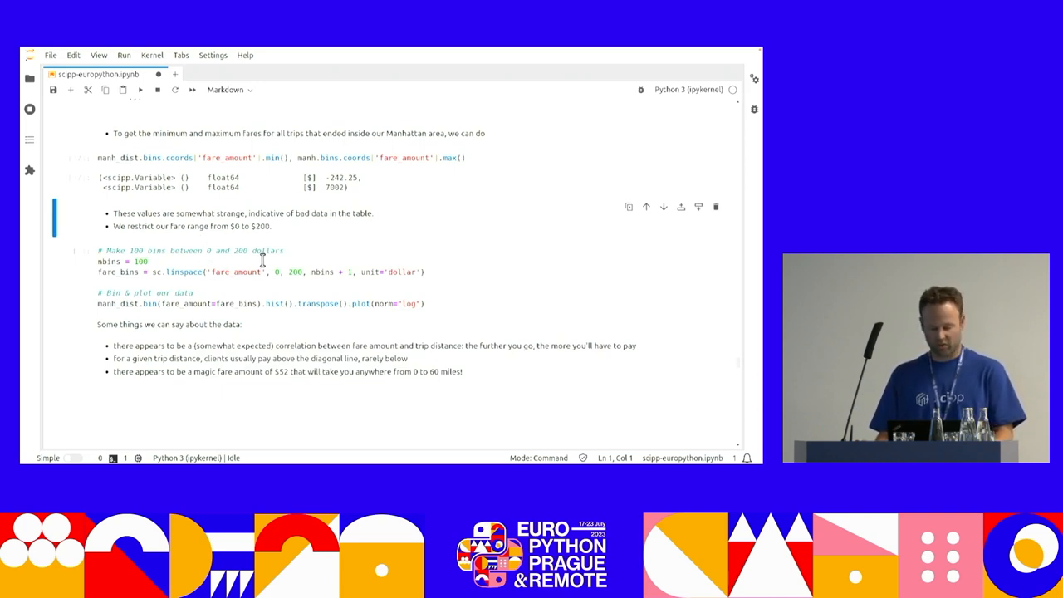
Select the cell defining 100 fare bins from 0 to 200 dollars for the 2D histogram.
{"action": "scroll", "scroll_direction": "down", "scroll_amount": 3}
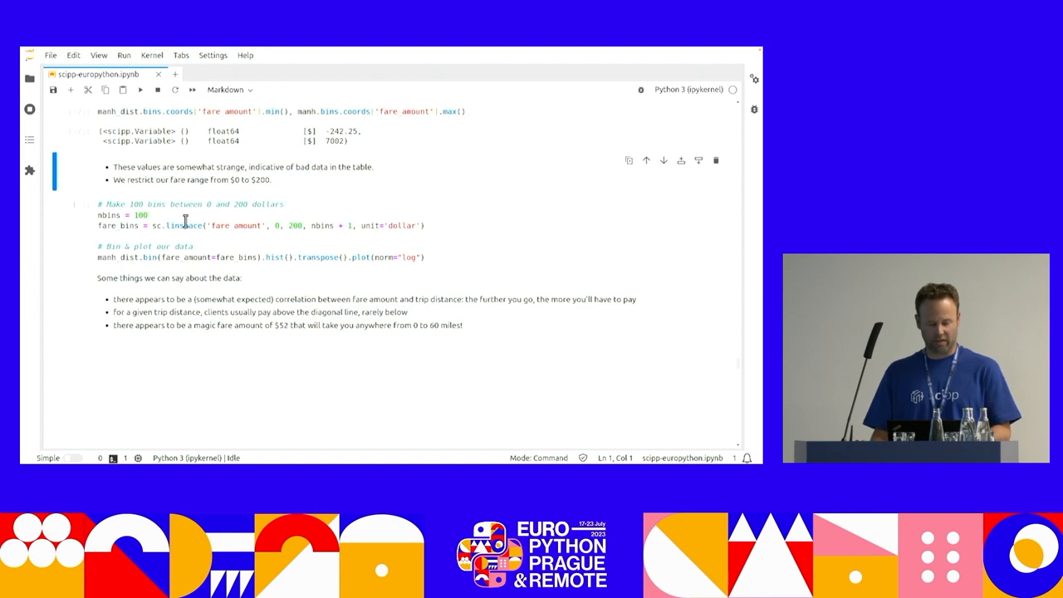
{"action": "mouse_move", "coordinate": [124, 229]}
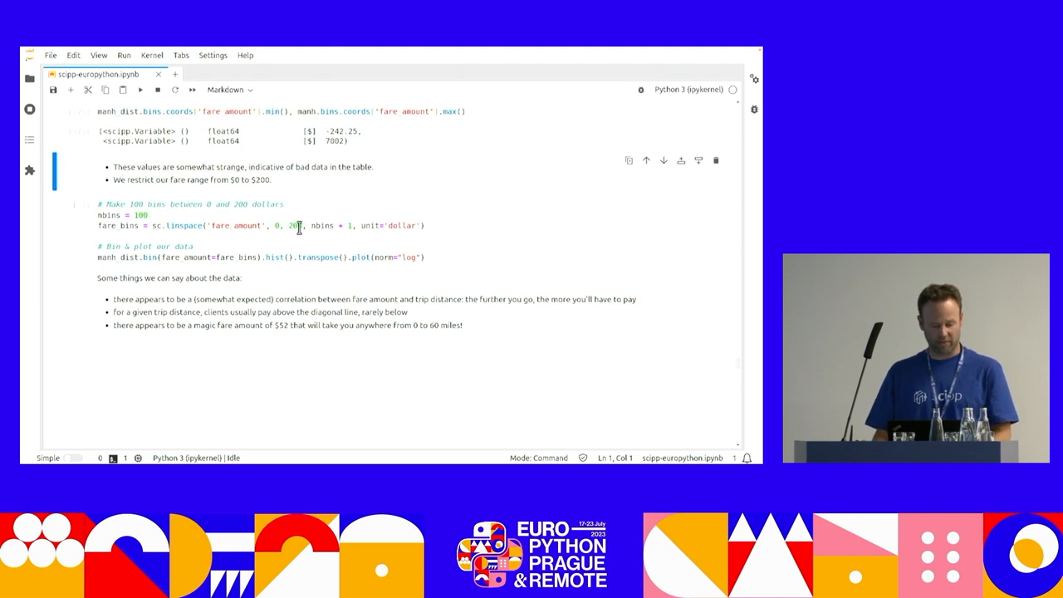
{"action": "left_click", "coordinate": [295, 225]}
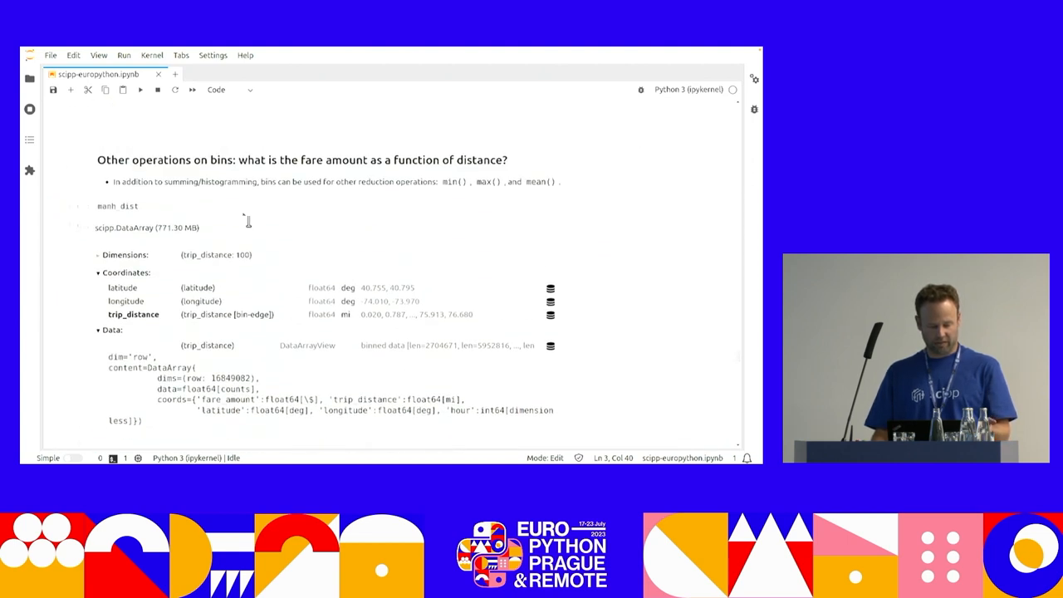
{"action": "mouse_move", "coordinate": [240, 260]}
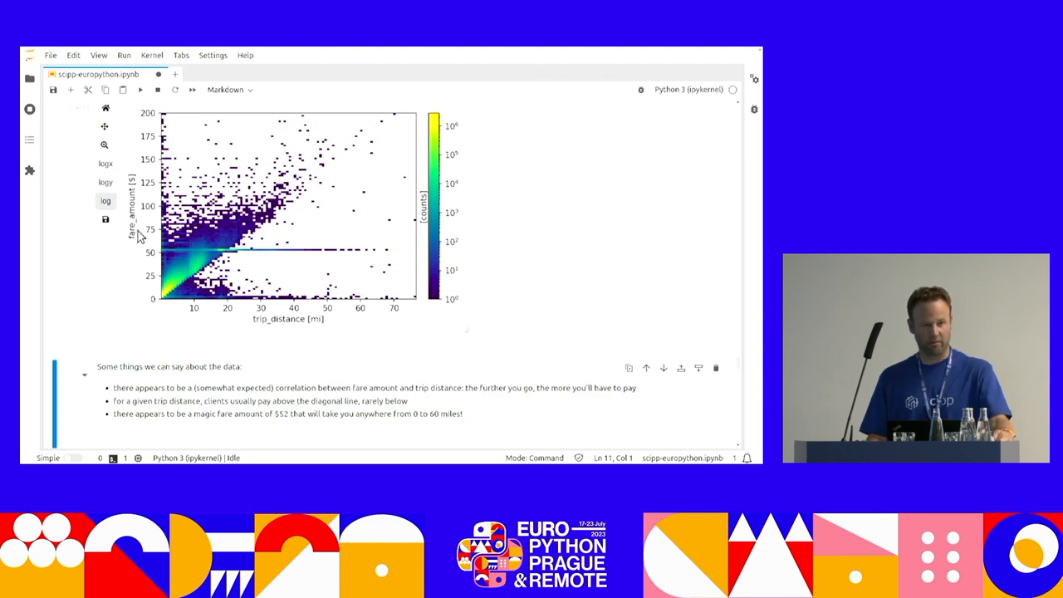
{"action": "mouse_move", "coordinate": [362, 319]}
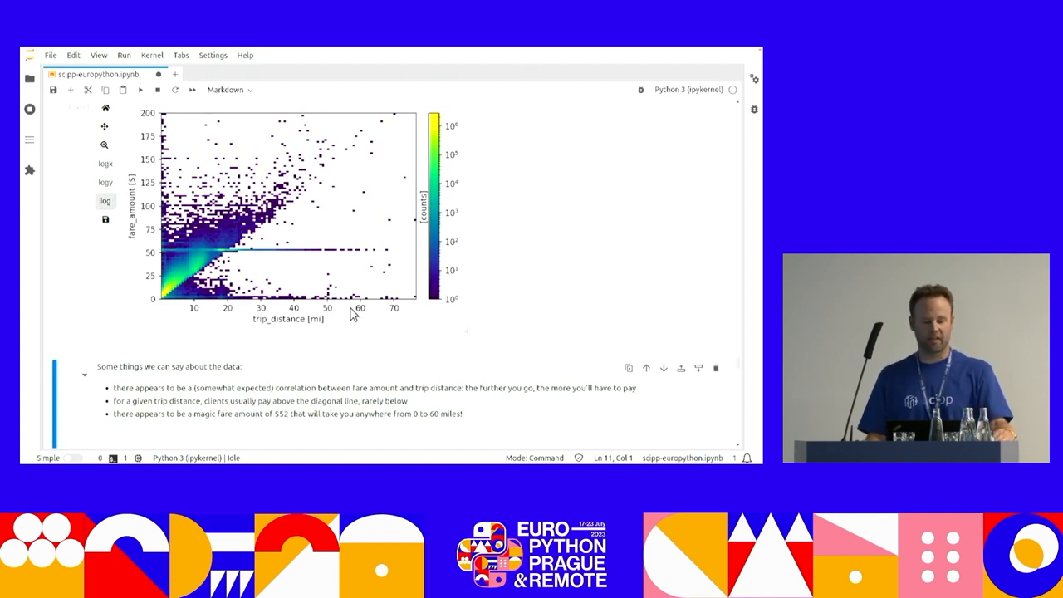
{"action": "mouse_move", "coordinate": [169, 301]}
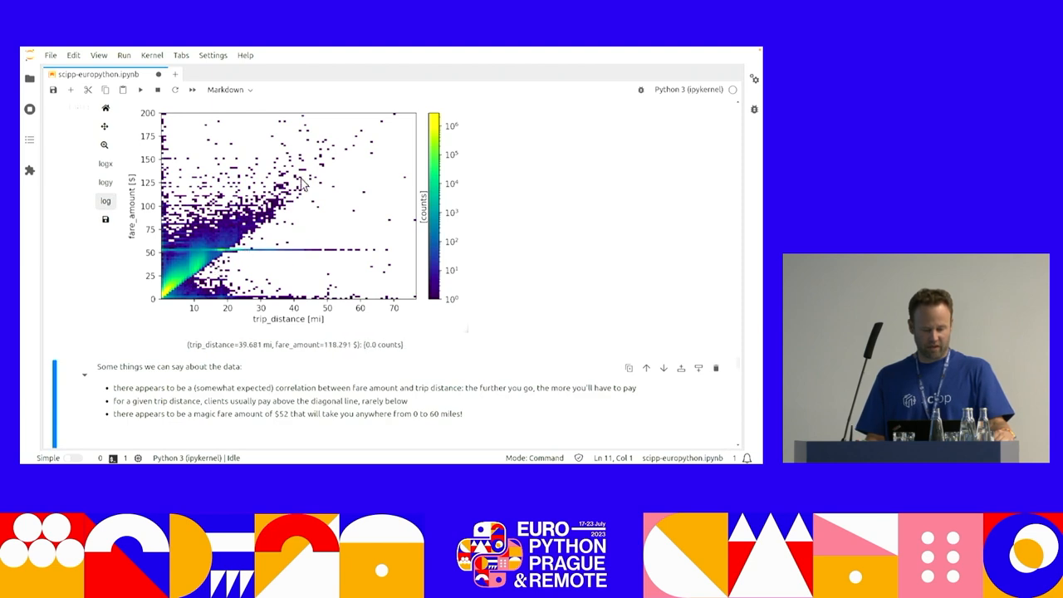
{"action": "mouse_move", "coordinate": [224, 272]}
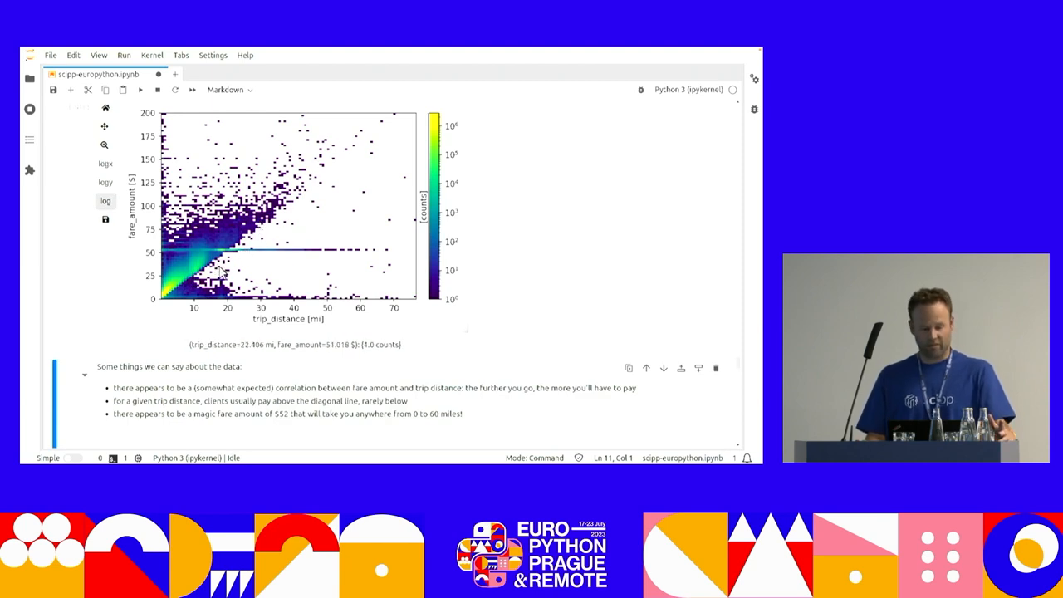
{"action": "mouse_move", "coordinate": [314, 186]}
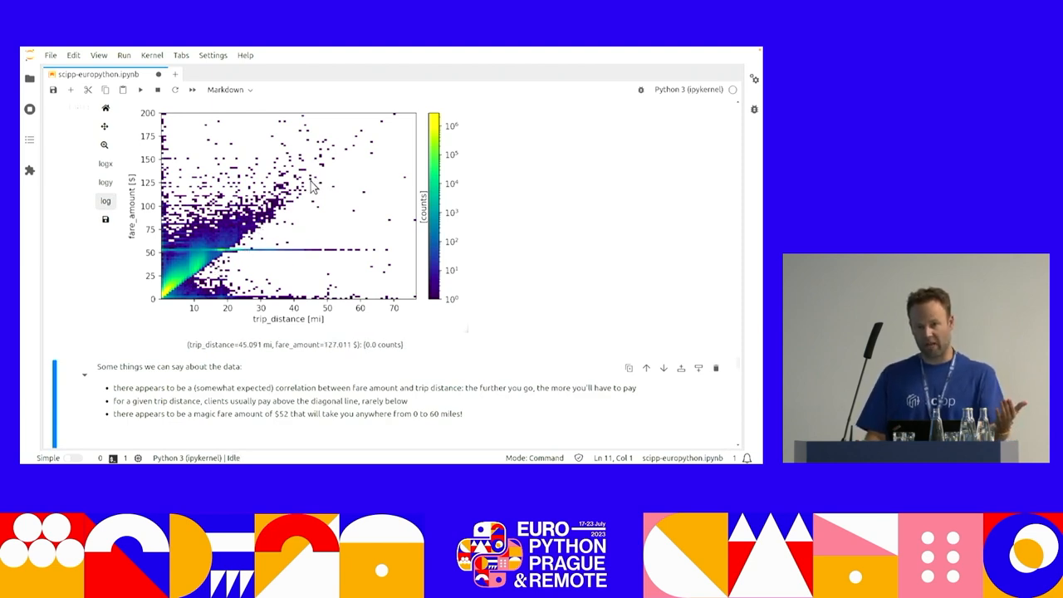
{"action": "mouse_move", "coordinate": [223, 261]}
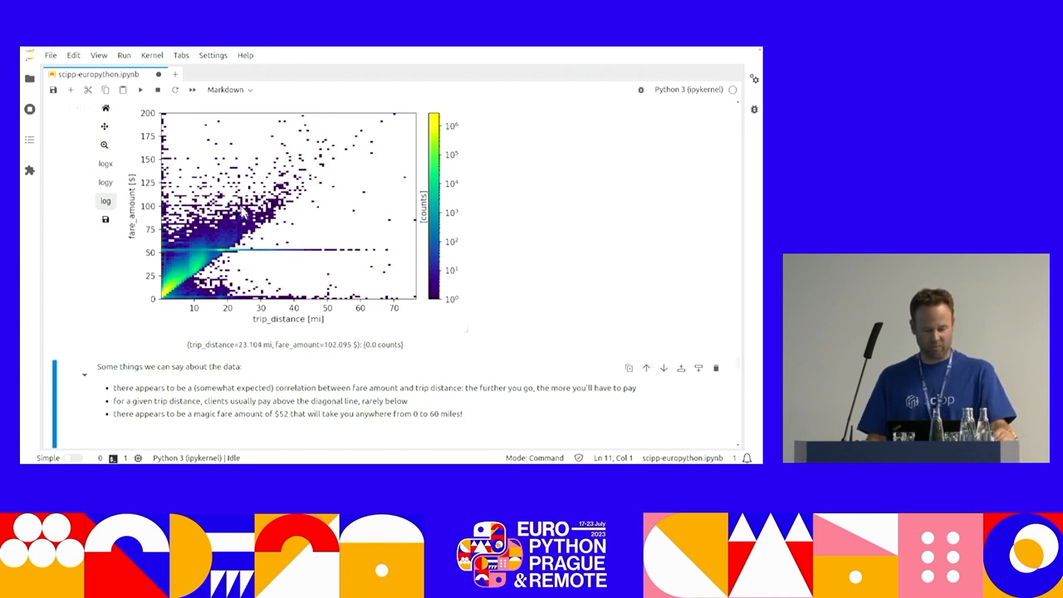
{"action": "mouse_move", "coordinate": [259, 235]}
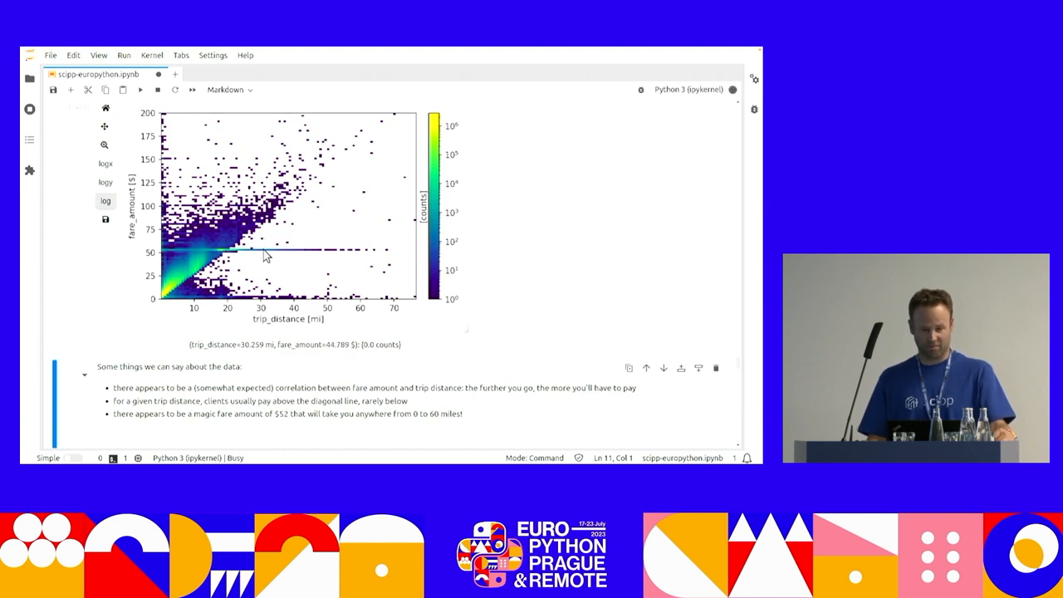
{"action": "mouse_move", "coordinate": [191, 293]}
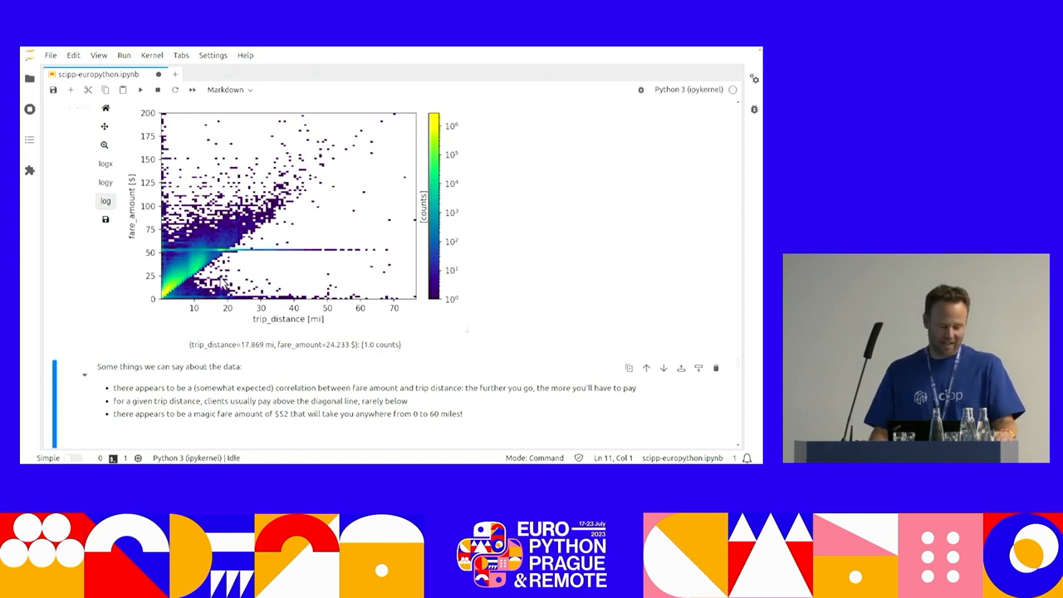
{"action": "mouse_move", "coordinate": [247, 264]}
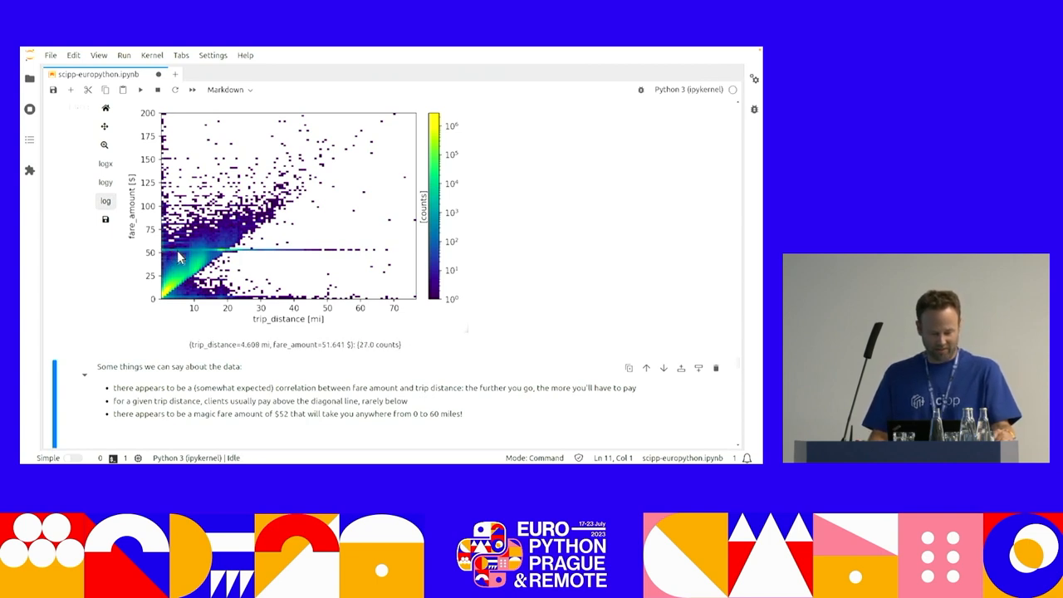
{"action": "mouse_move", "coordinate": [232, 256]}
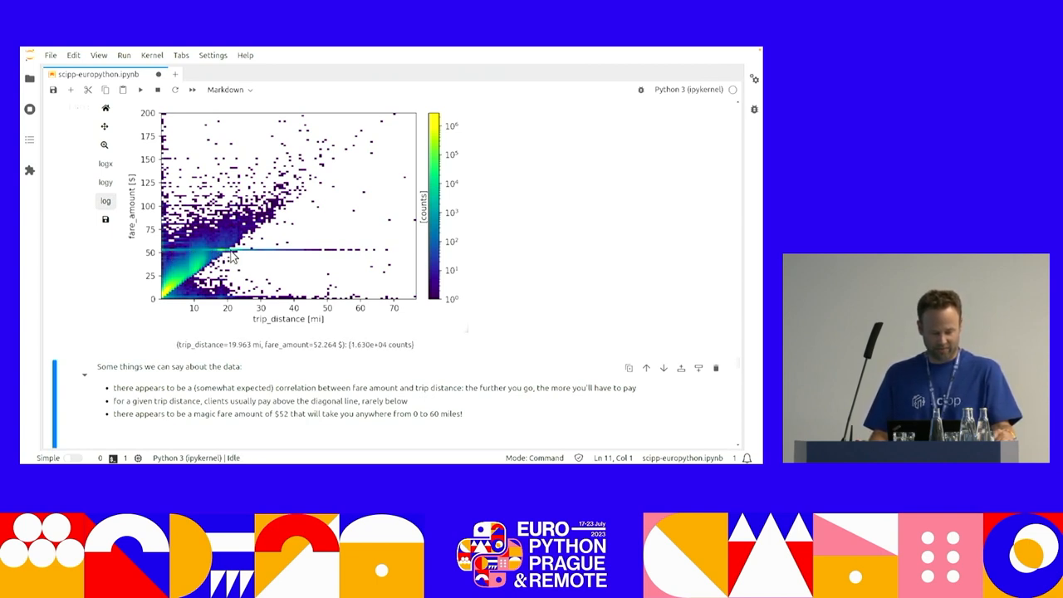
{"action": "mouse_move", "coordinate": [180, 249]}
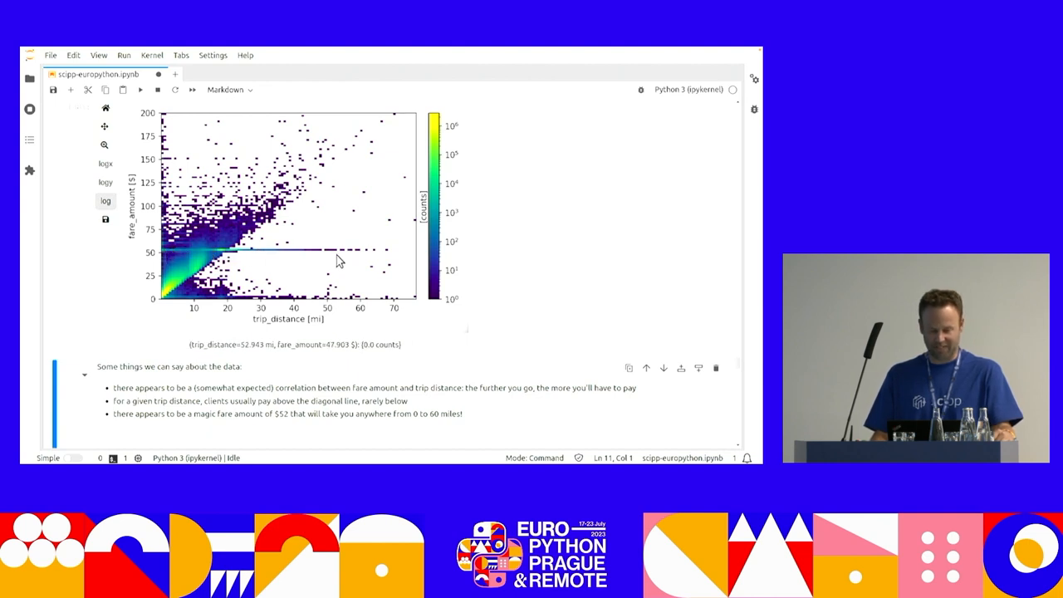
{"action": "mouse_move", "coordinate": [368, 229]}
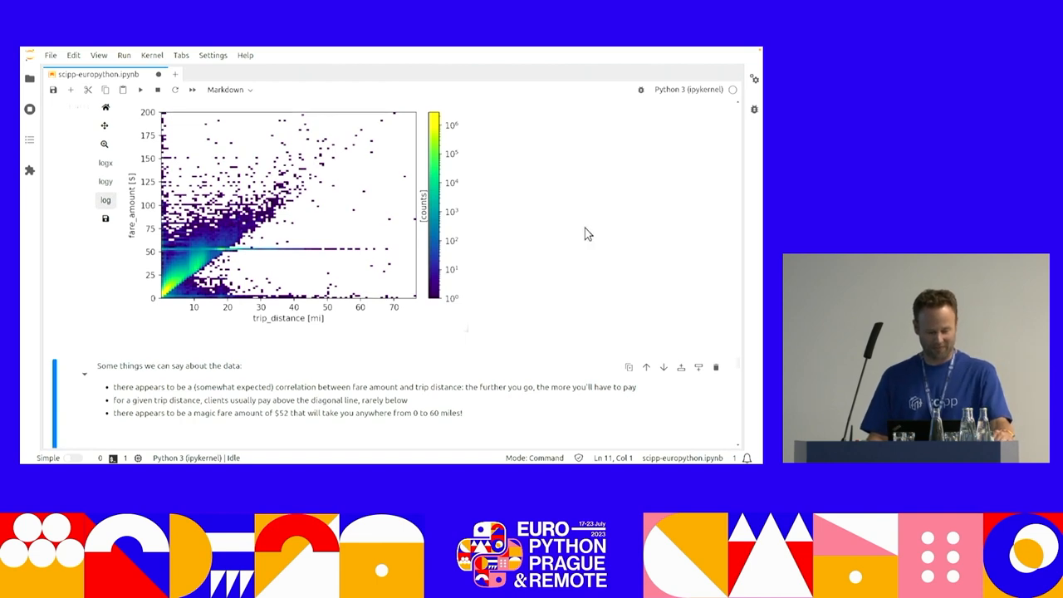
Scroll down to the fare_lat_lon = da.hist(...) cell producing 100 × 300 × 300 bins.
{"action": "scroll", "scroll_direction": "down", "scroll_amount": 3}
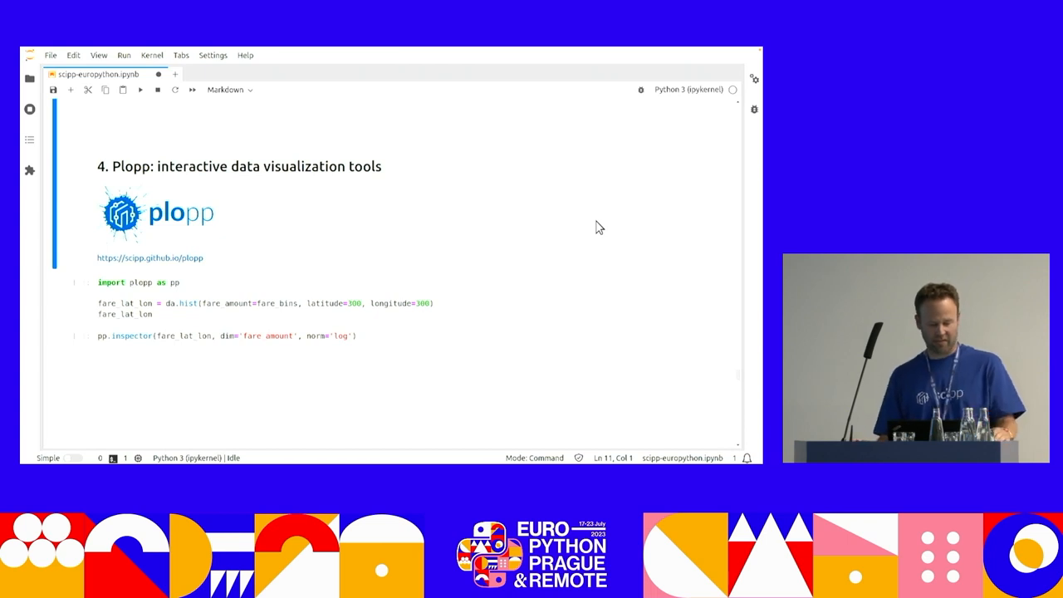
{"action": "mouse_move", "coordinate": [571, 222]}
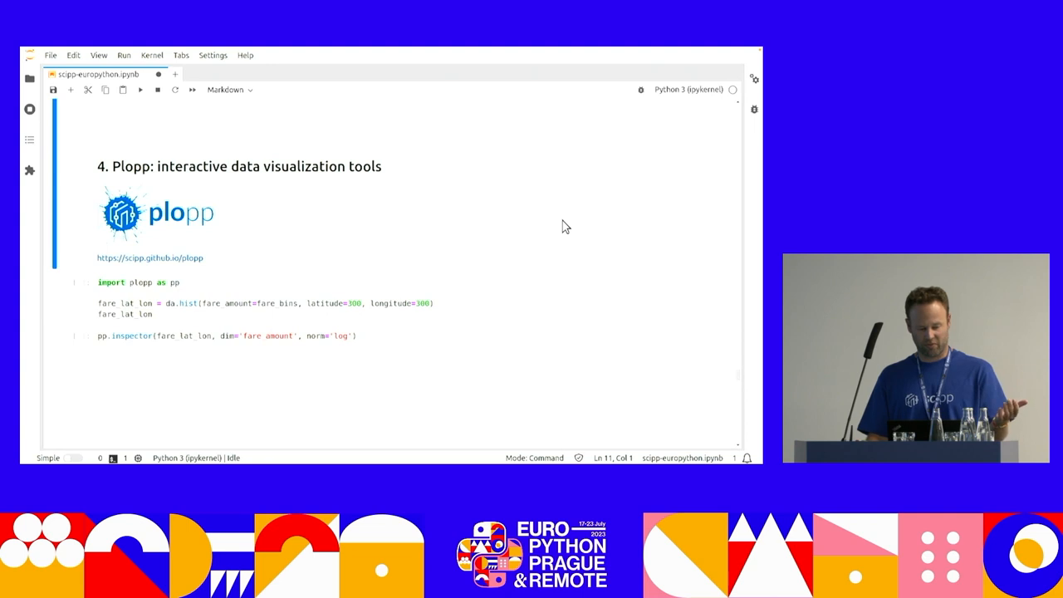
{"action": "mouse_move", "coordinate": [502, 237]}
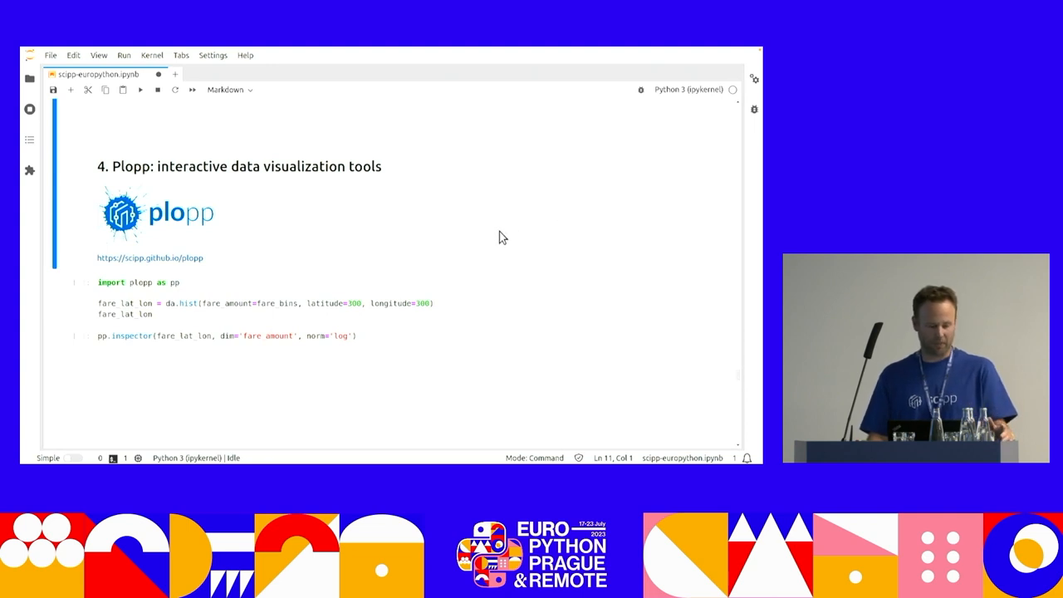
{"action": "mouse_move", "coordinate": [266, 213]}
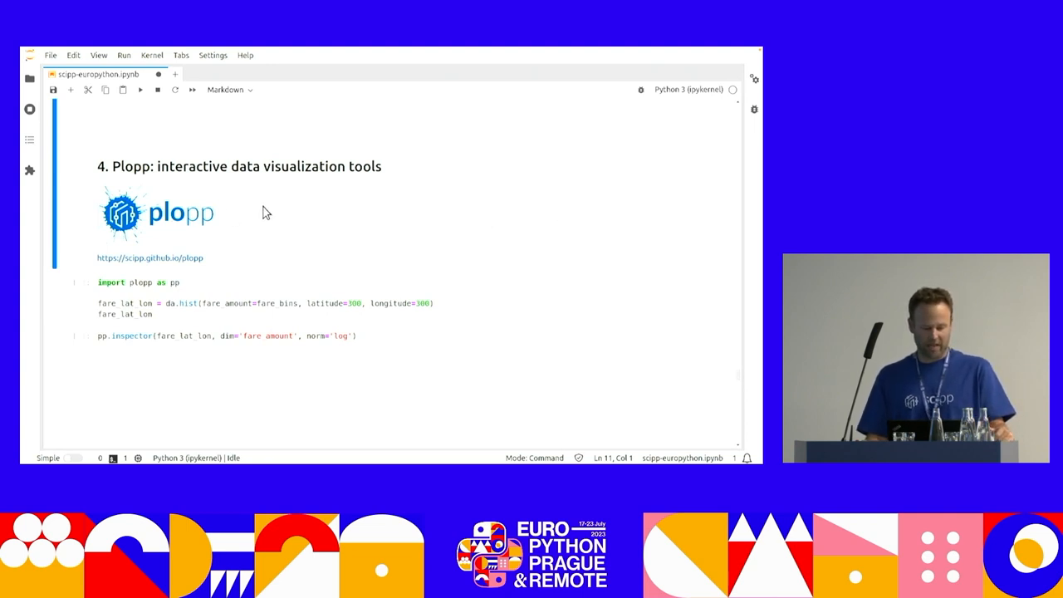
{"action": "mouse_move", "coordinate": [331, 213]}
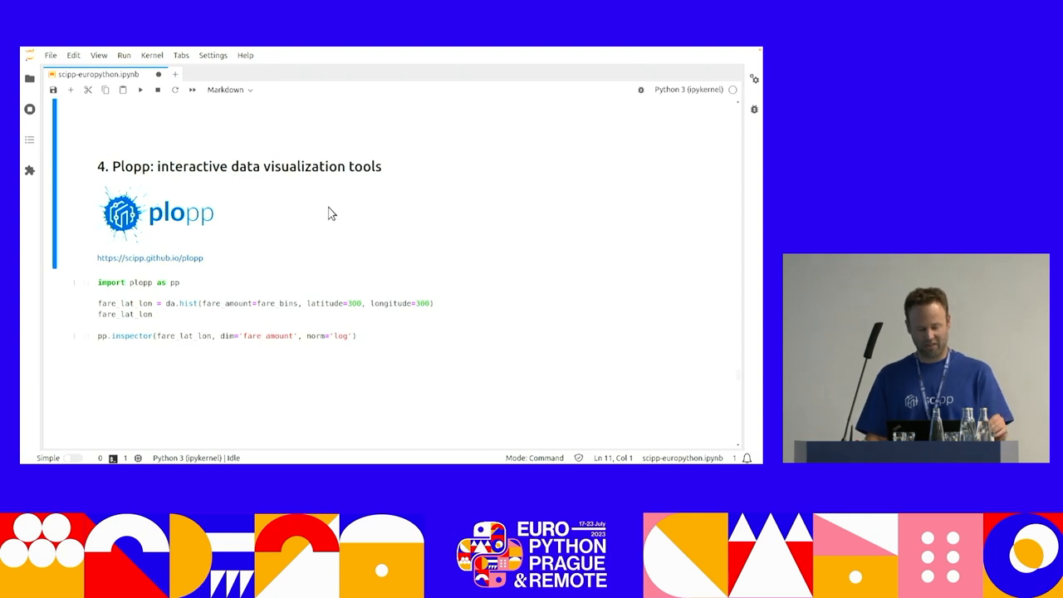
{"action": "mouse_move", "coordinate": [193, 223]}
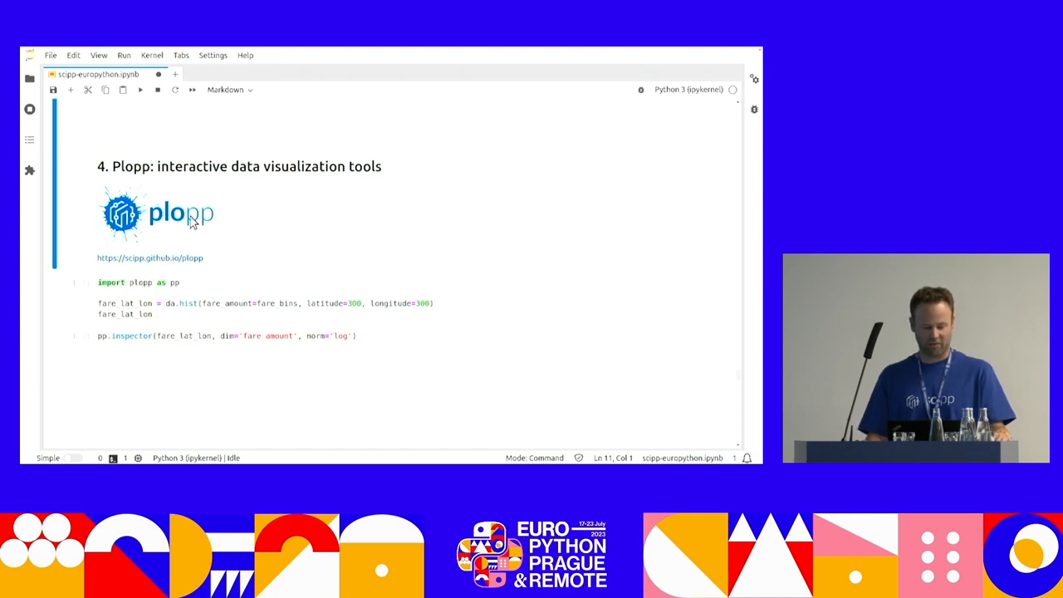
{"action": "mouse_move", "coordinate": [239, 219]}
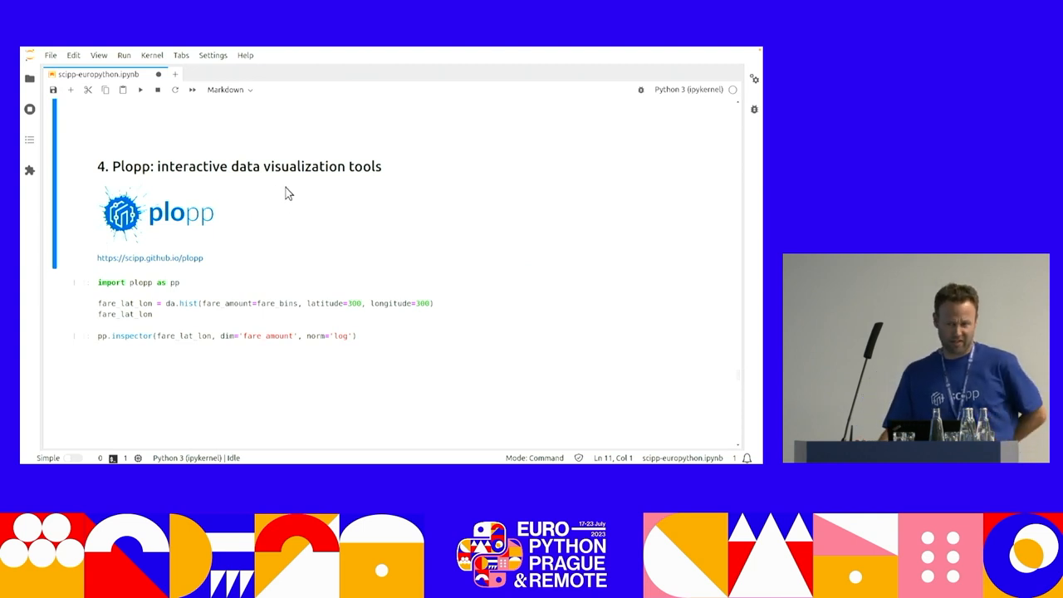
{"action": "mouse_move", "coordinate": [274, 206]}
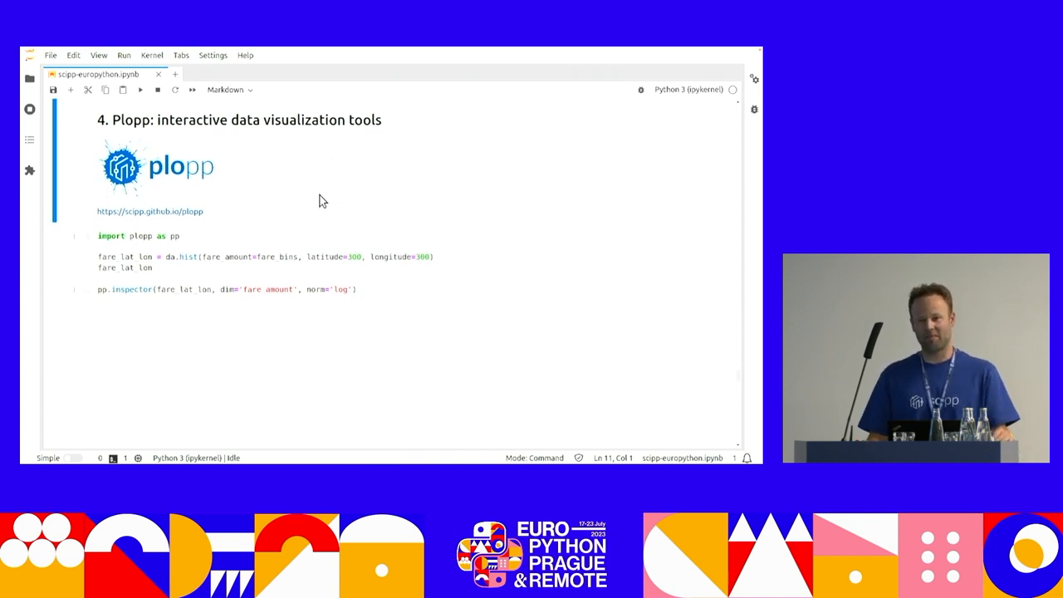
{"action": "mouse_move", "coordinate": [176, 176]}
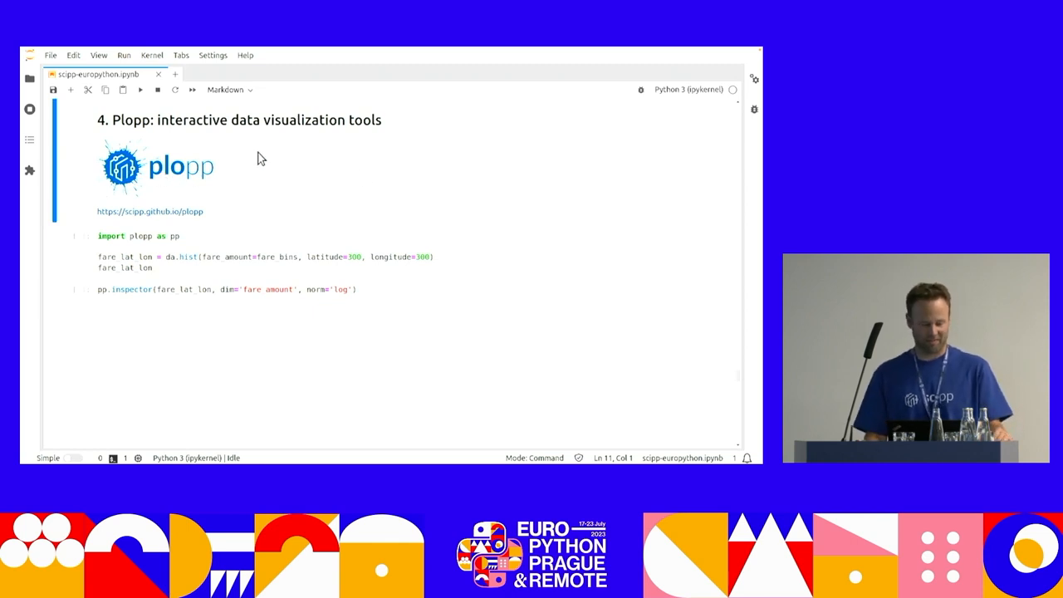
{"action": "mouse_move", "coordinate": [232, 163]}
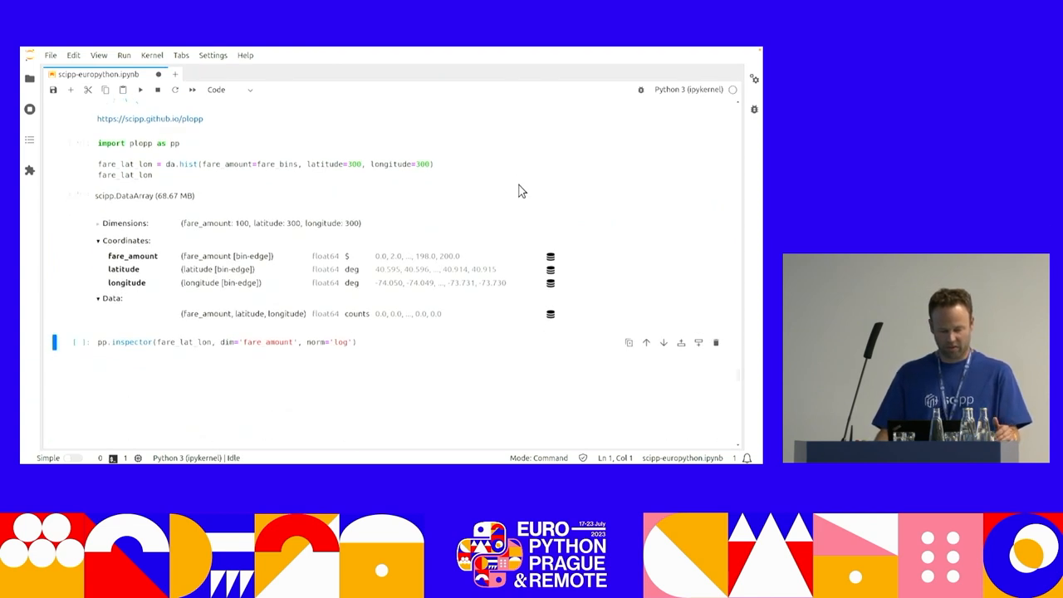
{"action": "scroll", "scroll_direction": "down", "scroll_amount": 3}
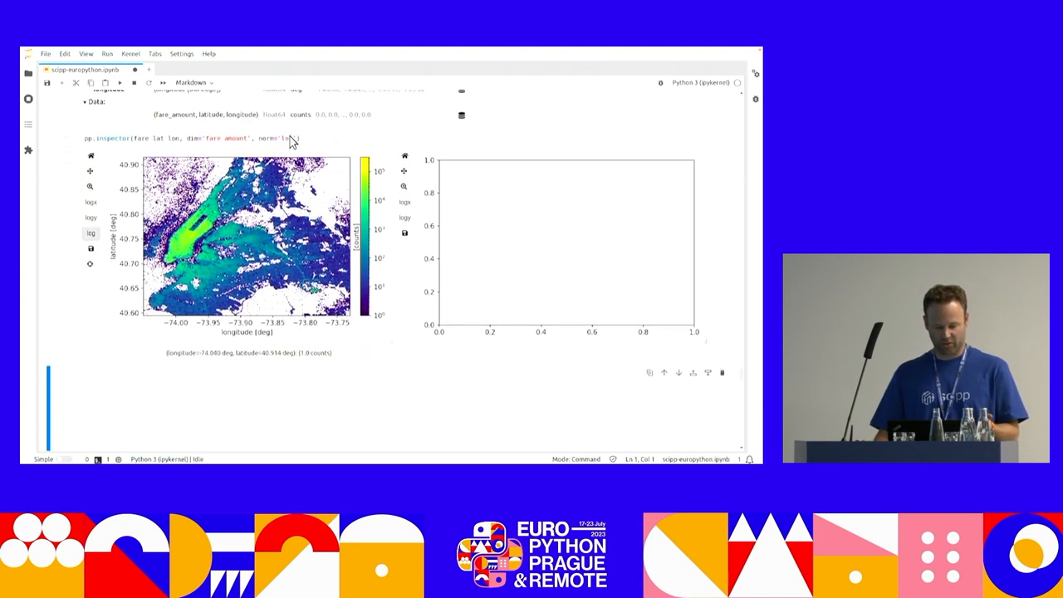
{"action": "mouse_move", "coordinate": [556, 206]}
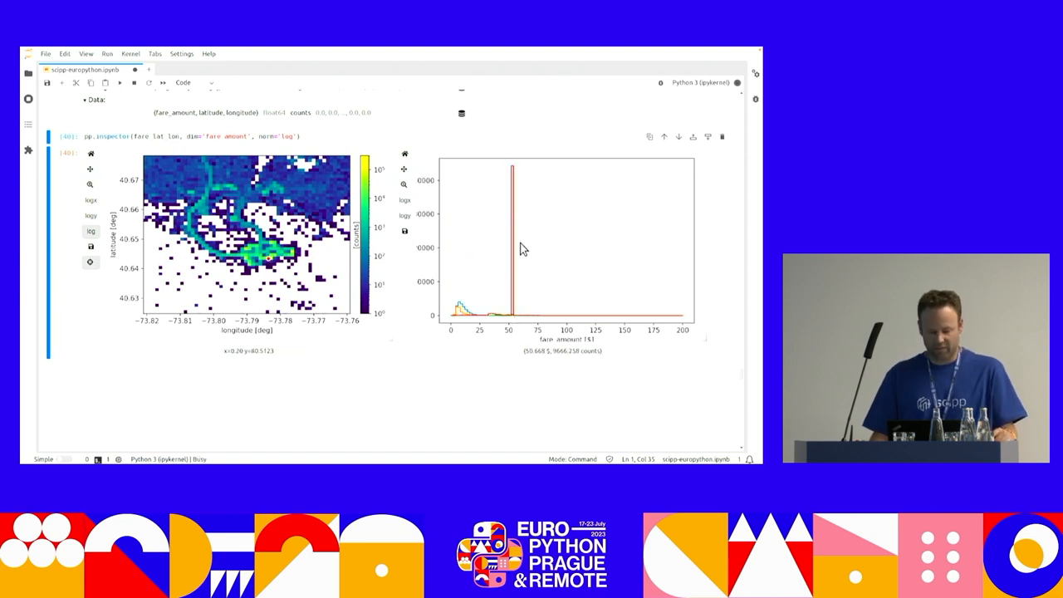
{"action": "mouse_move", "coordinate": [523, 196]}
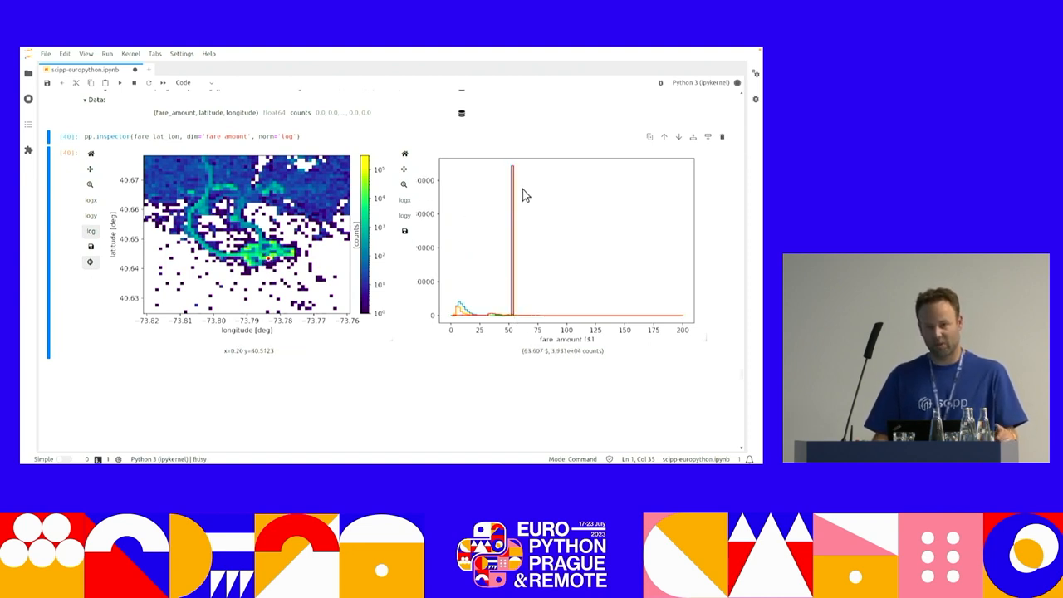
{"action": "mouse_move", "coordinate": [515, 262]}
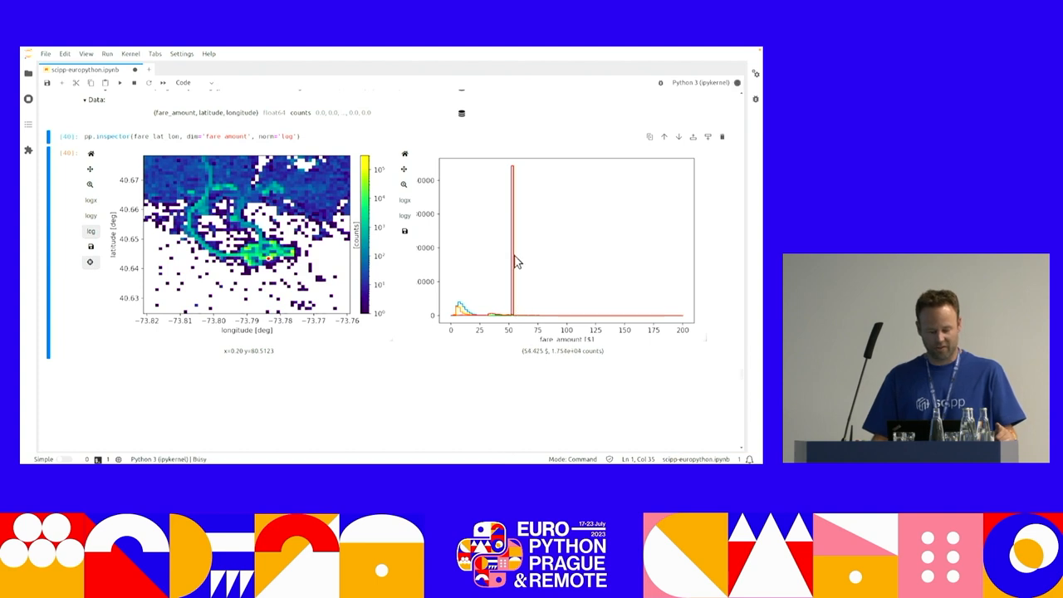
{"action": "mouse_move", "coordinate": [490, 253]}
{"action": "type", "text": "sc.scalar(2, unit='m').to(unit='cm')"}
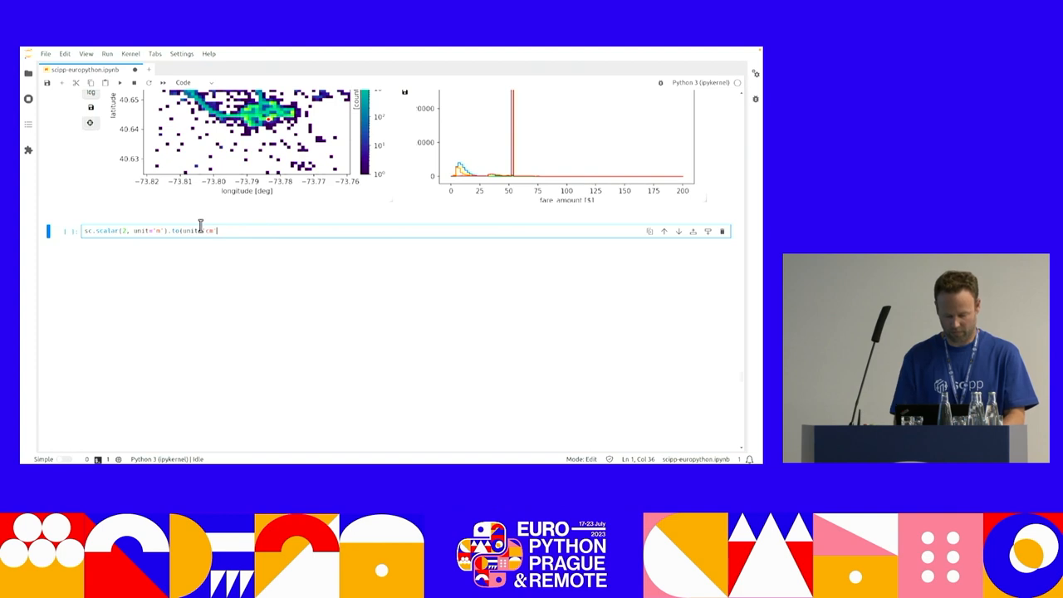
Run the sc.scalar cell converting the value to 'ft', yielding about 6.56 ft.
{"action": "key", "text": "shift+enter"}
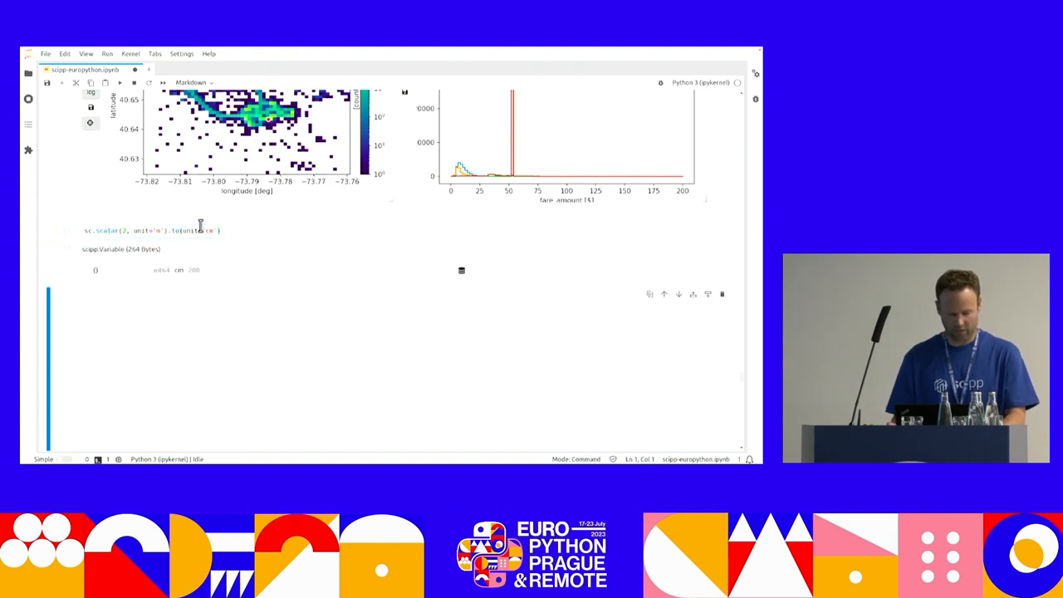
{"action": "mouse_move", "coordinate": [302, 293]}
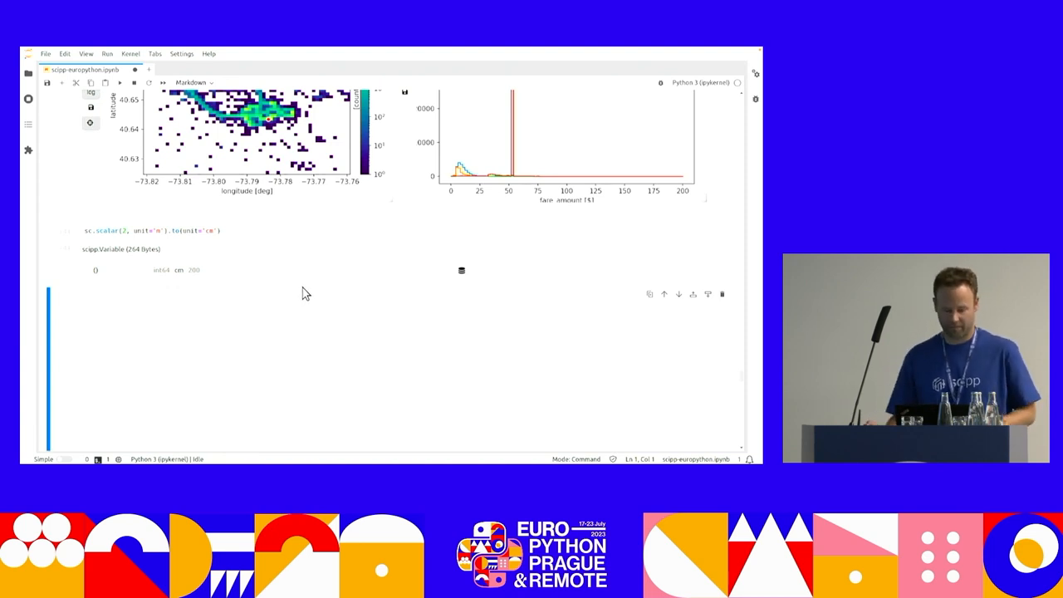
{"action": "left_click", "coordinate": [150, 230]}
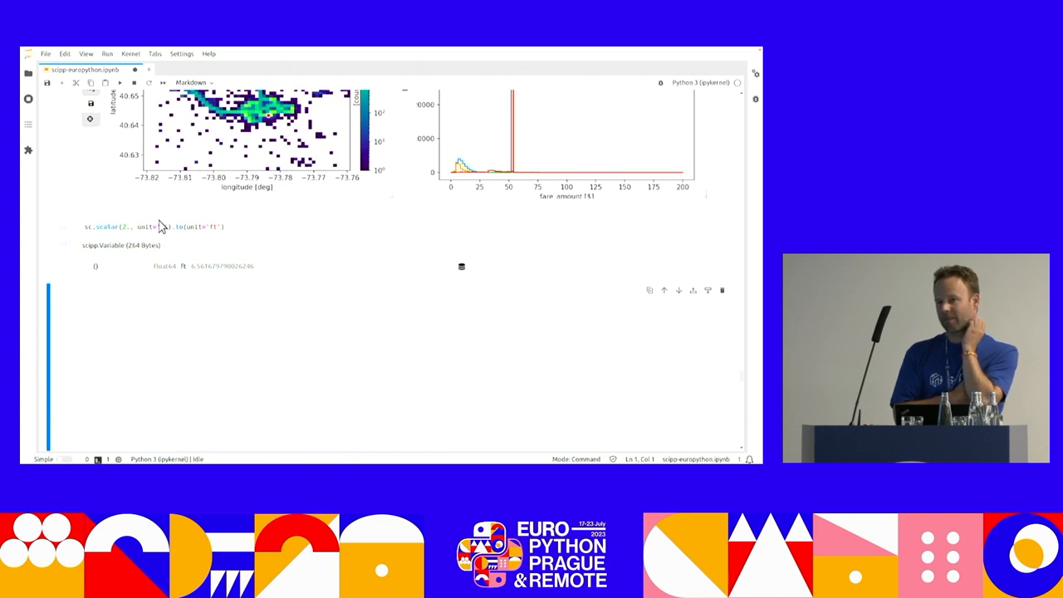
{"action": "scroll", "scroll_direction": "down", "scroll_amount": 3}
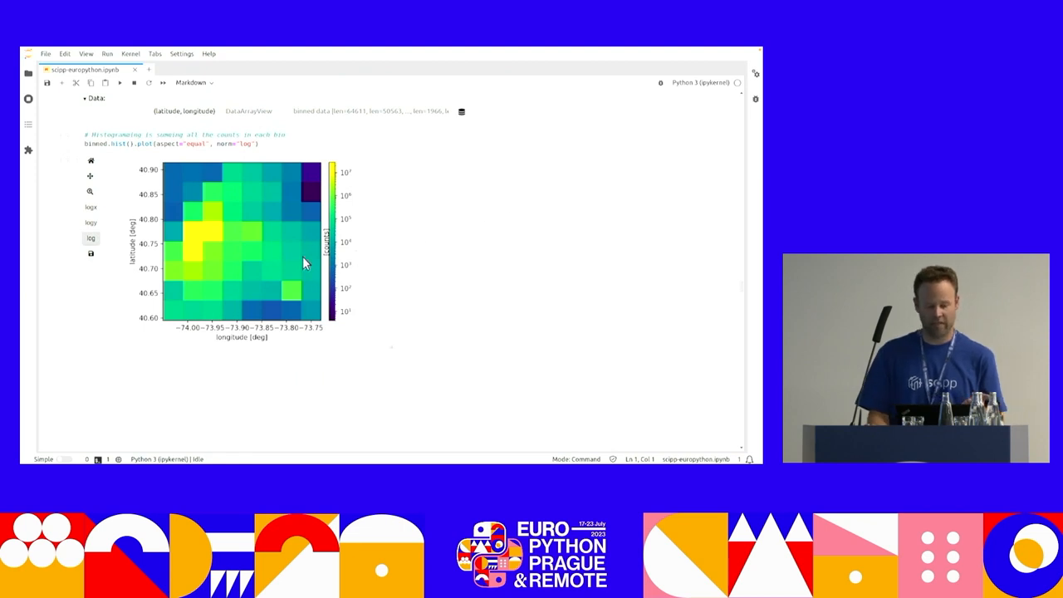
{"action": "mouse_move", "coordinate": [289, 293]}
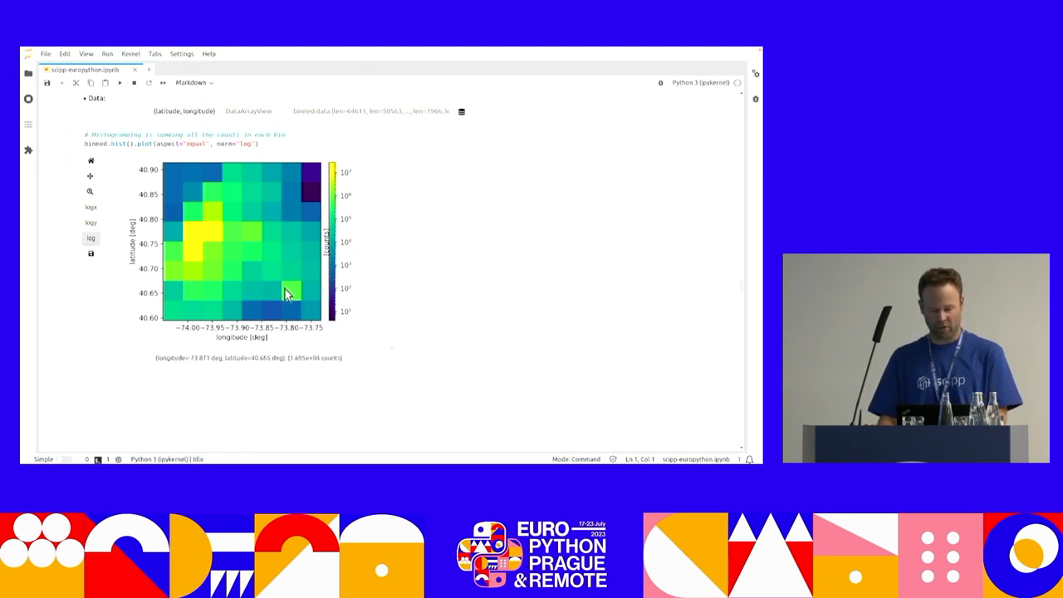
{"action": "mouse_move", "coordinate": [252, 269]}
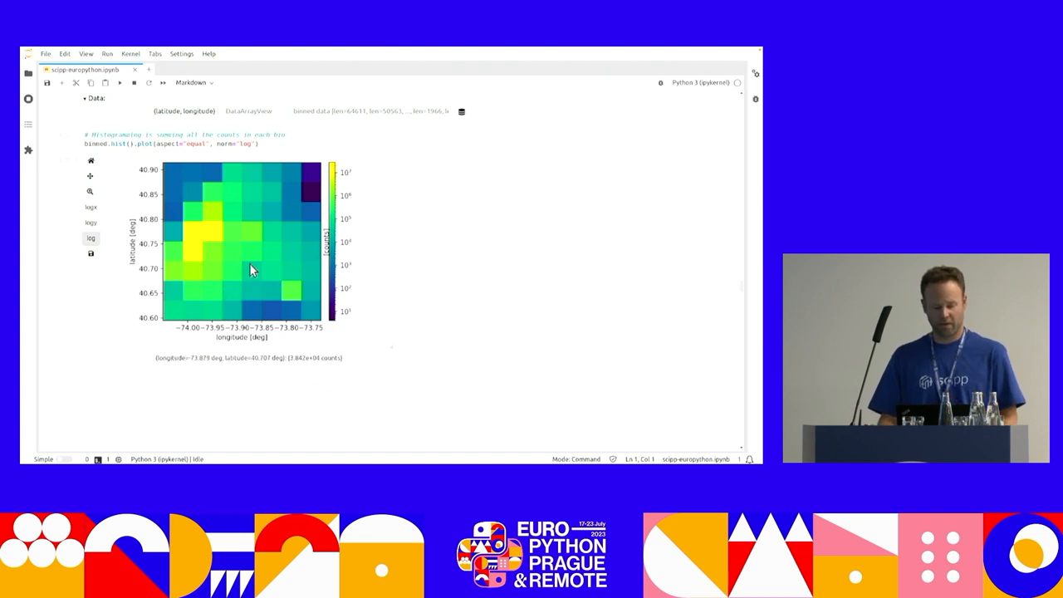
{"action": "mouse_move", "coordinate": [257, 292]}
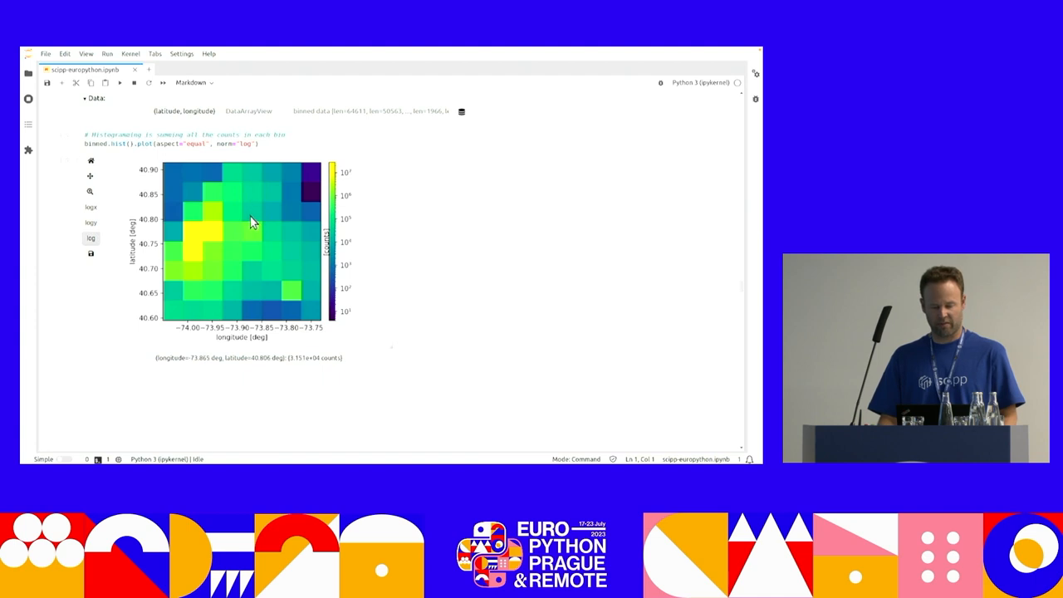
{"action": "mouse_move", "coordinate": [246, 296]}
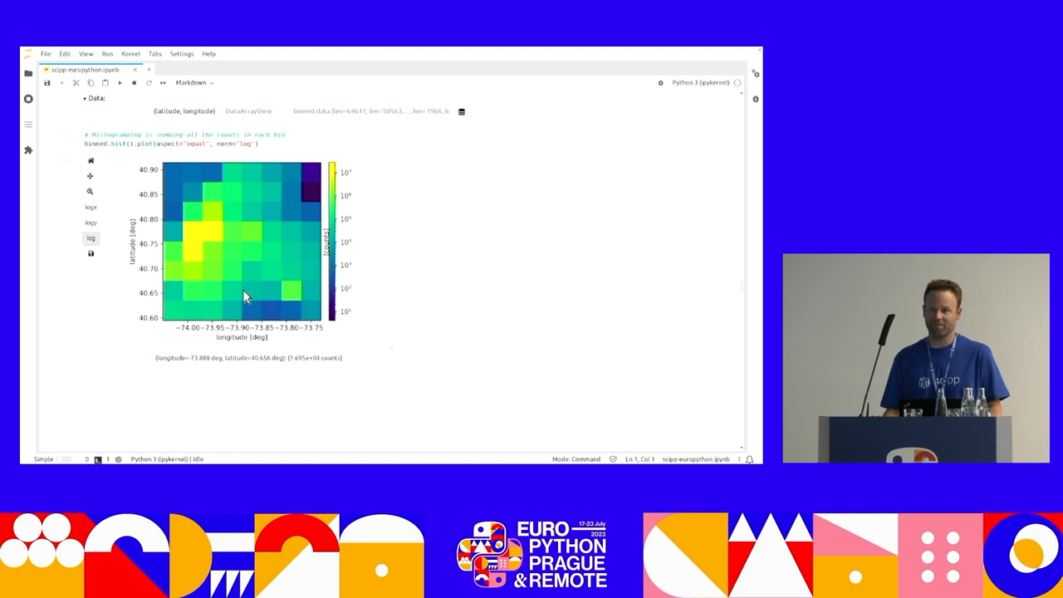
{"action": "mouse_move", "coordinate": [582, 302]}
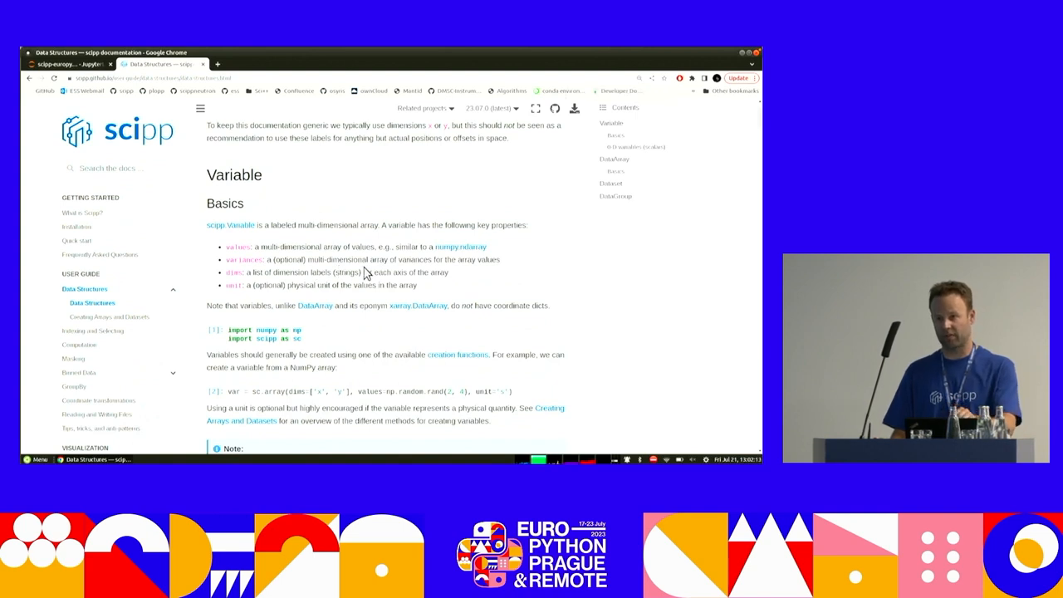
{"action": "mouse_move", "coordinate": [336, 242]}
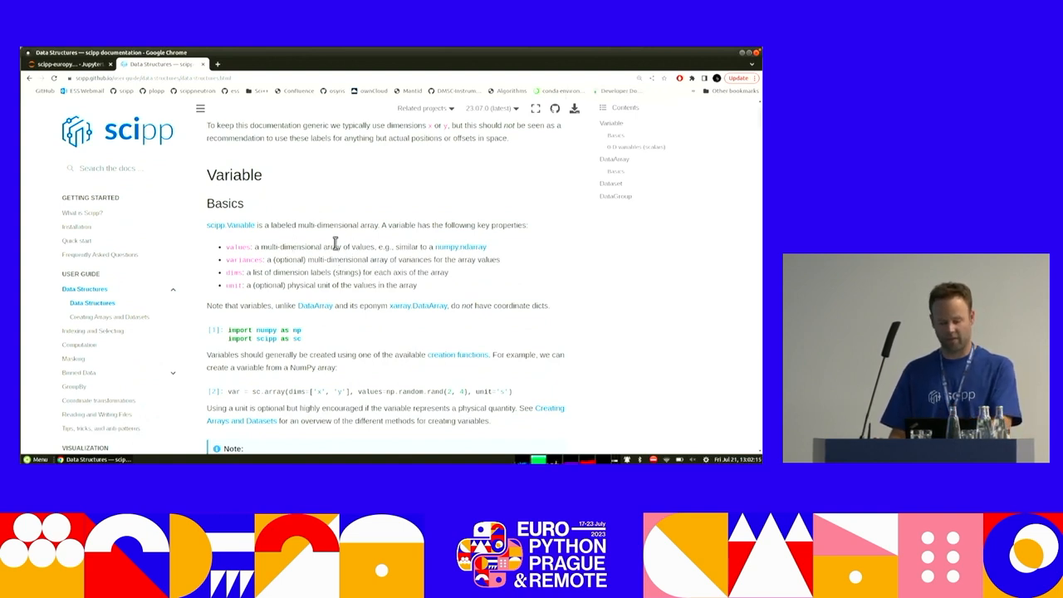
{"action": "mouse_move", "coordinate": [229, 261]}
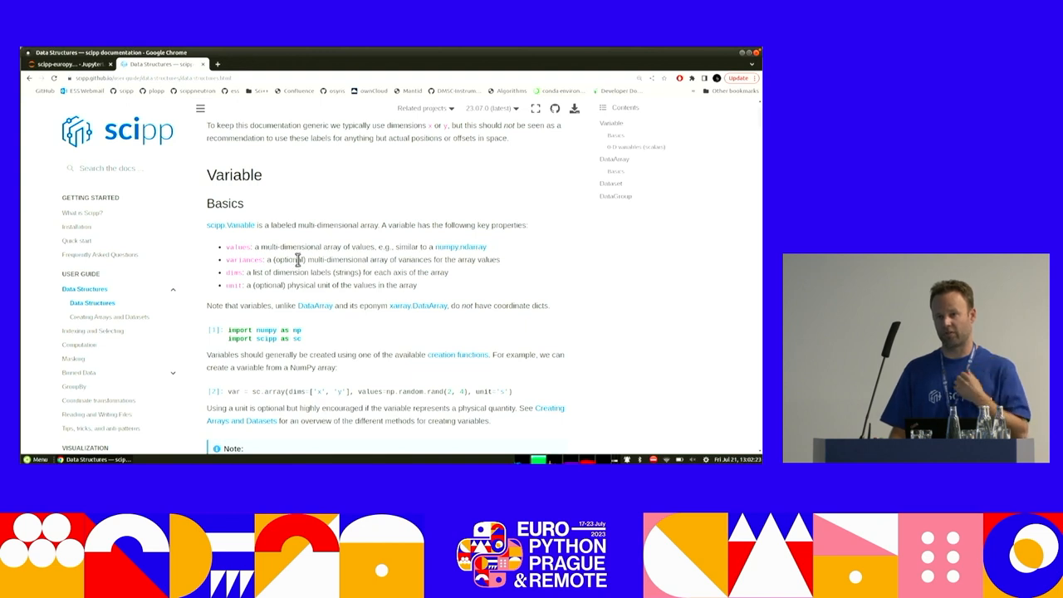
Scroll the Data Structures guide to the Variable basics on creating variables from NumPy arrays.
{"action": "scroll", "scroll_direction": "down", "scroll_amount": 3}
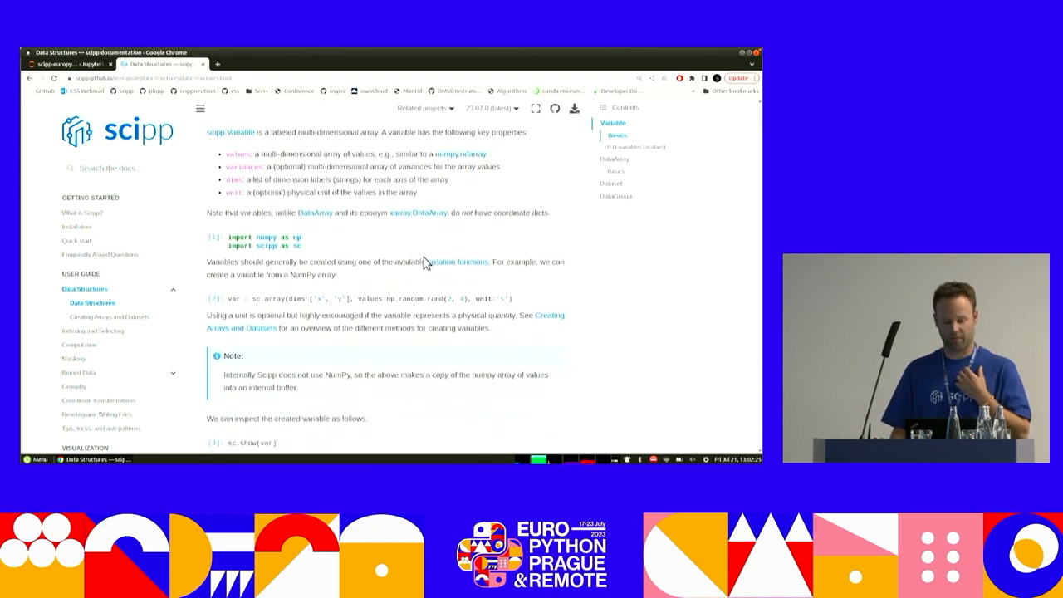